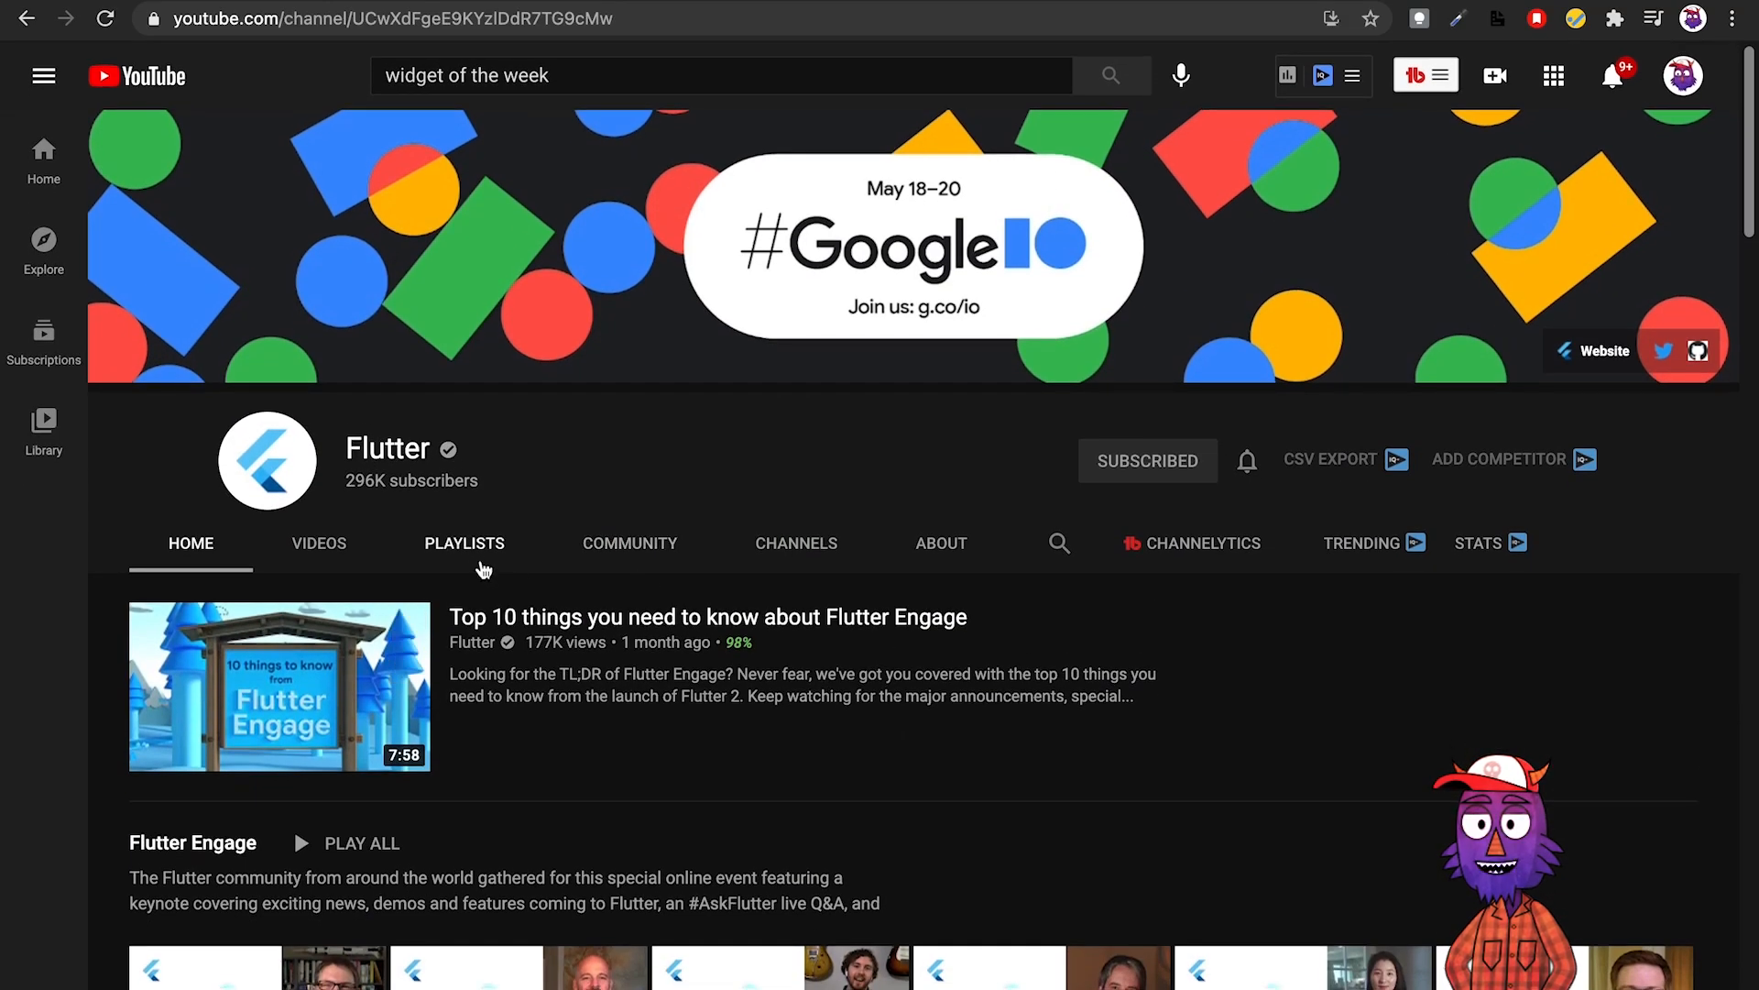
Browse the Flutter channel's playlists, scrolling down through them and back up.
{"action": "left_click", "coordinate": [464, 541]}
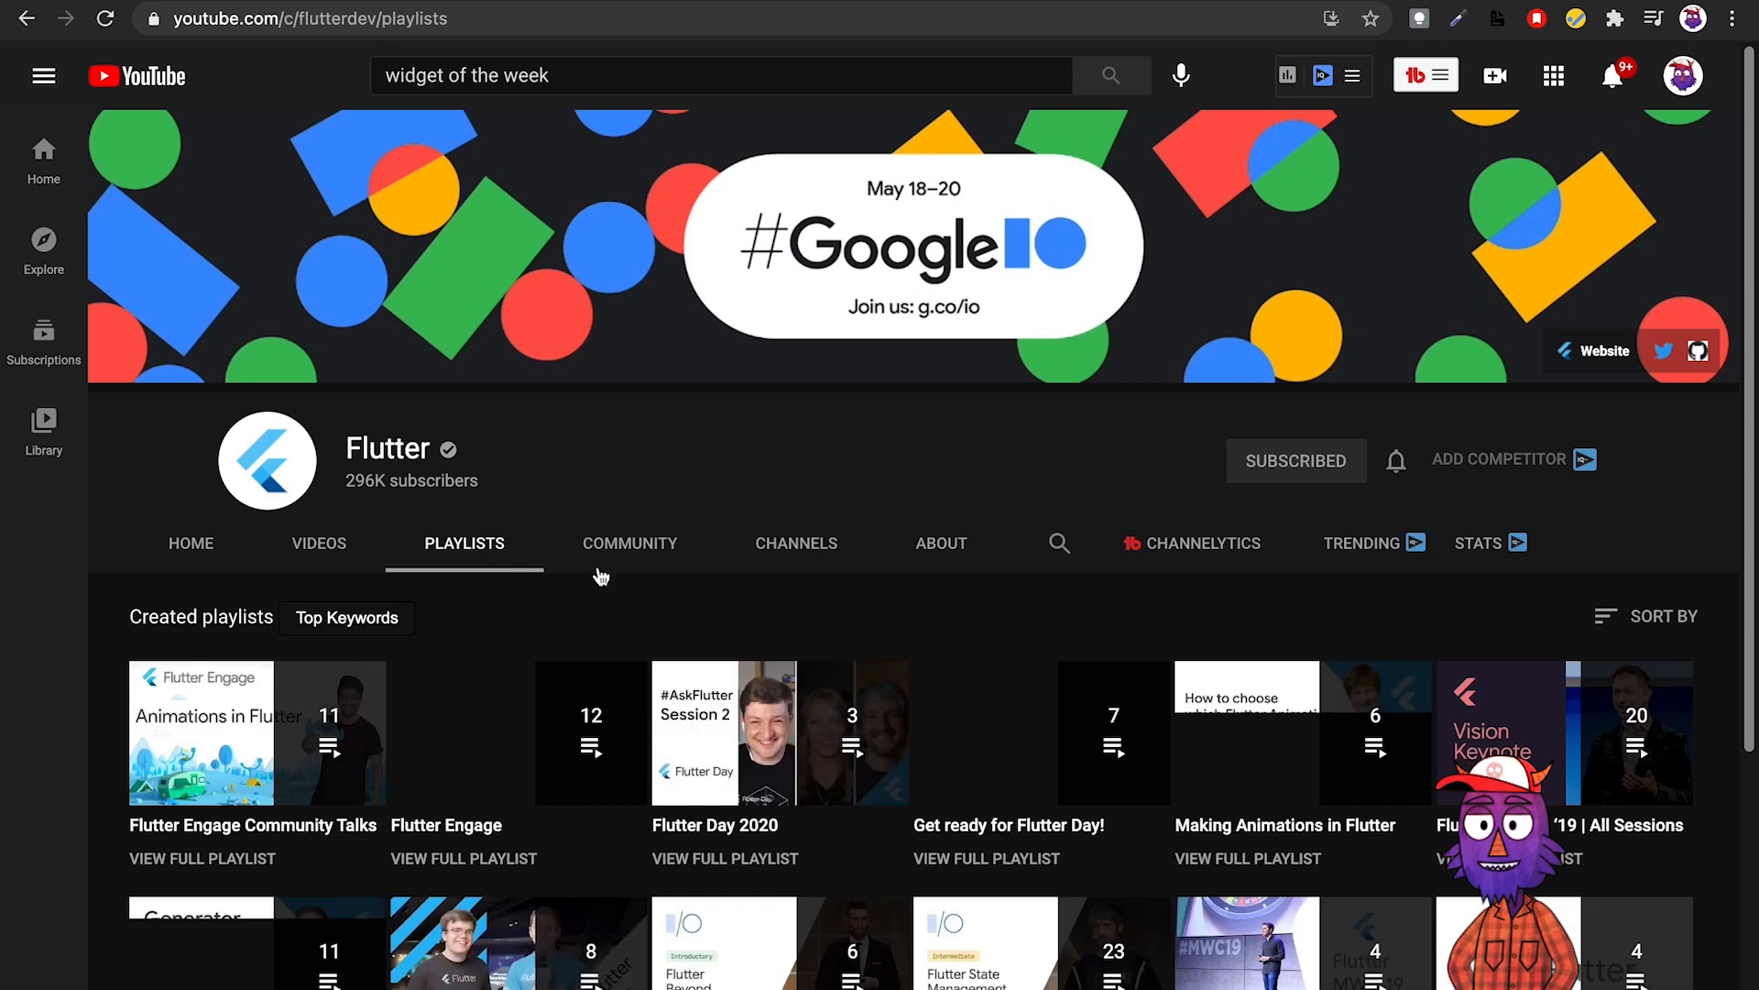
{"action": "scroll", "scroll_direction": "down", "scroll_amount": 3}
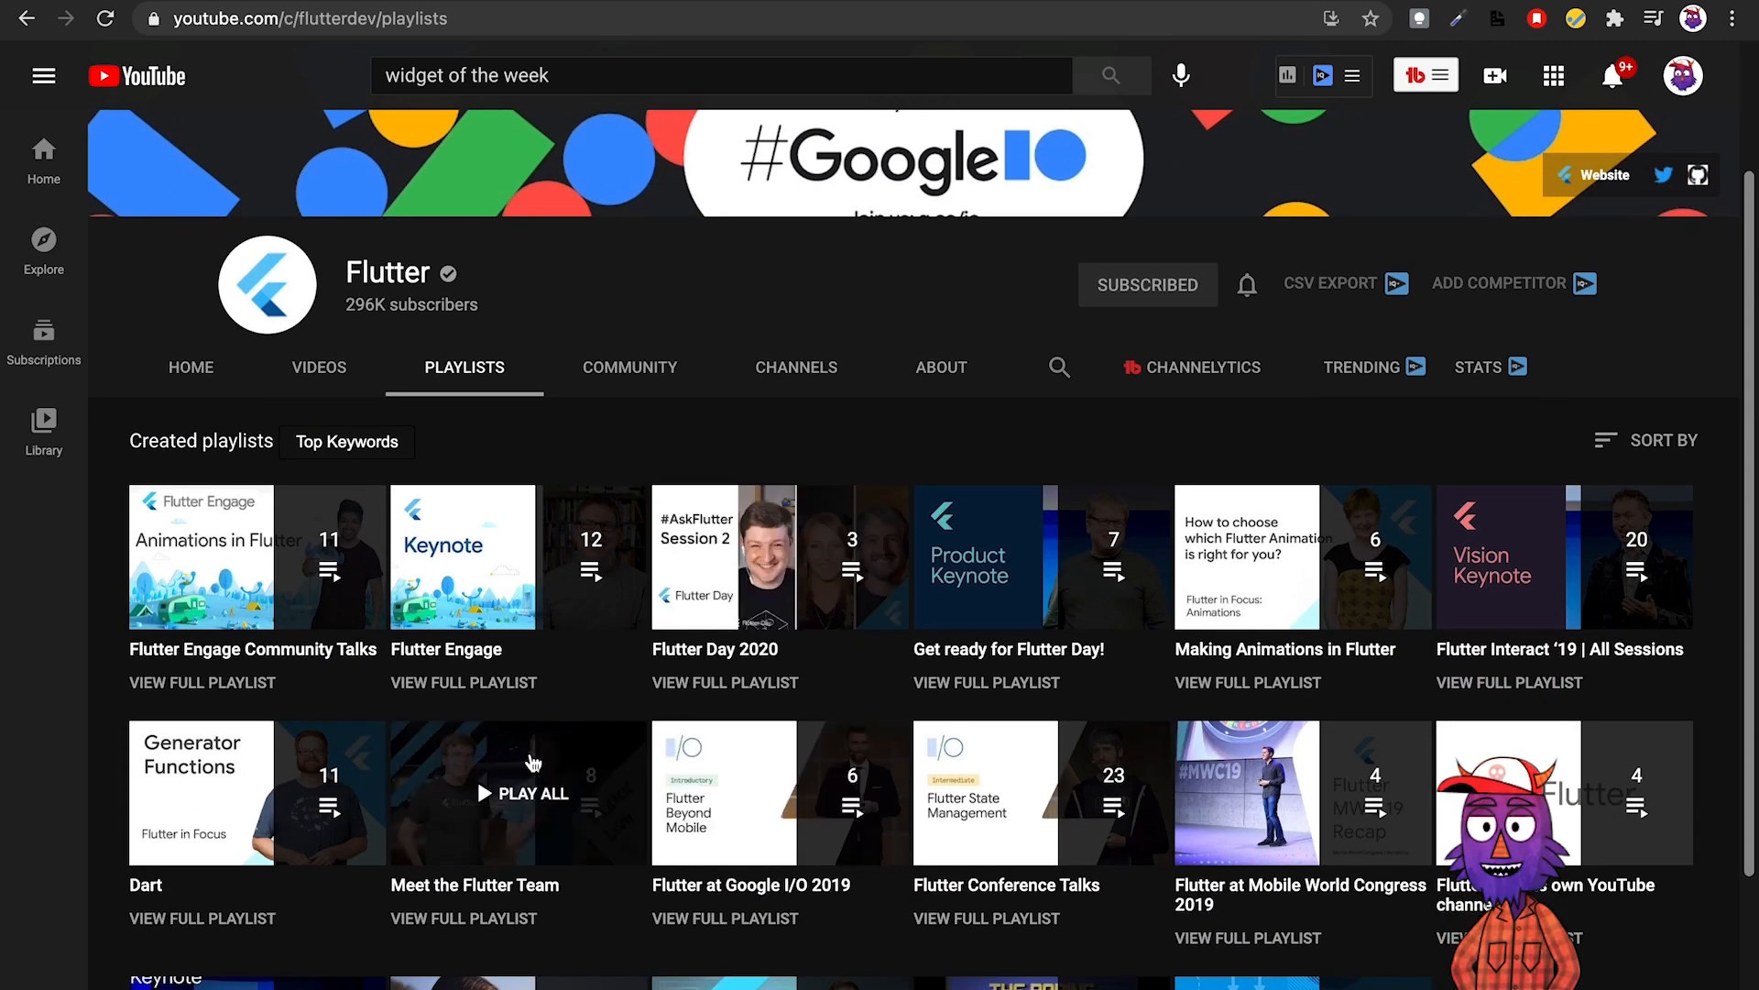
{"action": "scroll", "scroll_direction": "down", "scroll_amount": 3}
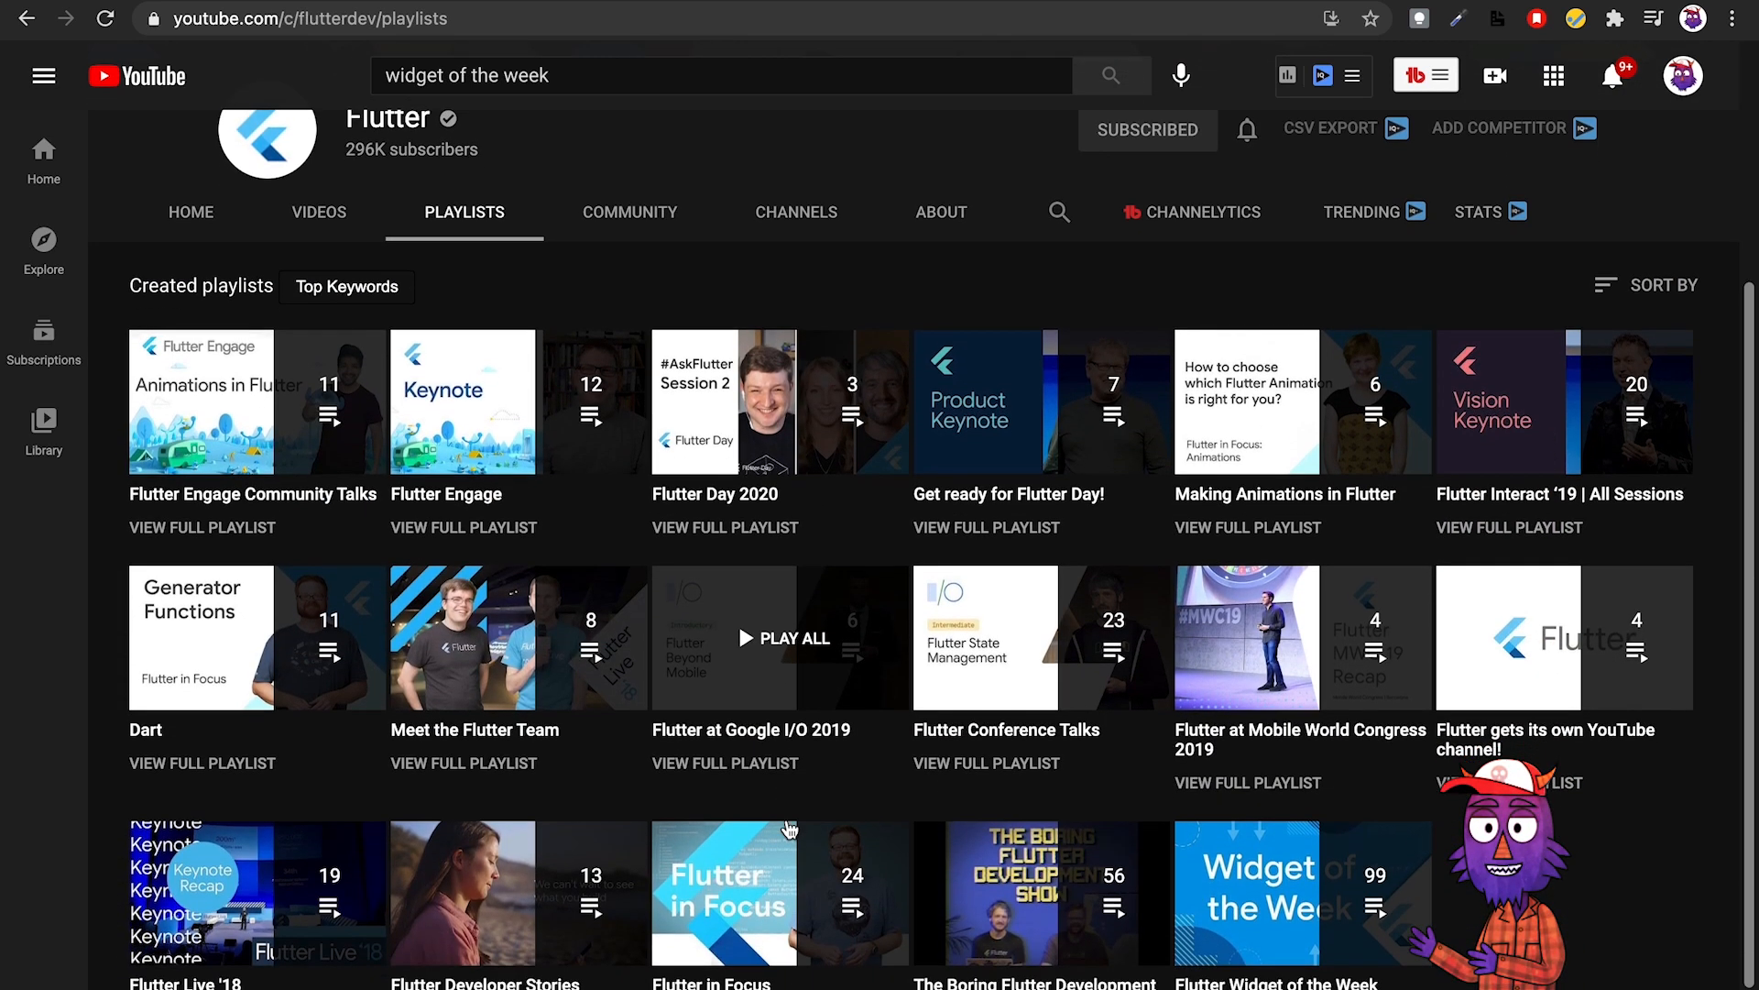
{"action": "scroll", "scroll_direction": "down", "scroll_amount": 3}
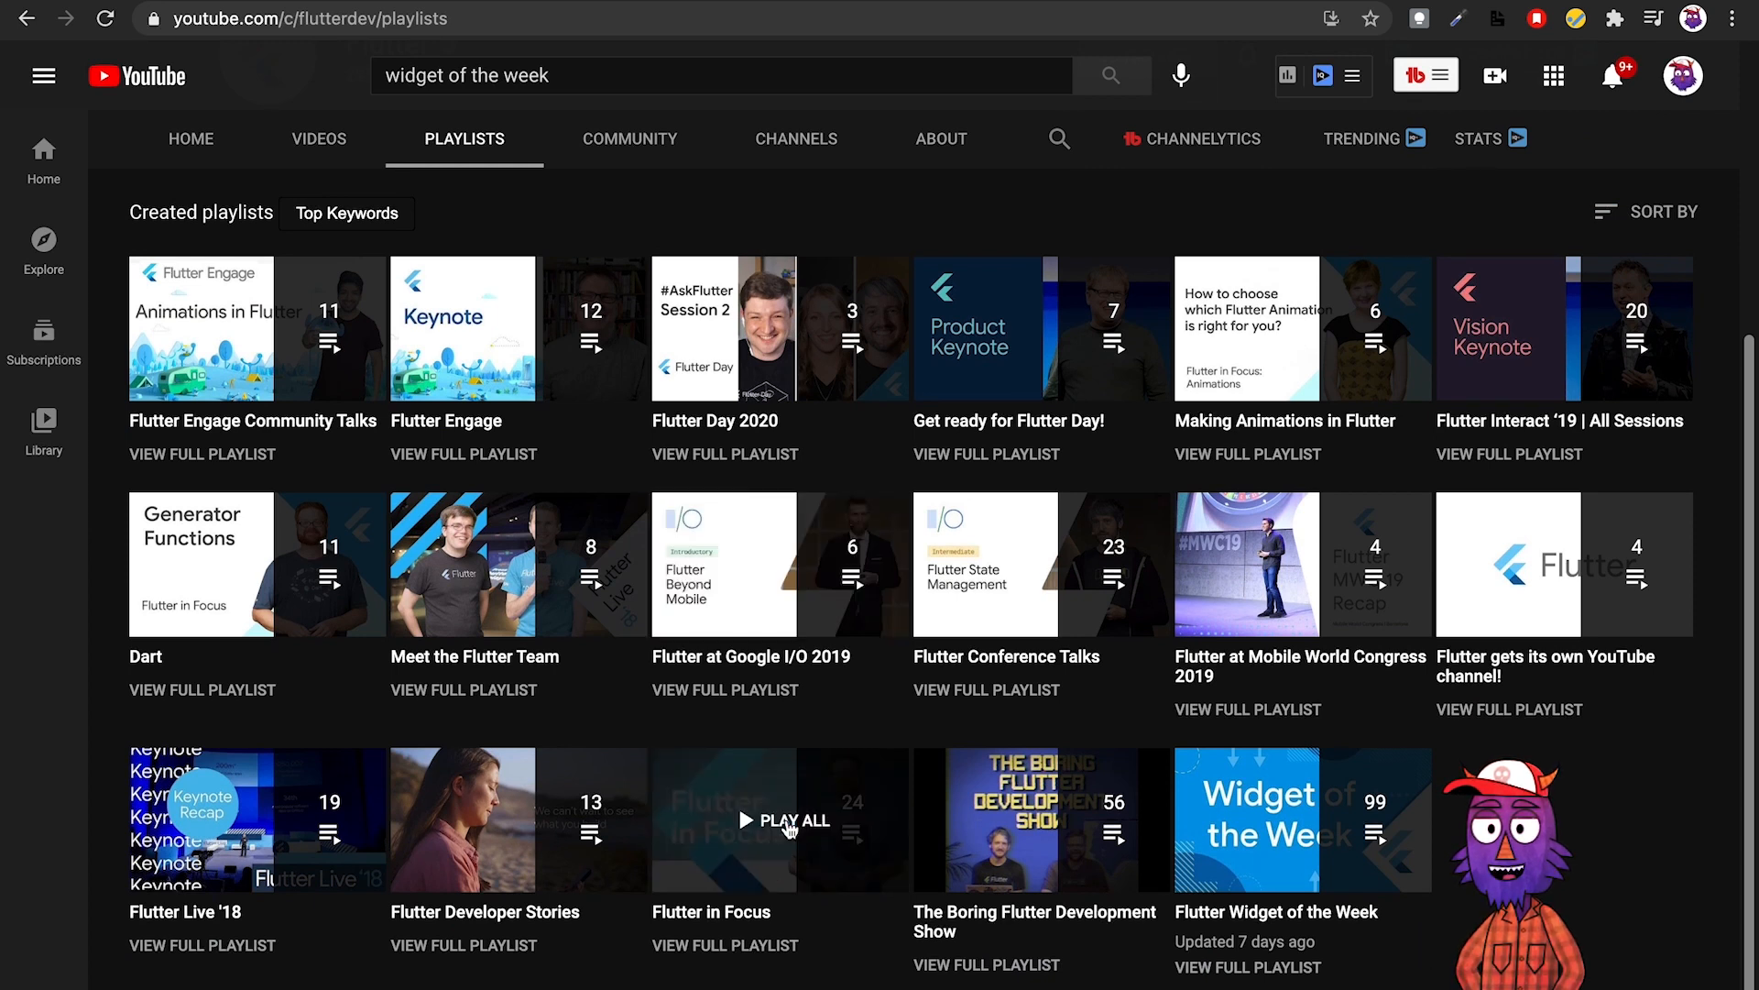
{"action": "scroll", "scroll_direction": "up", "scroll_amount": 3}
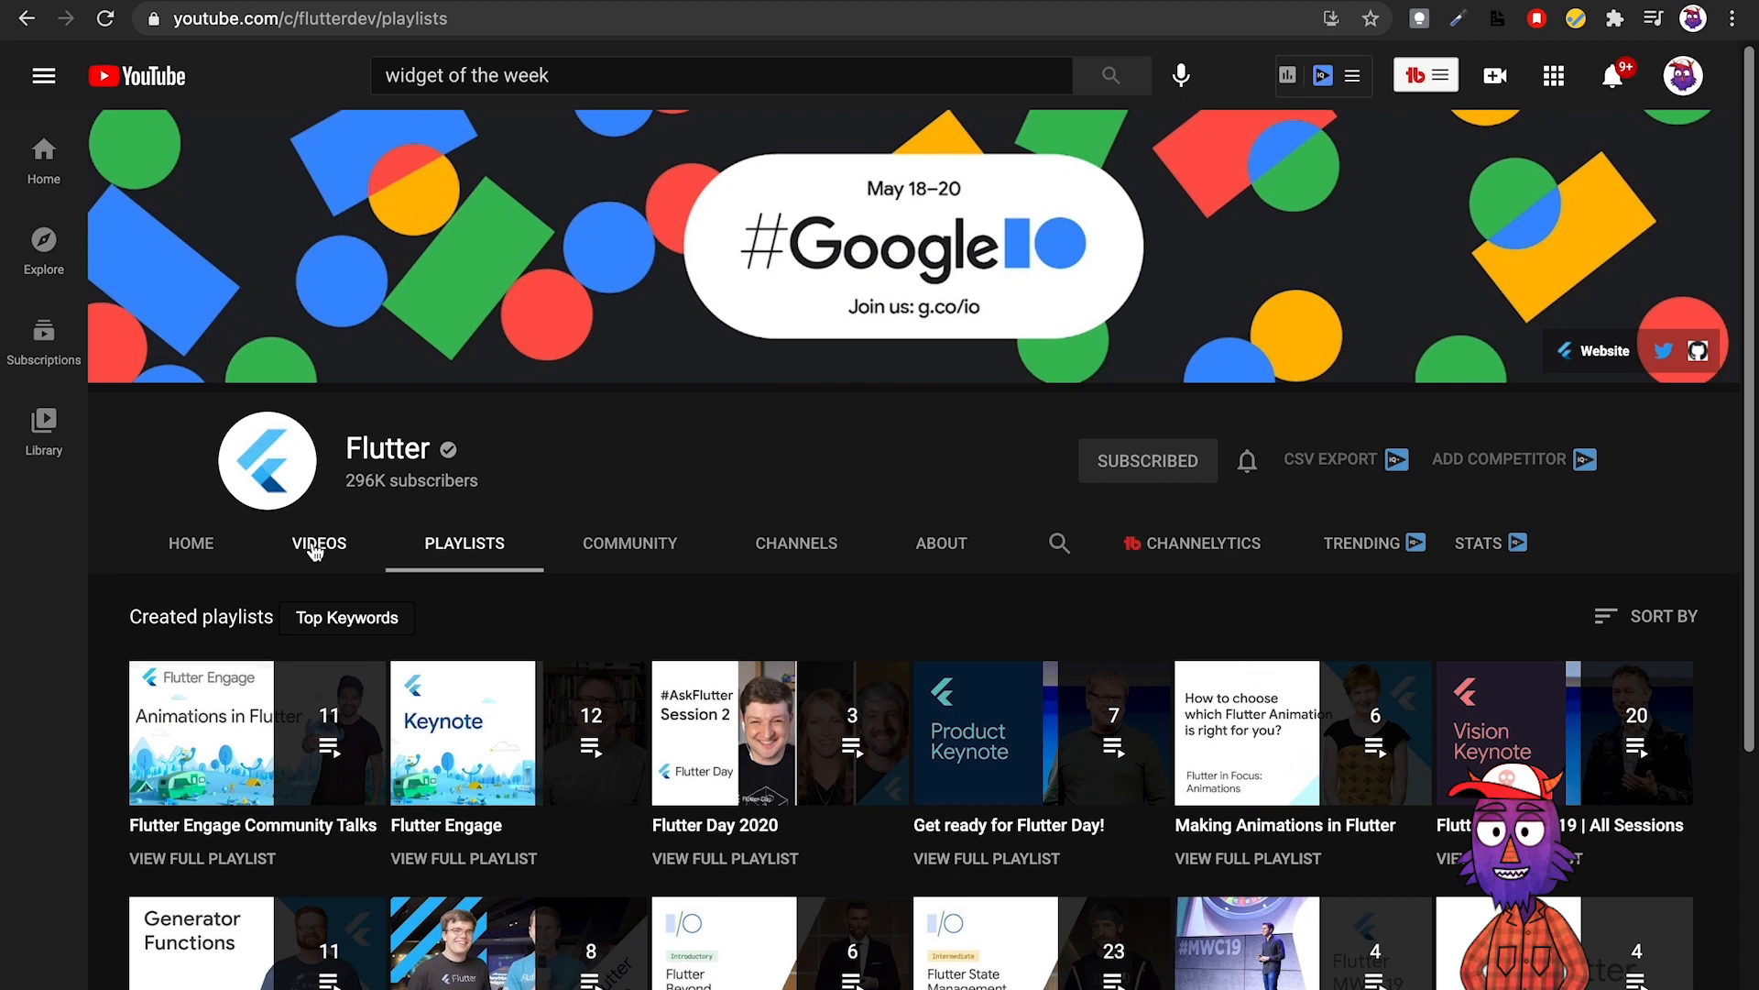
Scroll through the Flutter channel's full list of uploaded videos.
{"action": "left_click", "coordinate": [319, 544]}
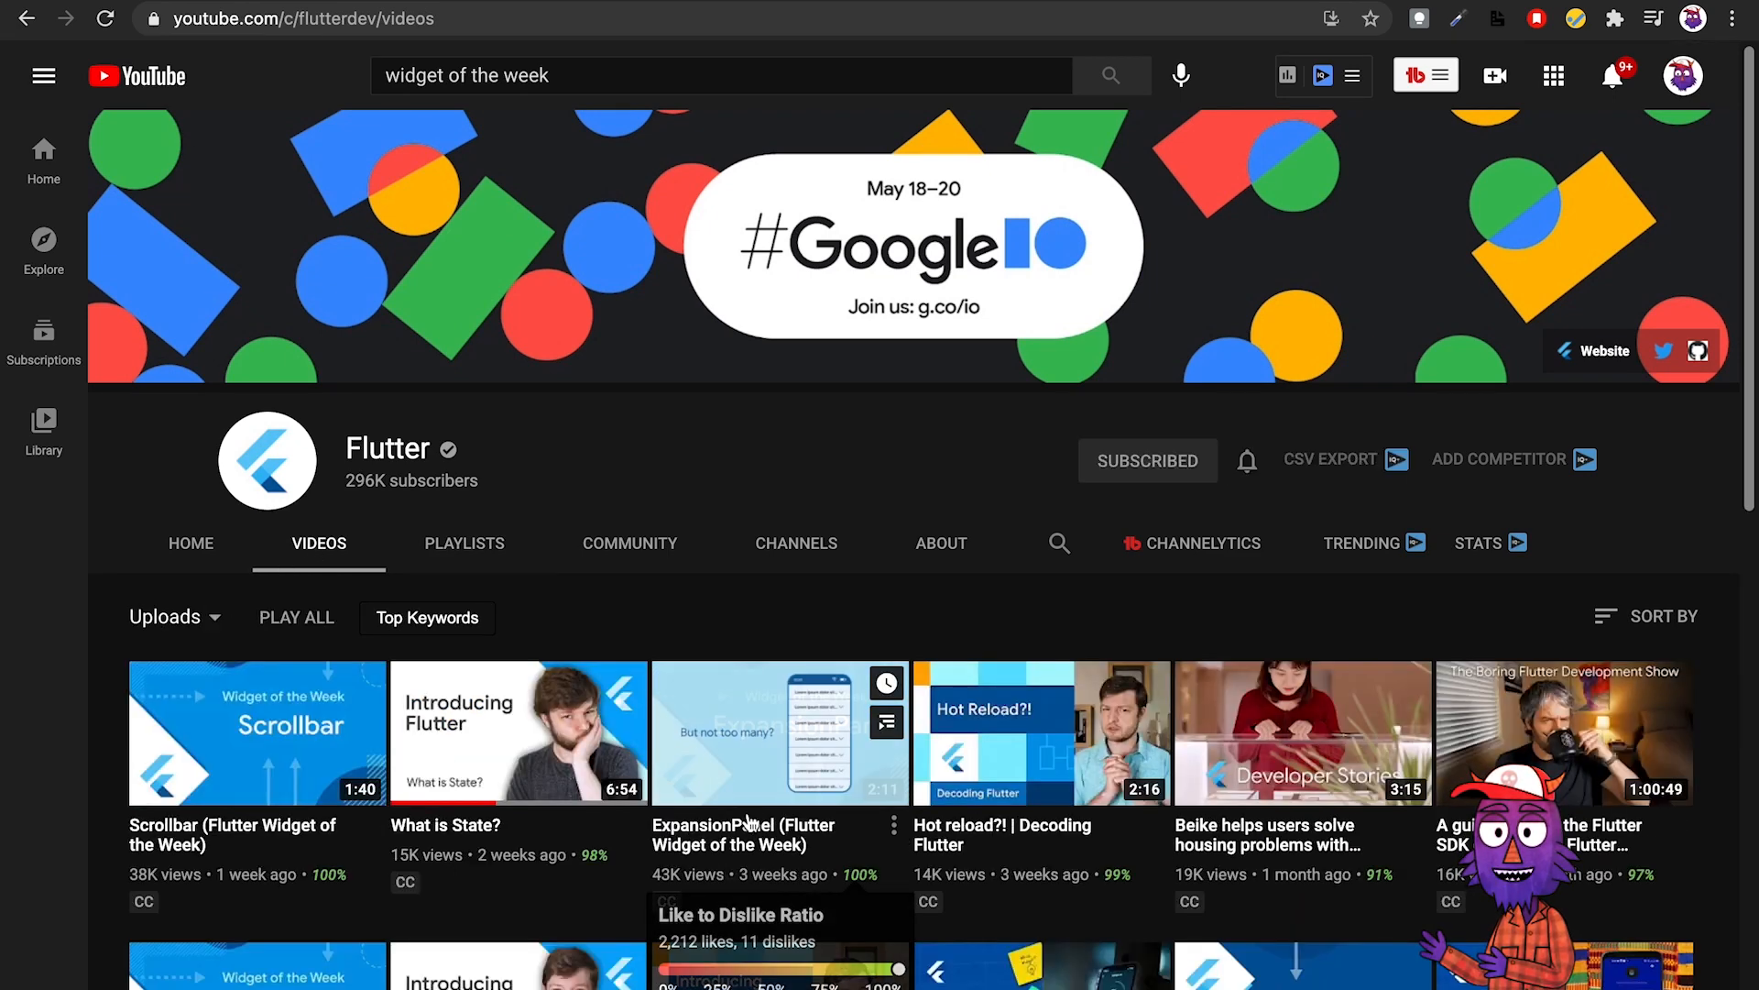
{"action": "scroll", "scroll_direction": "down", "scroll_amount": 3}
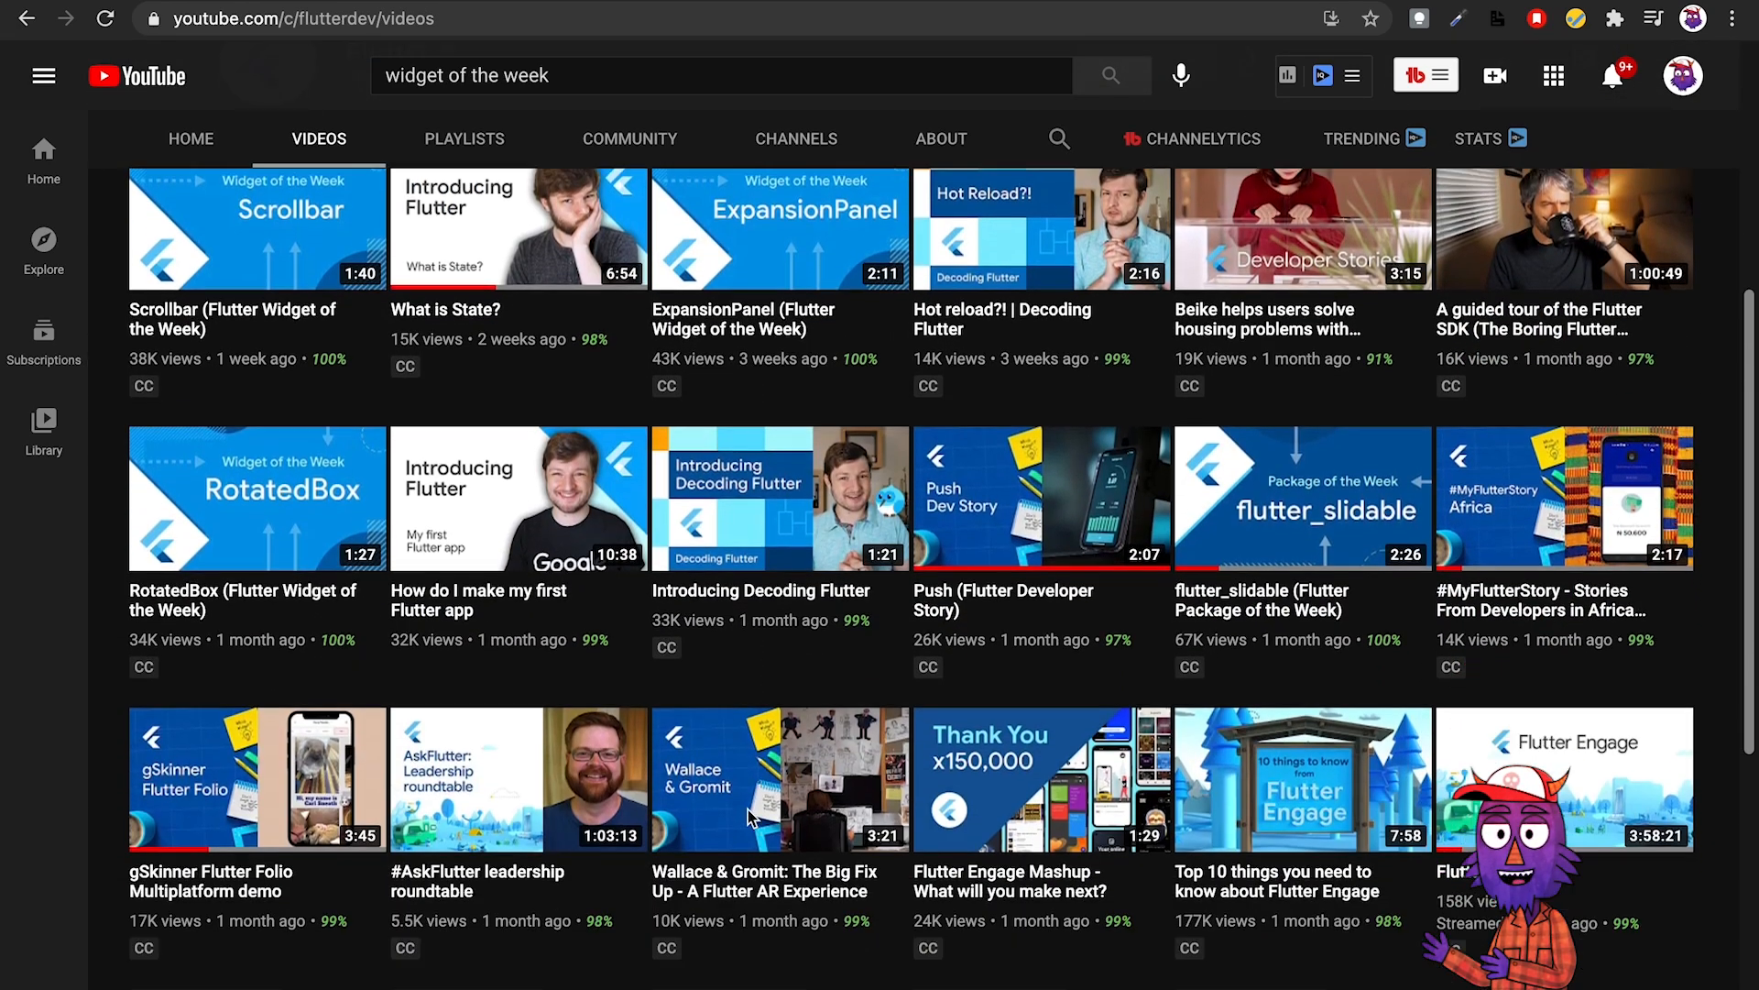
{"action": "scroll", "scroll_direction": "down", "scroll_amount": 3}
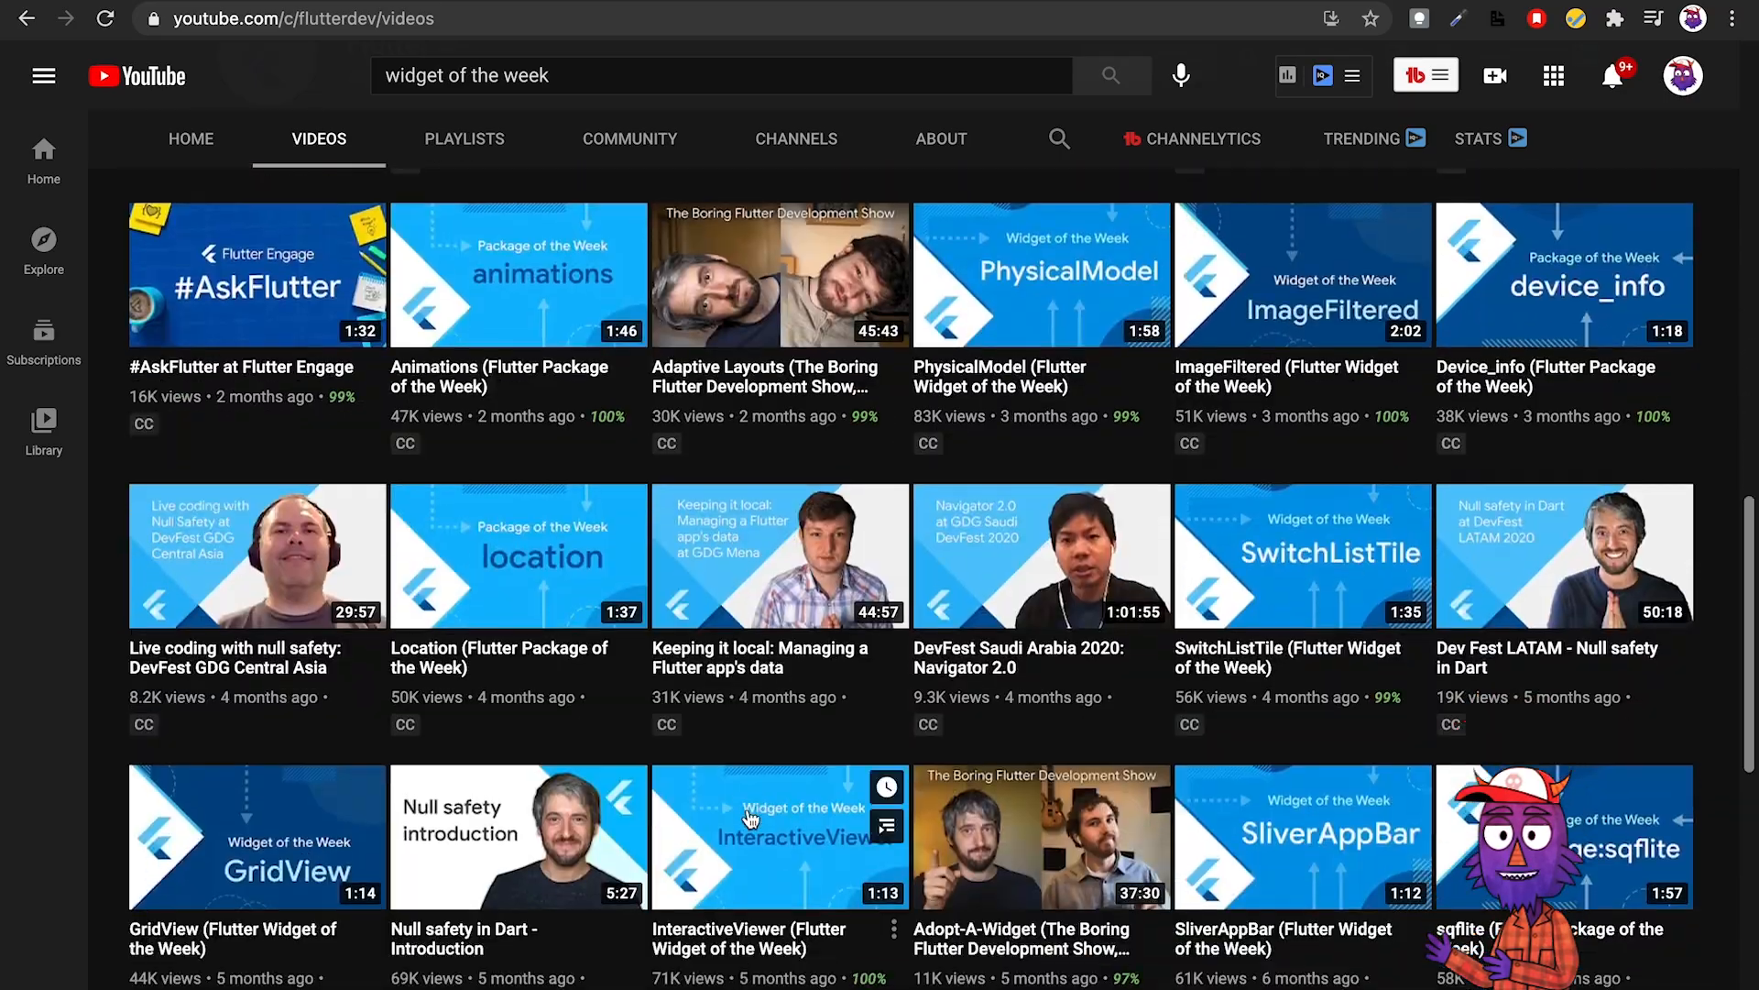
{"action": "scroll", "scroll_direction": "down", "scroll_amount": 3}
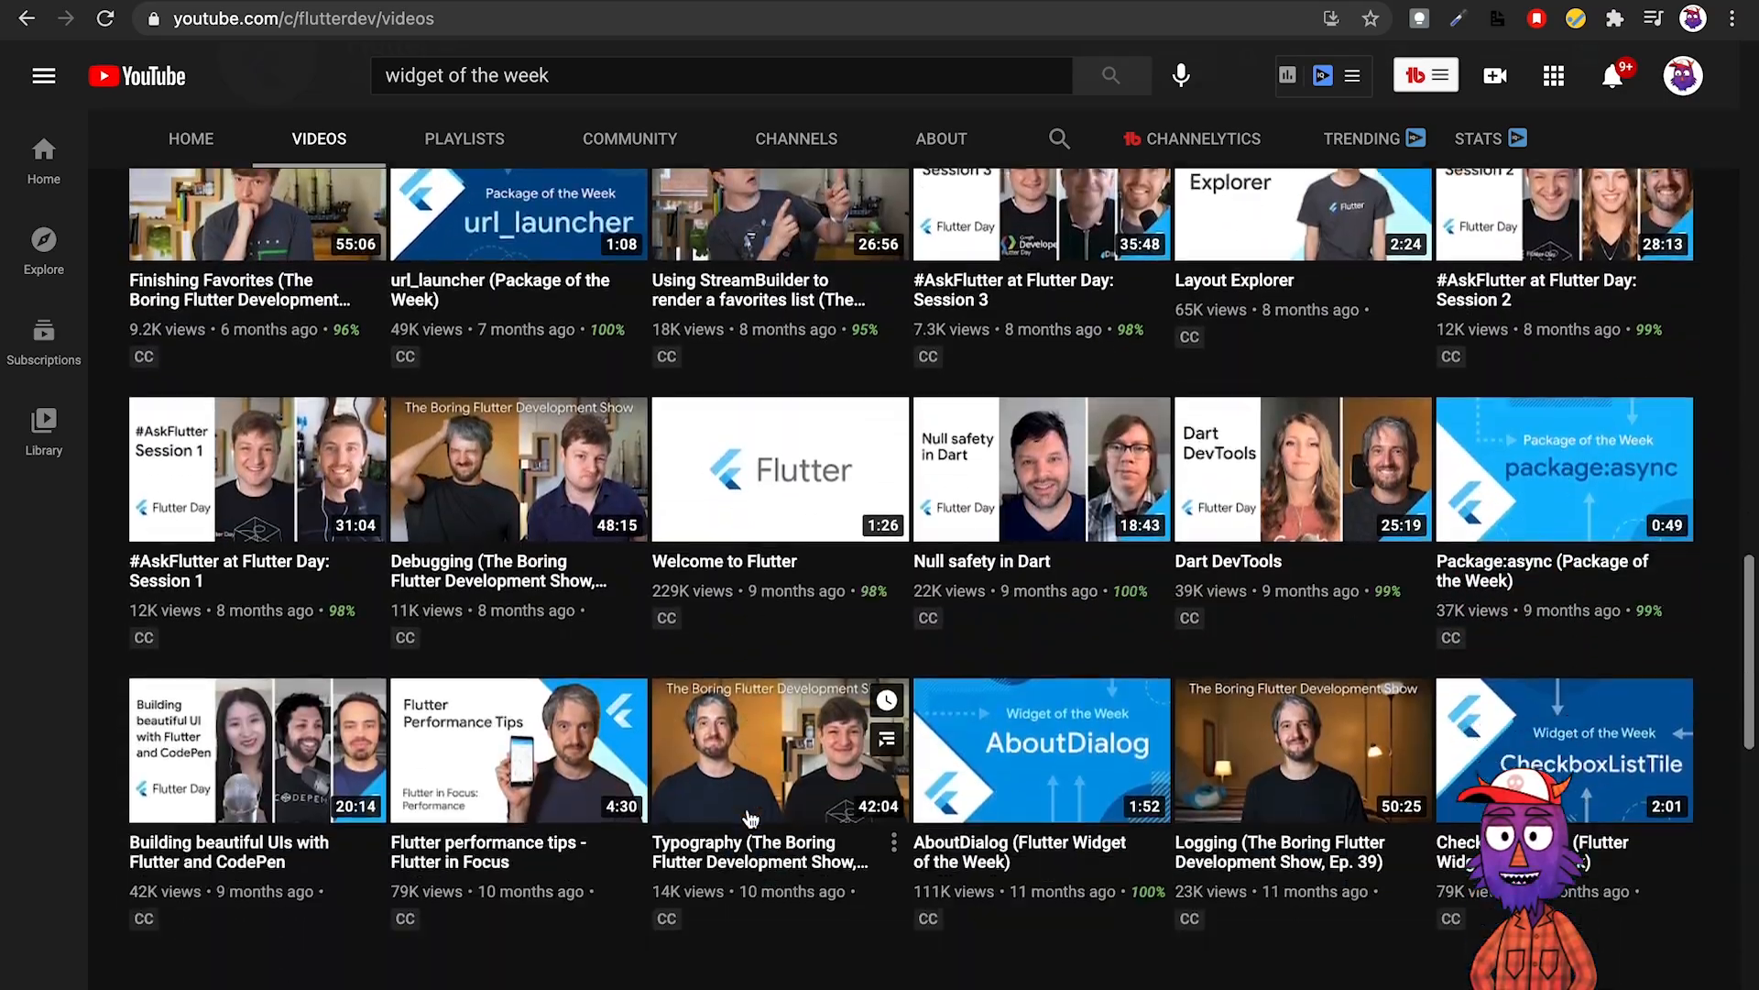
{"action": "scroll", "scroll_direction": "down", "scroll_amount": 3}
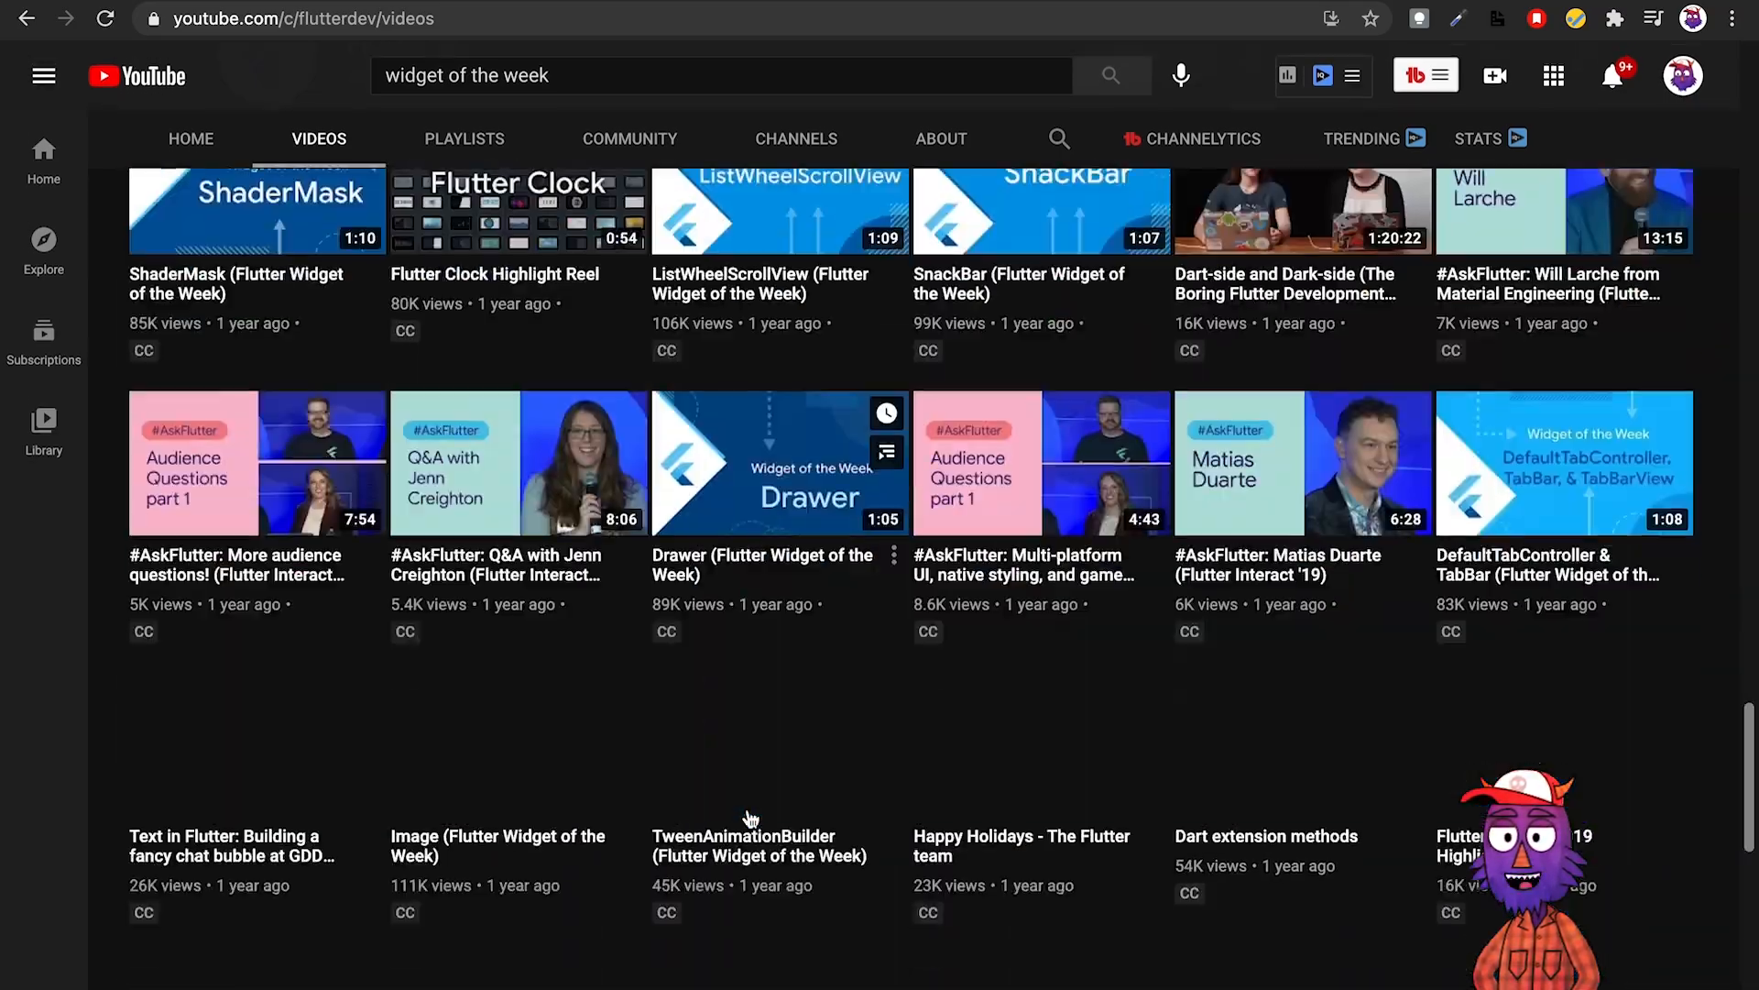
{"action": "scroll", "scroll_direction": "down", "scroll_amount": 3}
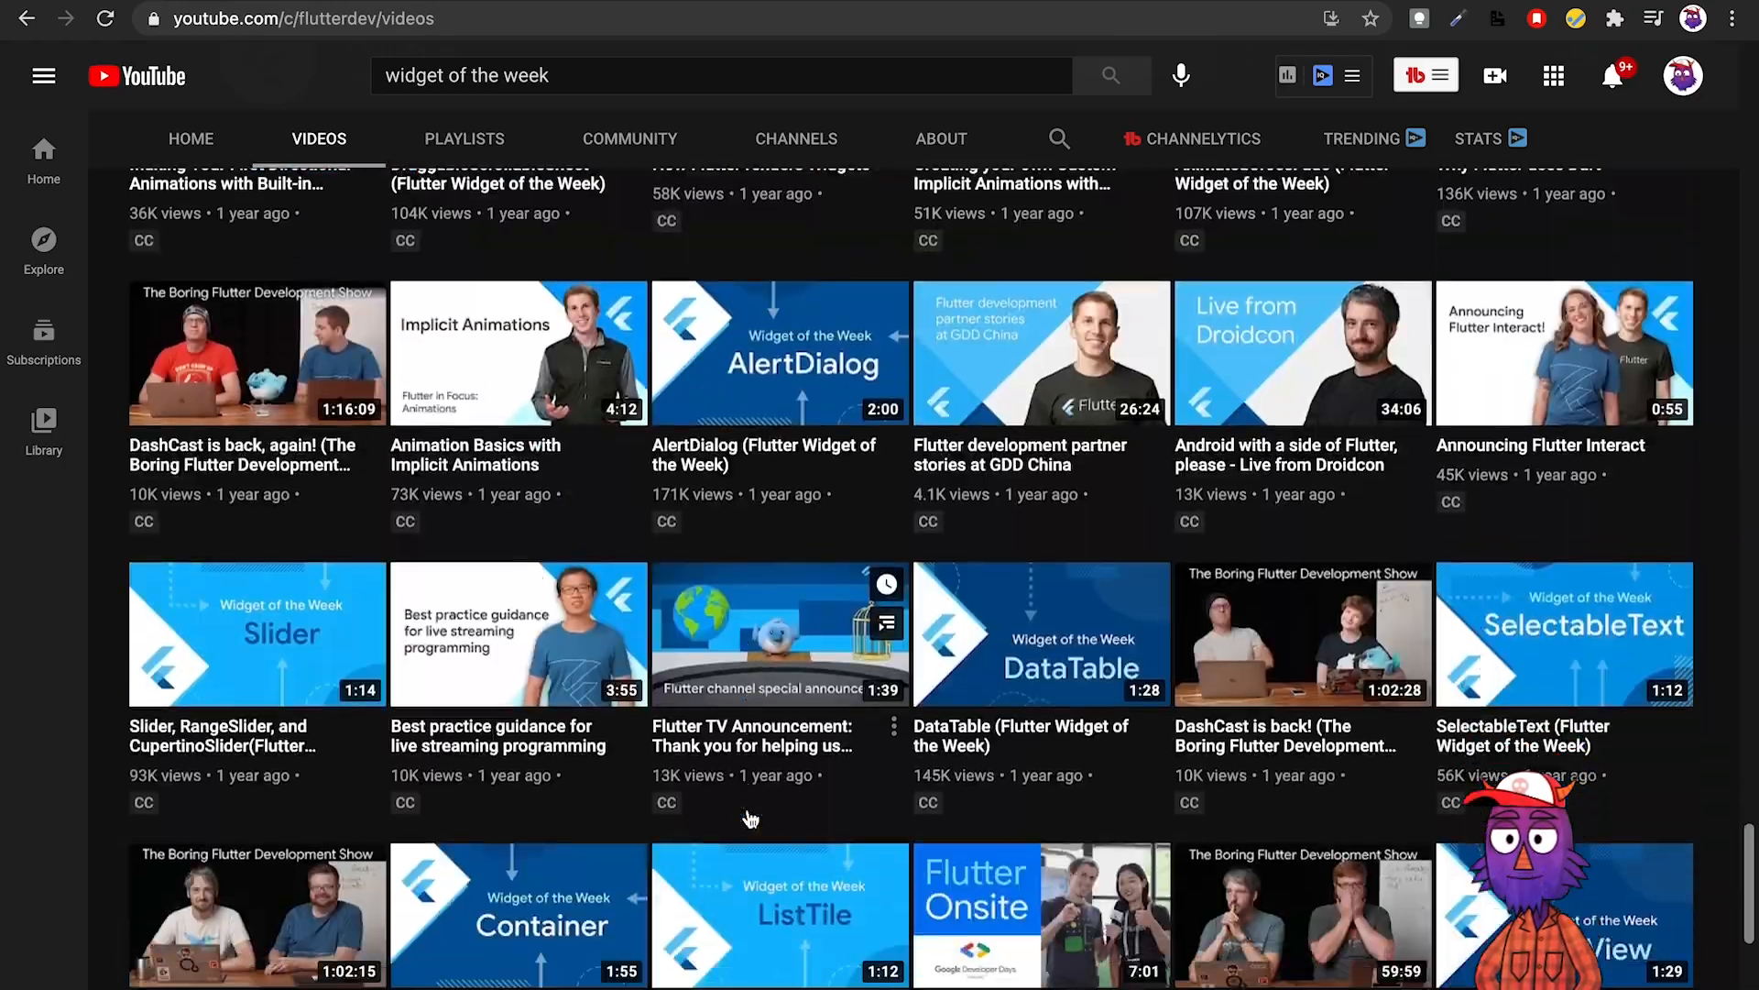
{"action": "scroll", "scroll_direction": "down", "scroll_amount": 3}
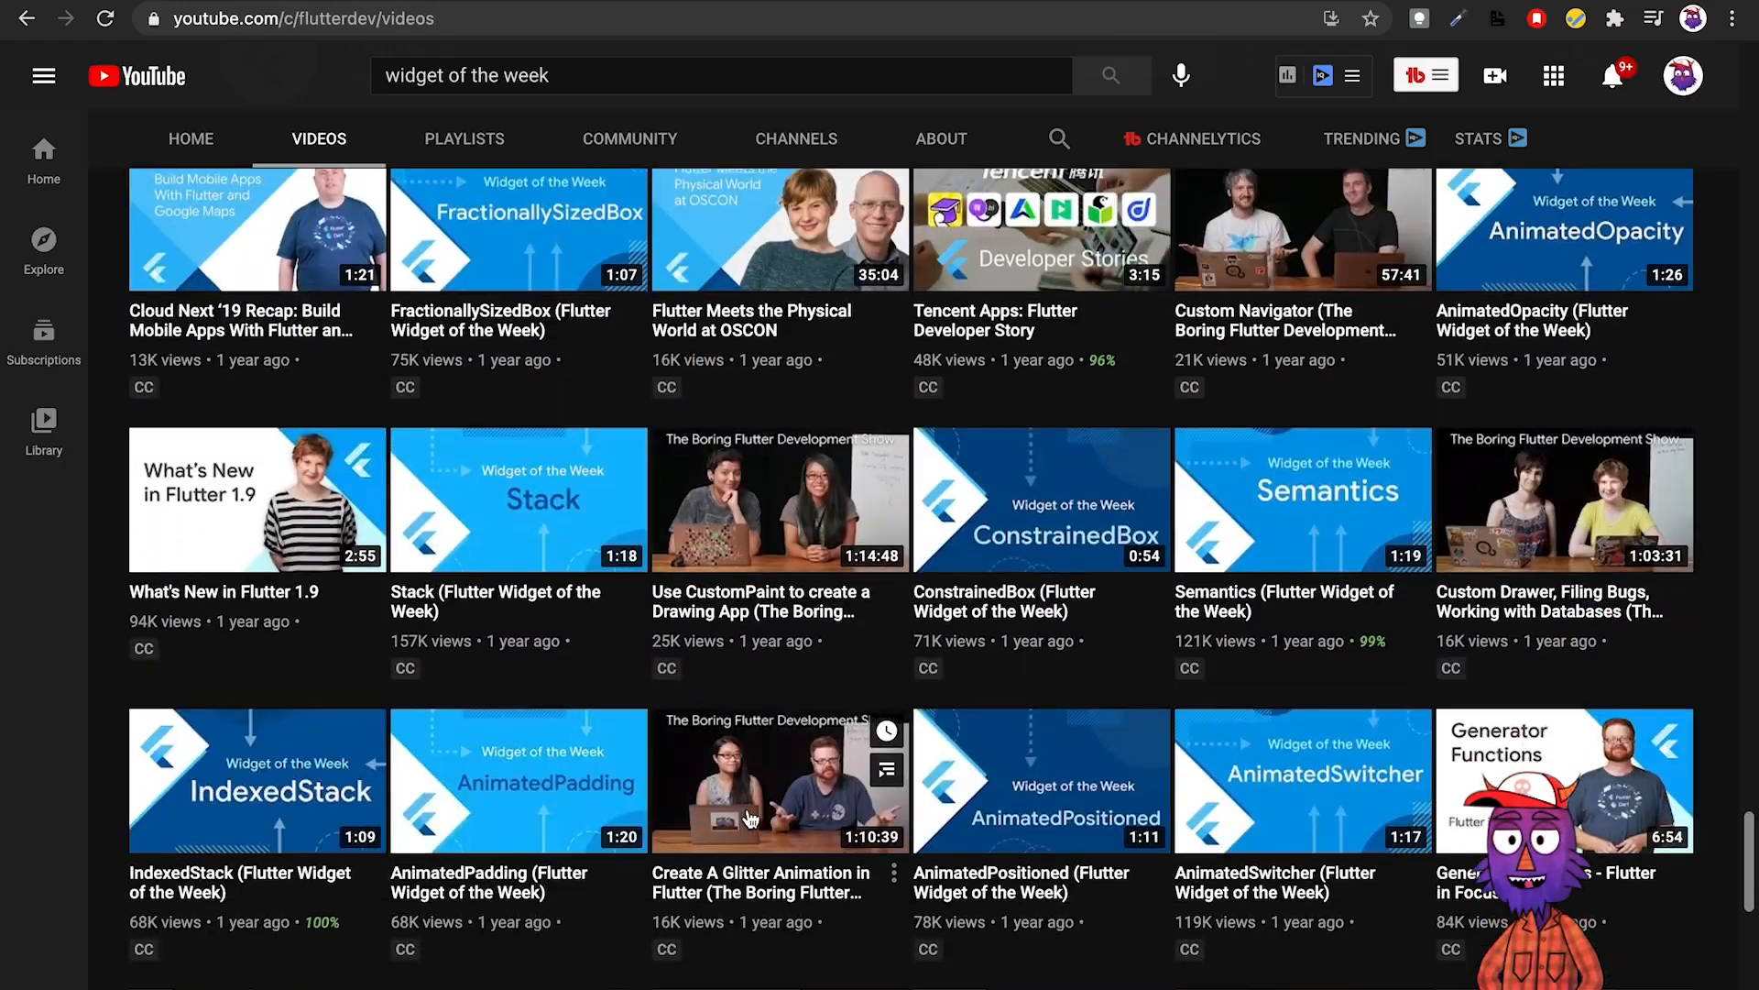
{"action": "scroll", "scroll_direction": "down", "scroll_amount": 3}
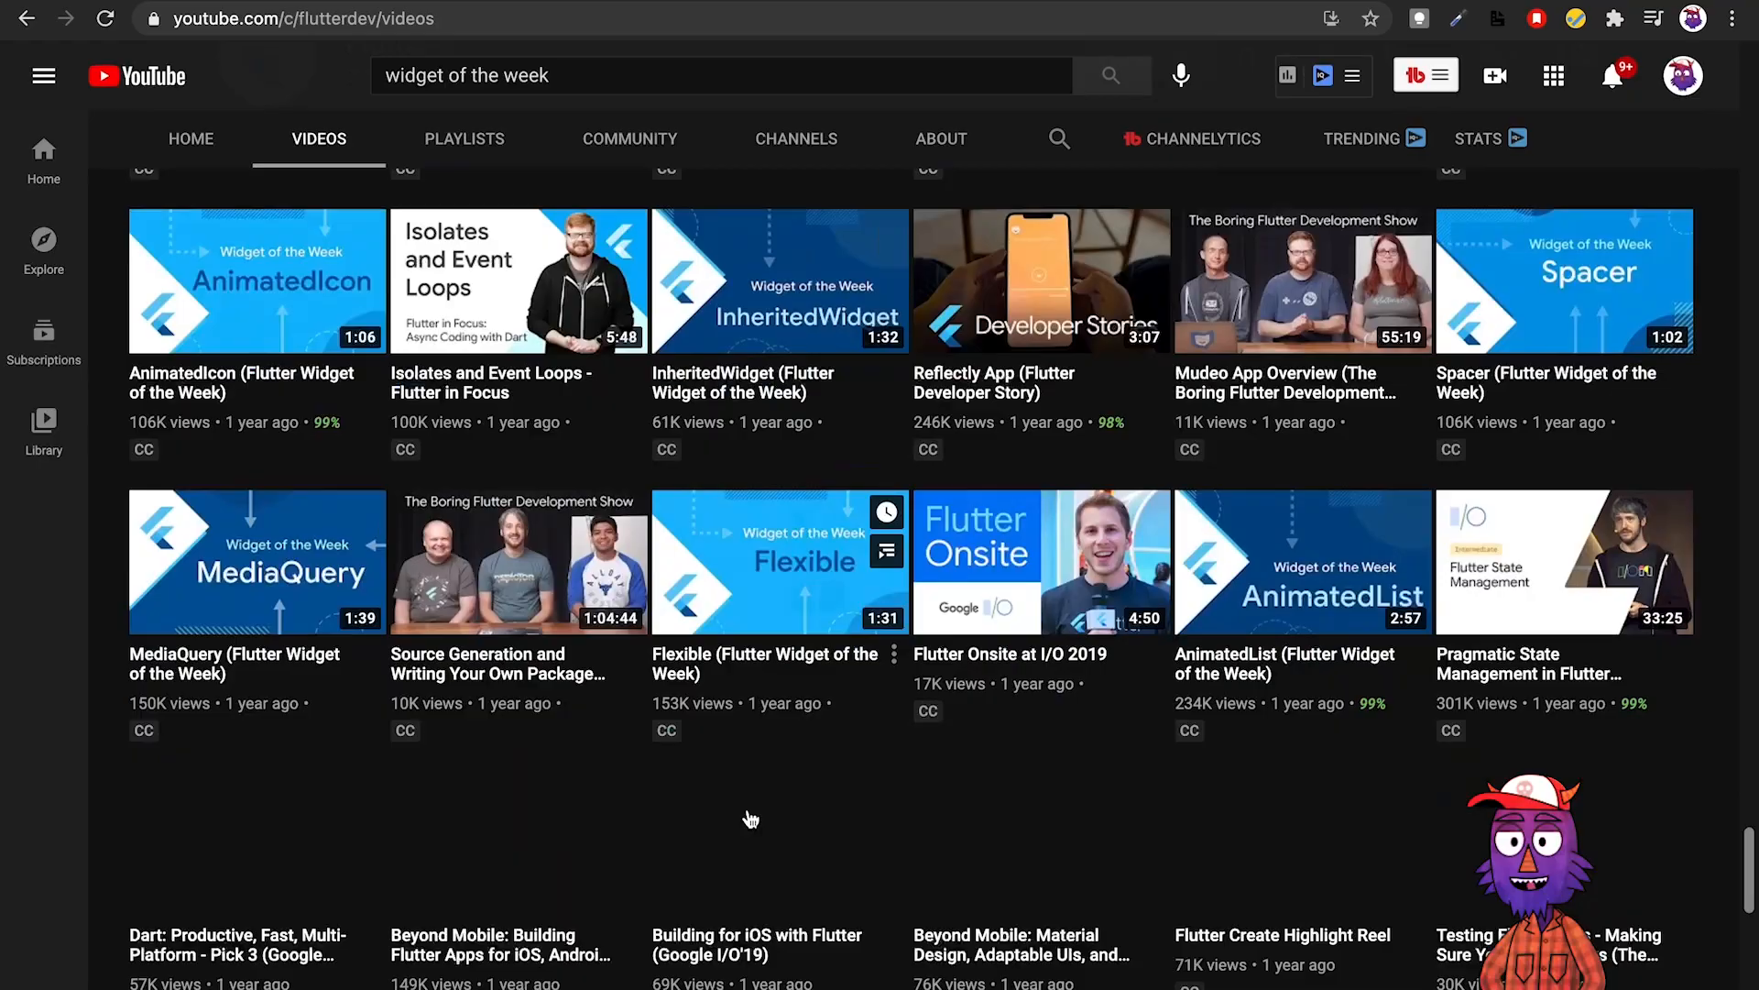
{"action": "scroll", "scroll_direction": "down", "scroll_amount": 3}
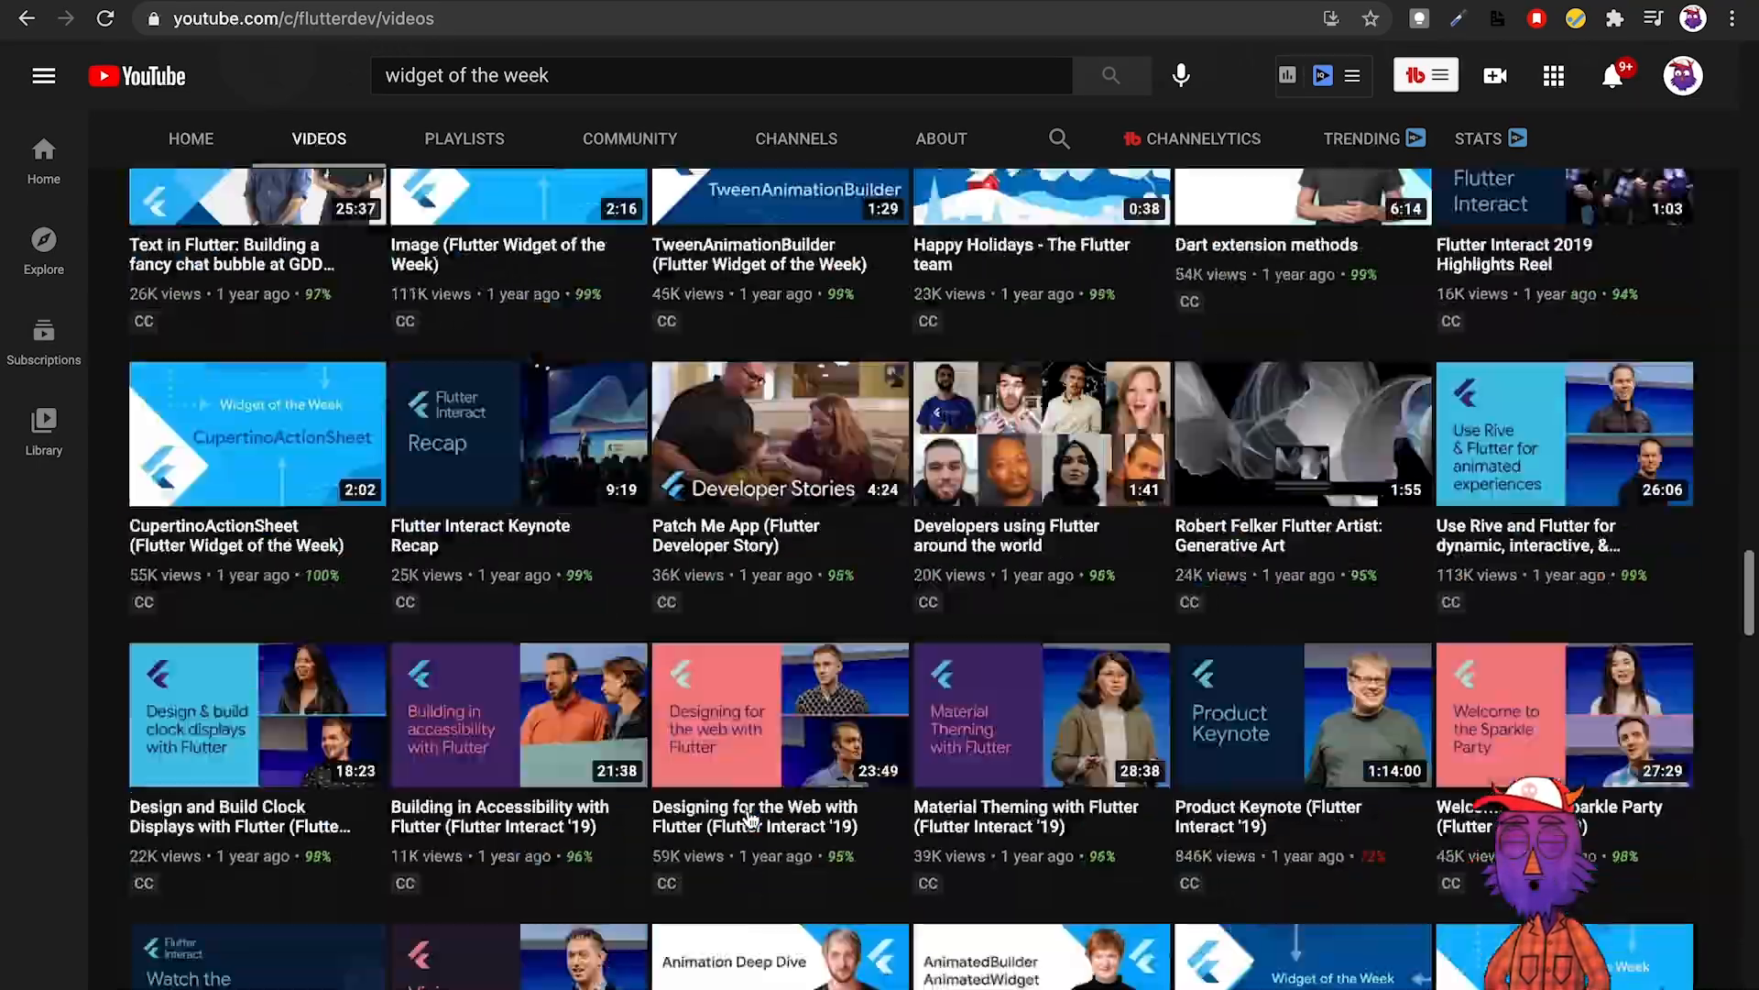
{"action": "scroll", "scroll_direction": "up", "scroll_amount": 3}
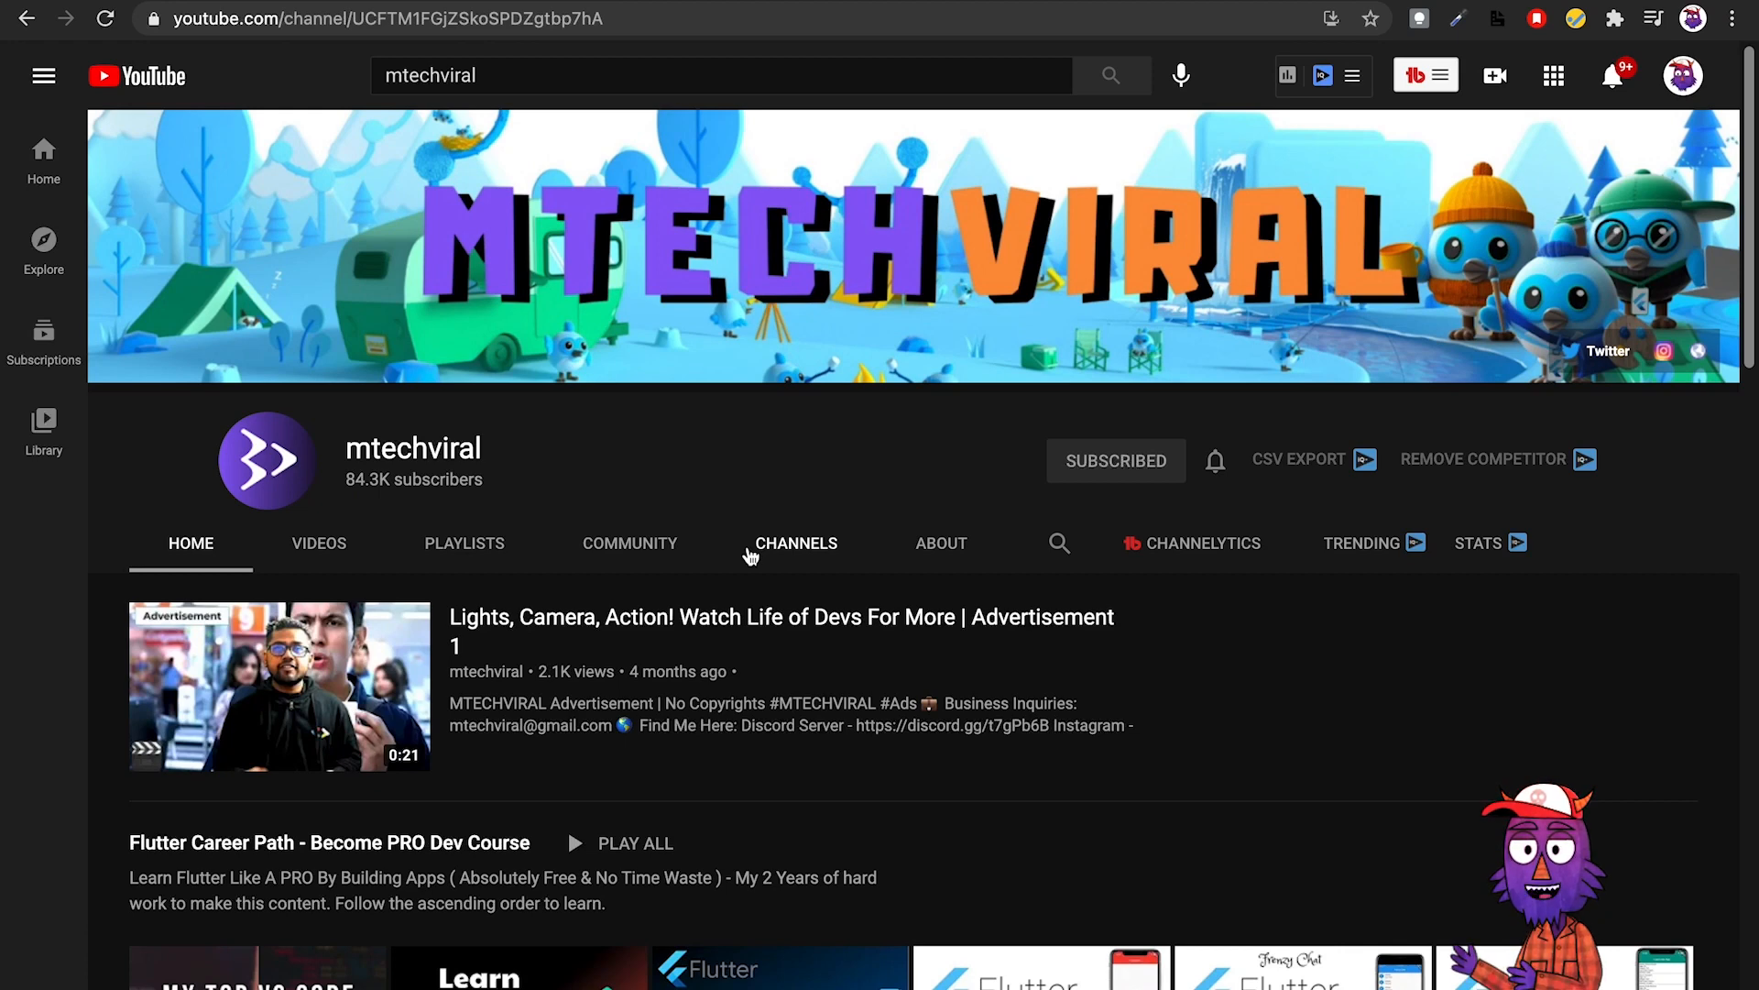
Scroll through mtechviral's home sections, then bring up its uploaded videos.
{"action": "scroll", "scroll_direction": "down", "scroll_amount": 3}
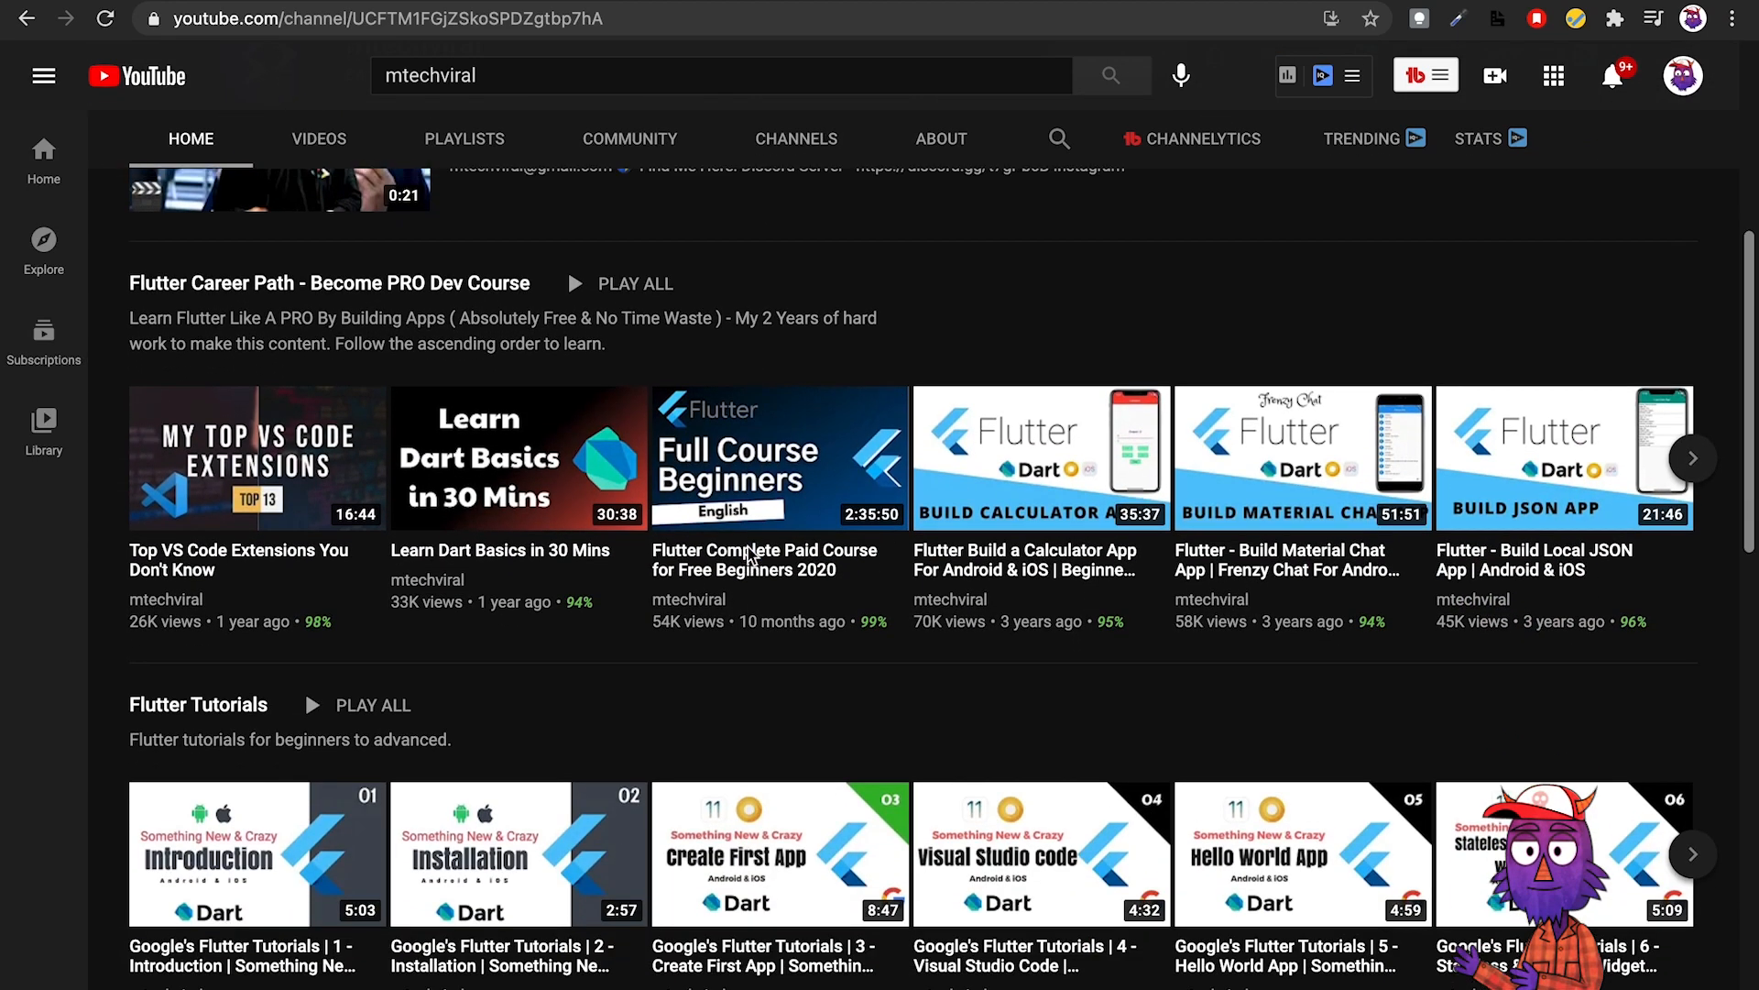
{"action": "scroll", "scroll_direction": "down", "scroll_amount": 3}
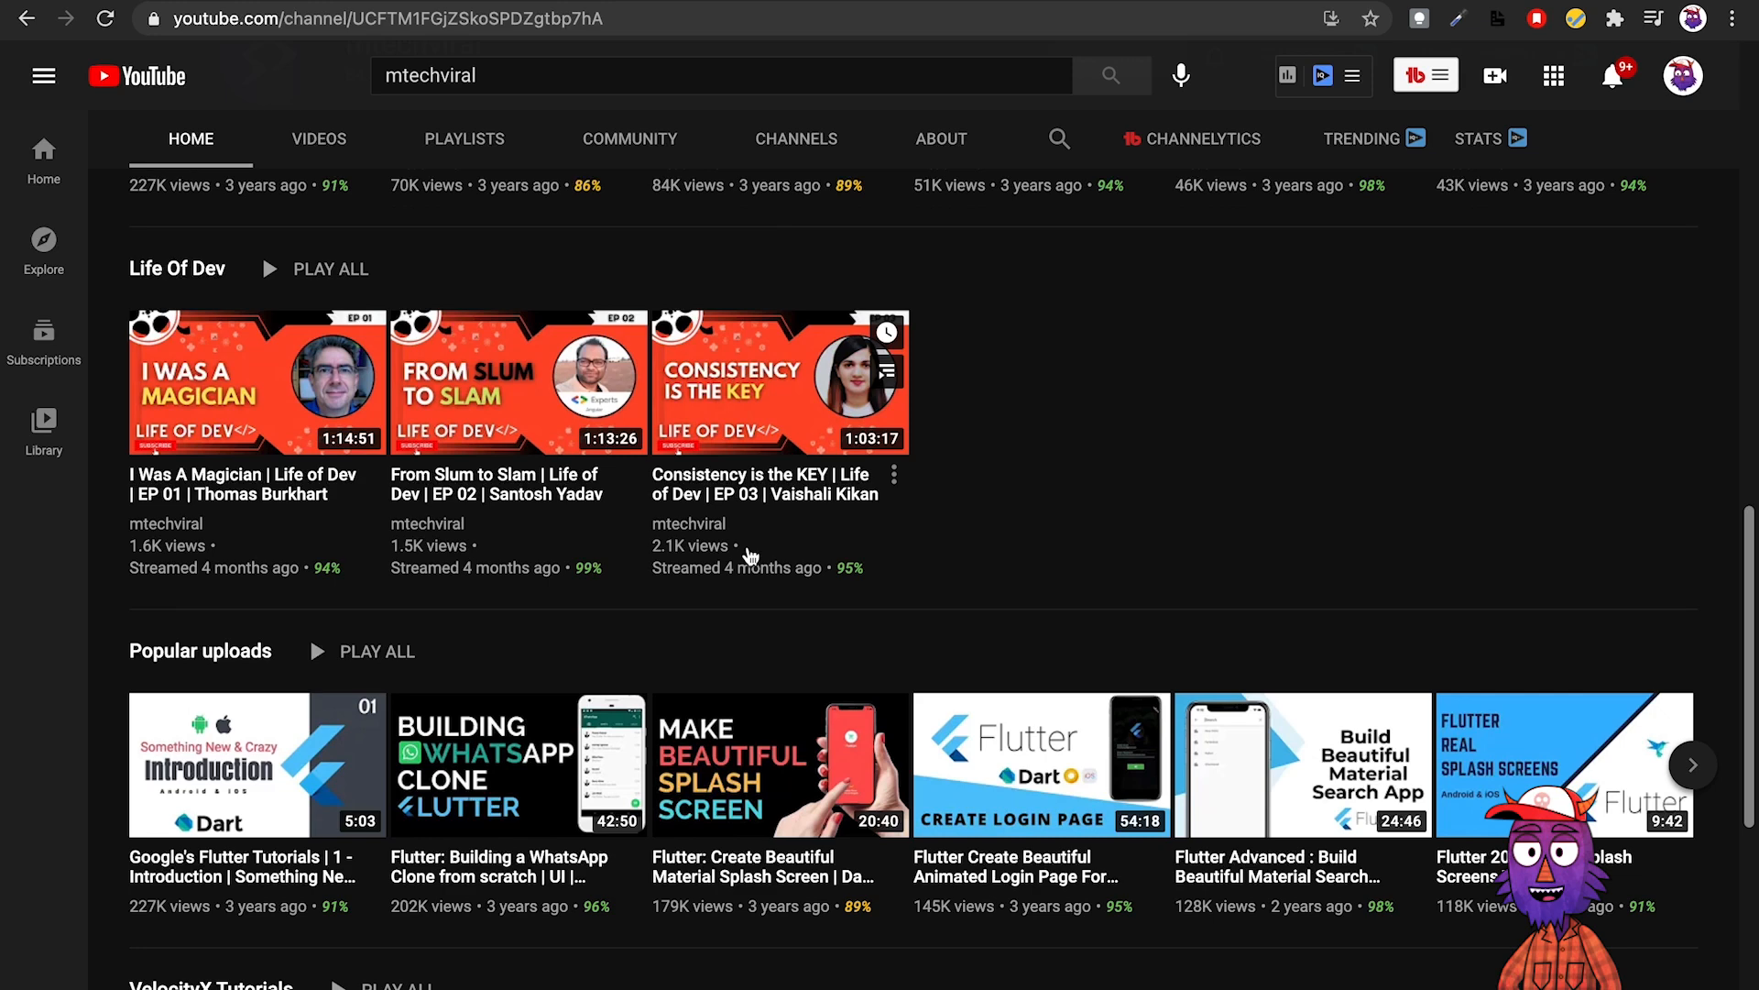
{"action": "scroll", "scroll_direction": "down", "scroll_amount": 3}
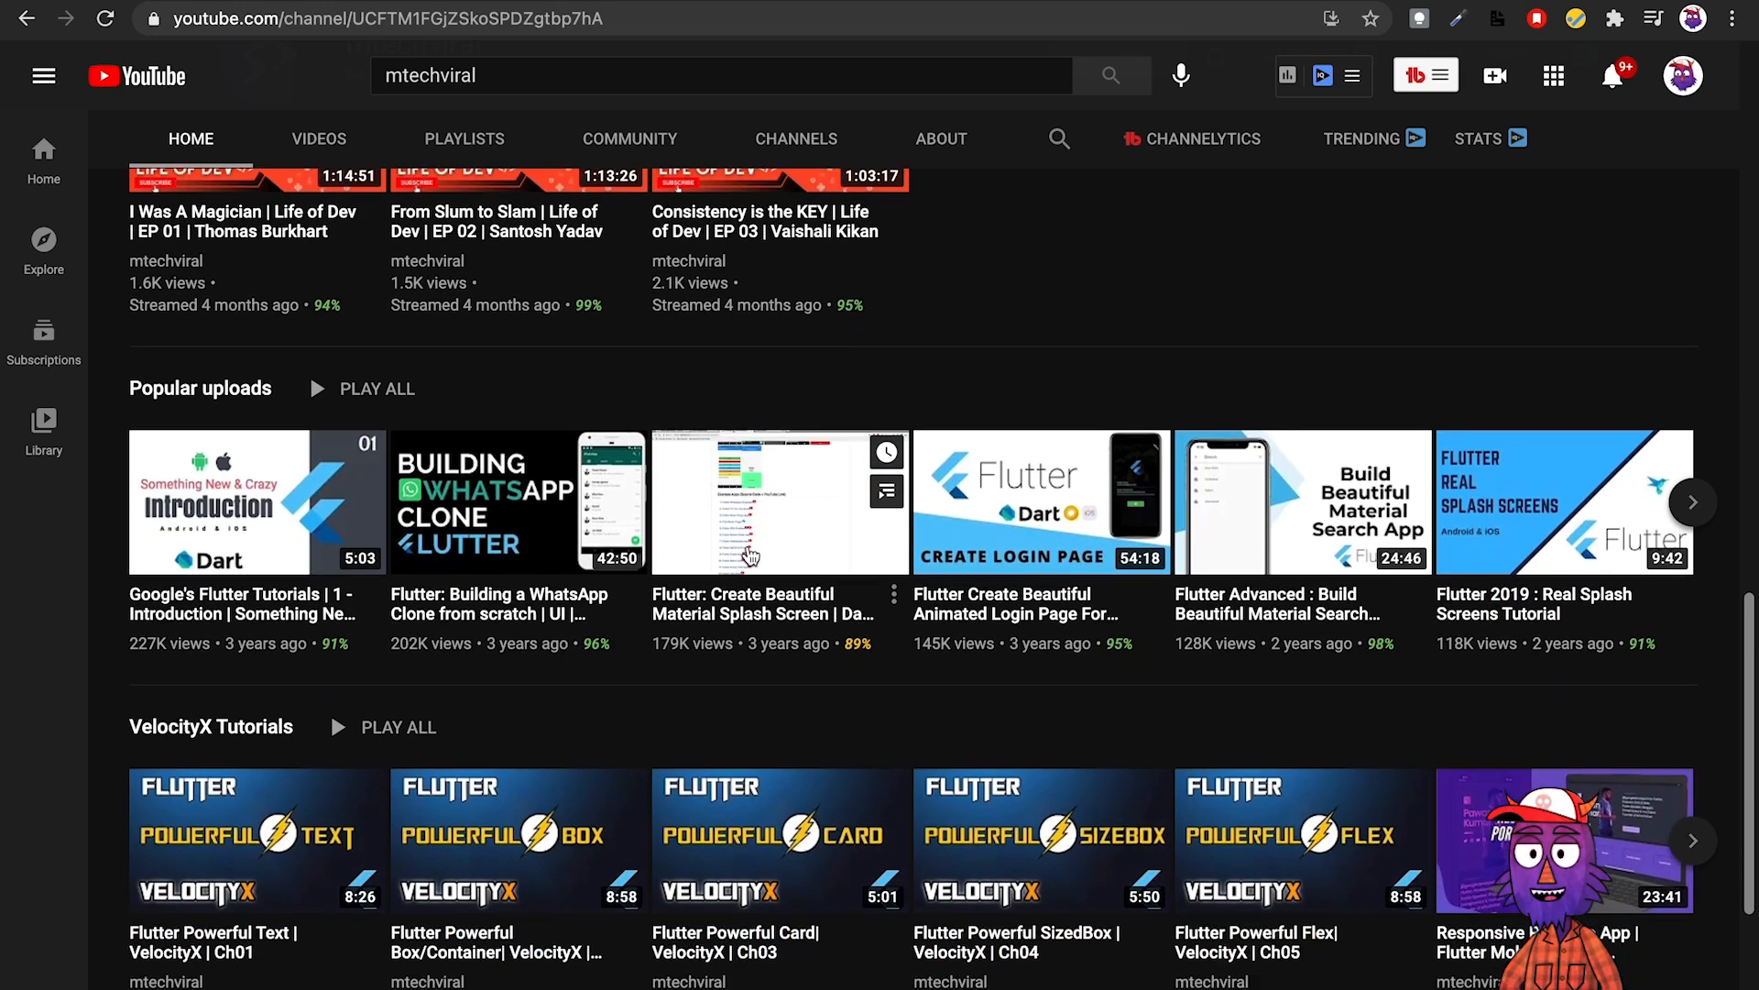
{"action": "scroll", "scroll_direction": "down", "scroll_amount": 3}
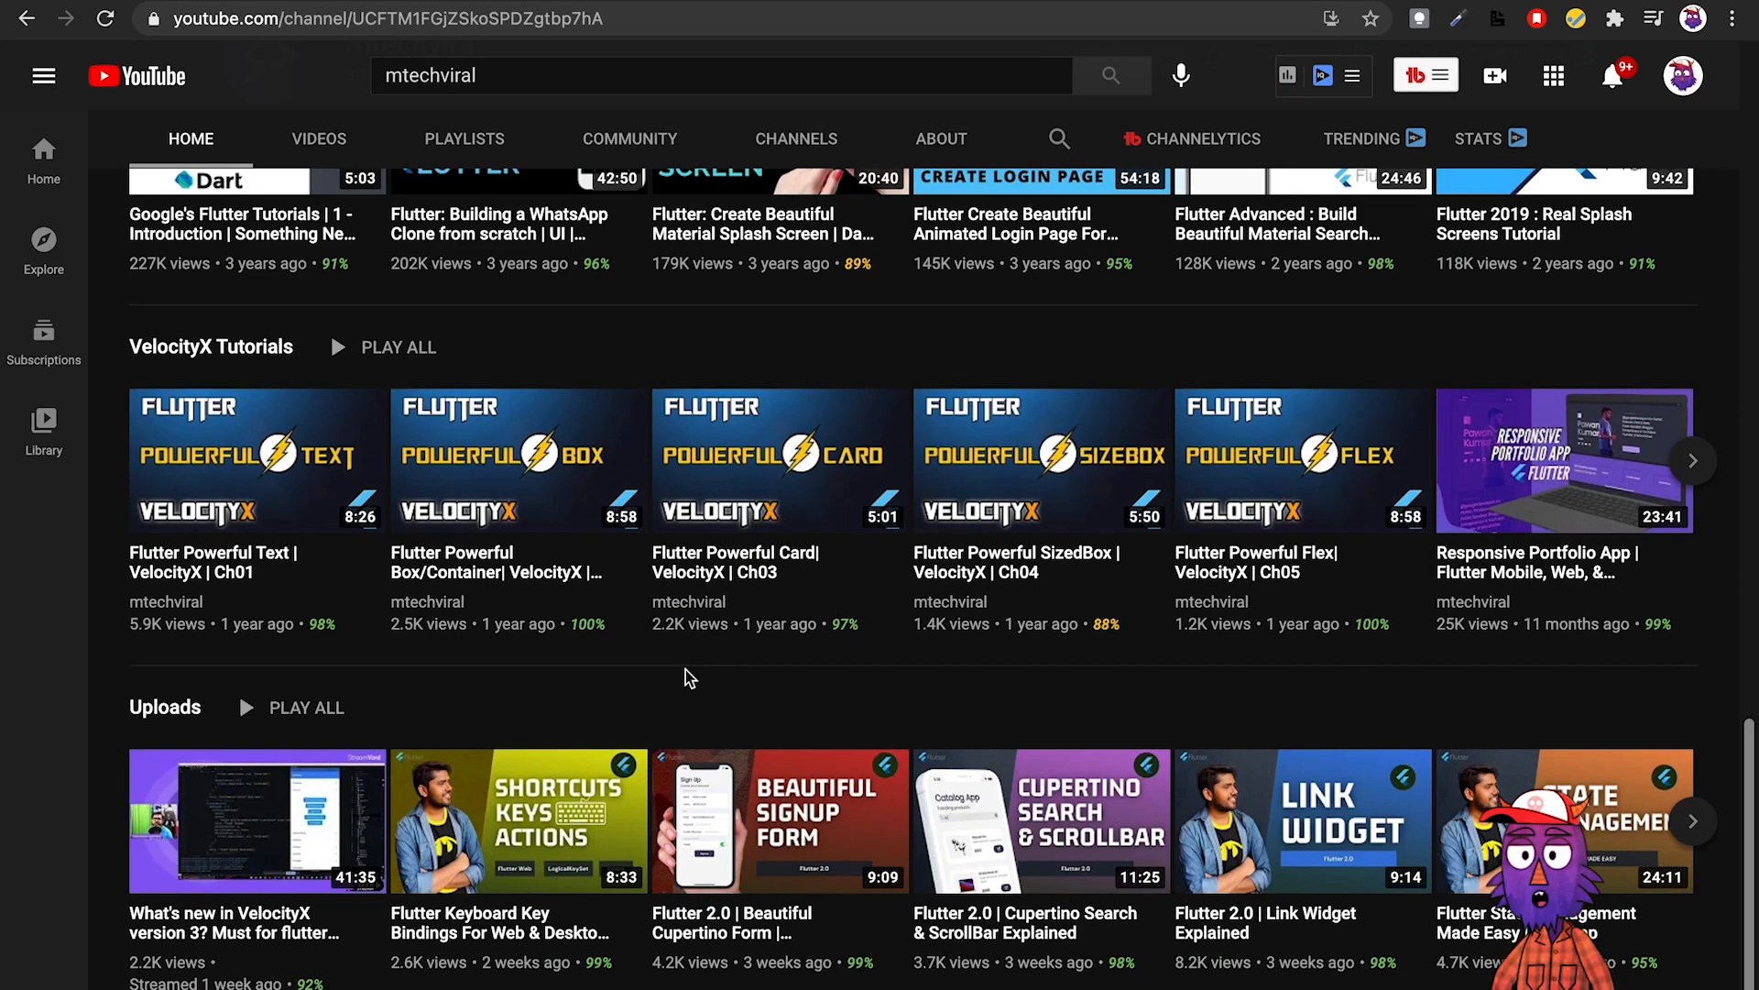
{"action": "scroll", "scroll_direction": "up", "scroll_amount": 3}
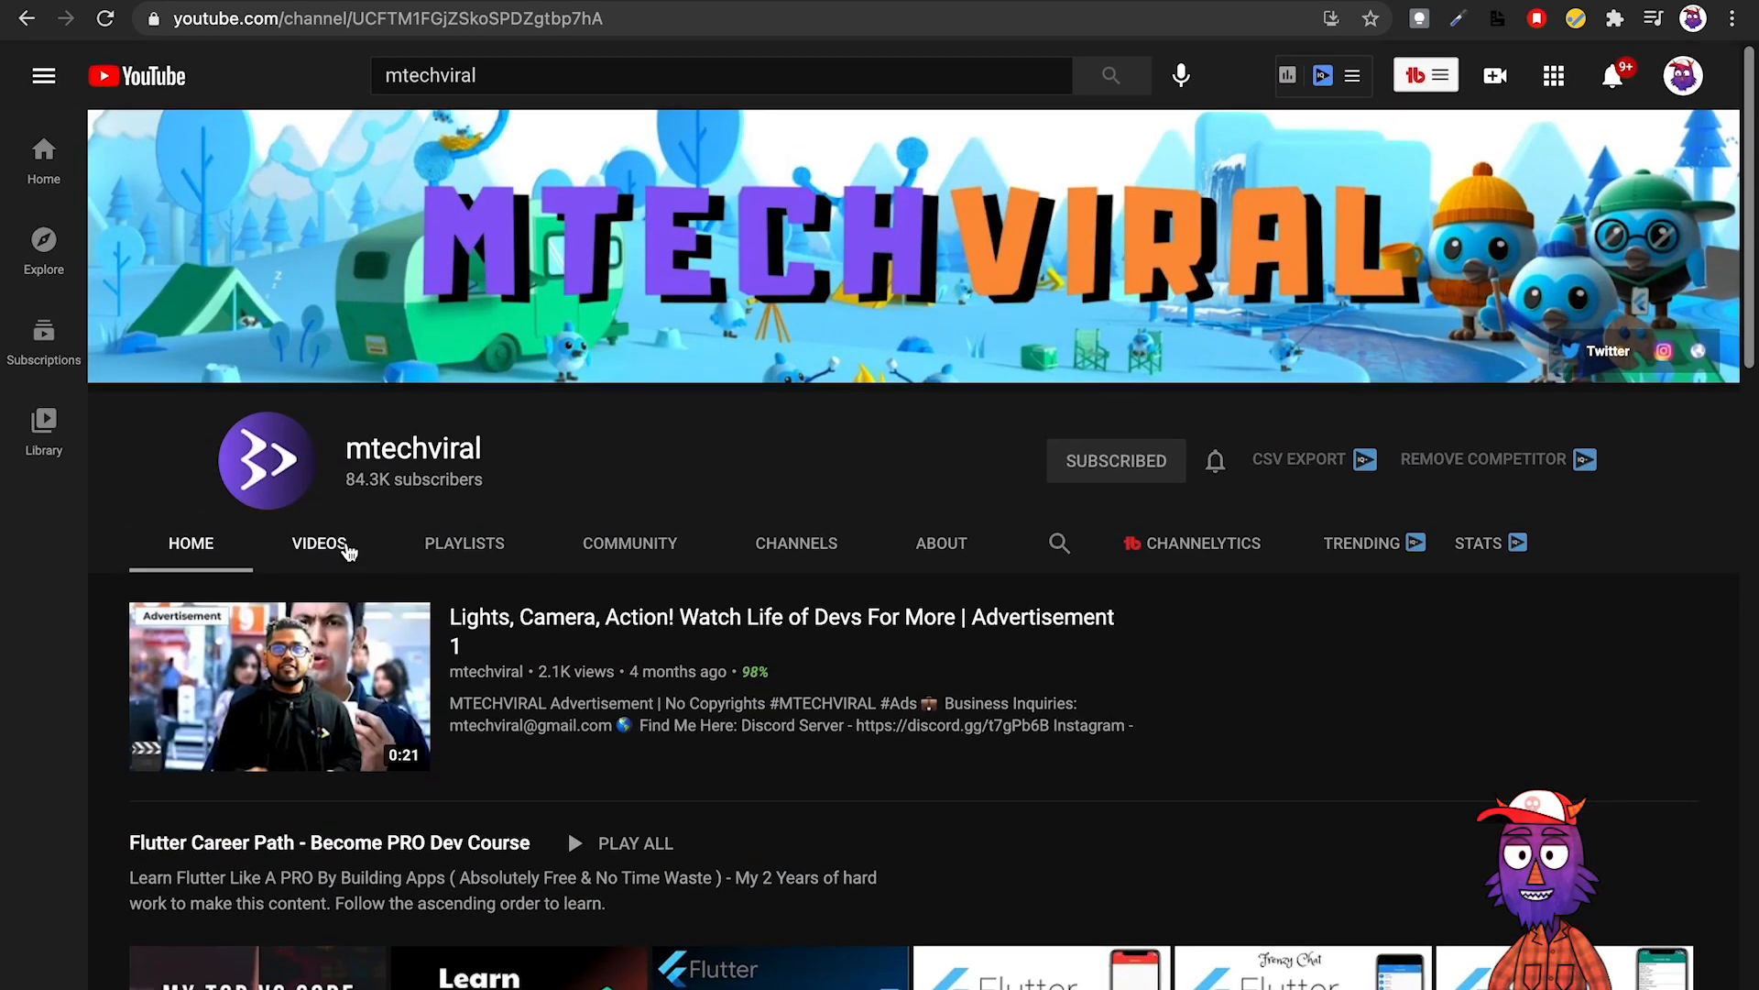
{"action": "left_click", "coordinate": [319, 544]}
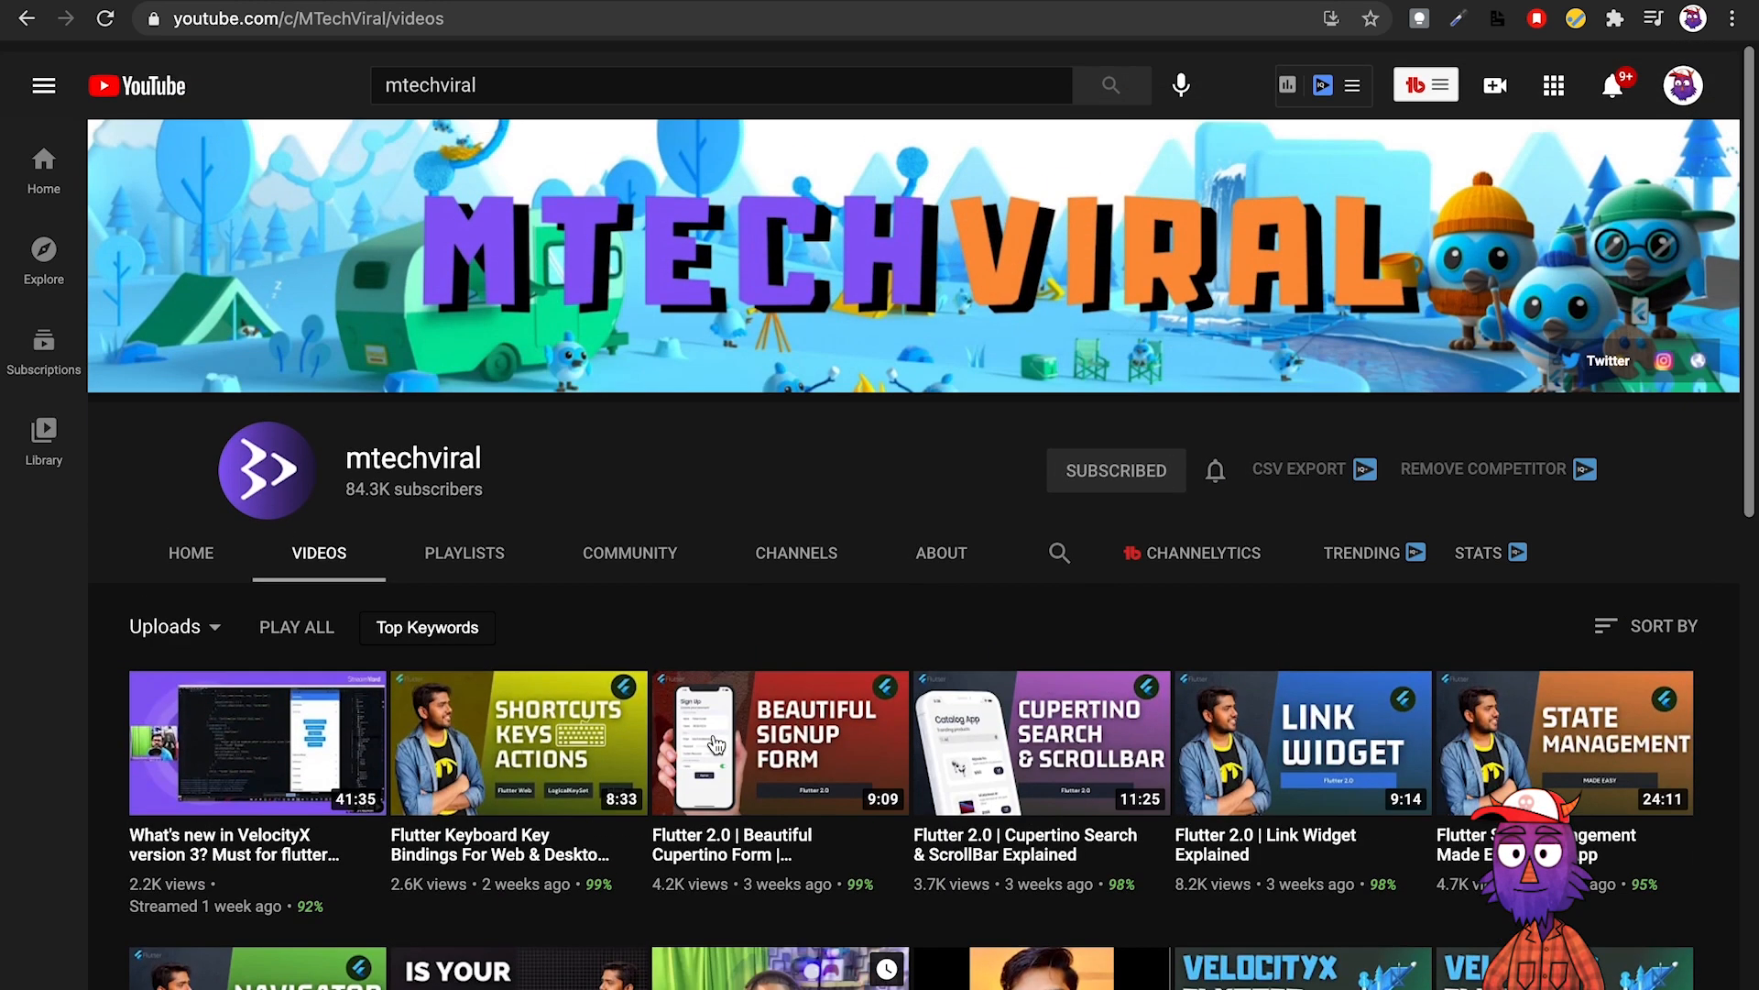
{"action": "left_click", "coordinate": [464, 551]}
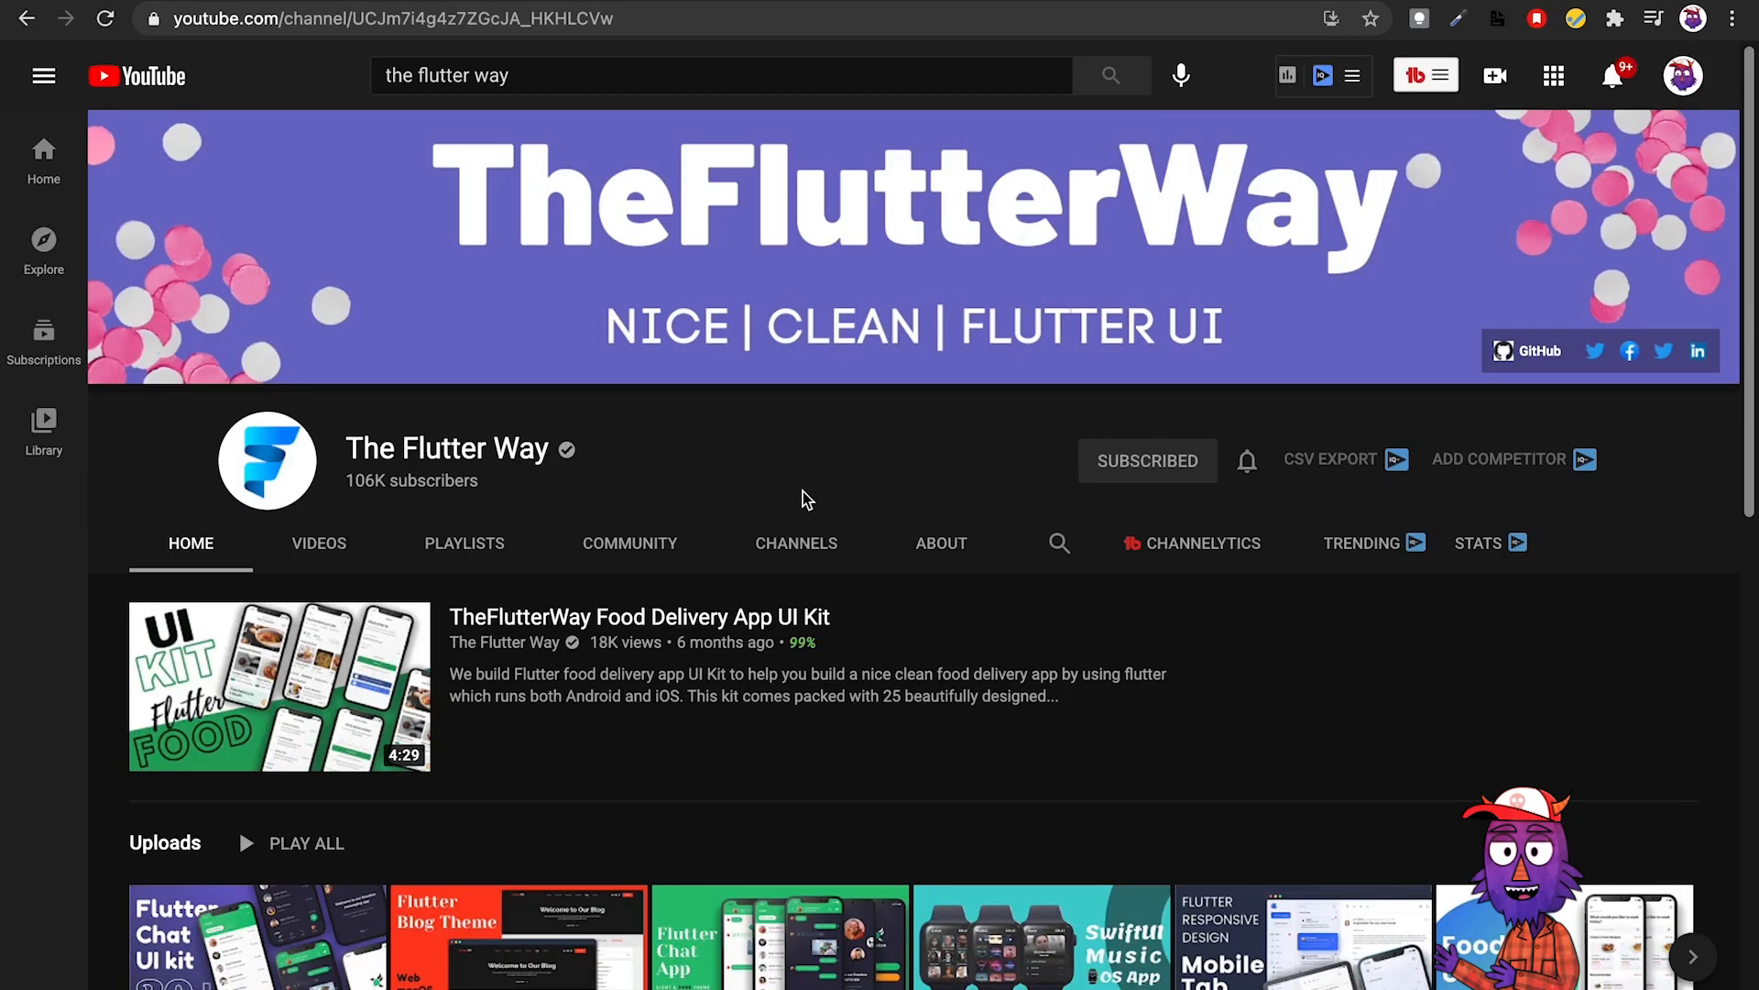
Scroll The Flutter Way's home page and play 'Plant App - Flutter UI - Speed Code'.
{"action": "scroll", "scroll_direction": "down", "scroll_amount": 3}
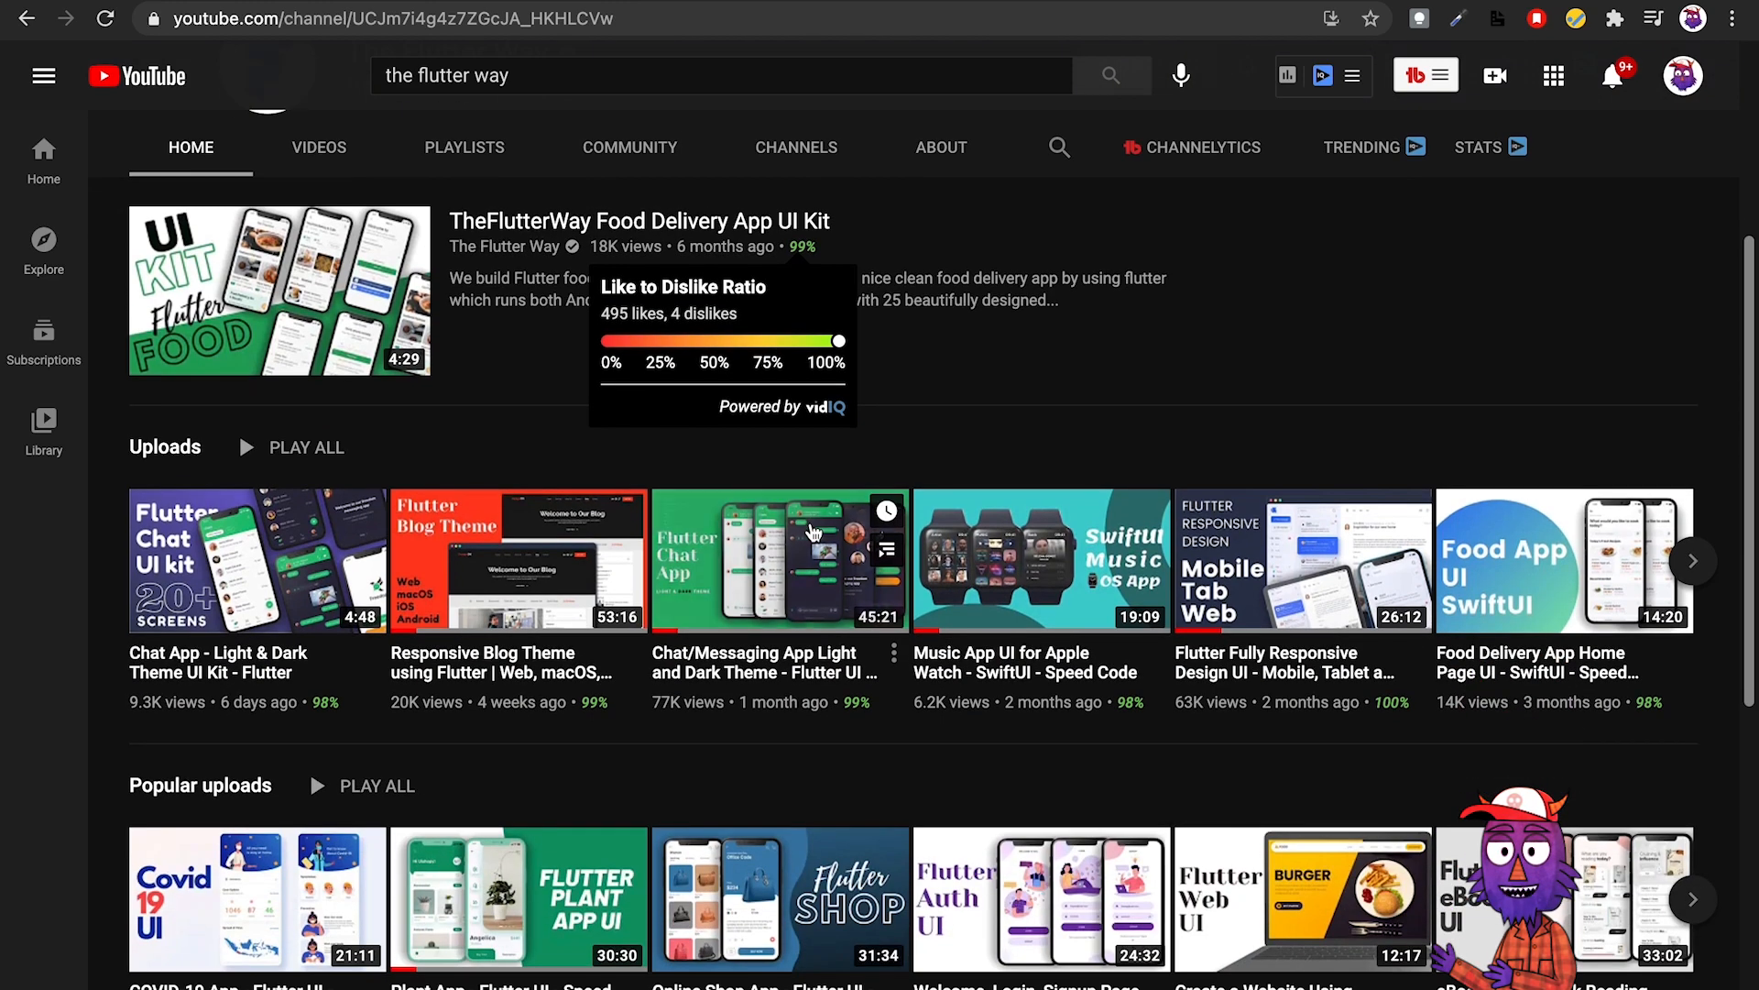
{"action": "scroll", "scroll_direction": "down", "scroll_amount": 3}
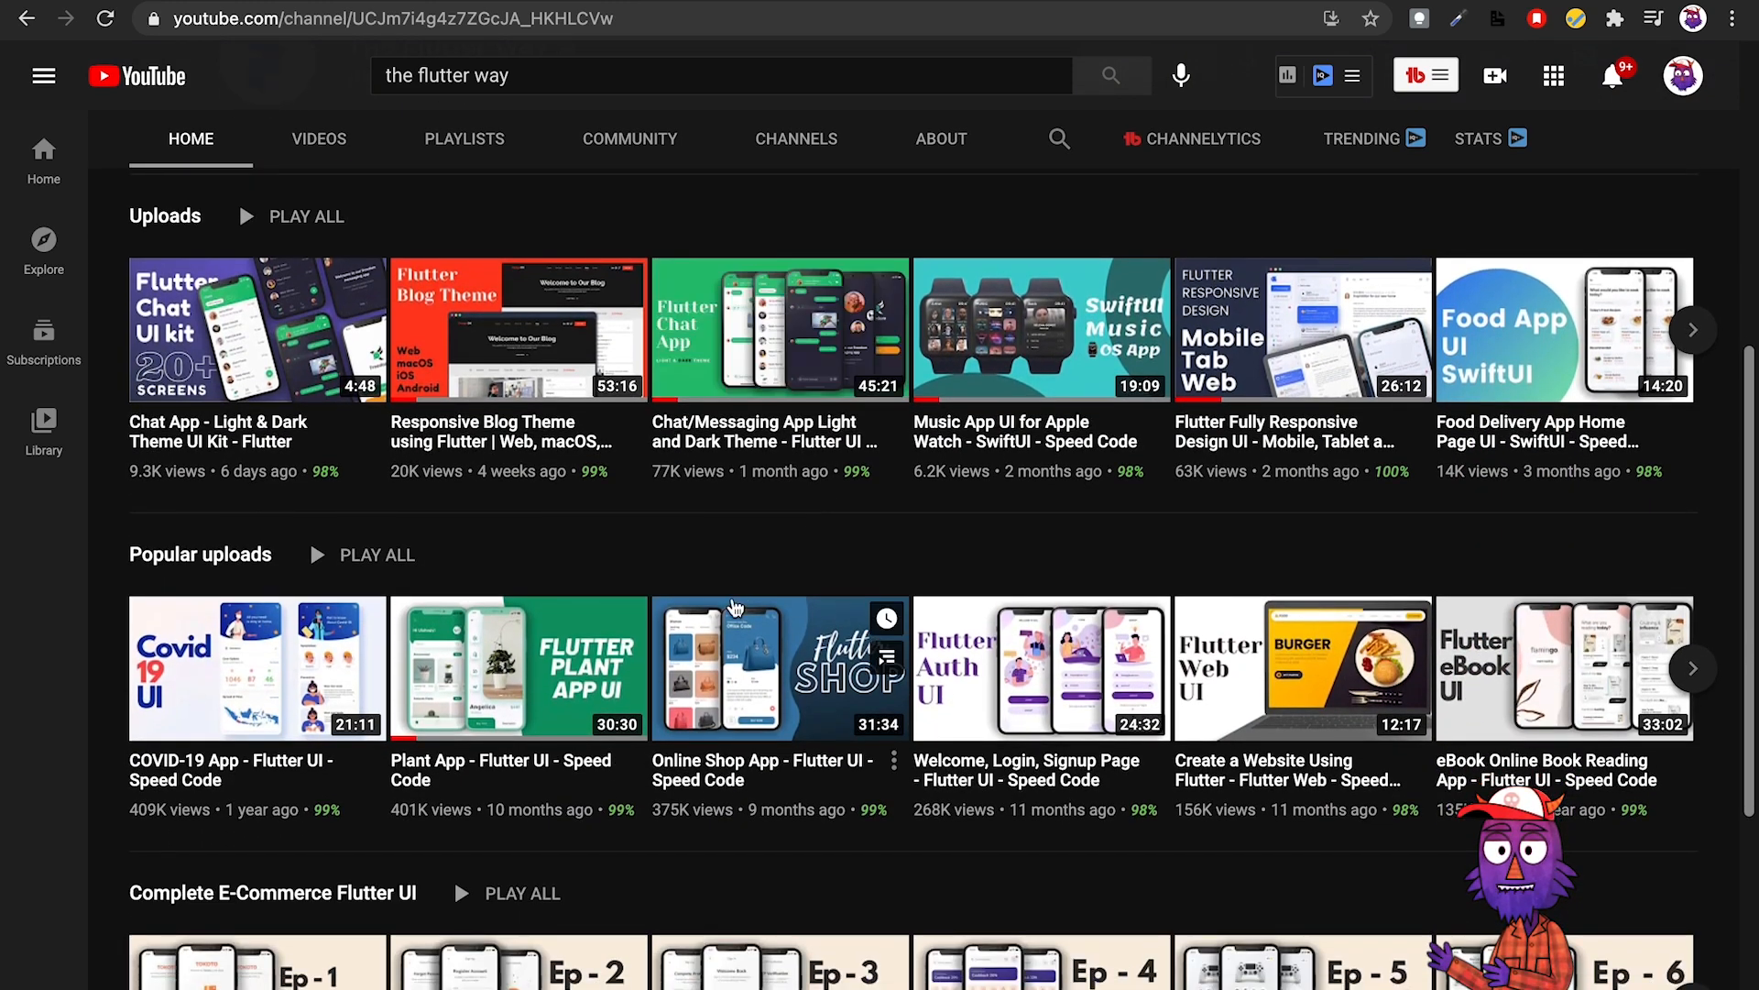
{"action": "scroll", "scroll_direction": "down", "scroll_amount": 3}
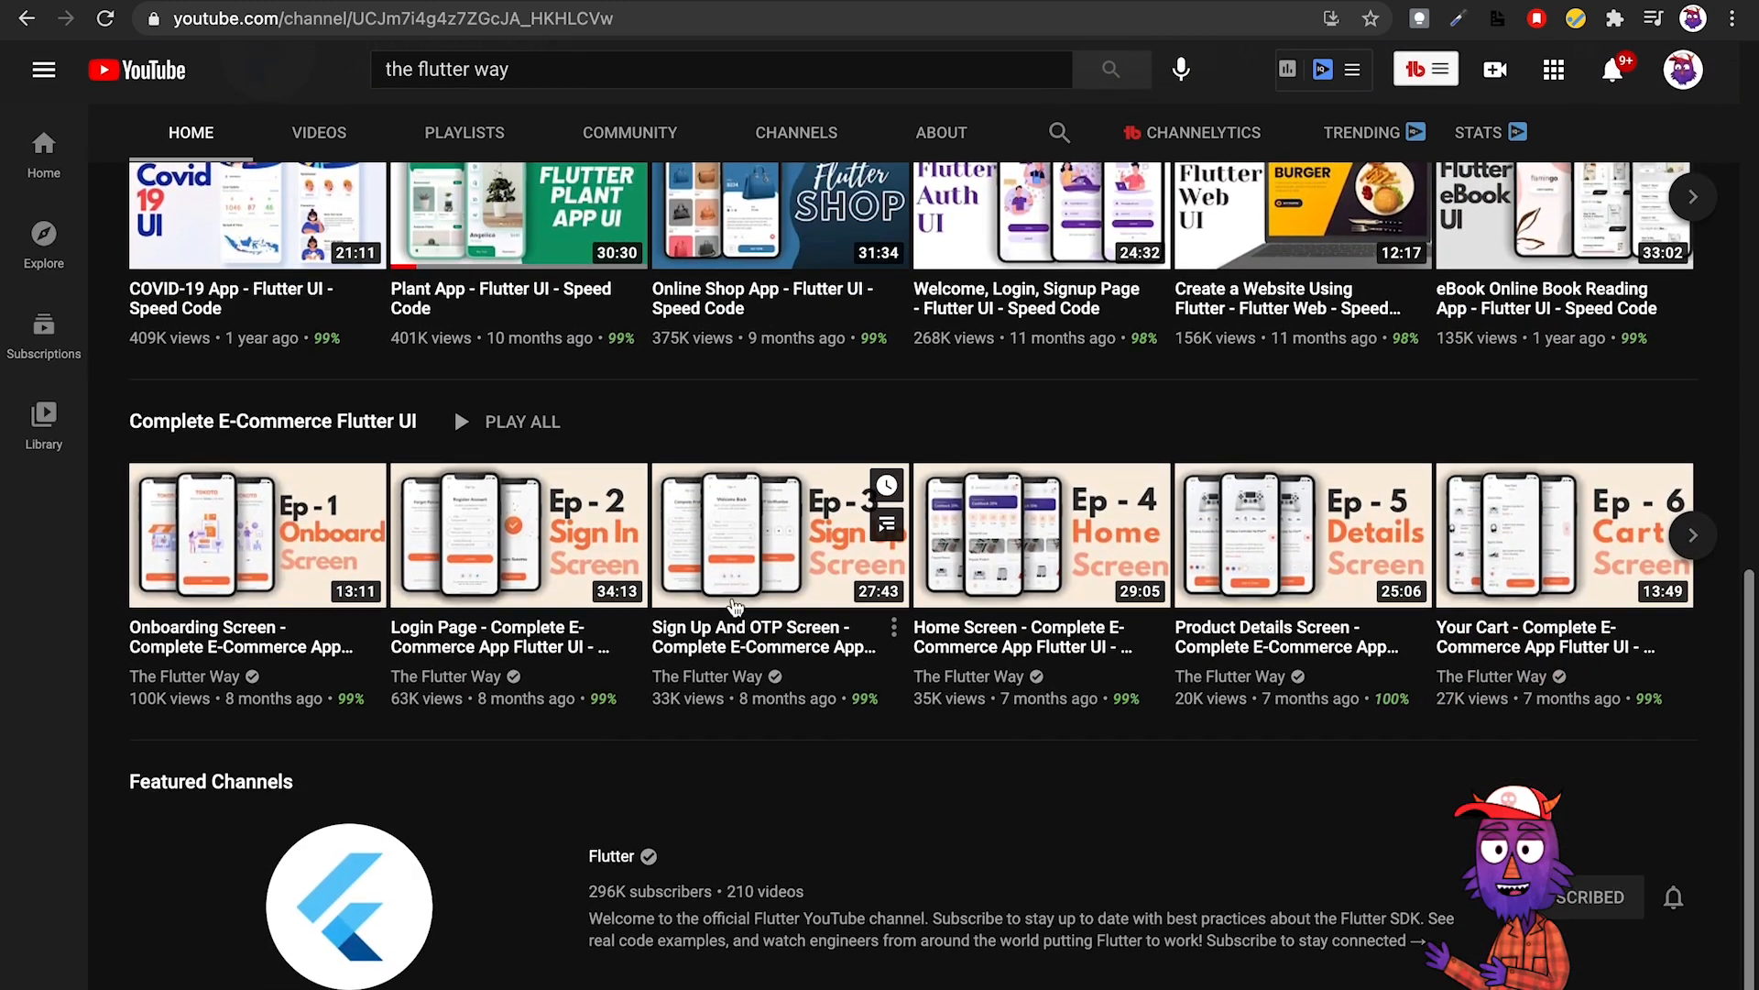
{"action": "scroll", "scroll_direction": "up", "scroll_amount": 3}
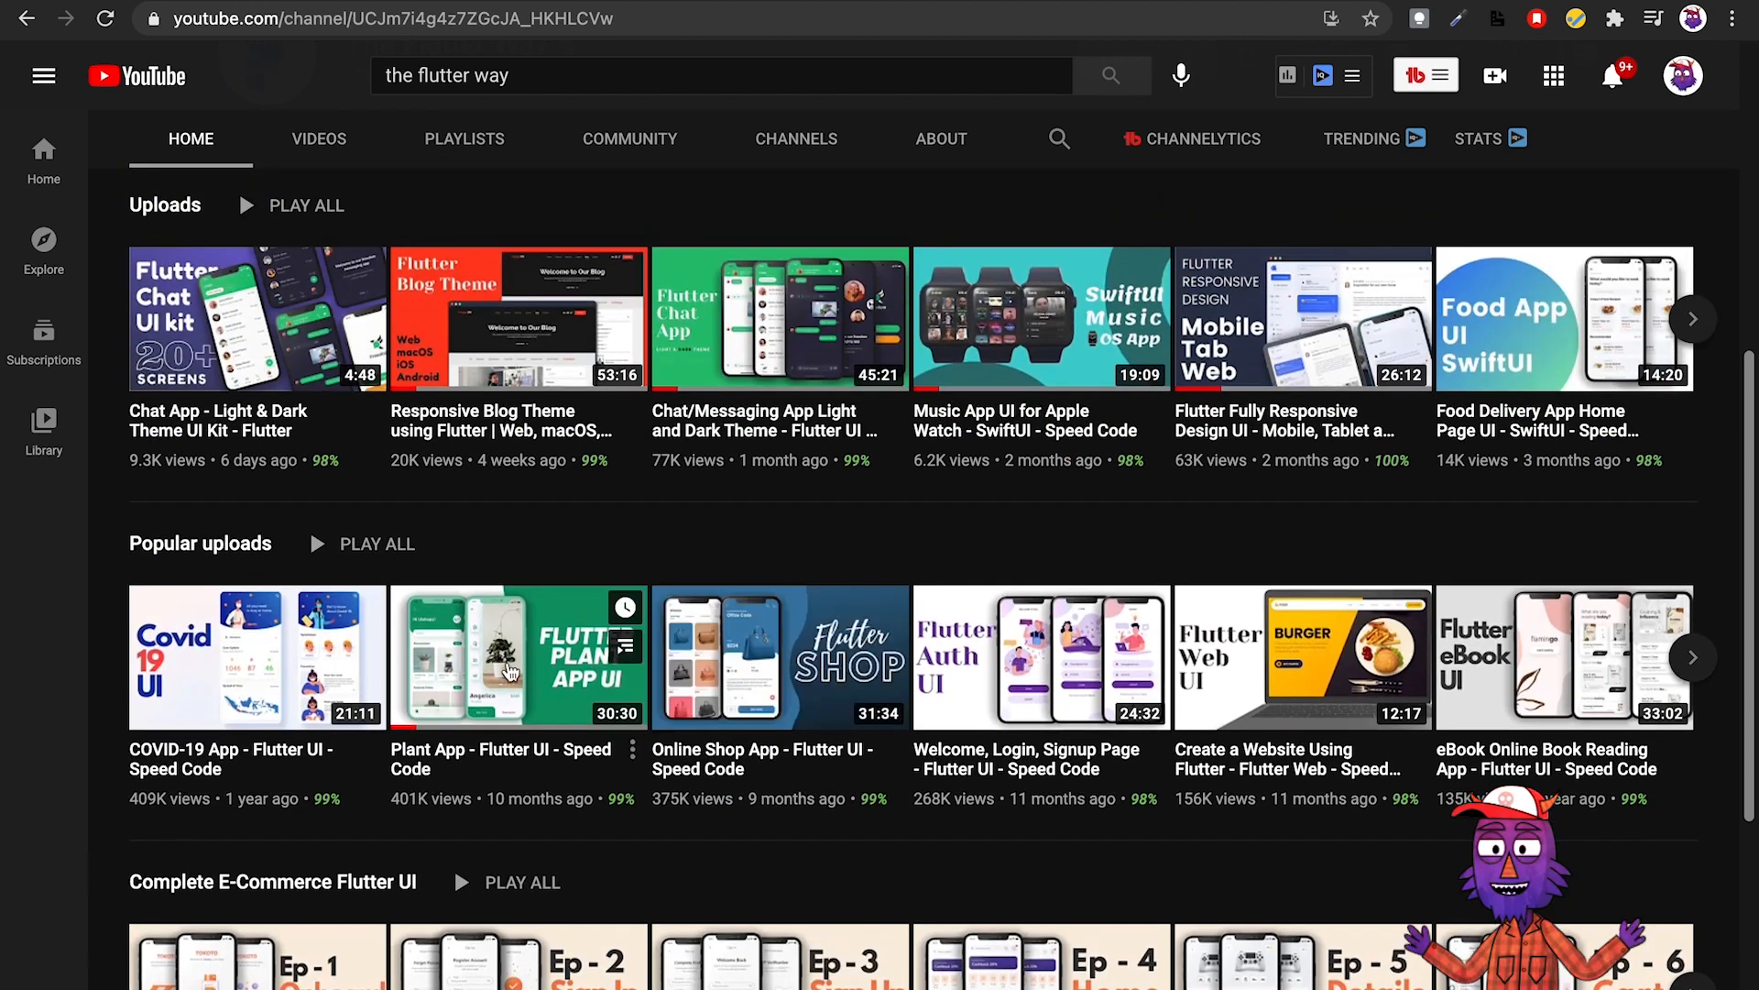
{"action": "left_click", "coordinate": [516, 656]}
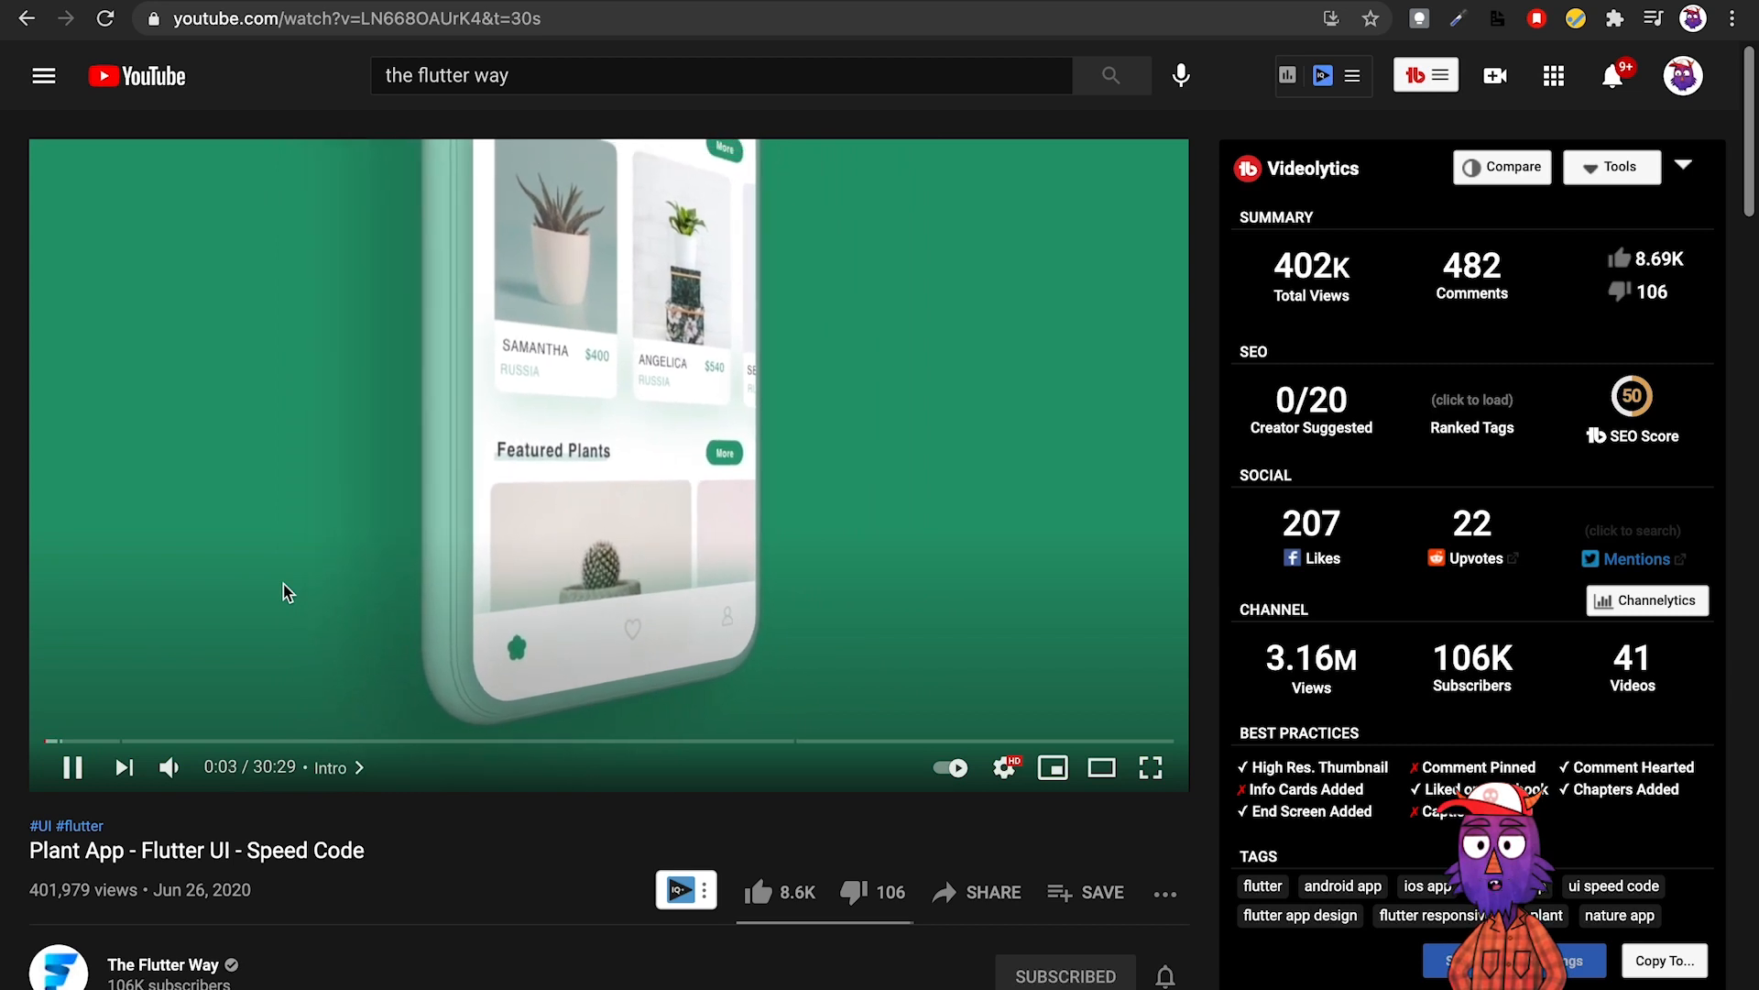
{"action": "mouse_move", "coordinate": [169, 766]}
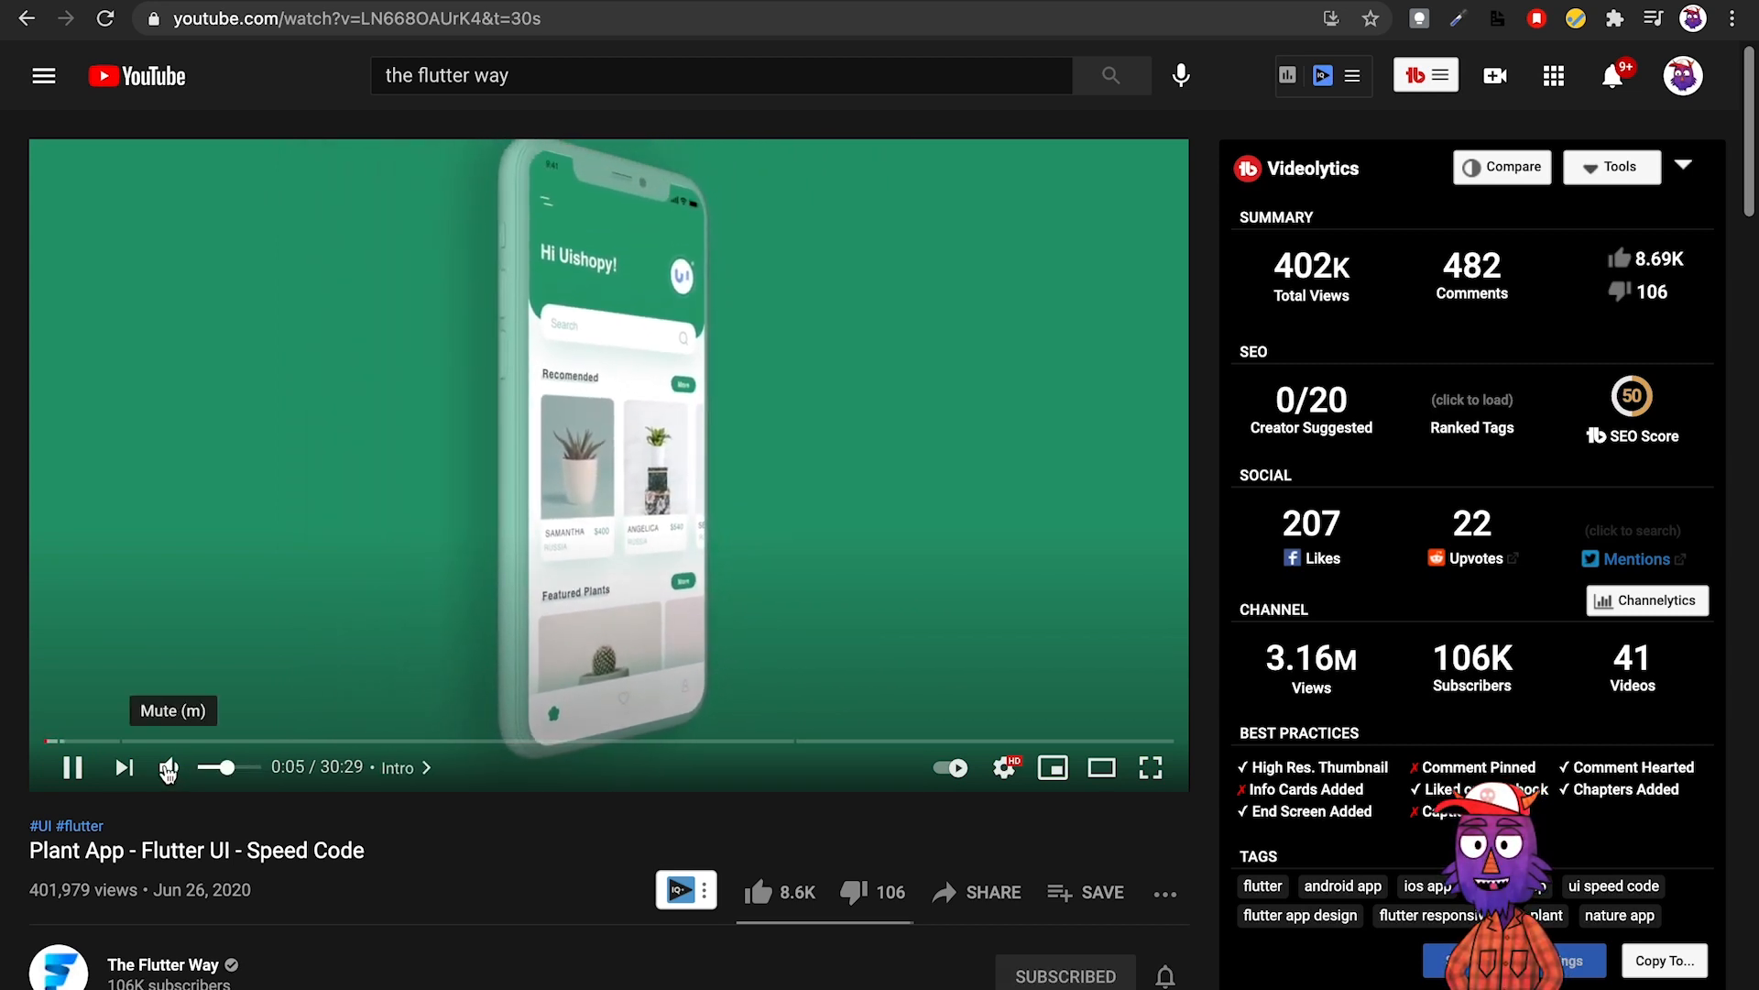
{"action": "mouse_move", "coordinate": [6, 509]}
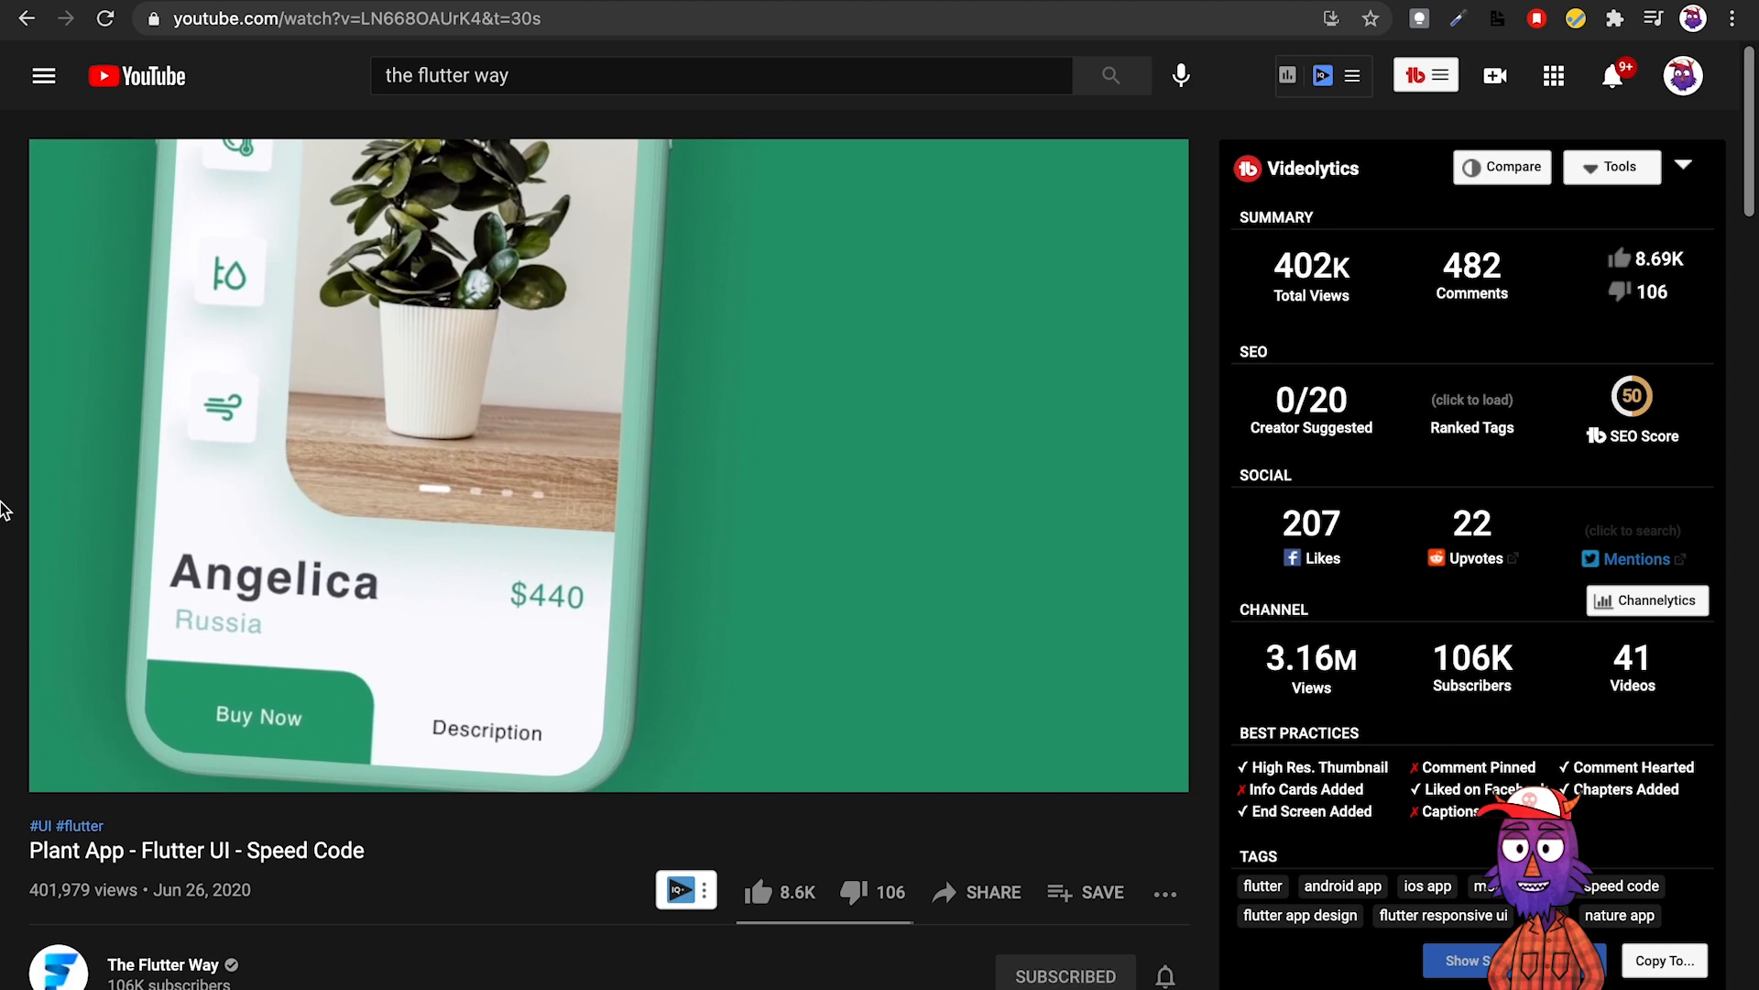
Go back from the Plant App video to The Flutter Way channel page.
{"action": "left_click", "coordinate": [161, 964]}
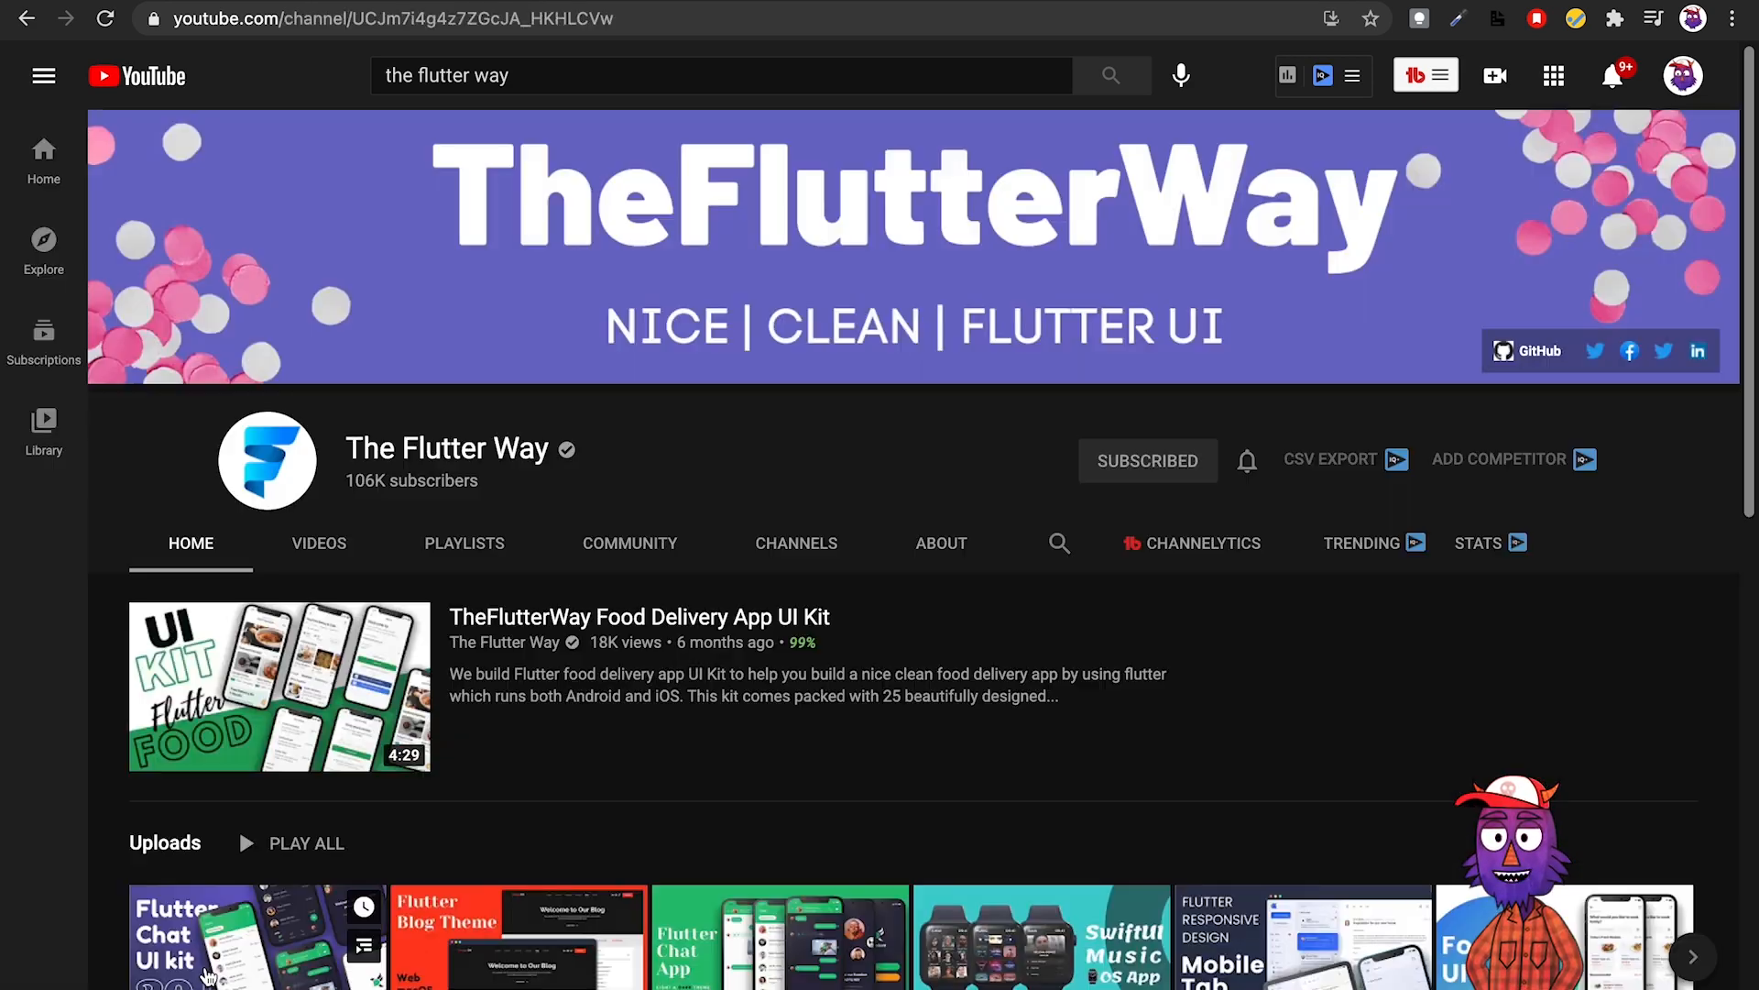
{"action": "scroll", "scroll_direction": "down", "scroll_amount": 3}
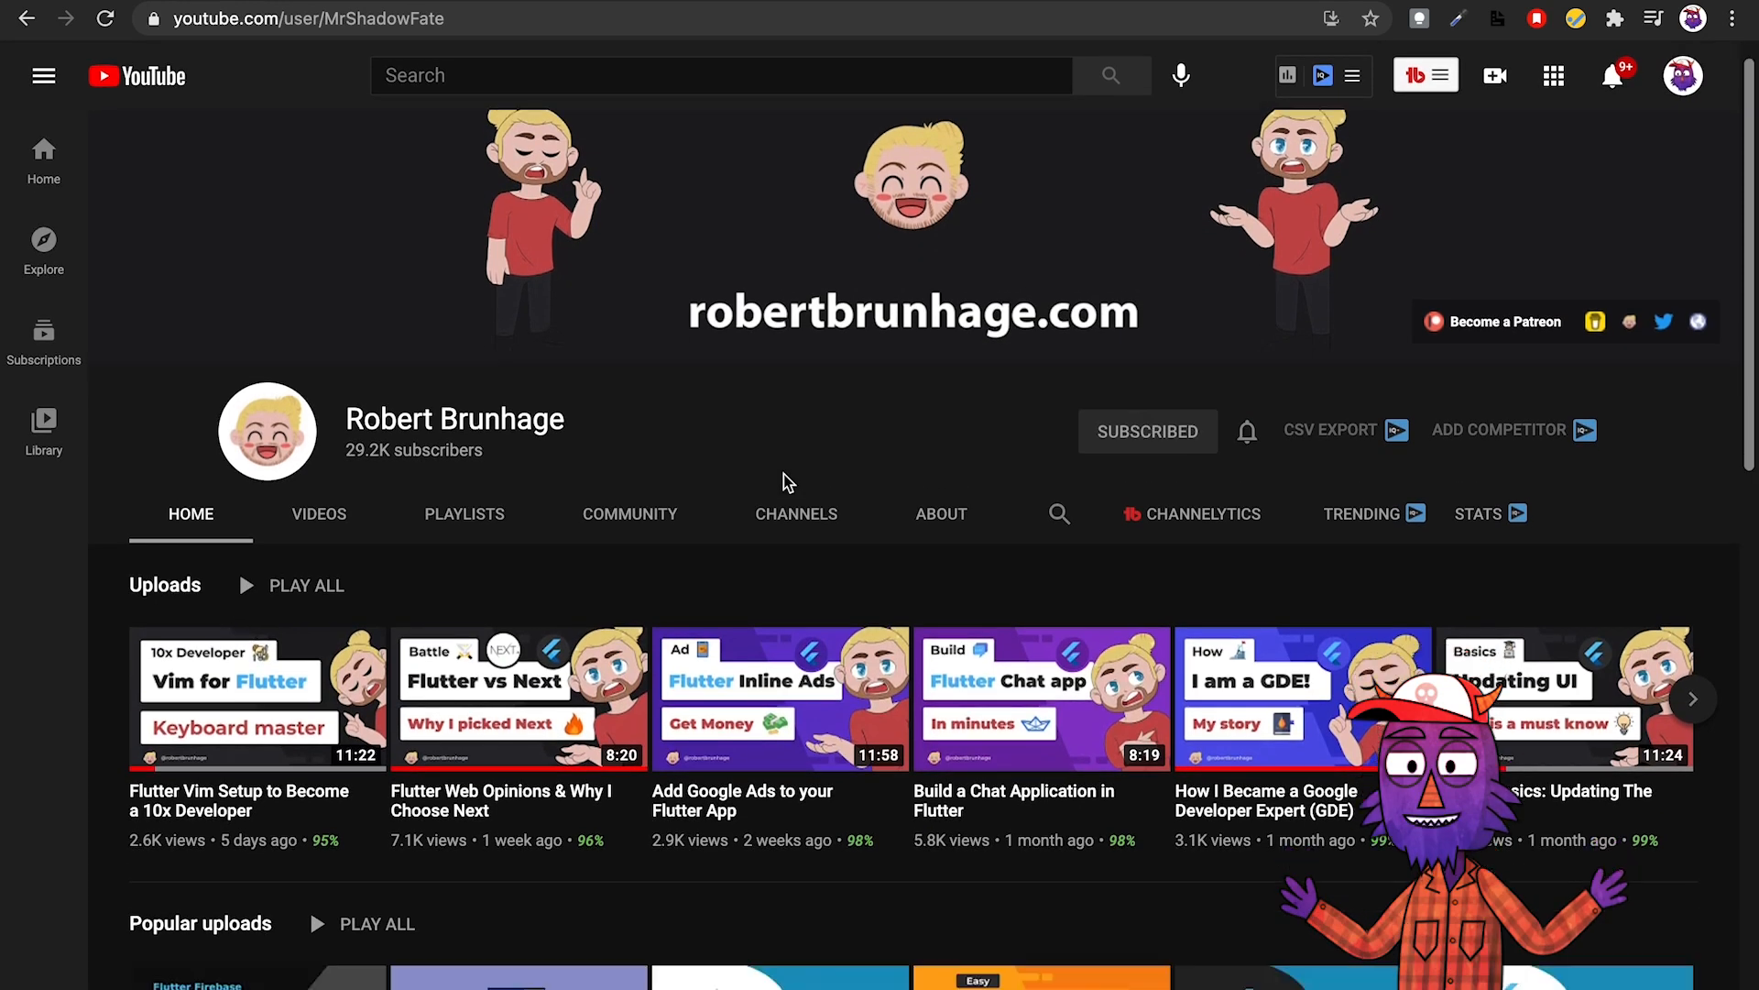
{"action": "scroll", "scroll_direction": "down", "scroll_amount": 3}
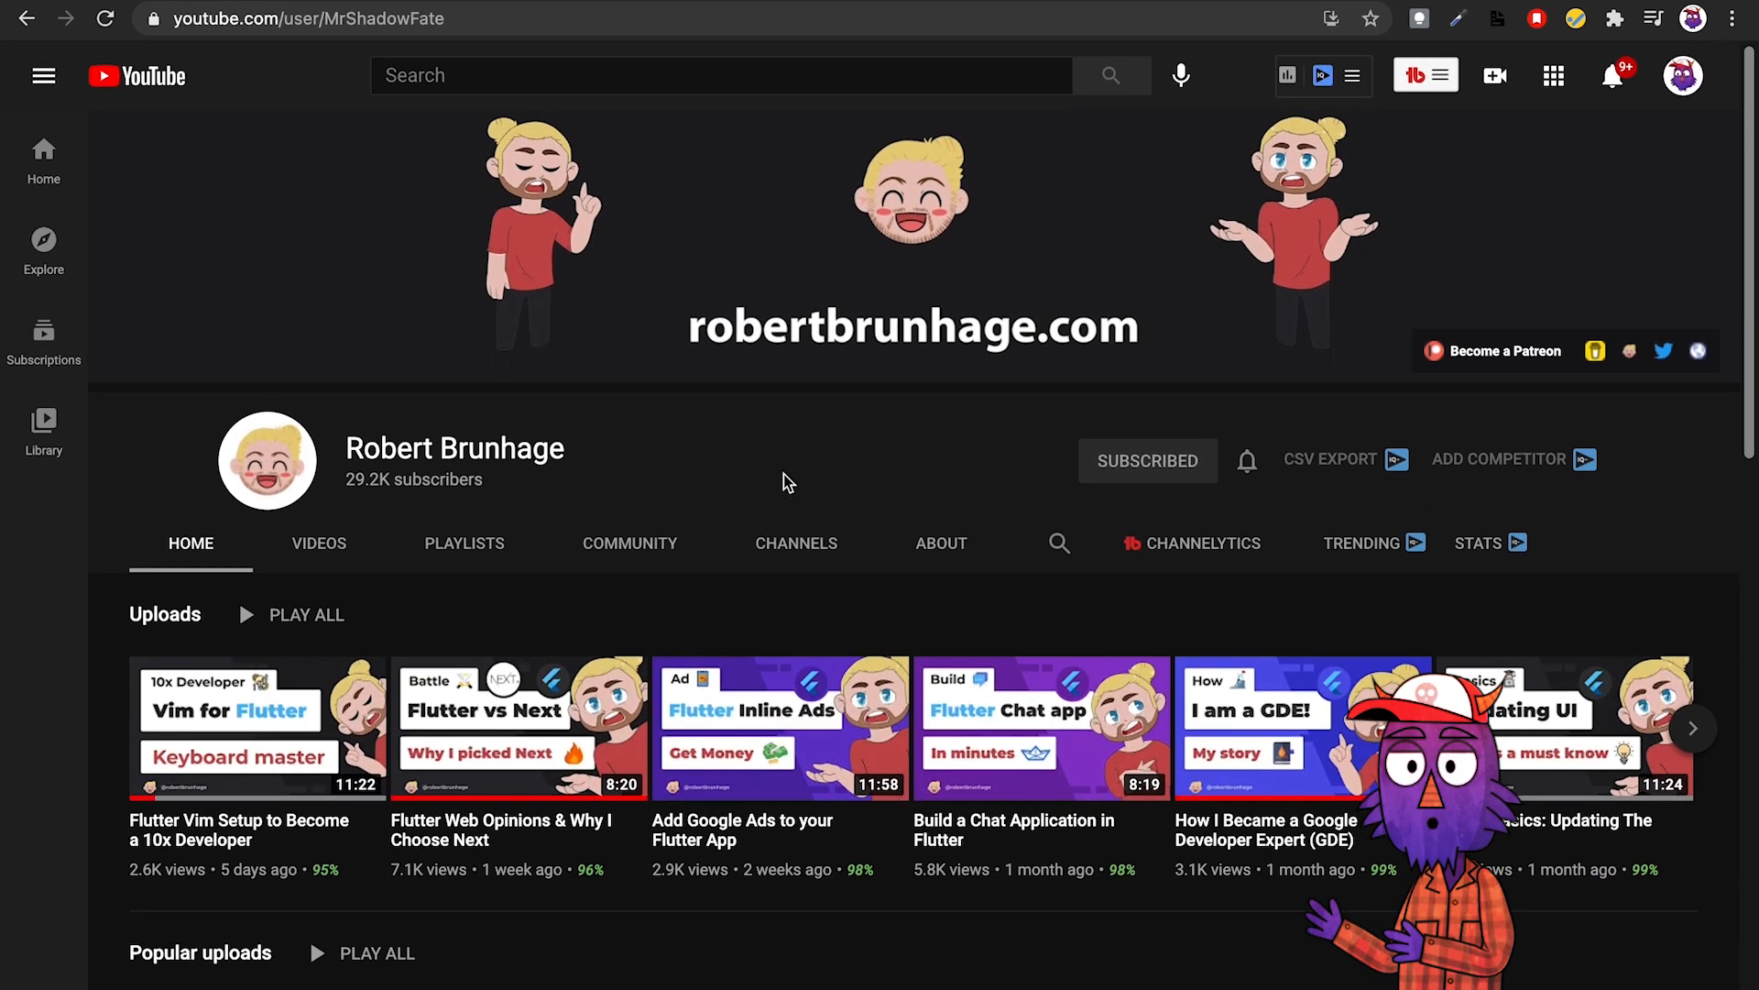
{"action": "scroll", "scroll_direction": "down", "scroll_amount": 3}
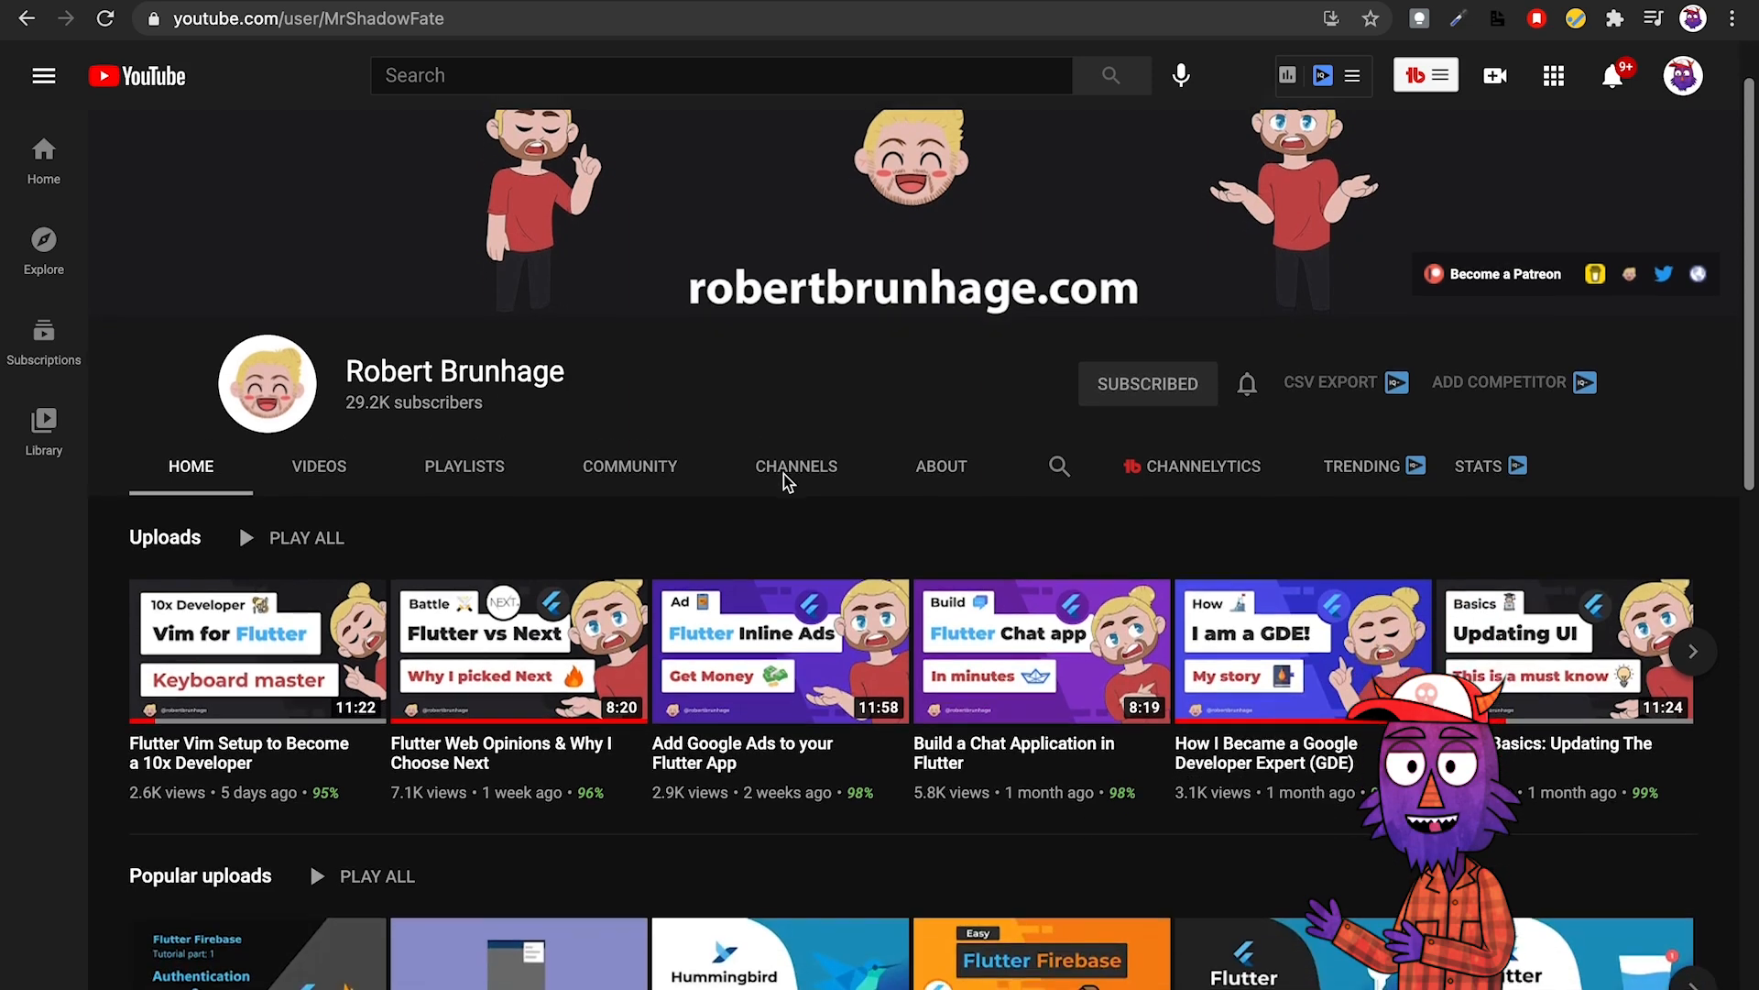
{"action": "scroll", "scroll_direction": "down", "scroll_amount": 3}
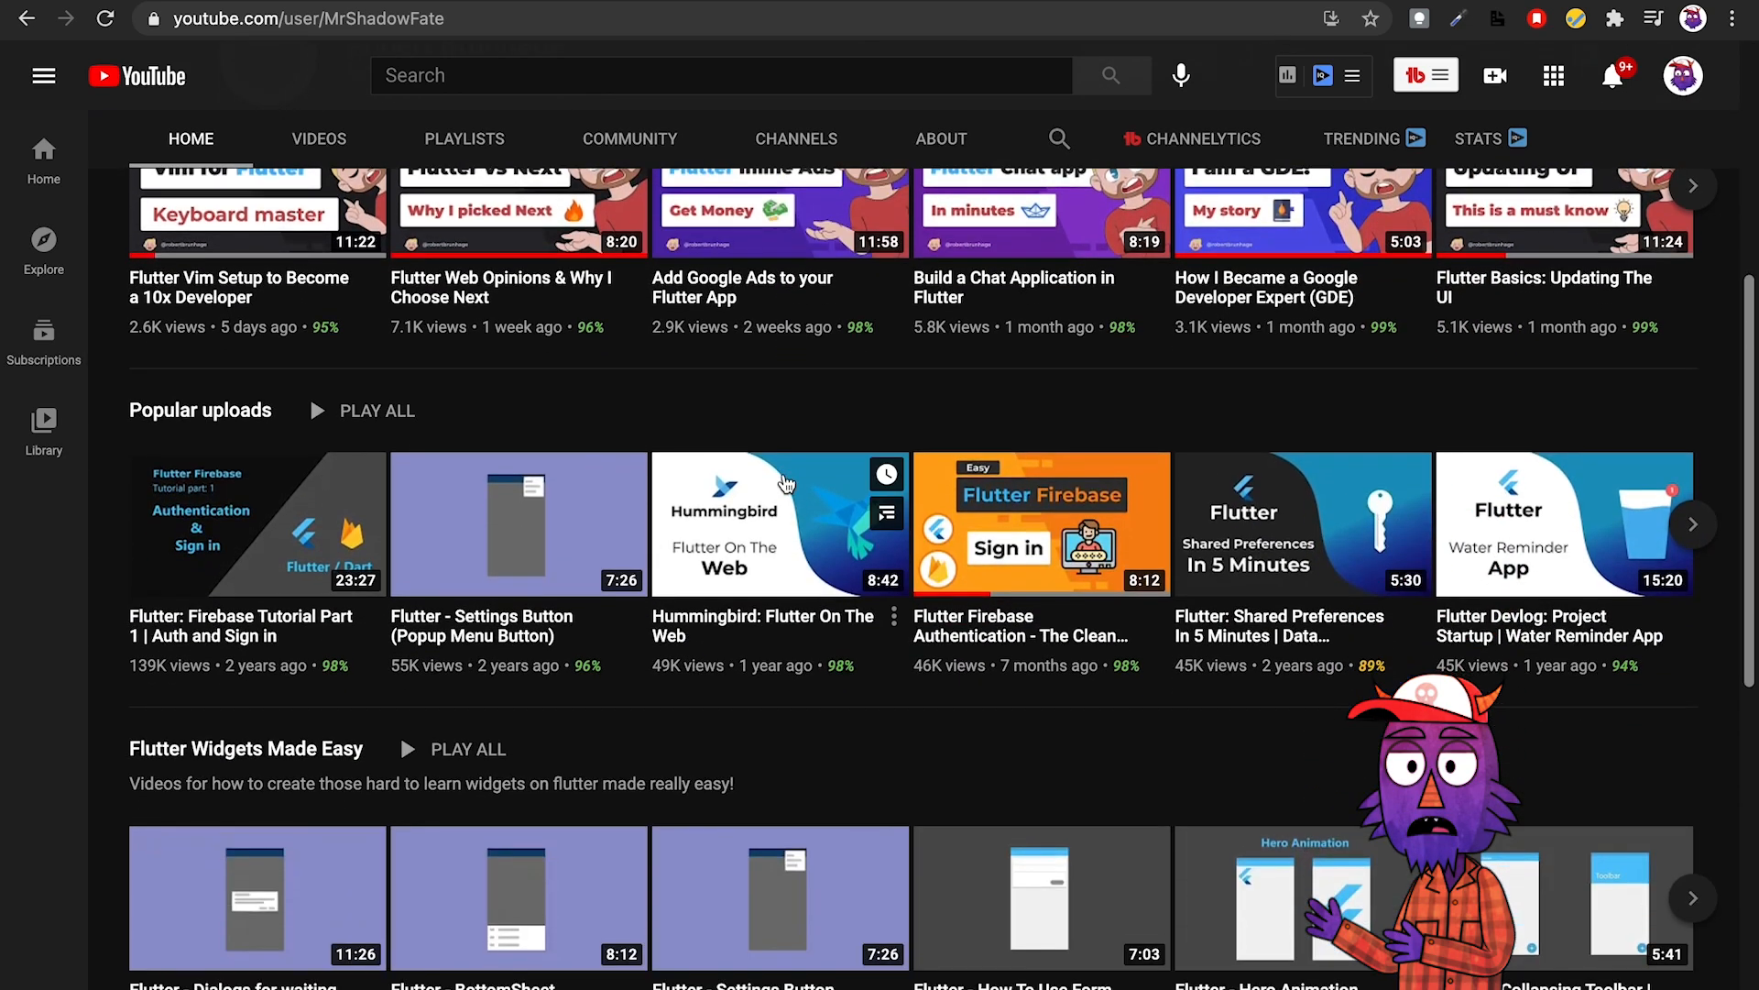
{"action": "scroll", "scroll_direction": "down", "scroll_amount": 3}
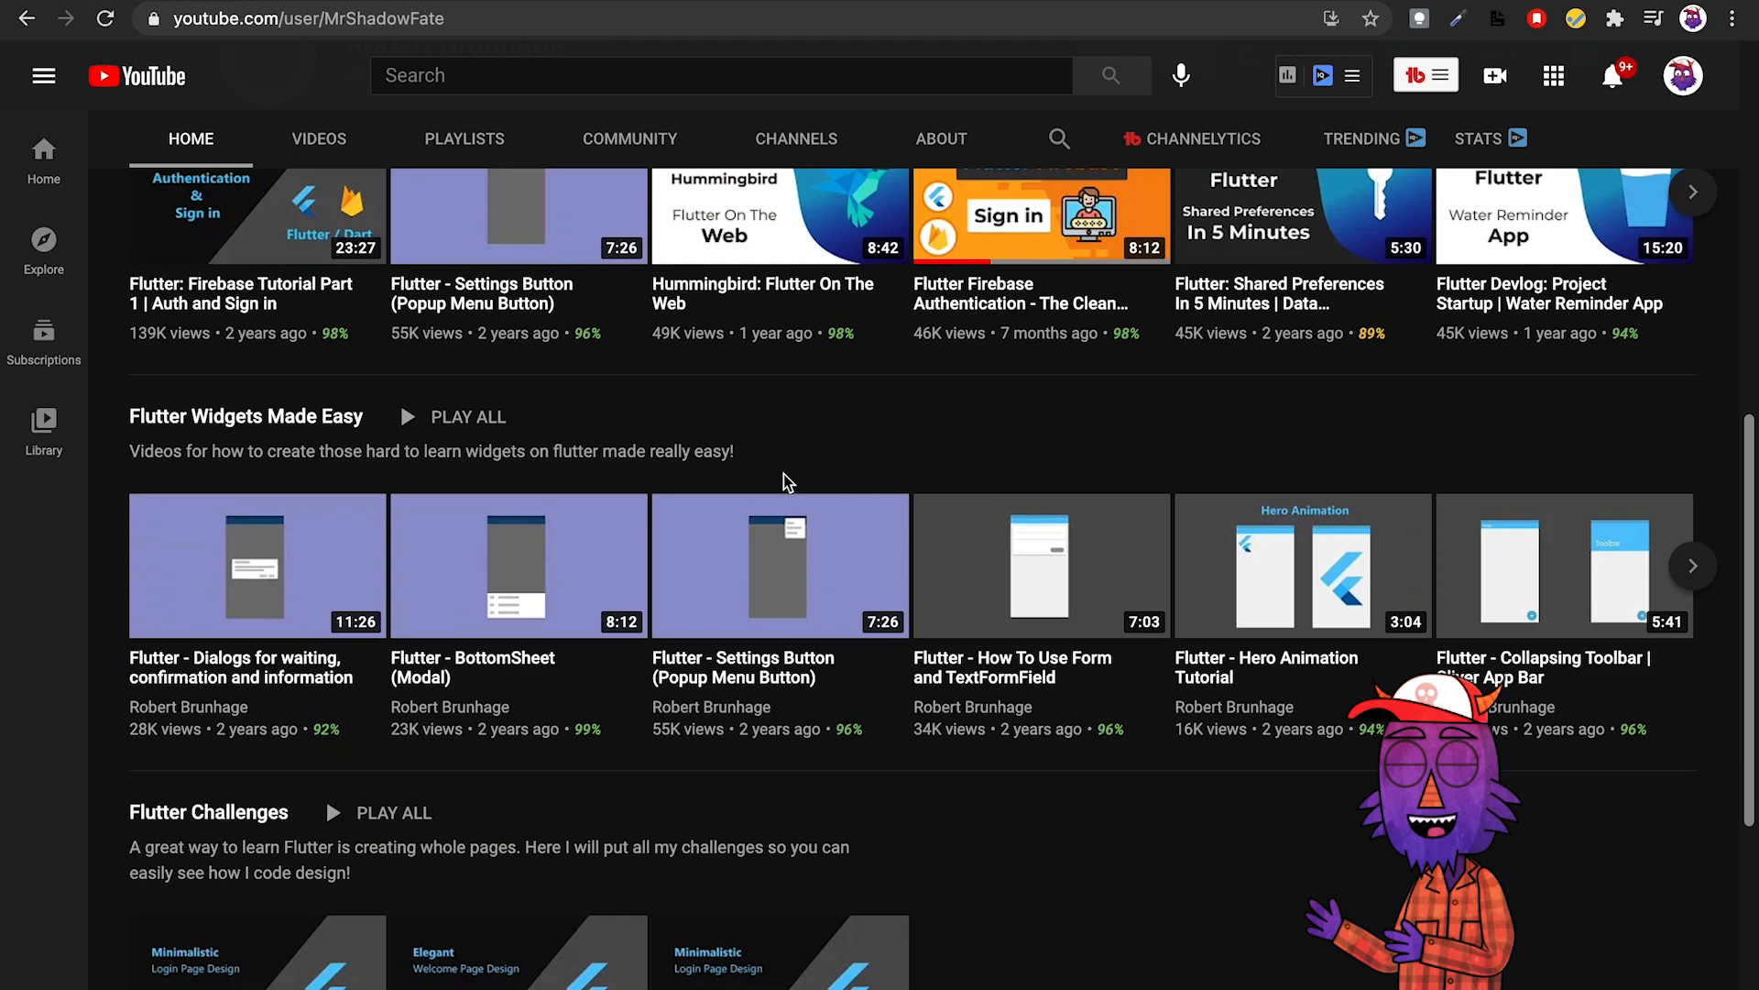
{"action": "scroll", "scroll_direction": "down", "scroll_amount": 3}
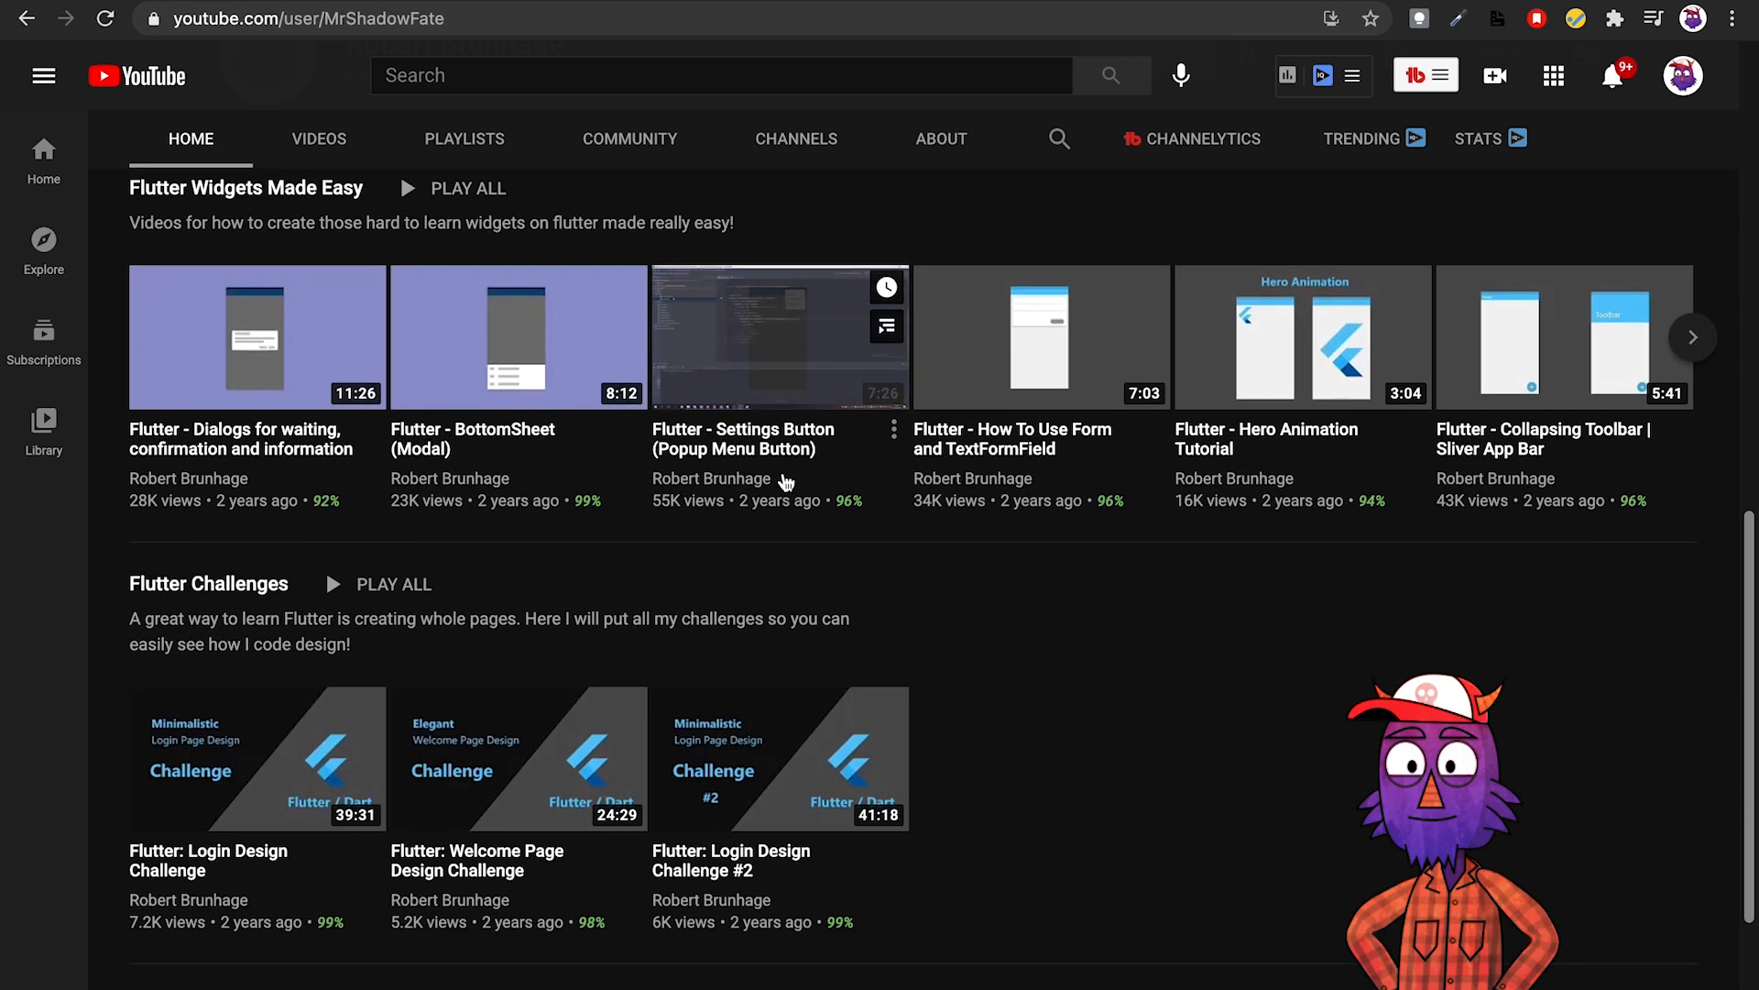
{"action": "scroll", "scroll_direction": "up", "scroll_amount": 3}
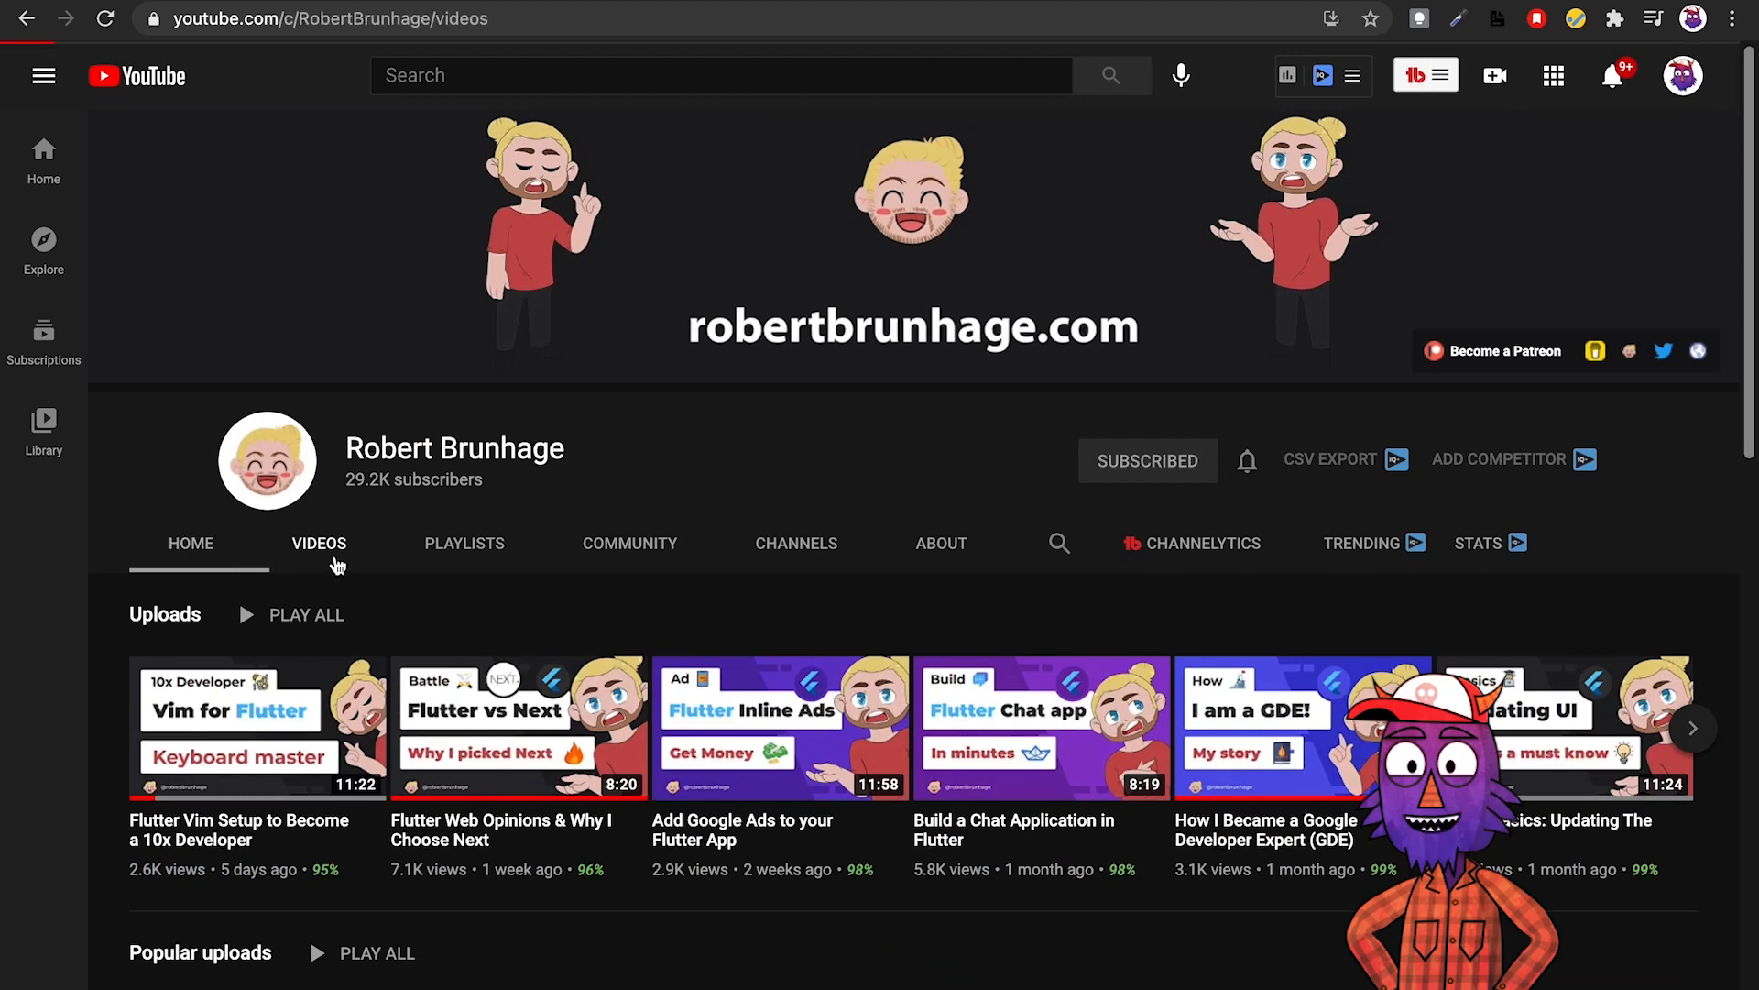
Scroll down through Robert Brunhage's grid of uploaded videos.
{"action": "scroll", "scroll_direction": "down", "scroll_amount": 3}
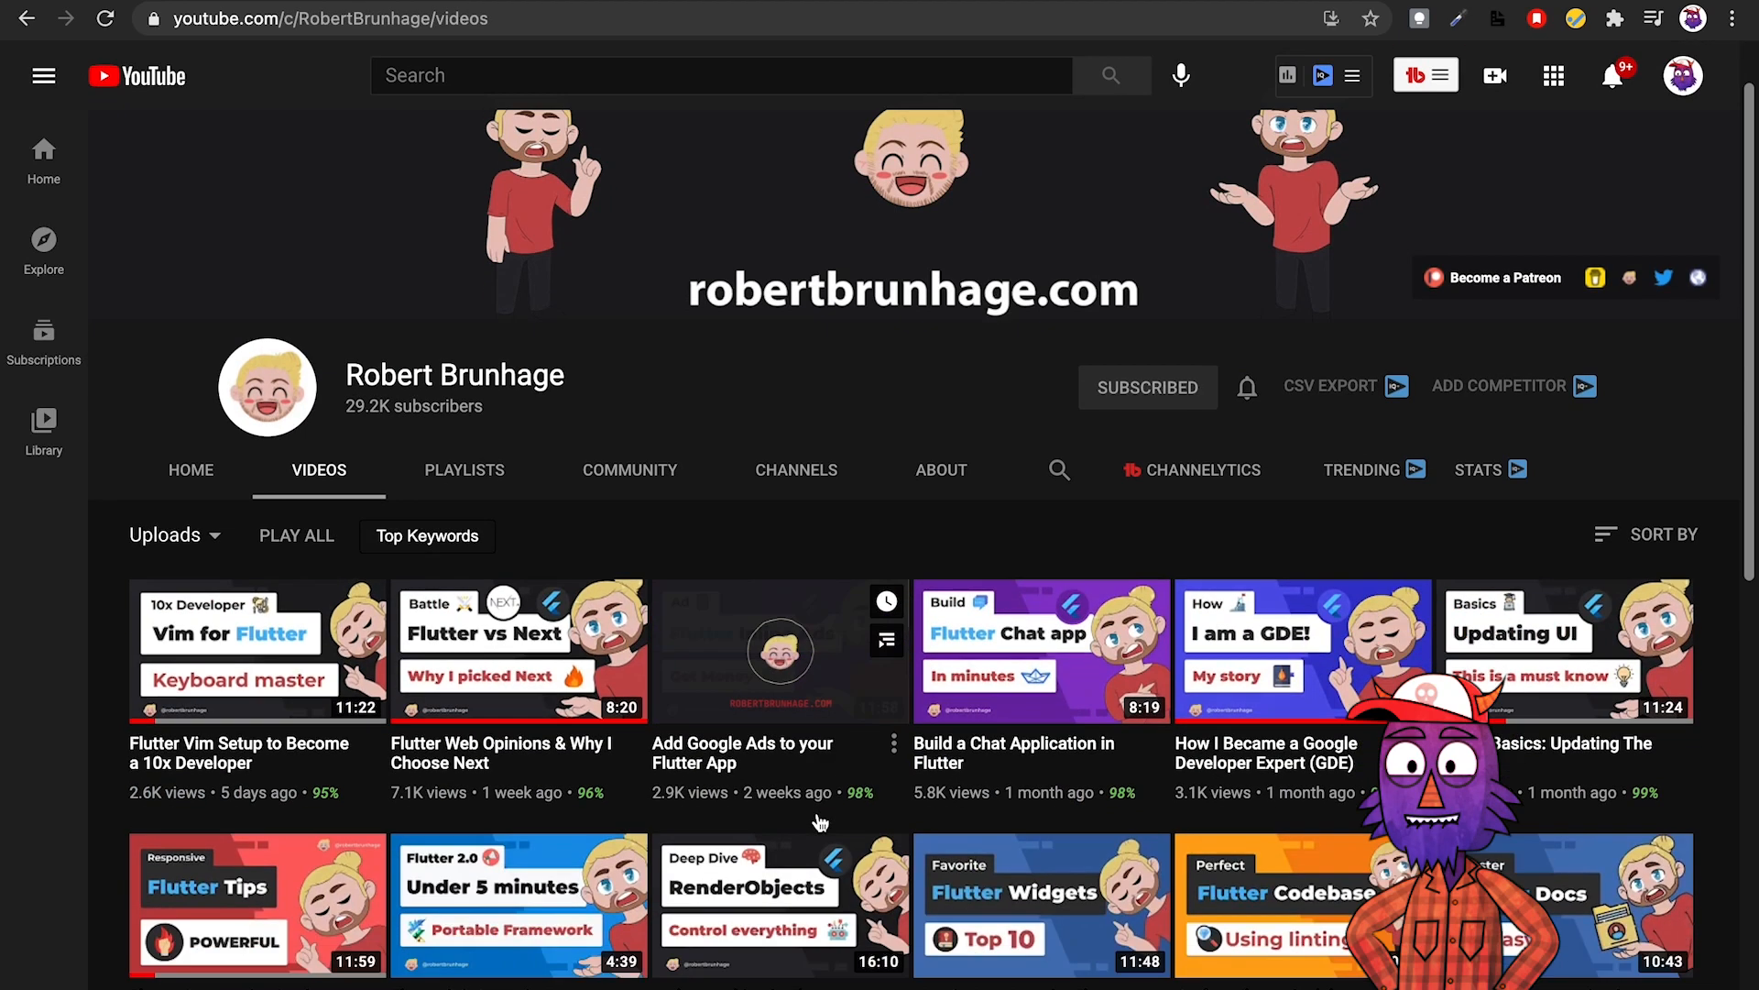
{"action": "scroll", "scroll_direction": "down", "scroll_amount": 3}
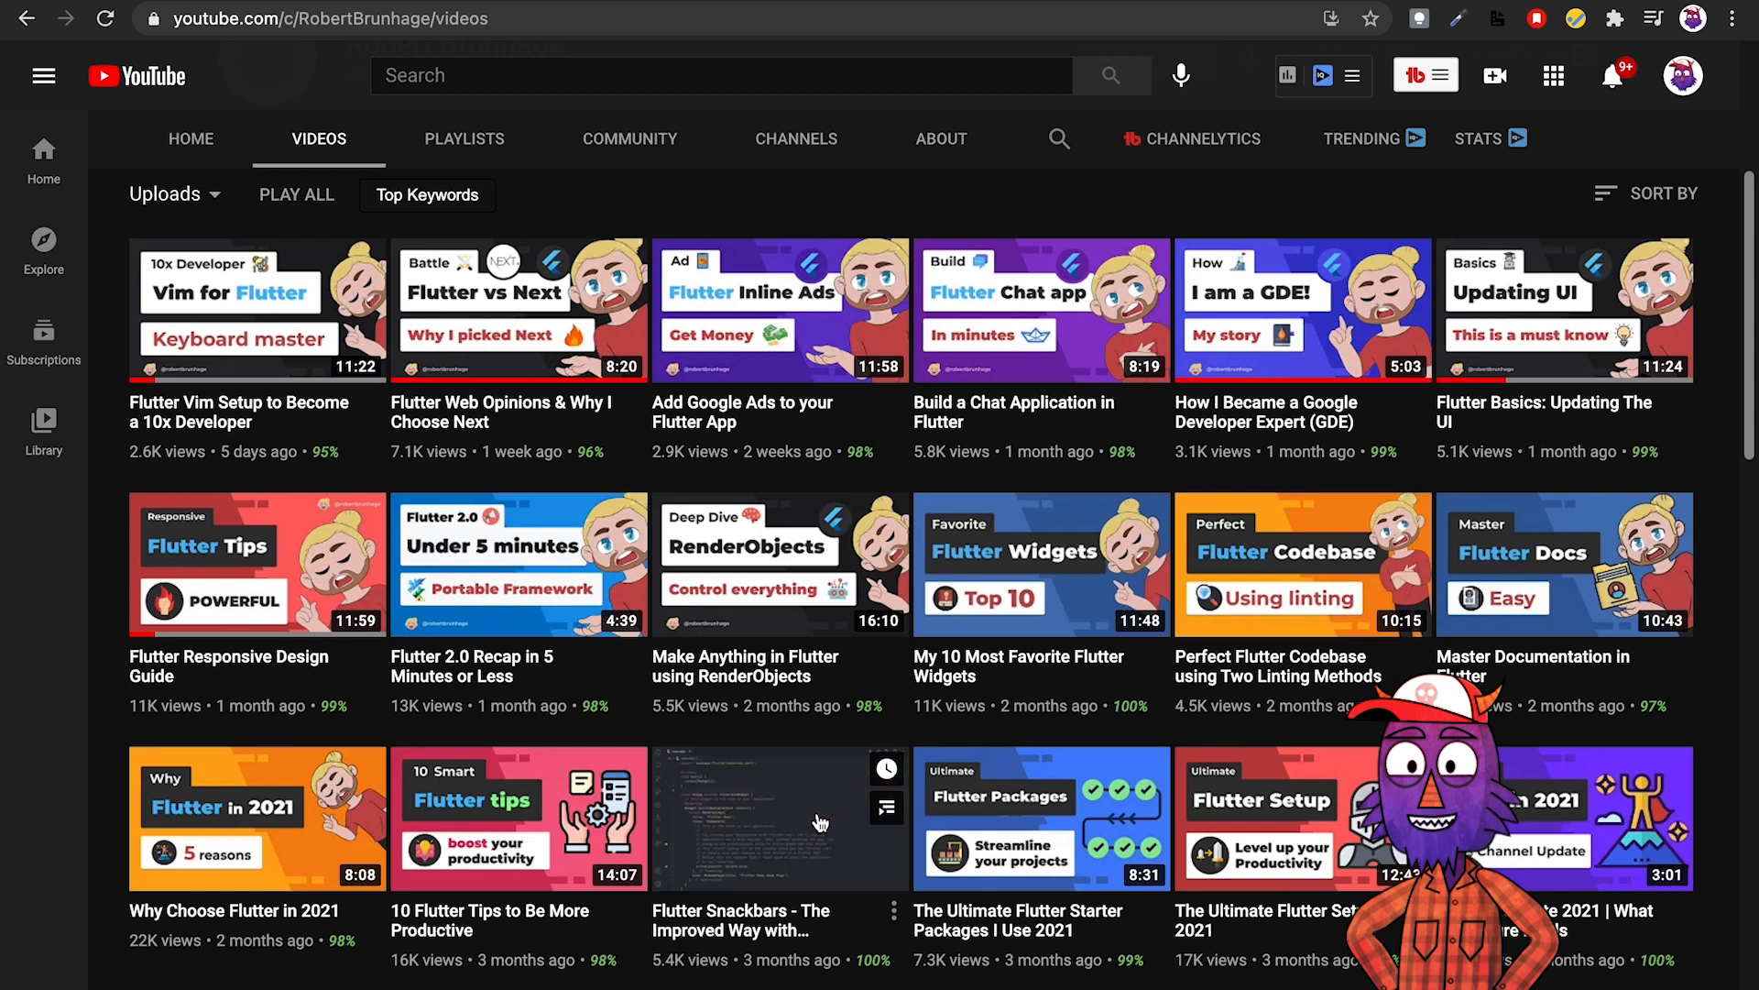
{"action": "scroll", "scroll_direction": "down", "scroll_amount": 3}
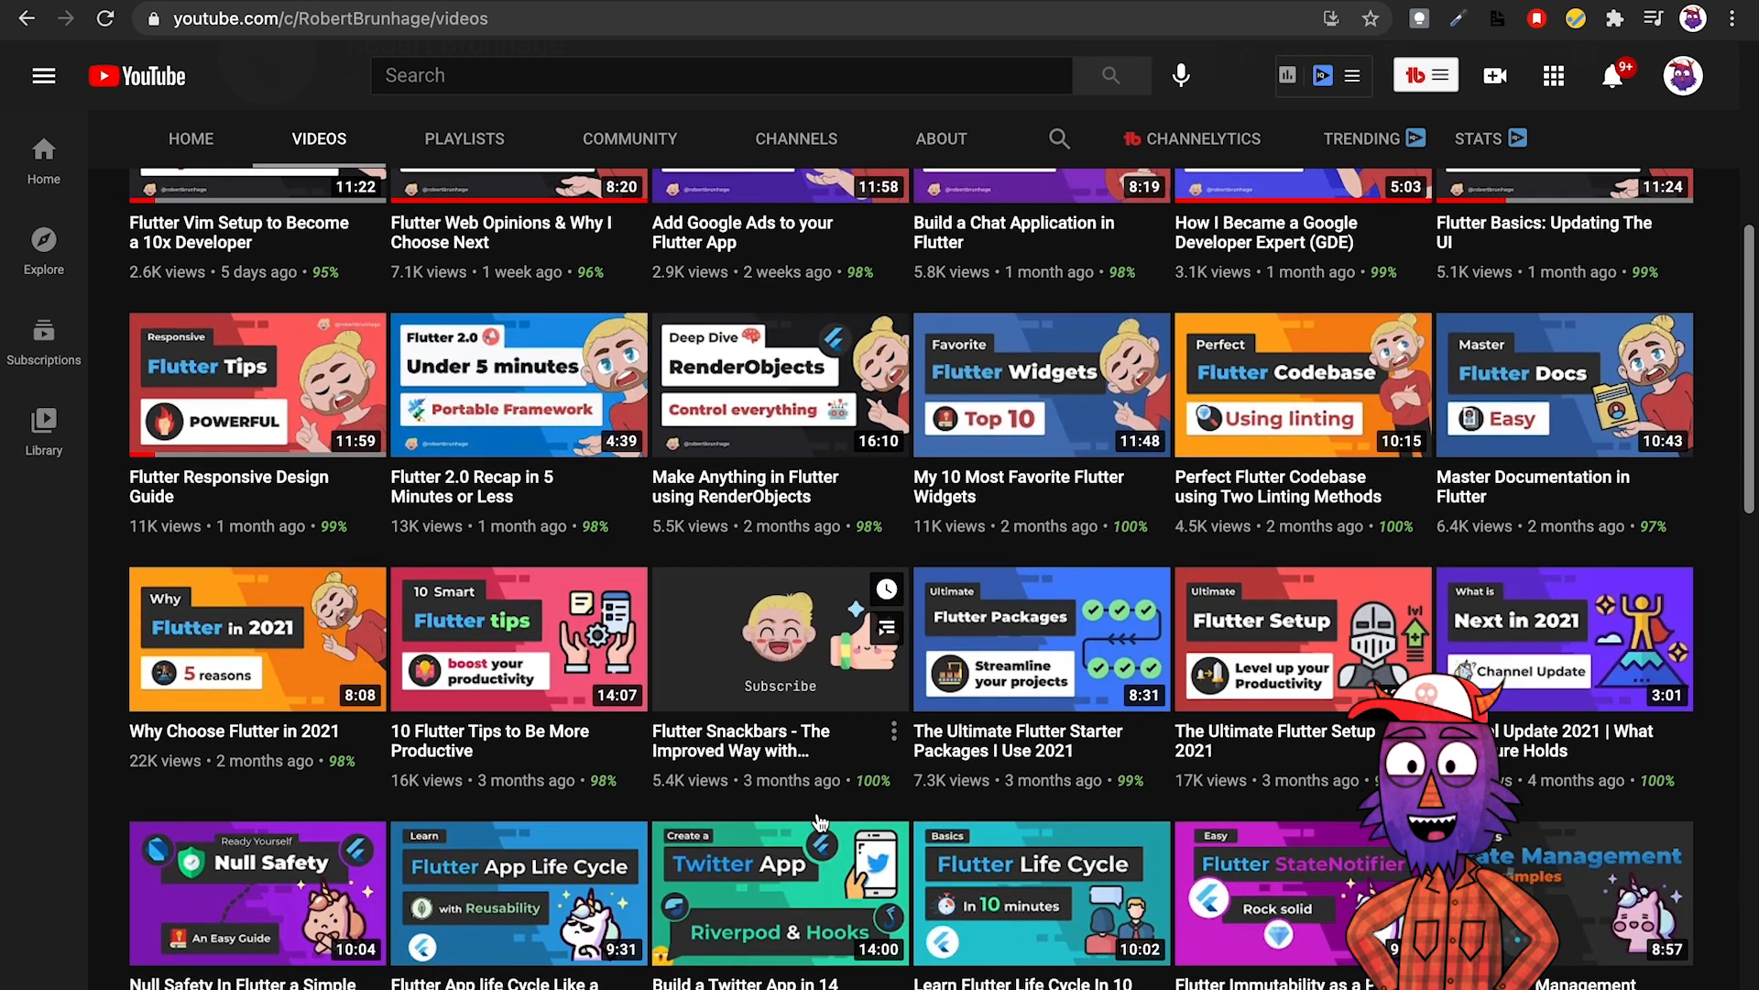
{"action": "scroll", "scroll_direction": "down", "scroll_amount": 3}
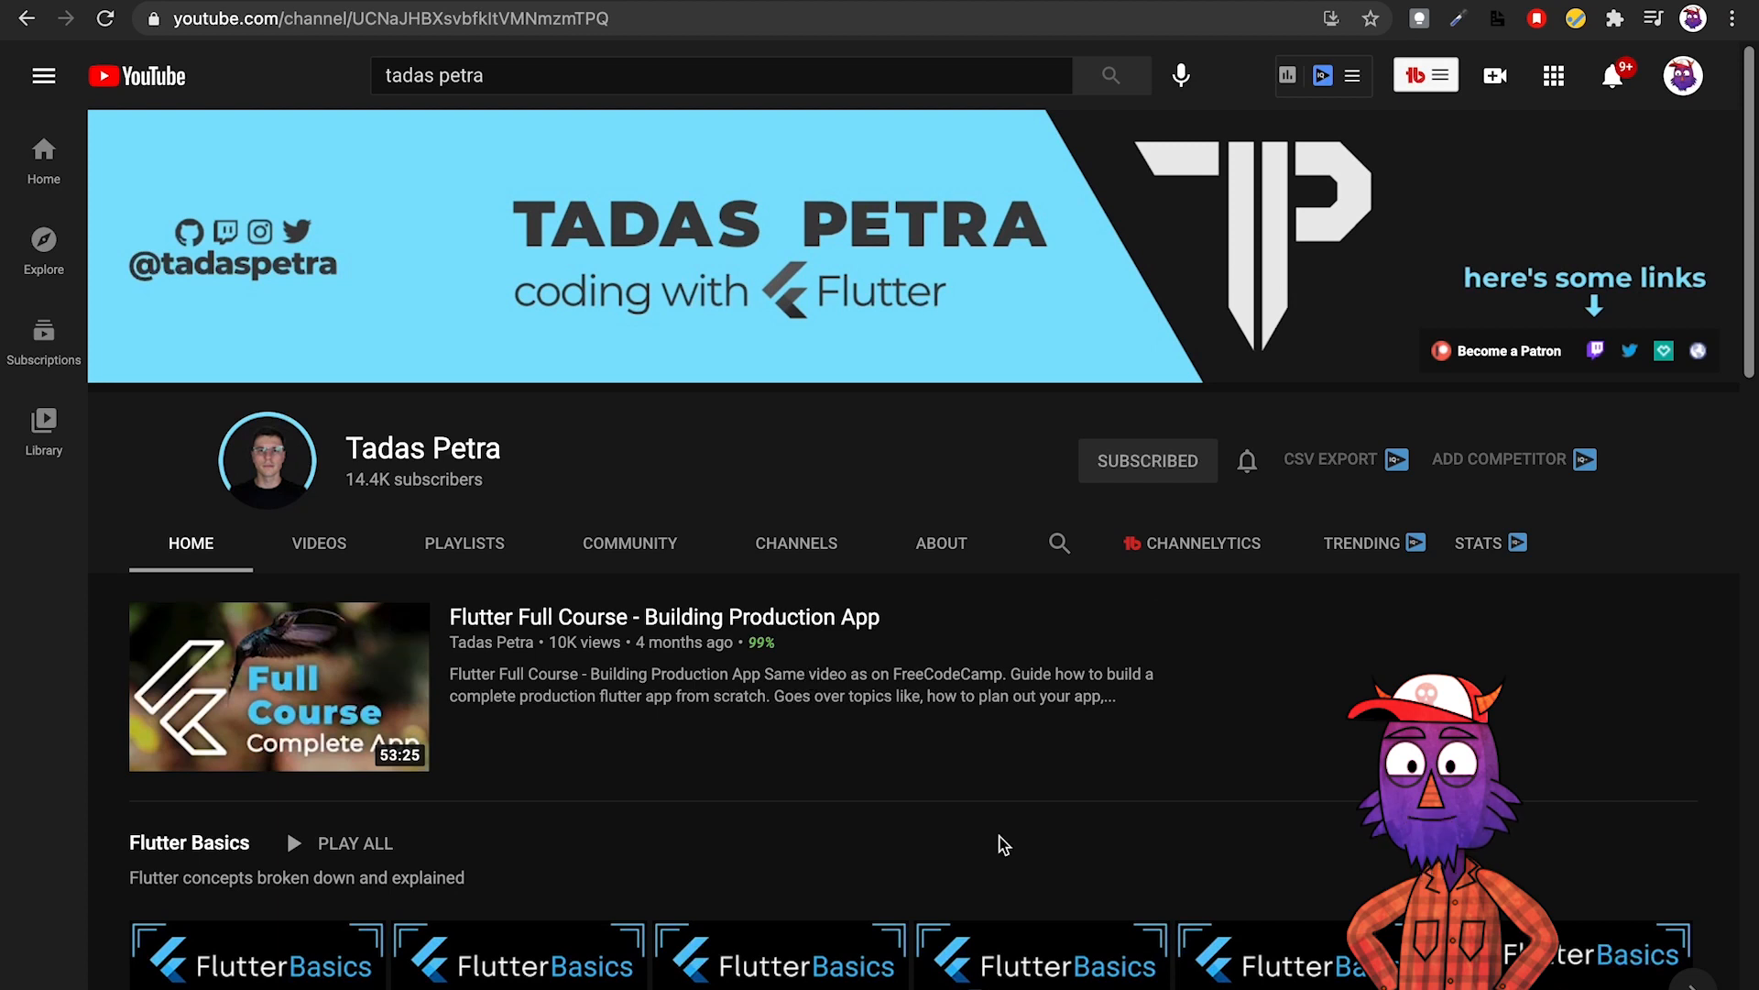
Scroll Tadas Petra's home shelves down to Popular uploads and Featured Channels, then back up.
{"action": "scroll", "scroll_direction": "down", "scroll_amount": 3}
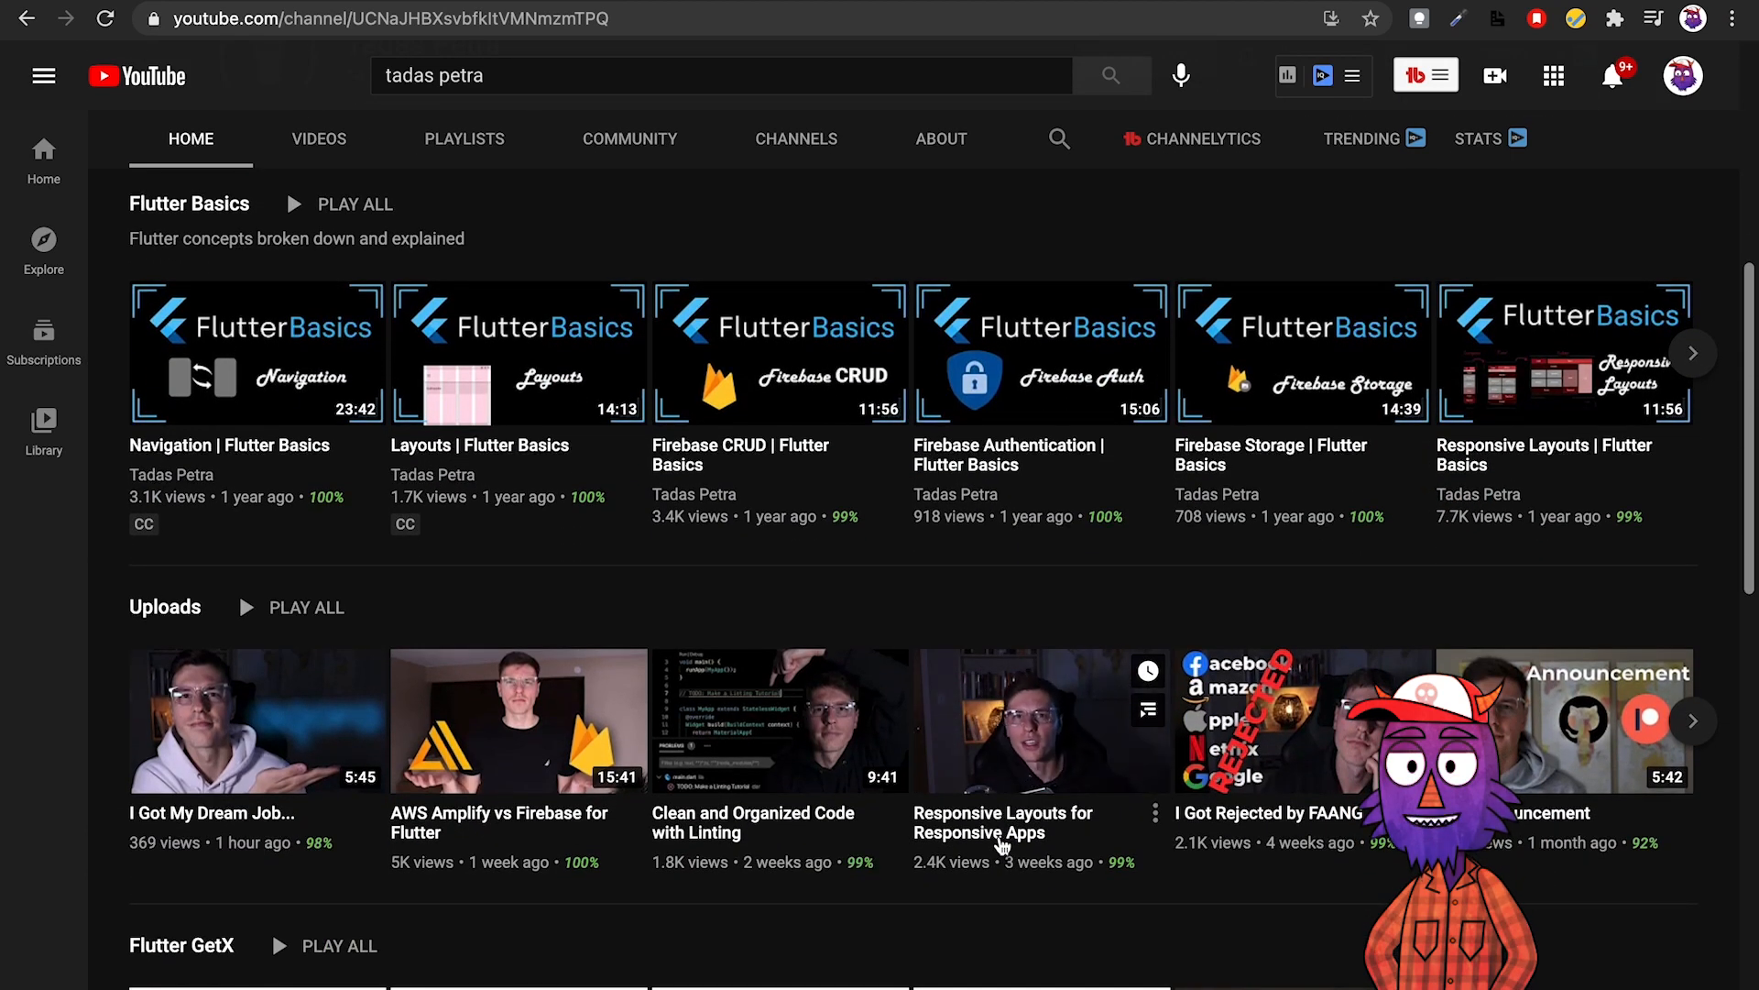
{"action": "scroll", "scroll_direction": "down", "scroll_amount": 3}
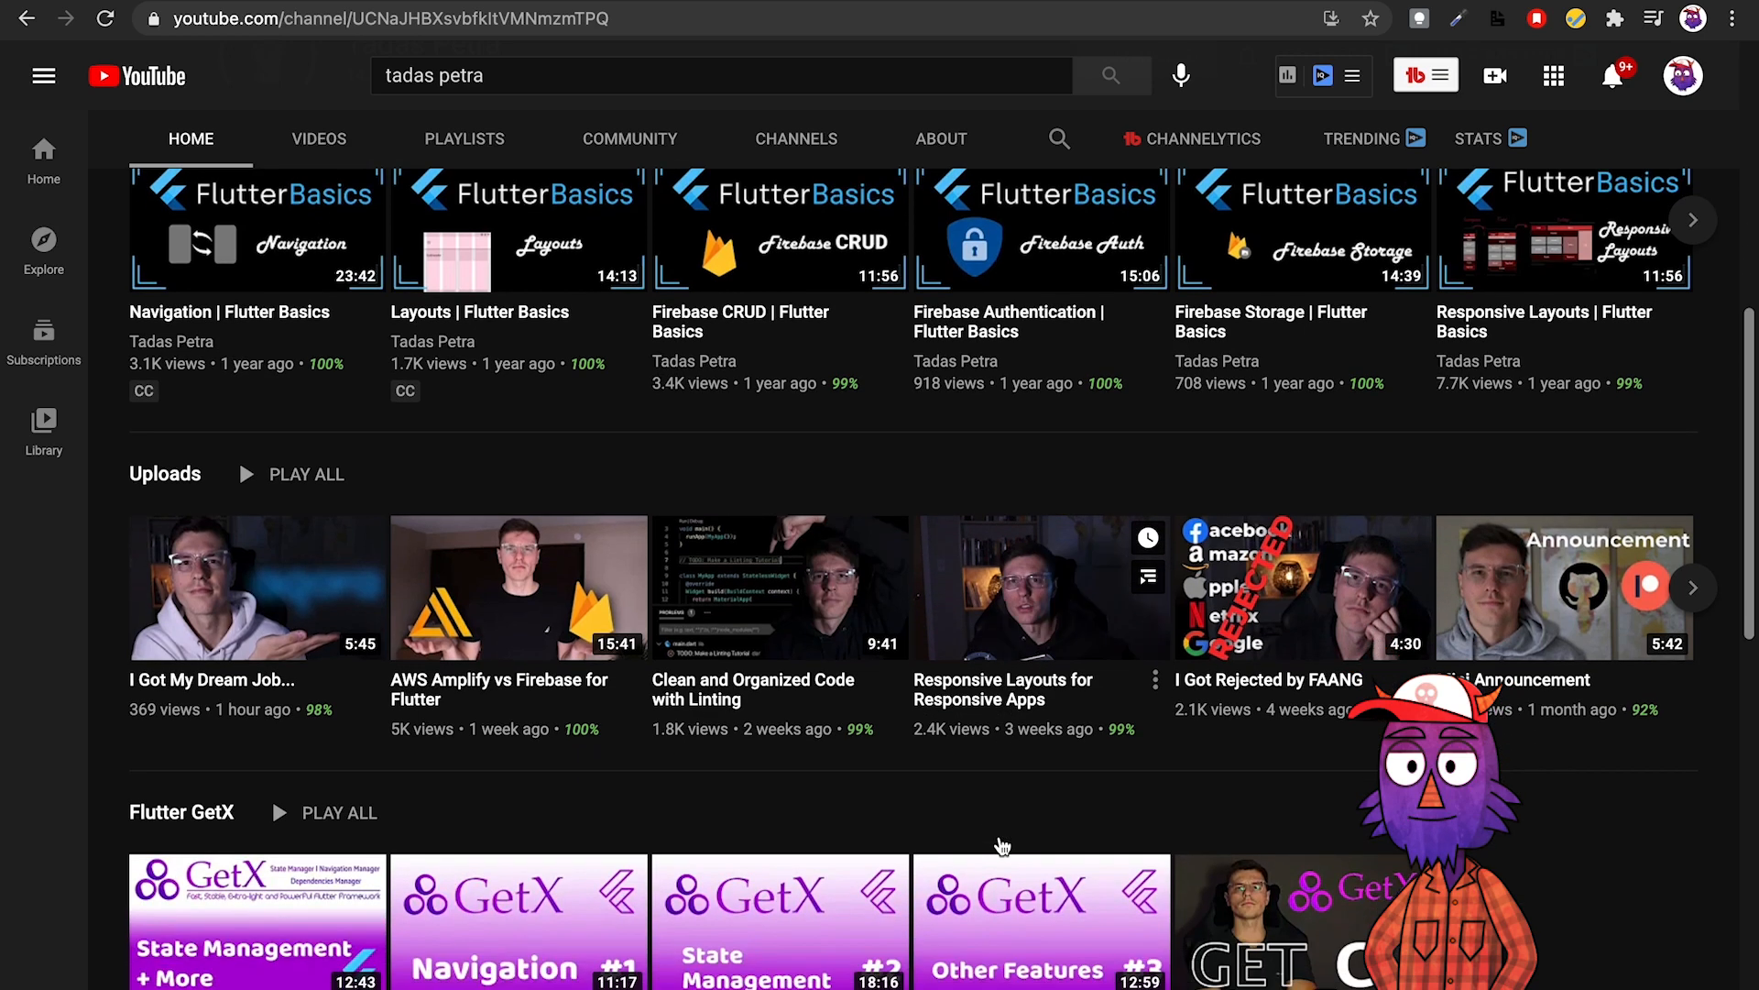
{"action": "scroll", "scroll_direction": "down", "scroll_amount": 3}
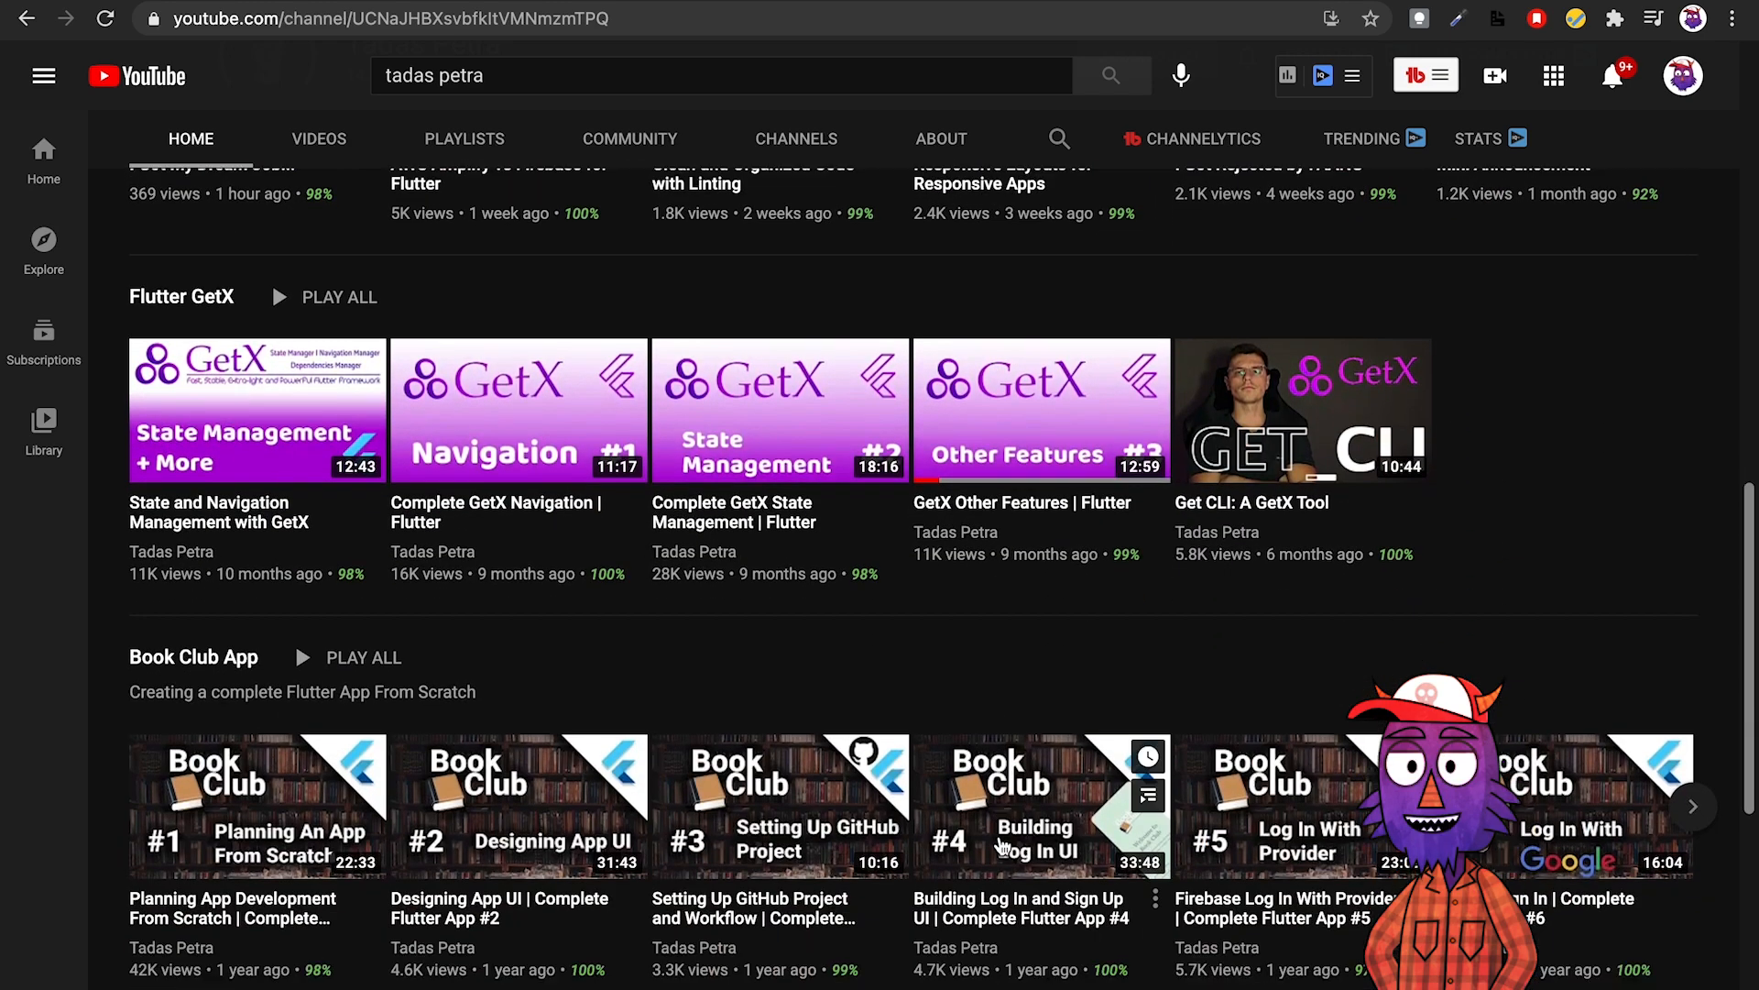
{"action": "scroll", "scroll_direction": "down", "scroll_amount": 3}
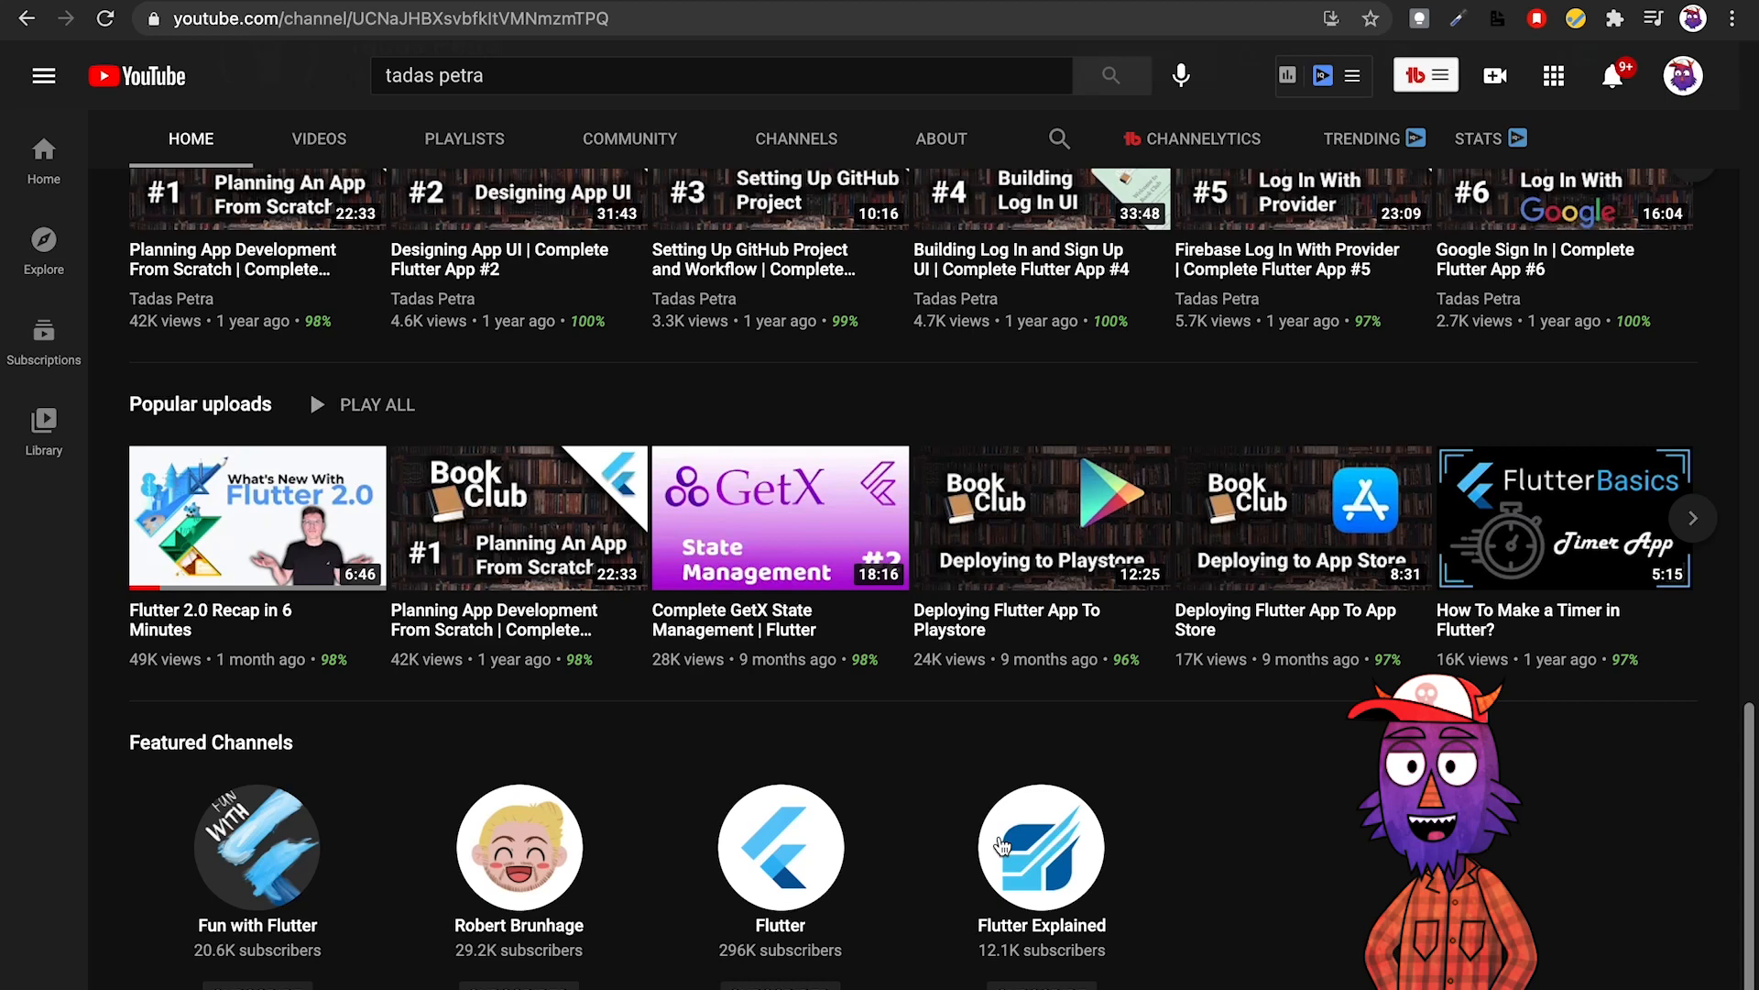
{"action": "scroll", "scroll_direction": "up", "scroll_amount": 3}
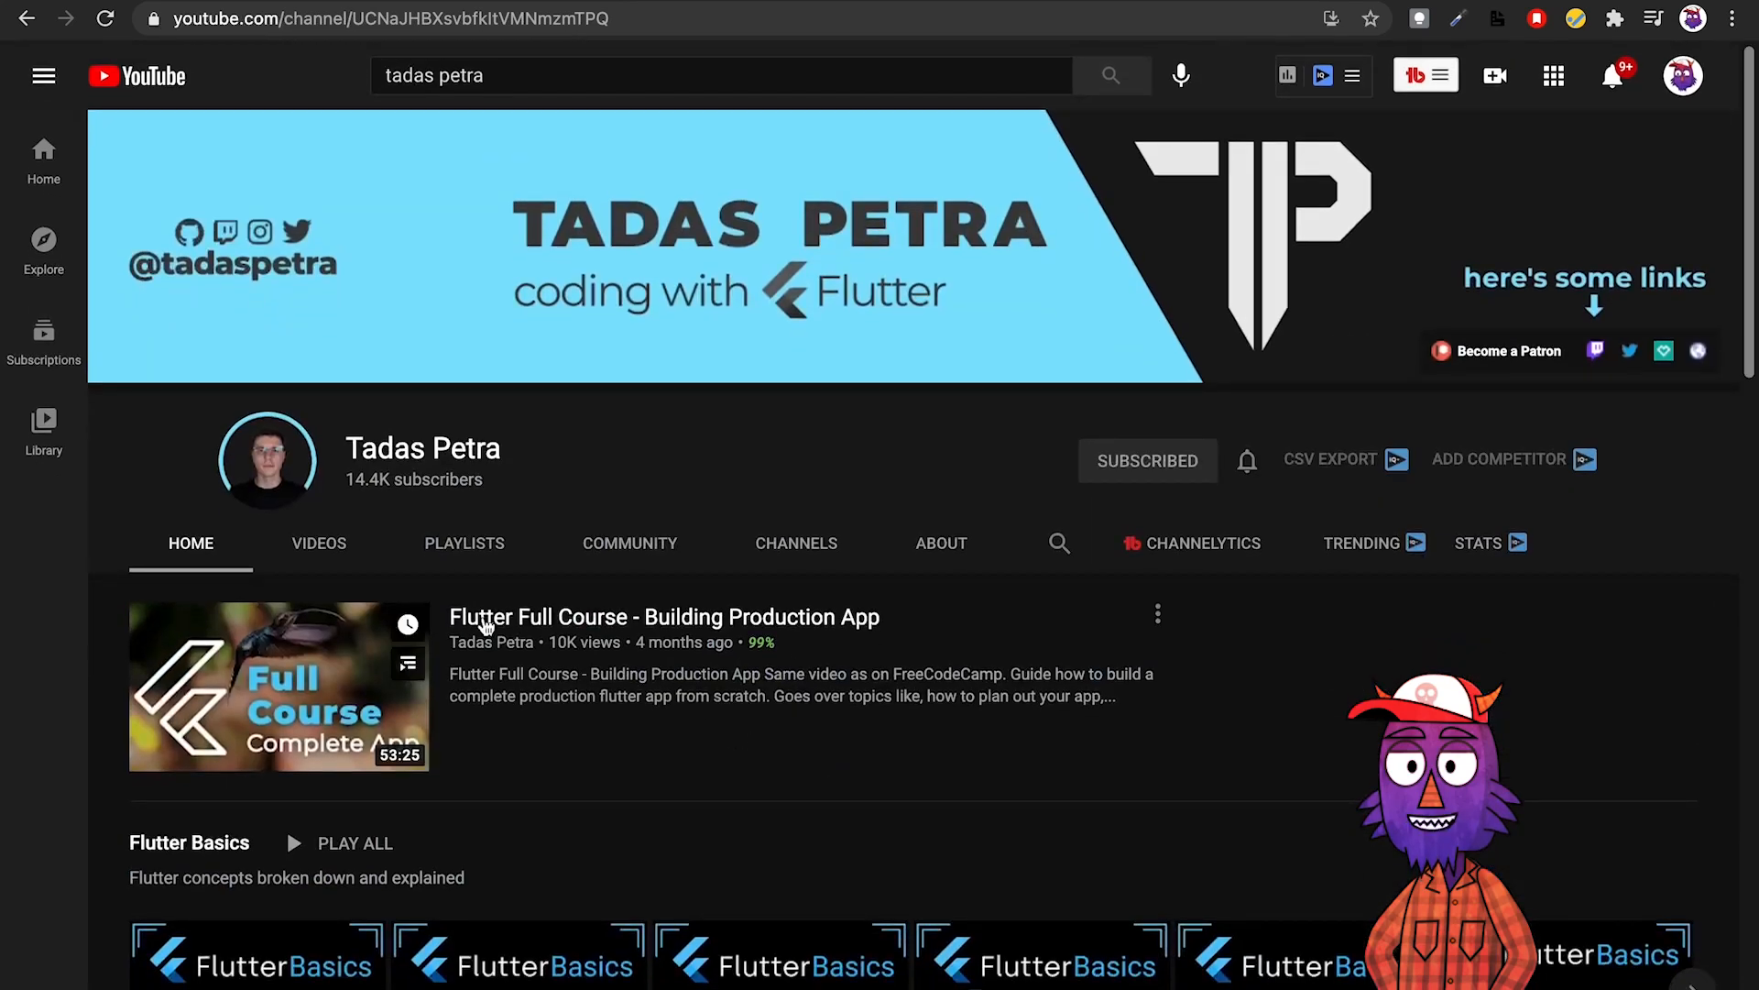
Open Tadas Petra's uploaded videos and scroll down through the grid.
{"action": "left_click", "coordinate": [318, 543]}
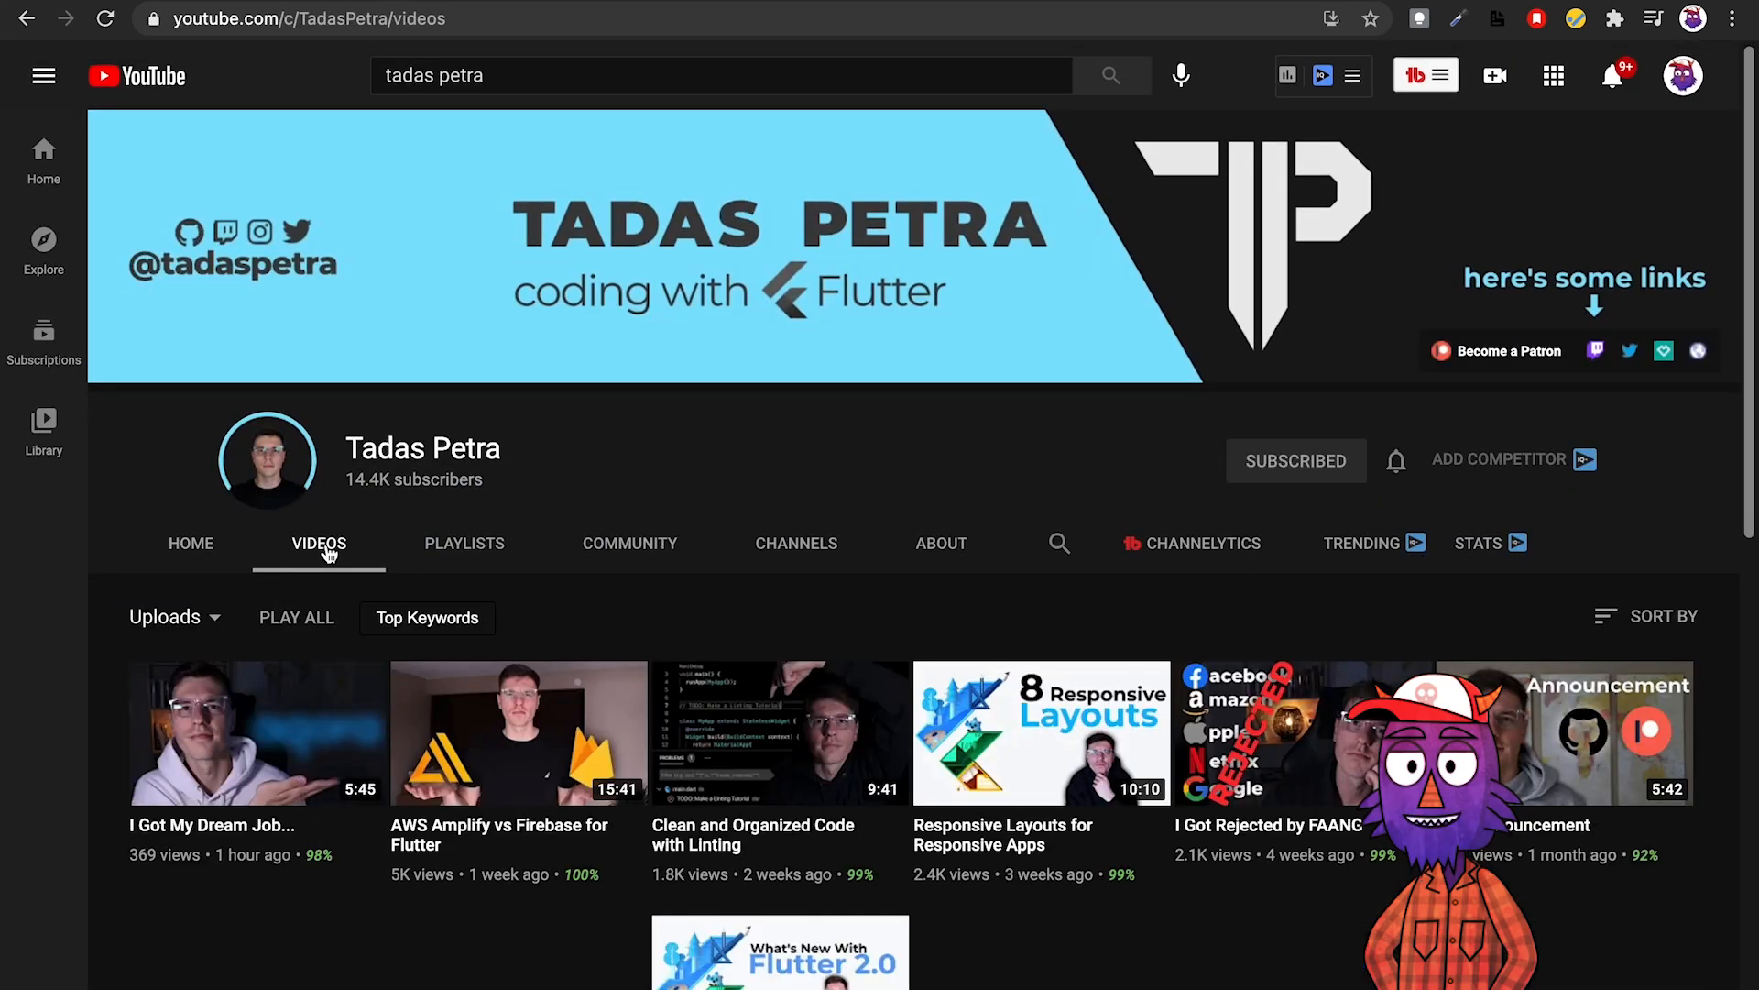
{"action": "scroll", "scroll_direction": "down", "scroll_amount": 3}
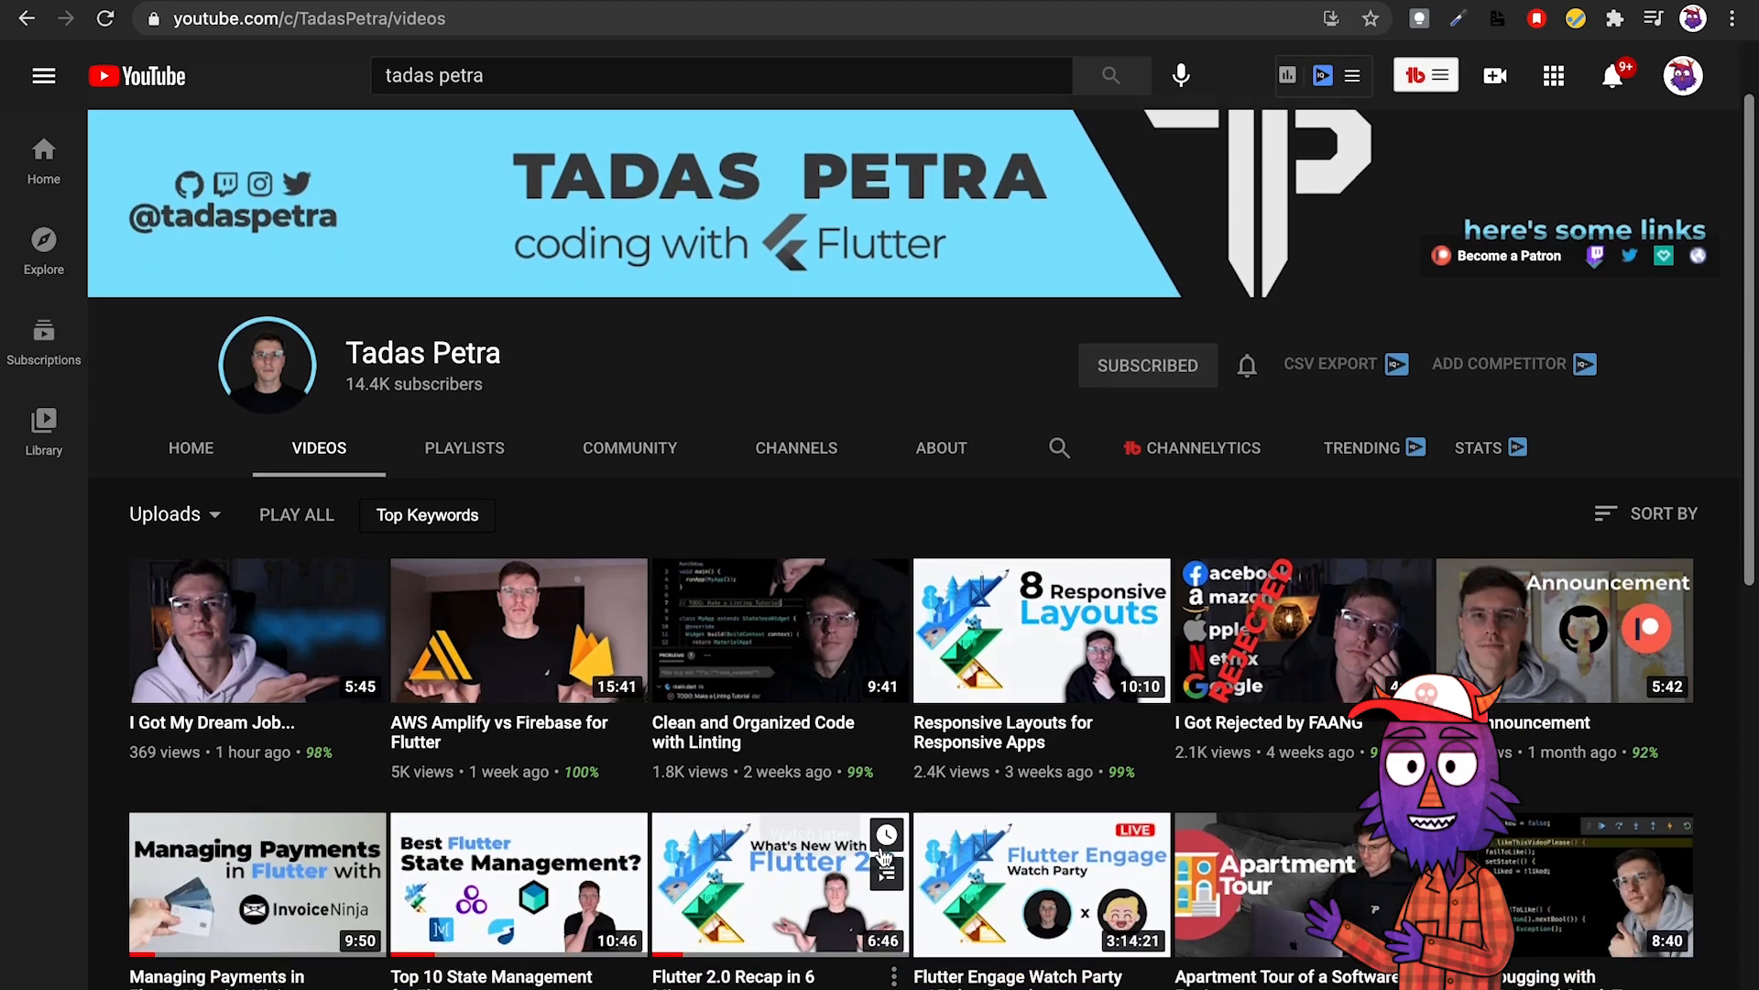
{"action": "scroll", "scroll_direction": "down", "scroll_amount": 3}
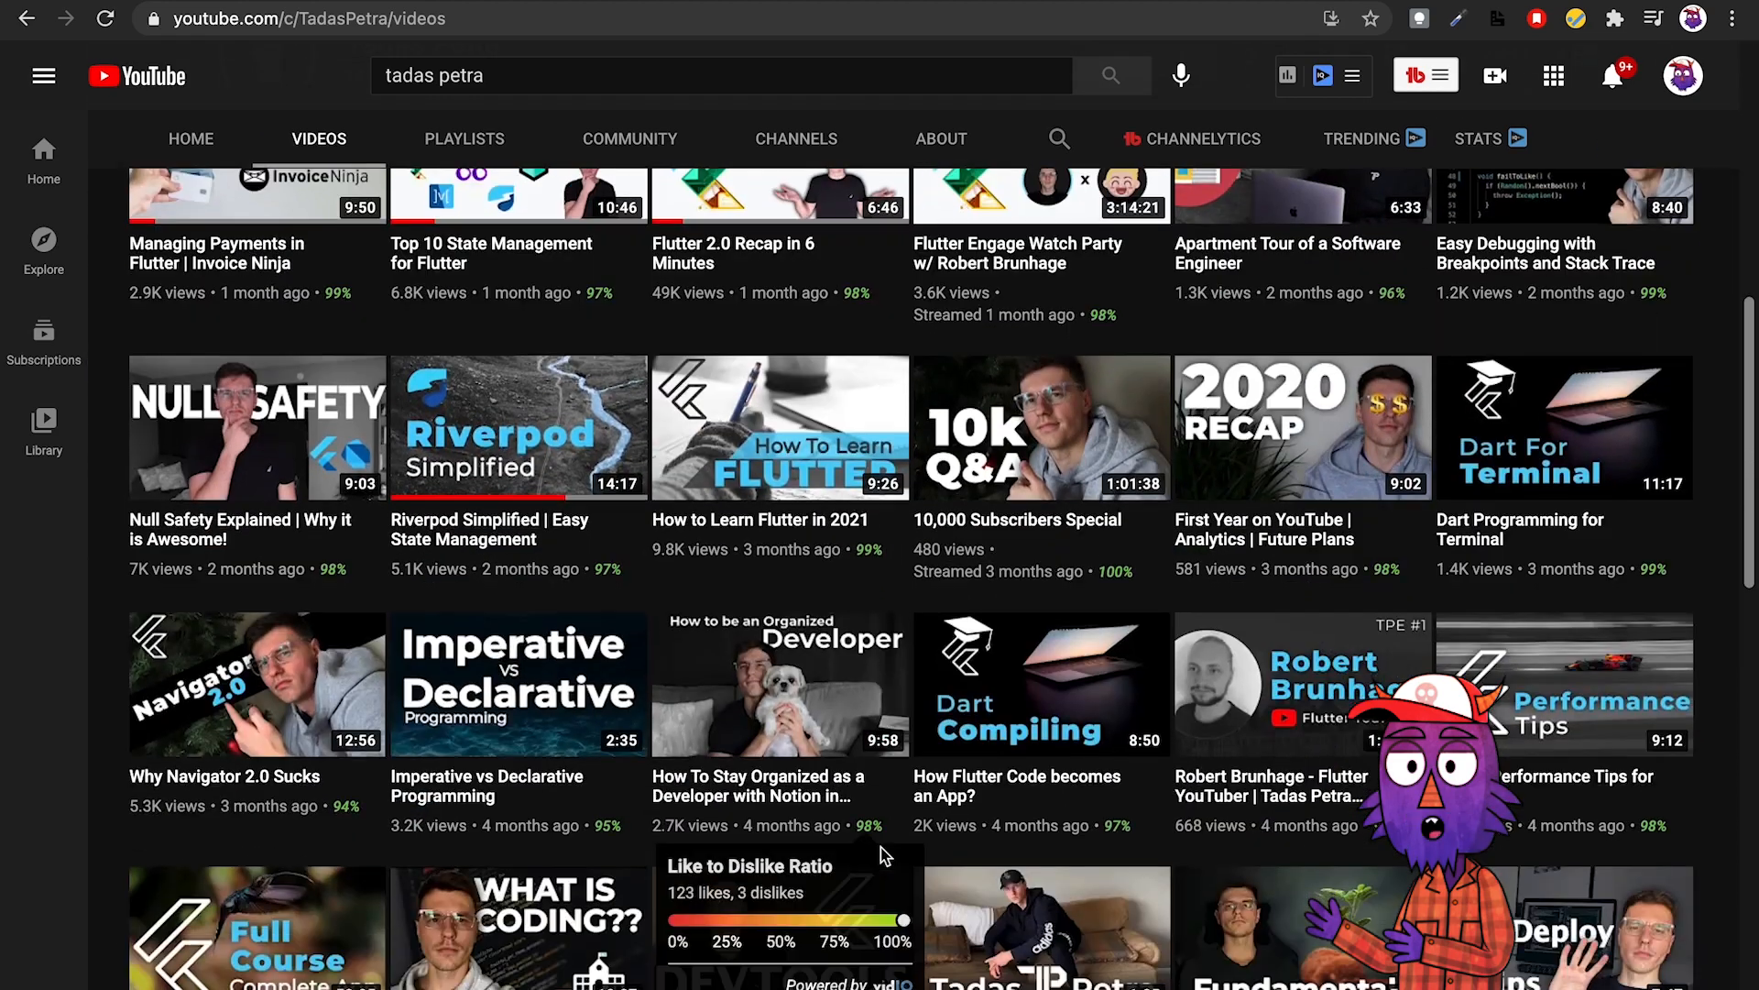
{"action": "scroll", "scroll_direction": "down", "scroll_amount": 3}
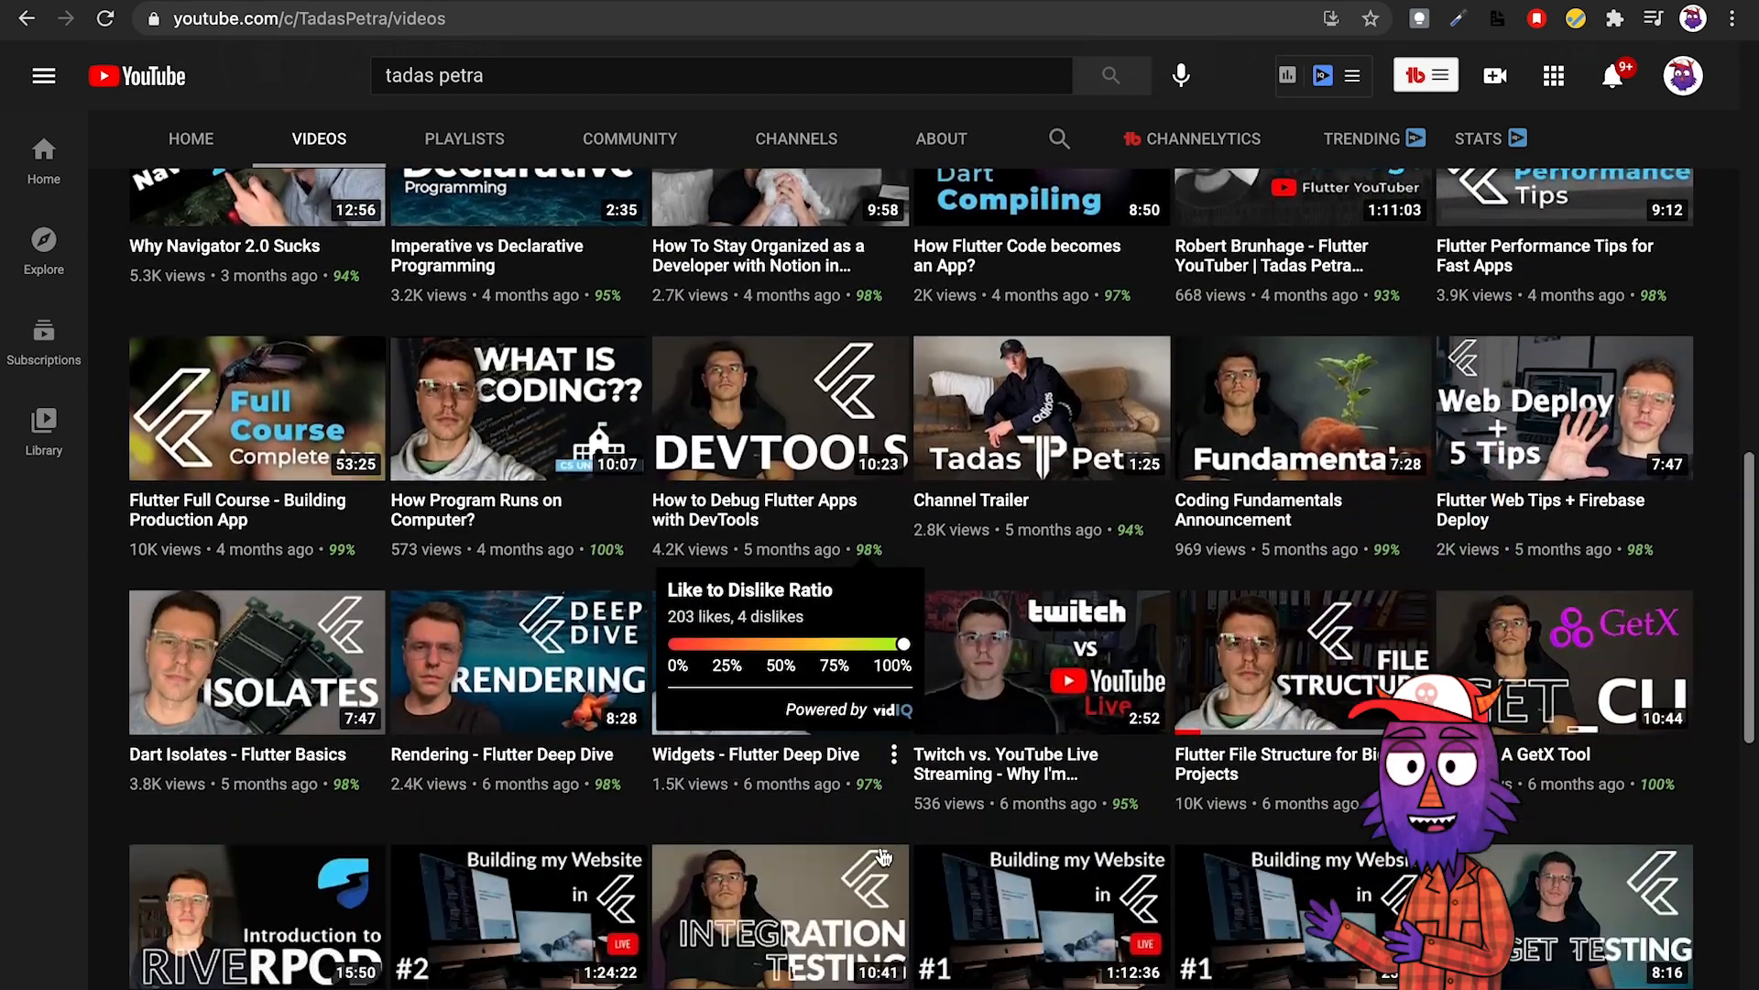
{"action": "scroll", "scroll_direction": "down", "scroll_amount": 3}
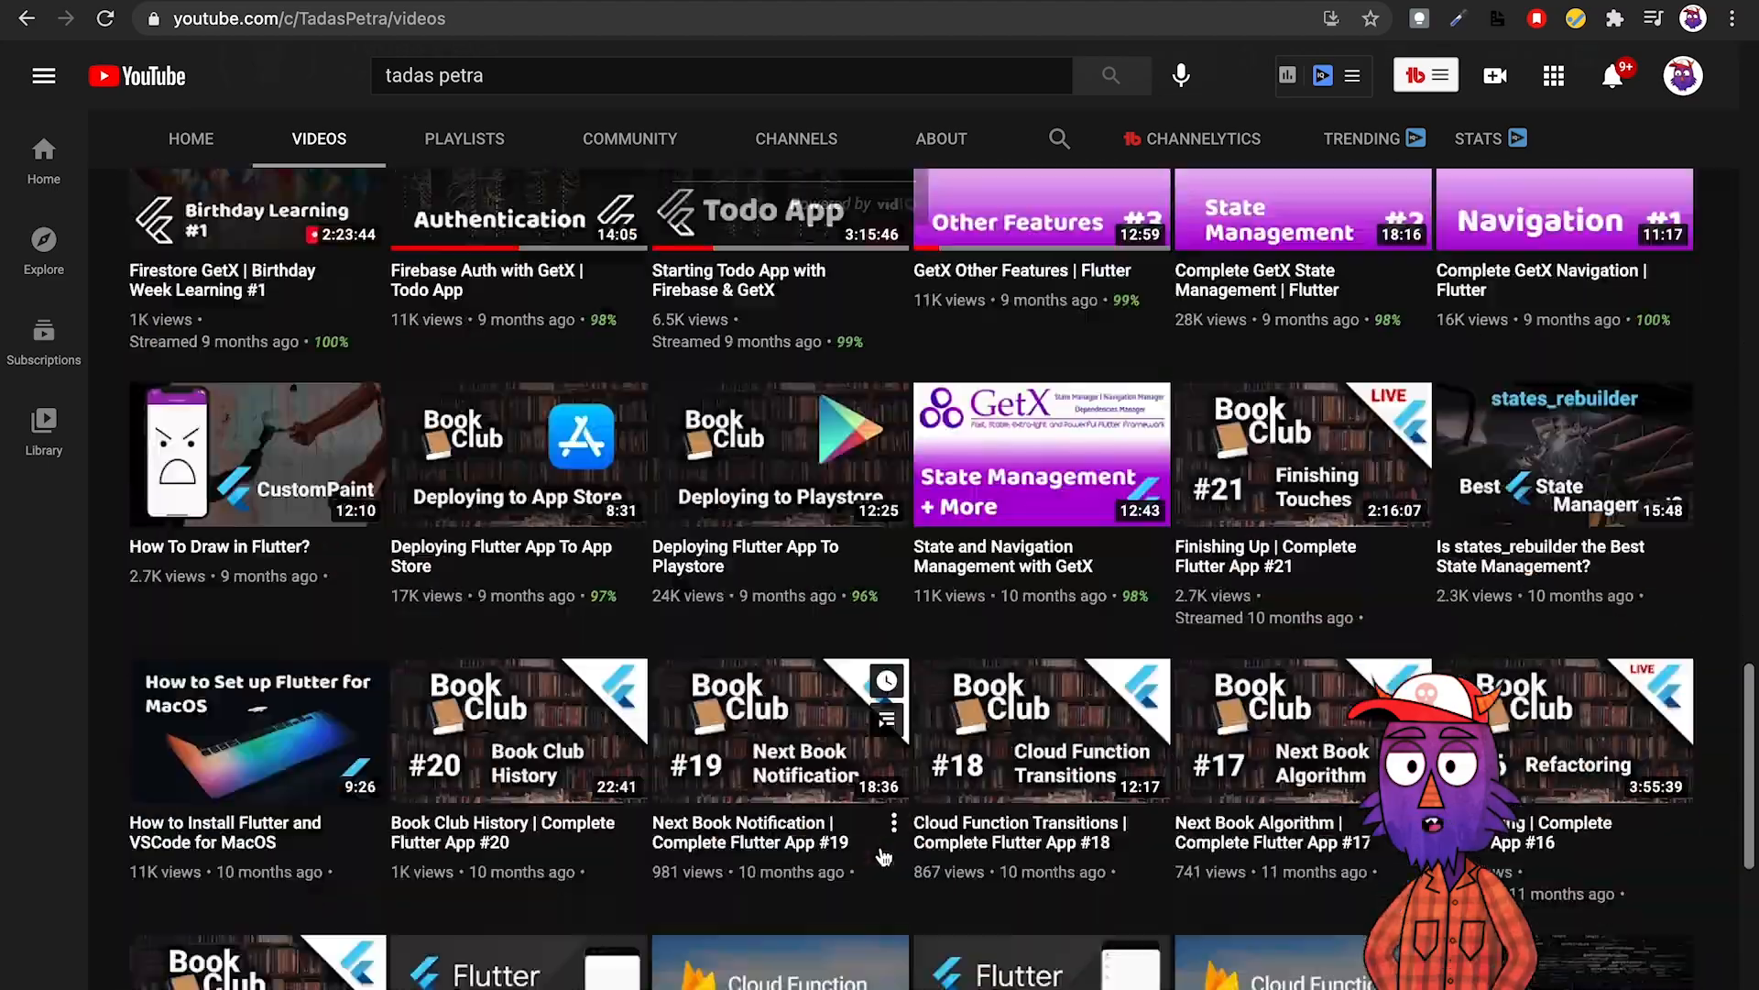
{"action": "scroll", "scroll_direction": "up", "scroll_amount": 3}
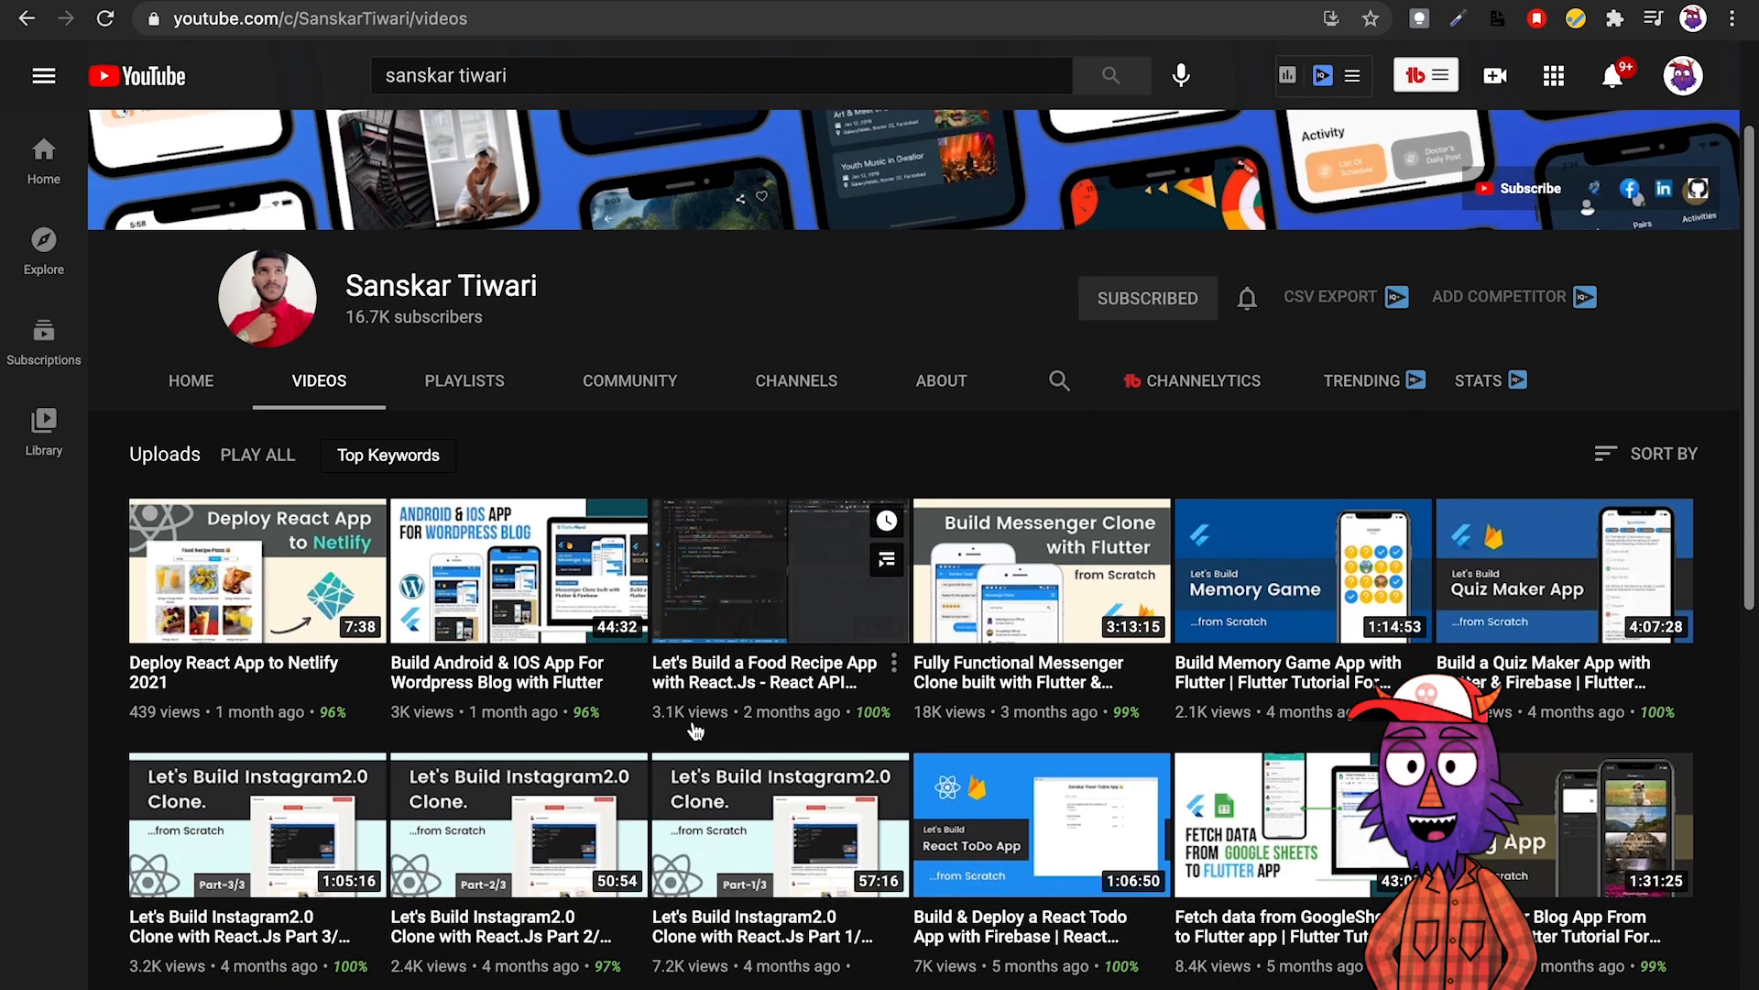
Scroll through Sanskar Tiwari's uploaded videos and back to the top.
{"action": "scroll", "scroll_direction": "down", "scroll_amount": 3}
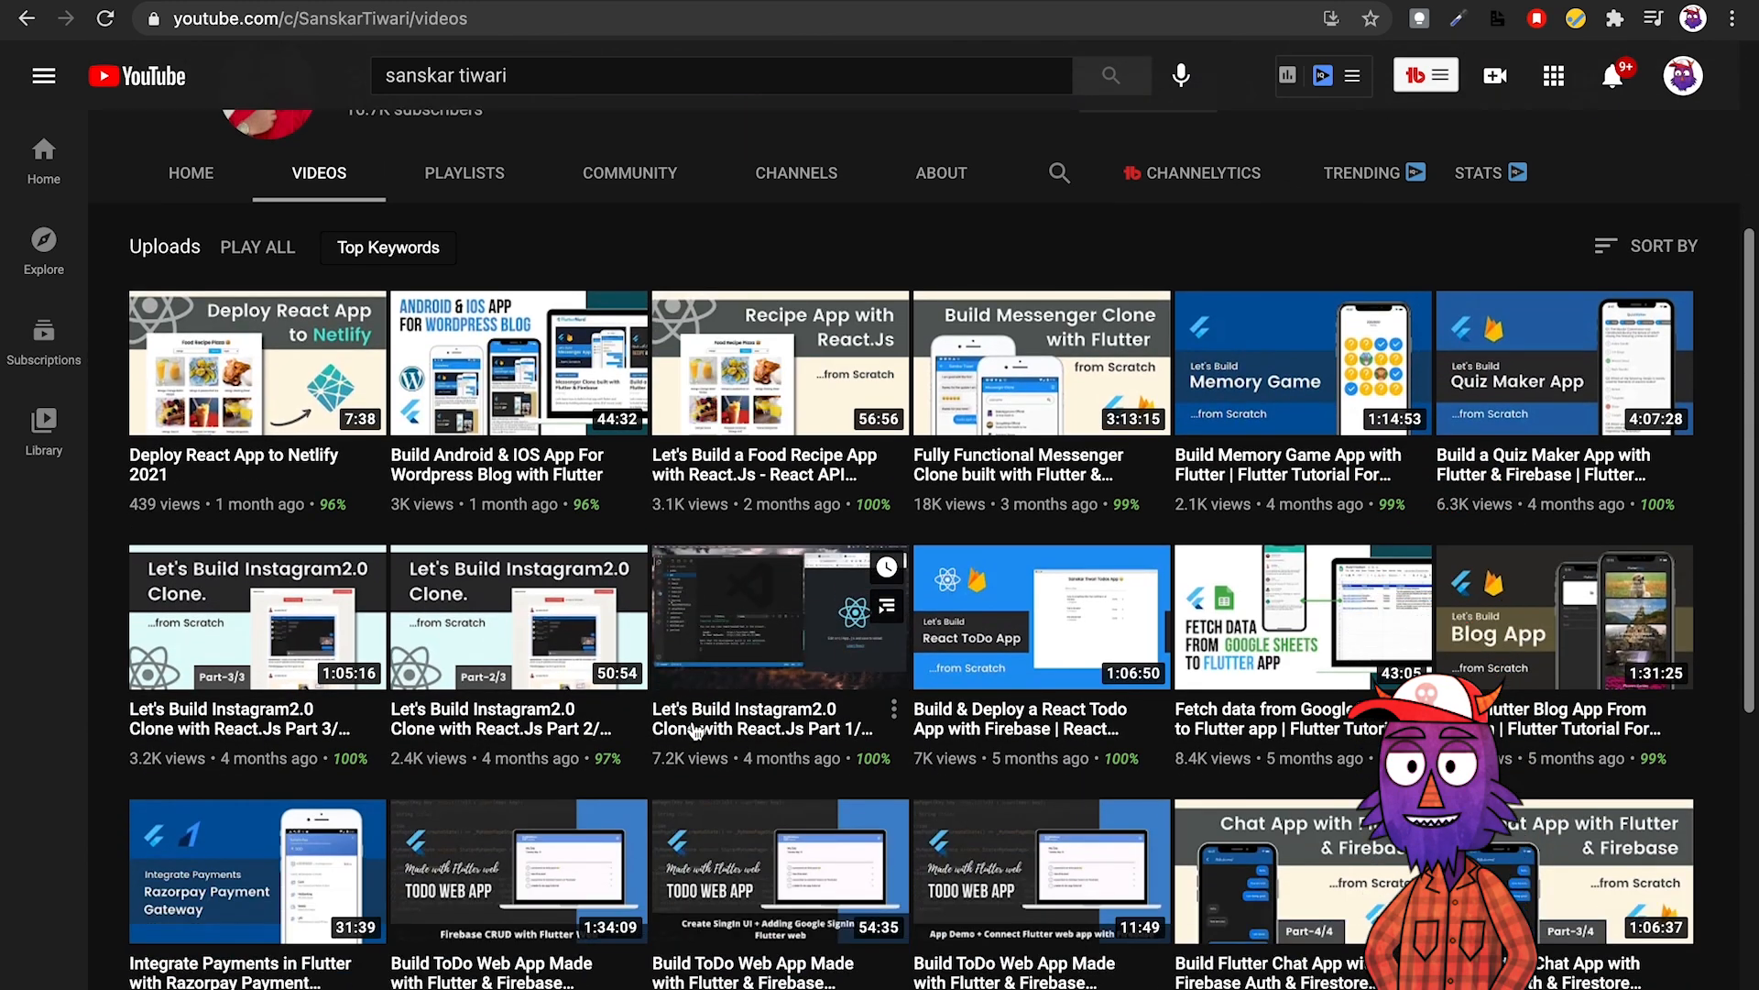
{"action": "scroll", "scroll_direction": "down", "scroll_amount": 3}
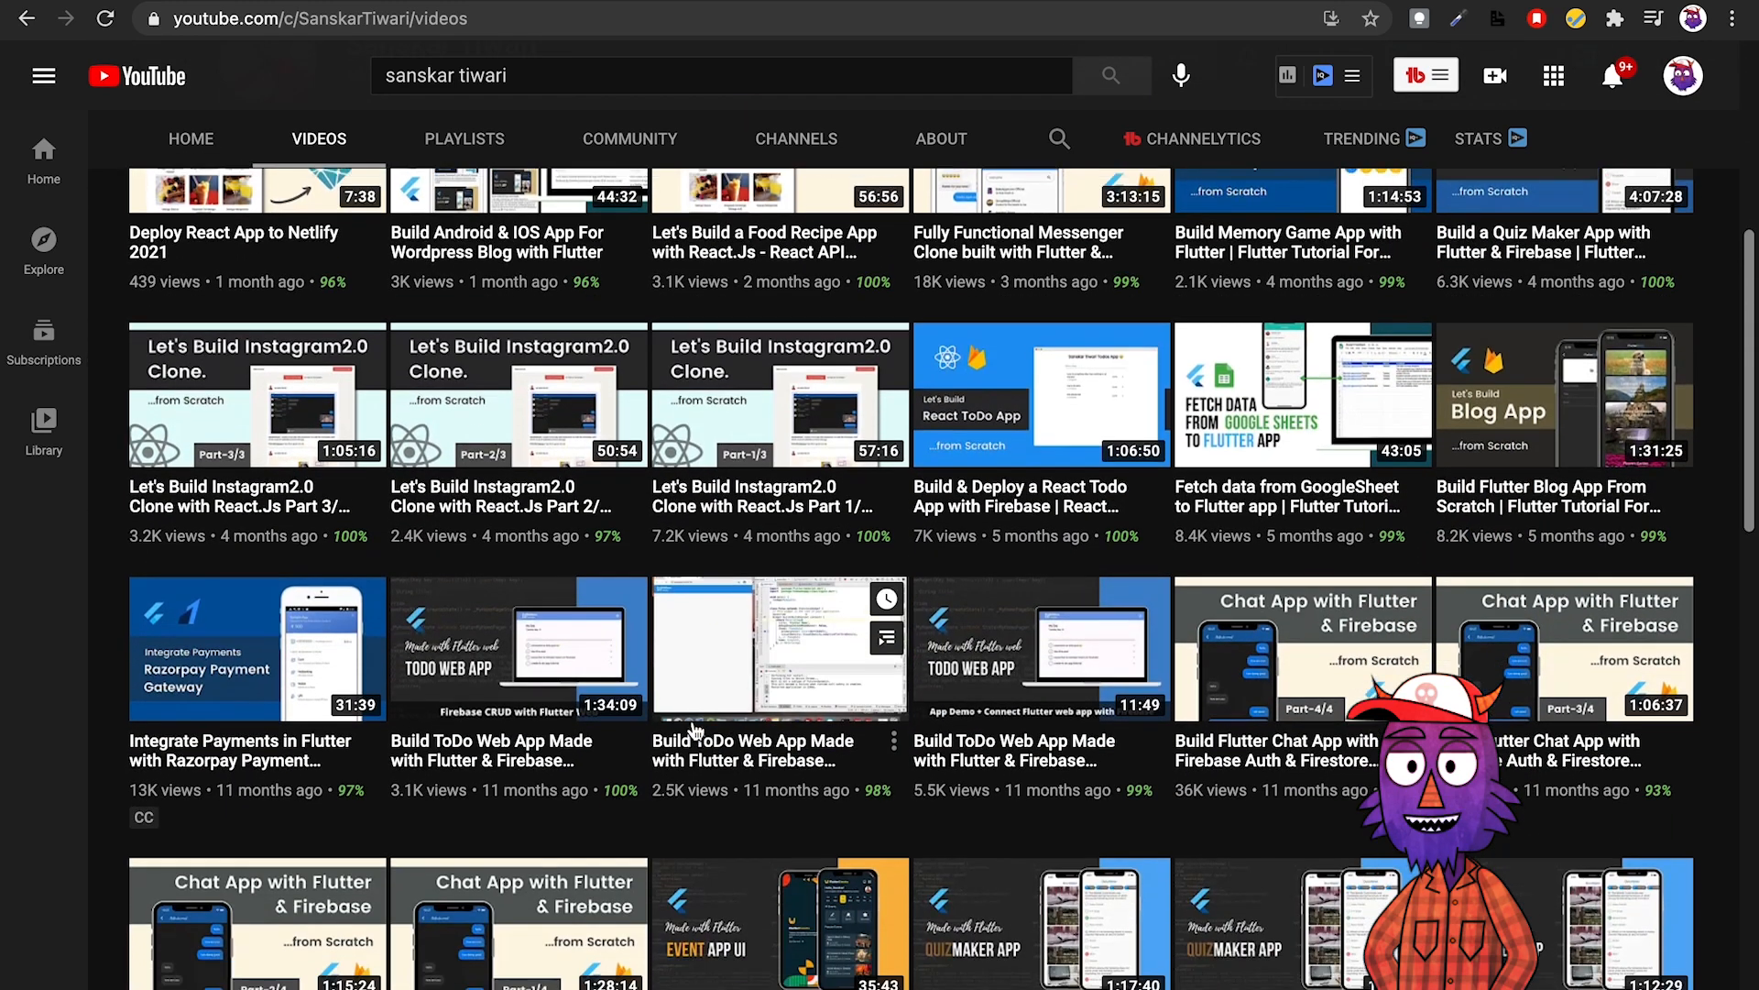
{"action": "scroll", "scroll_direction": "down", "scroll_amount": 3}
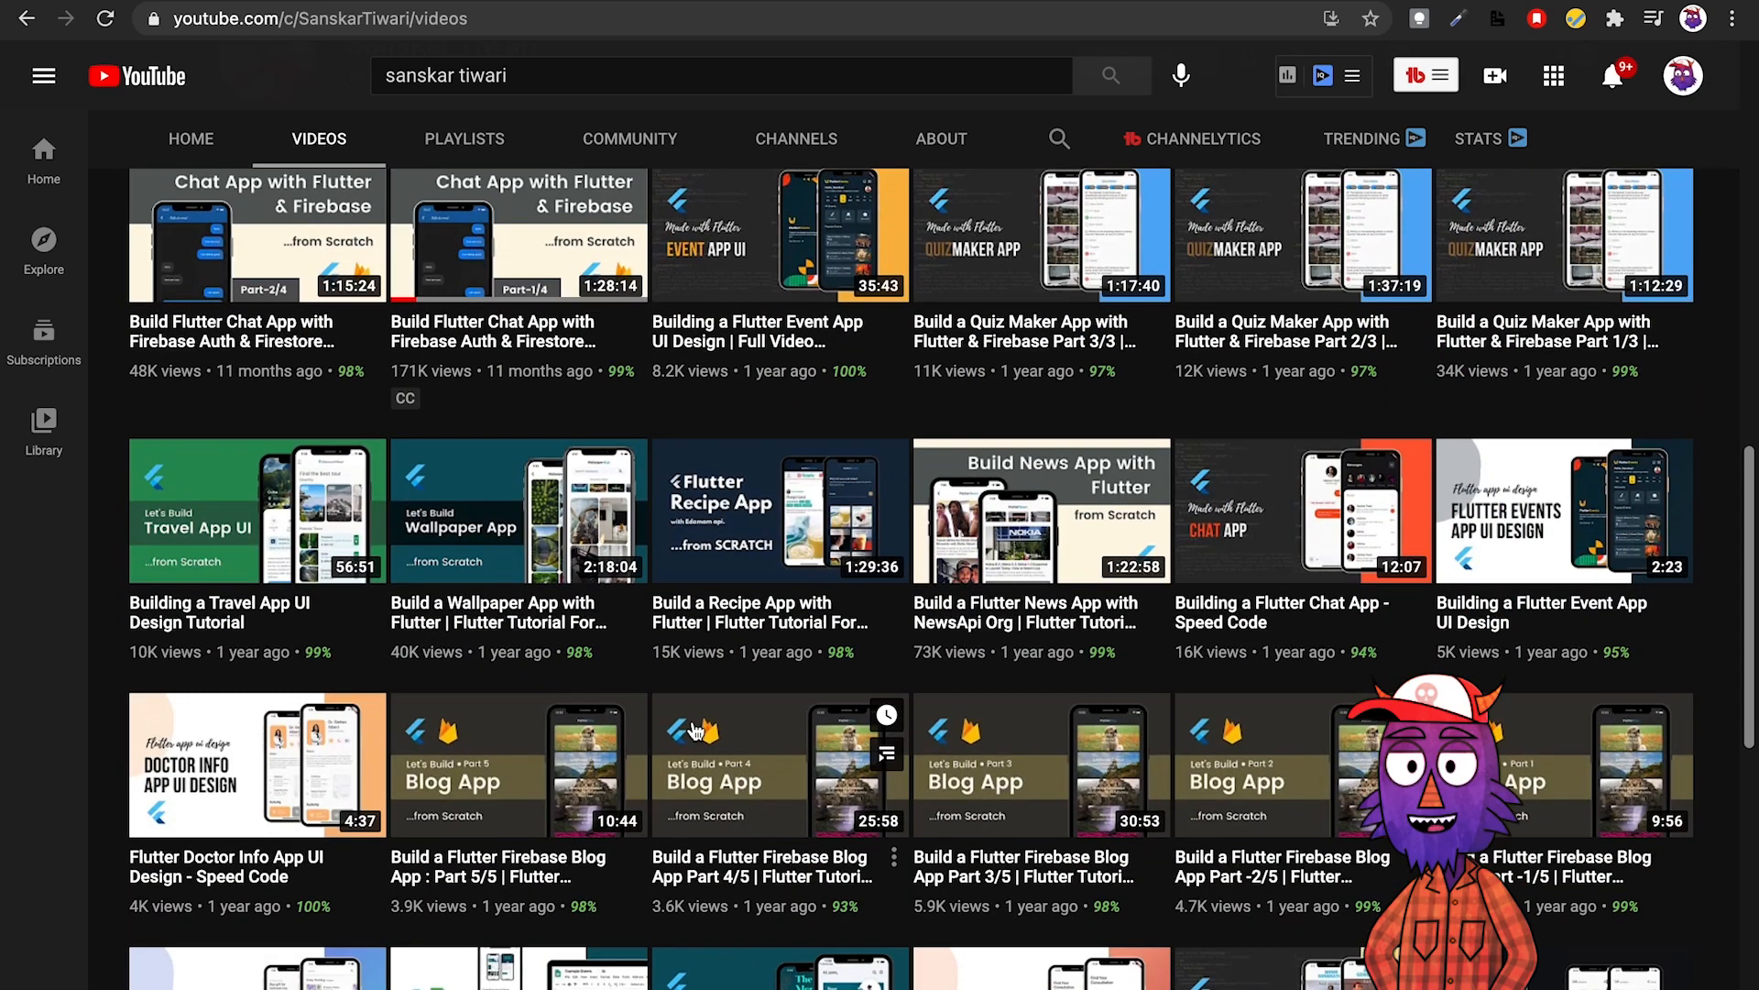
{"action": "scroll", "scroll_direction": "down", "scroll_amount": 3}
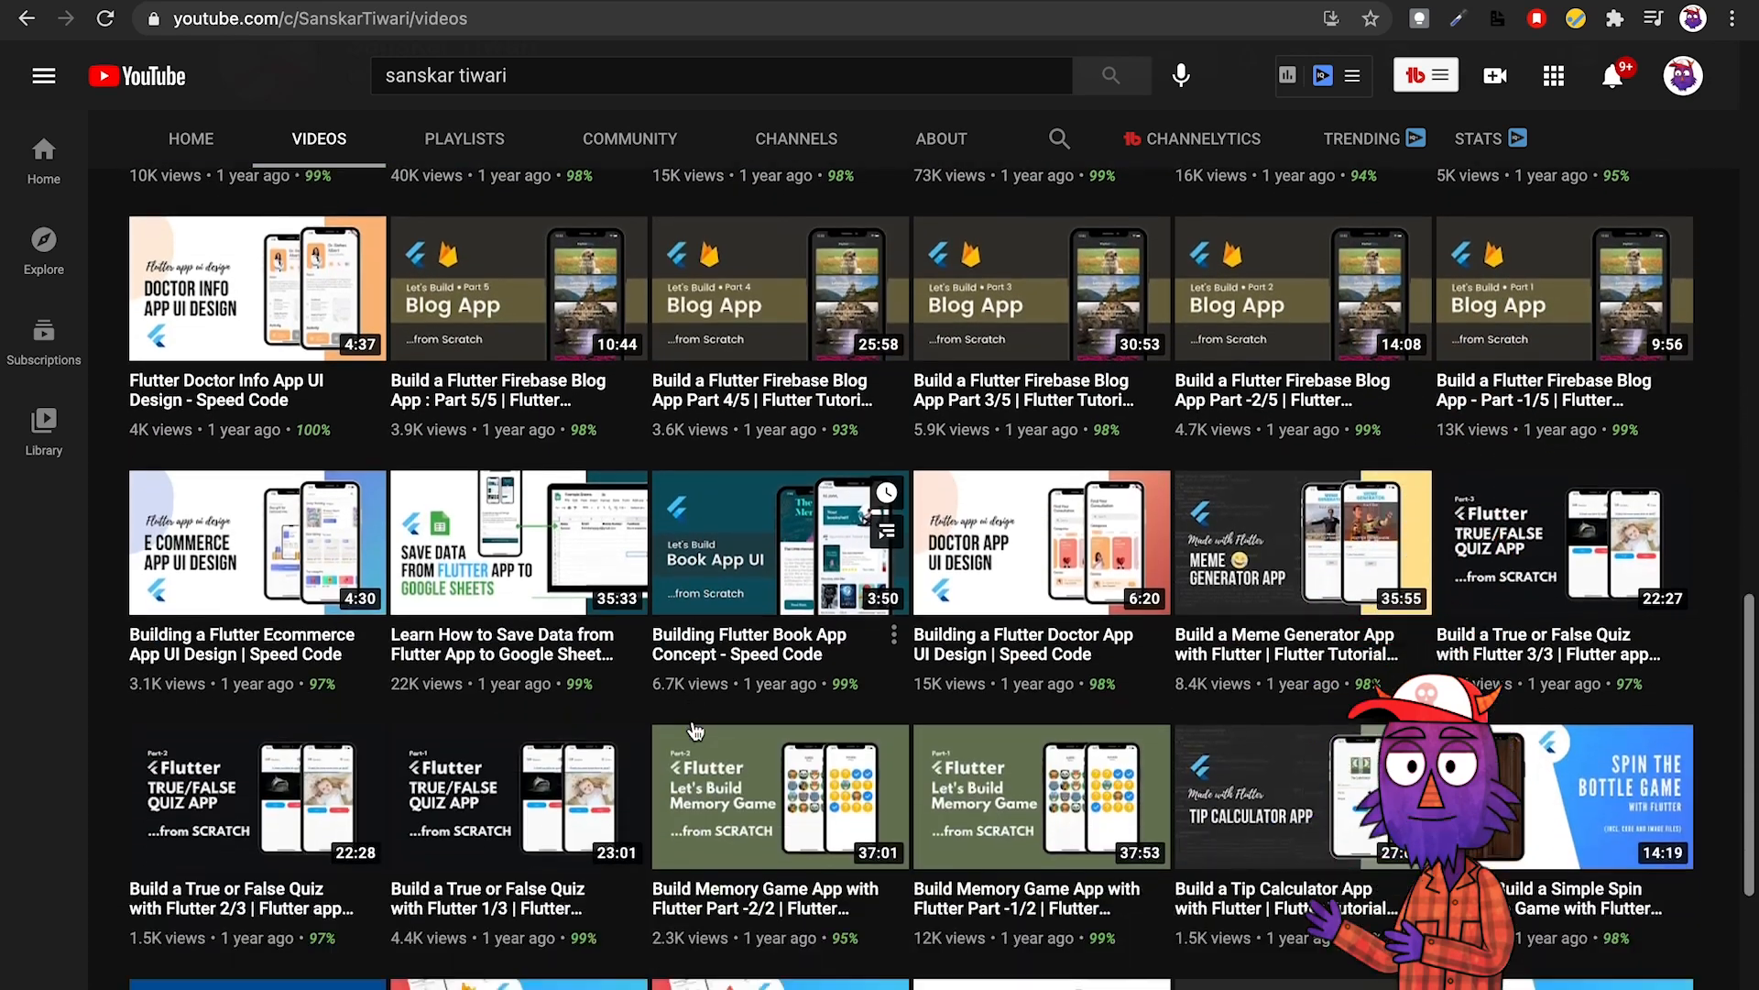
{"action": "scroll", "scroll_direction": "down", "scroll_amount": 3}
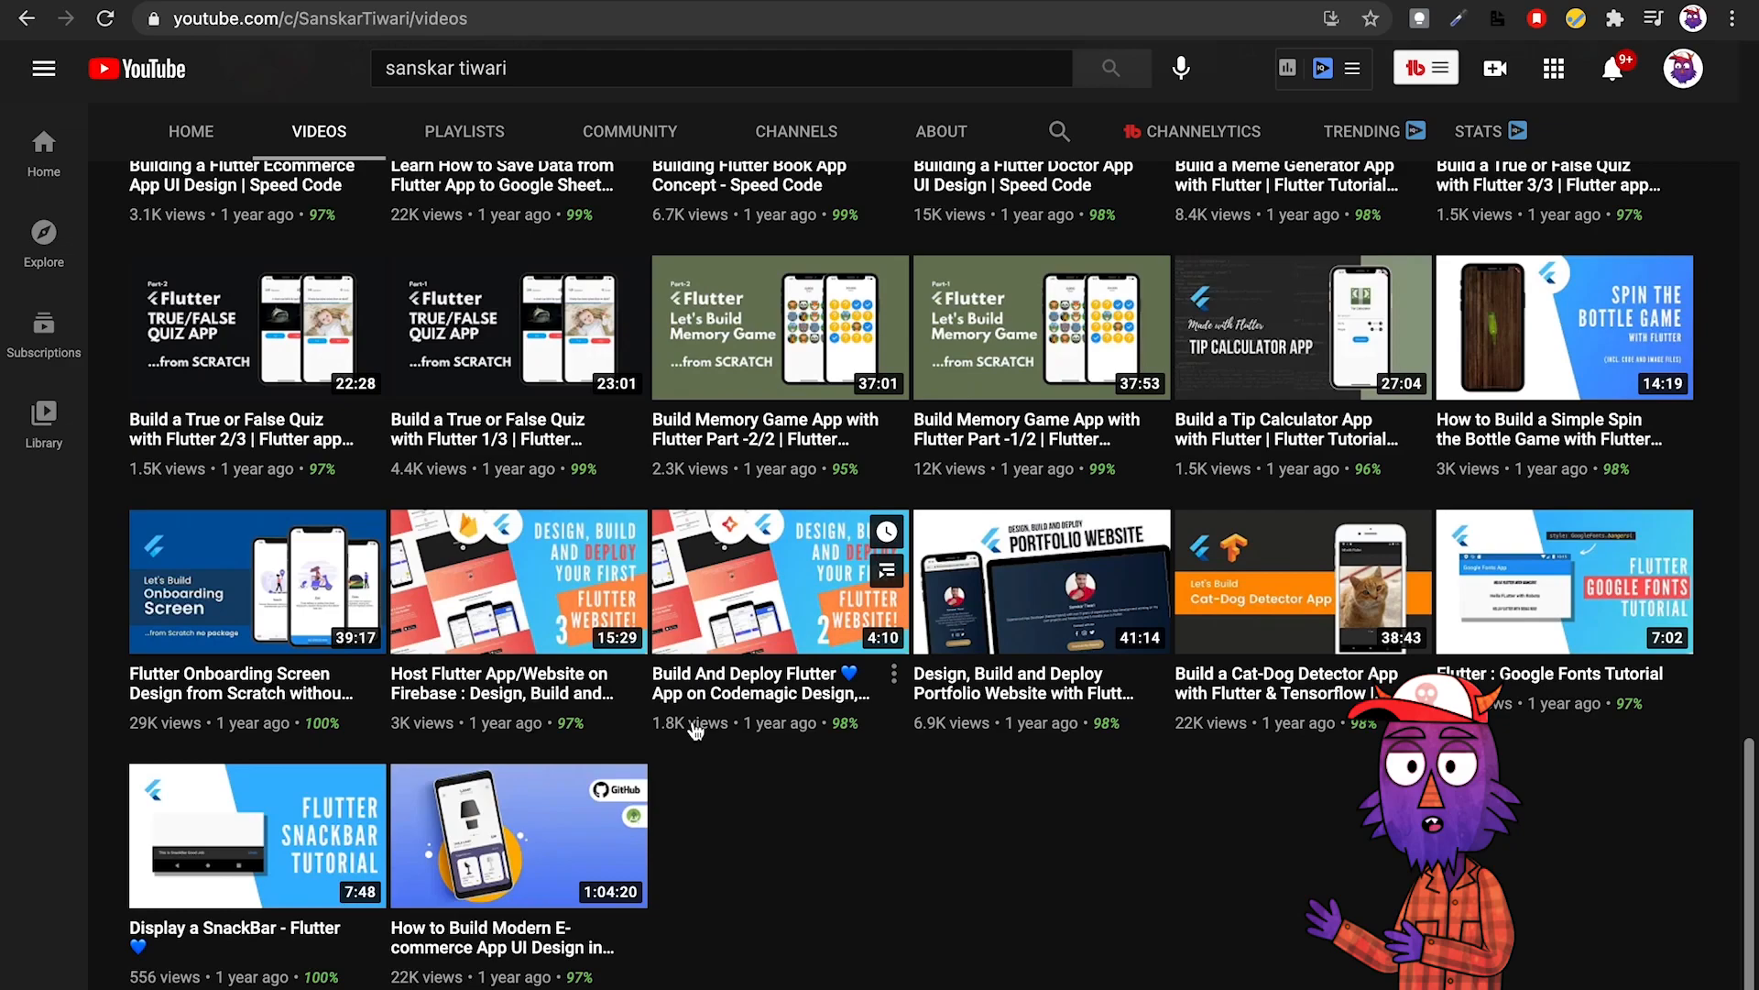
{"action": "scroll", "scroll_direction": "up", "scroll_amount": 3}
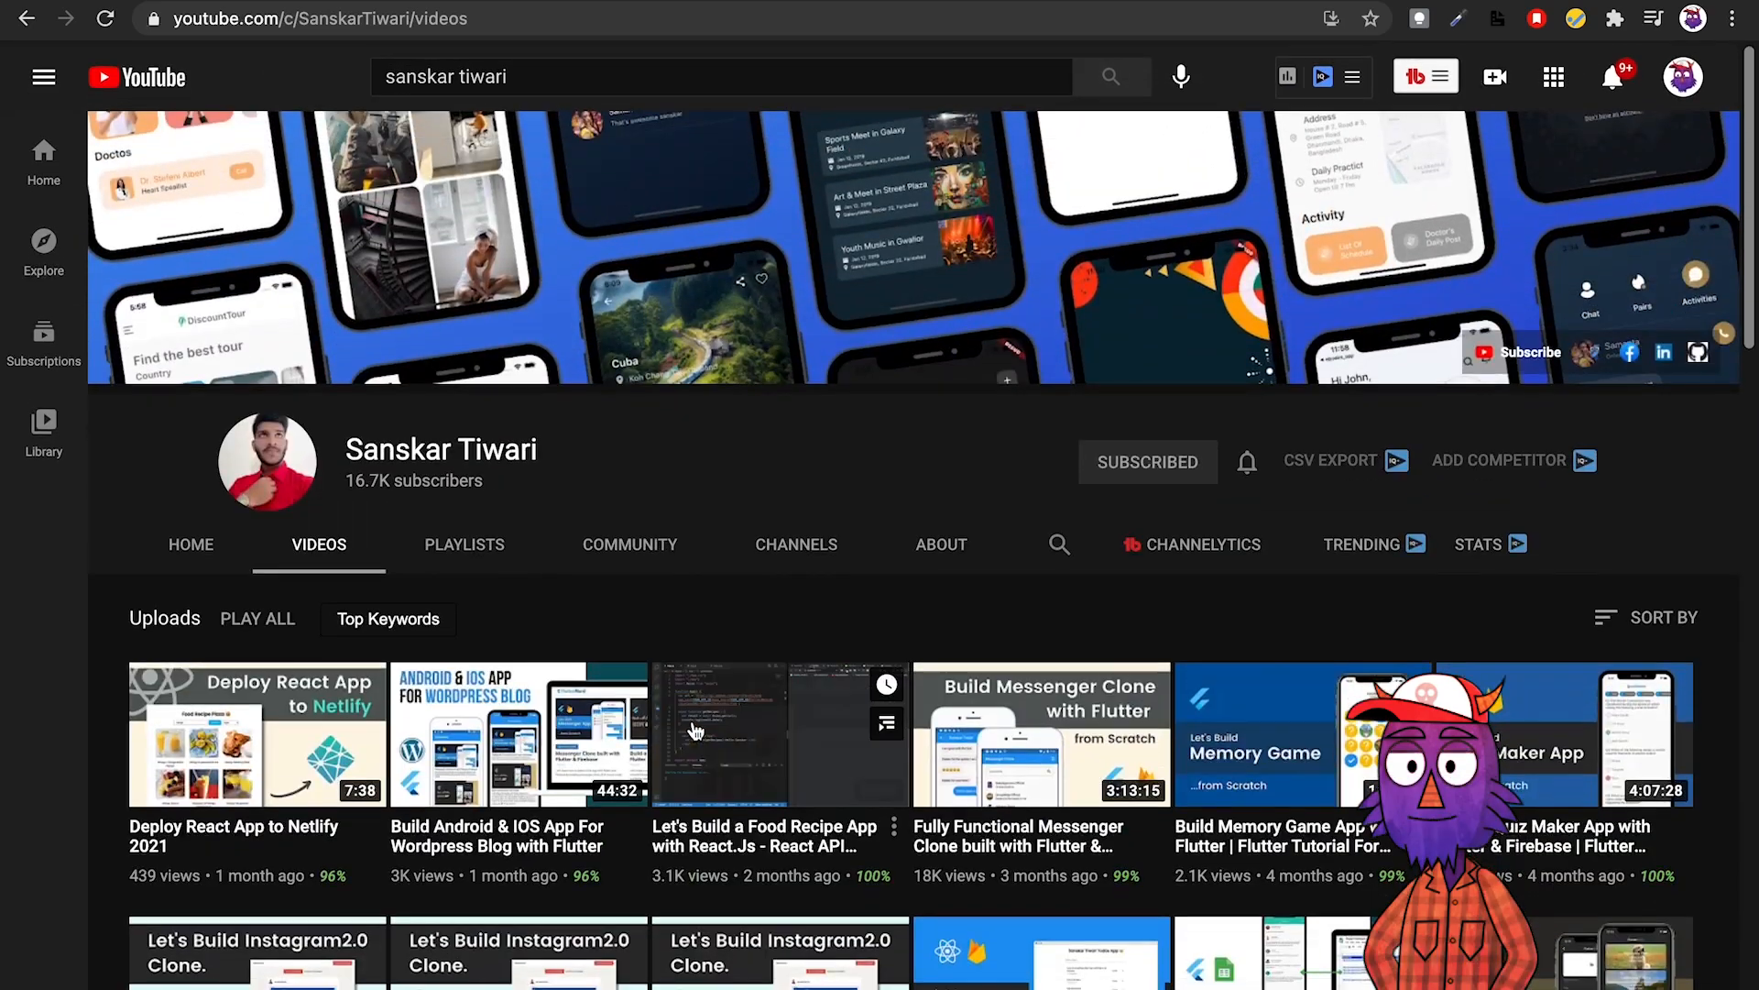
{"action": "left_click", "coordinate": [190, 544]}
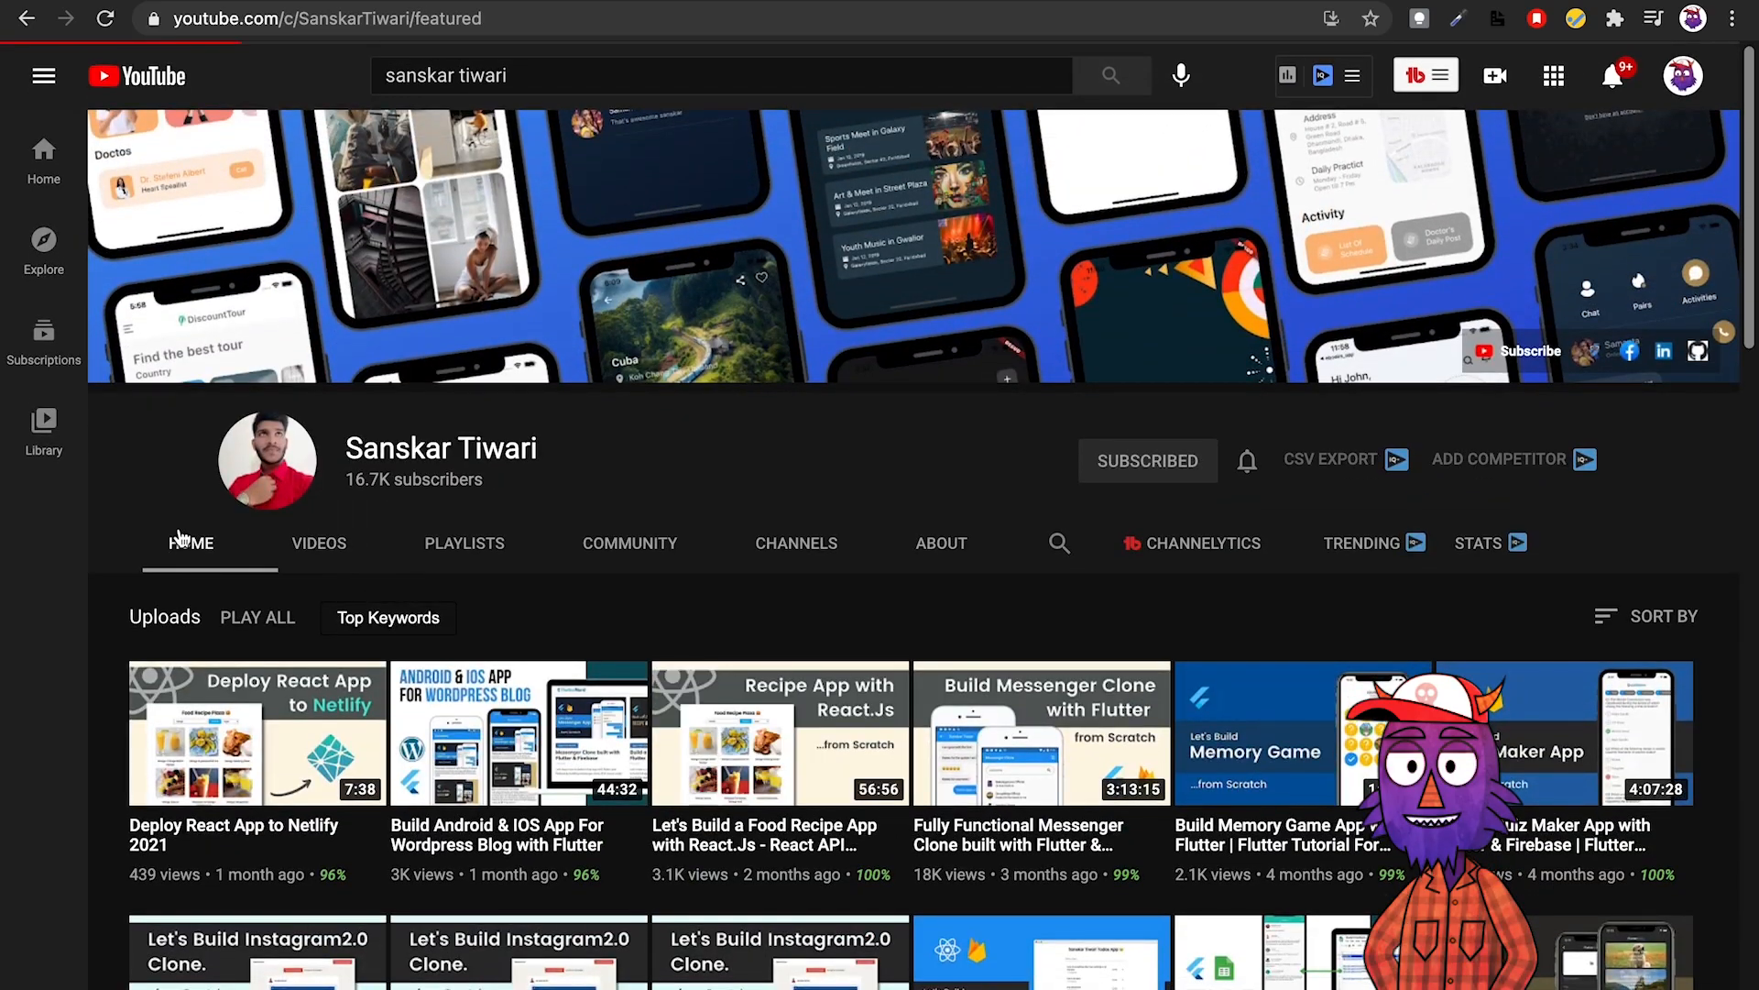
{"action": "scroll", "scroll_direction": "down", "scroll_amount": 3}
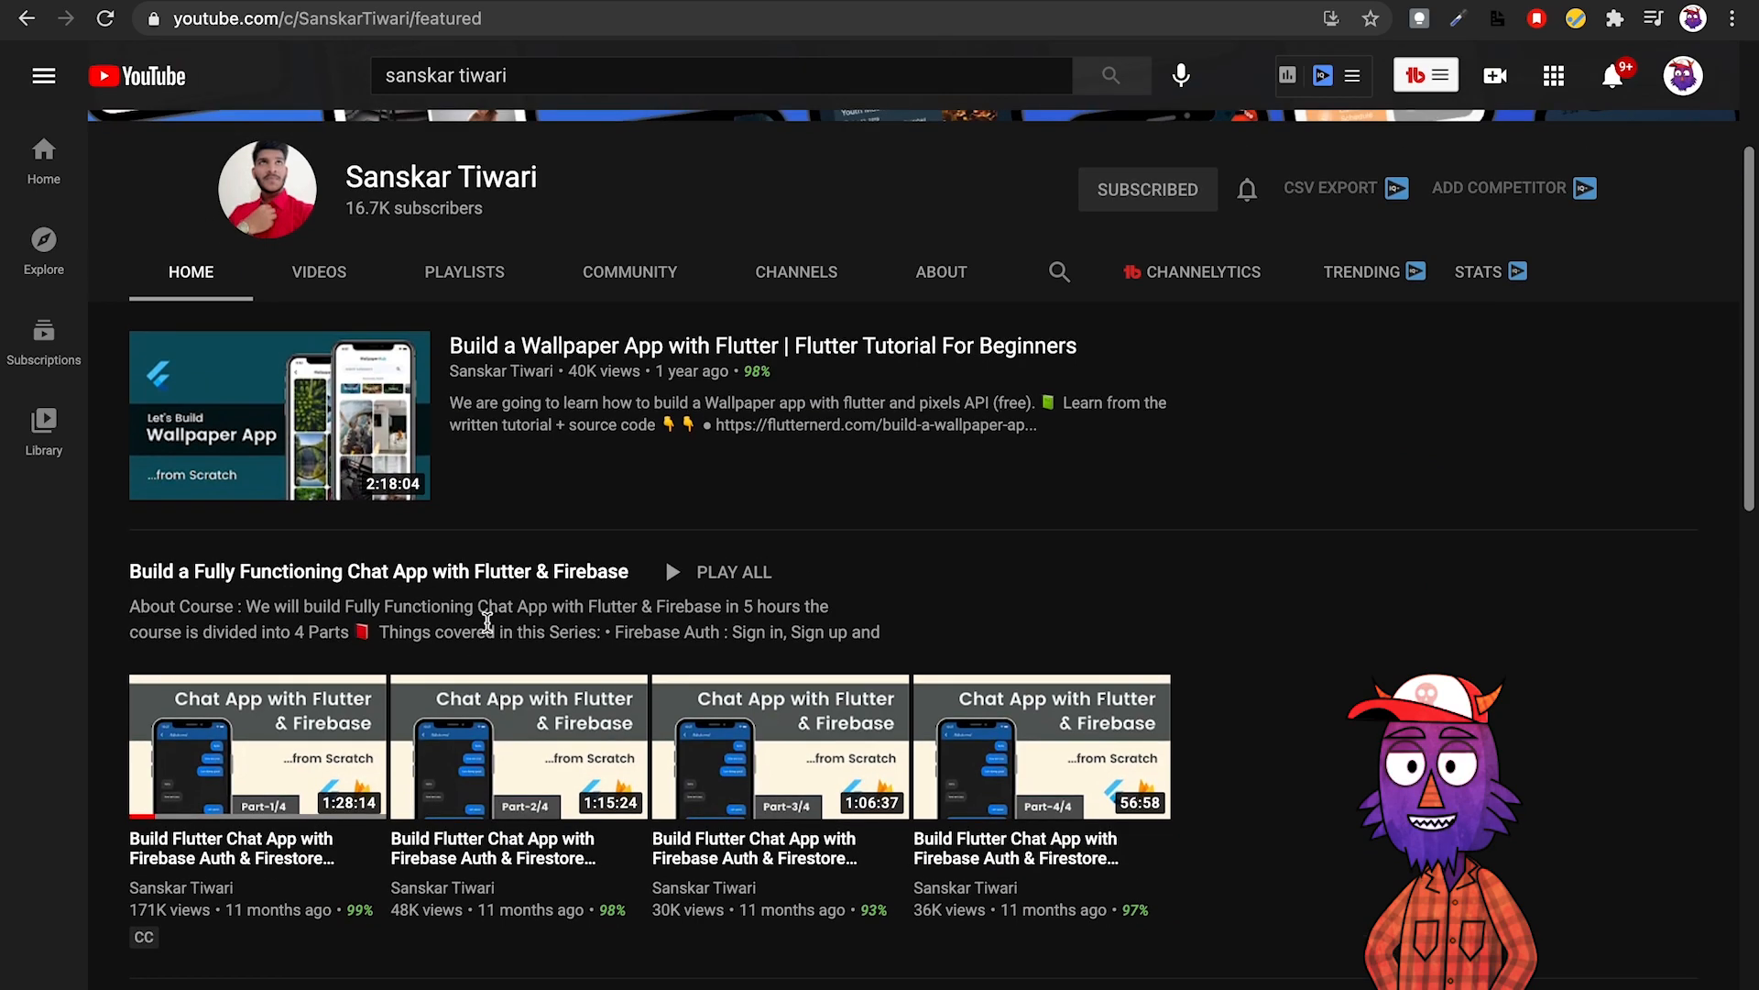
{"action": "scroll", "scroll_direction": "down", "scroll_amount": 3}
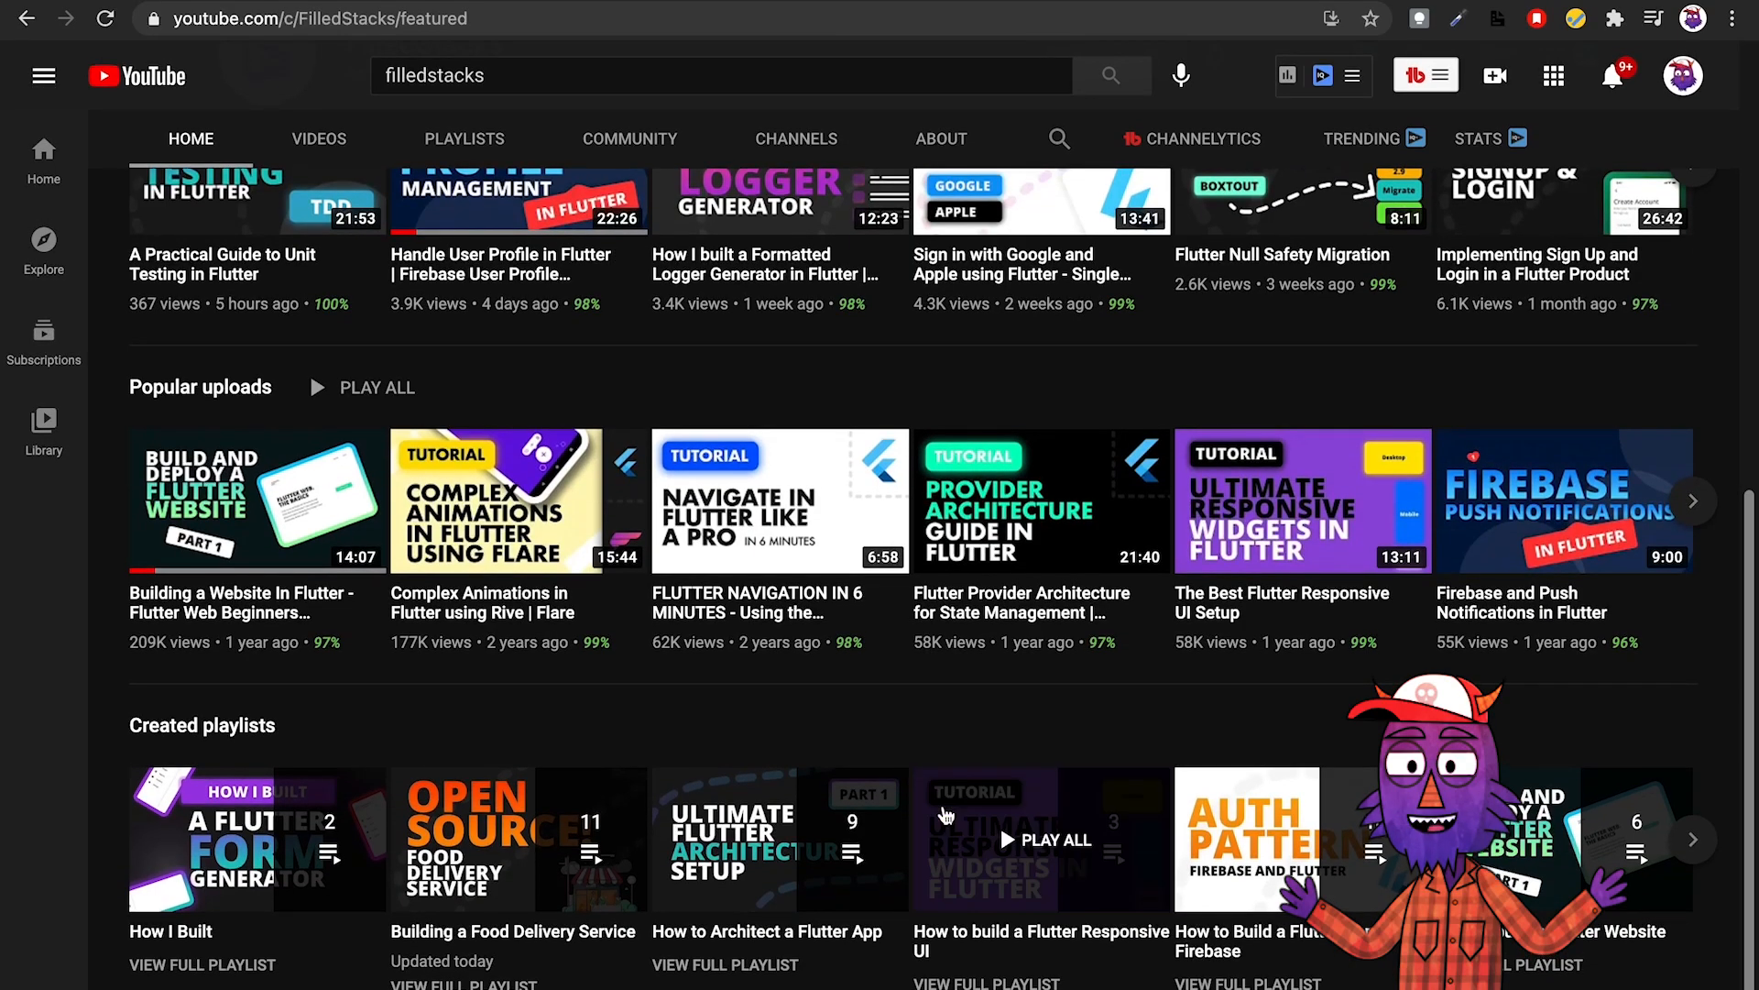
Scroll down through FilledStacks' older uploaded videos, then back to the top.
{"action": "scroll", "scroll_direction": "up", "scroll_amount": 3}
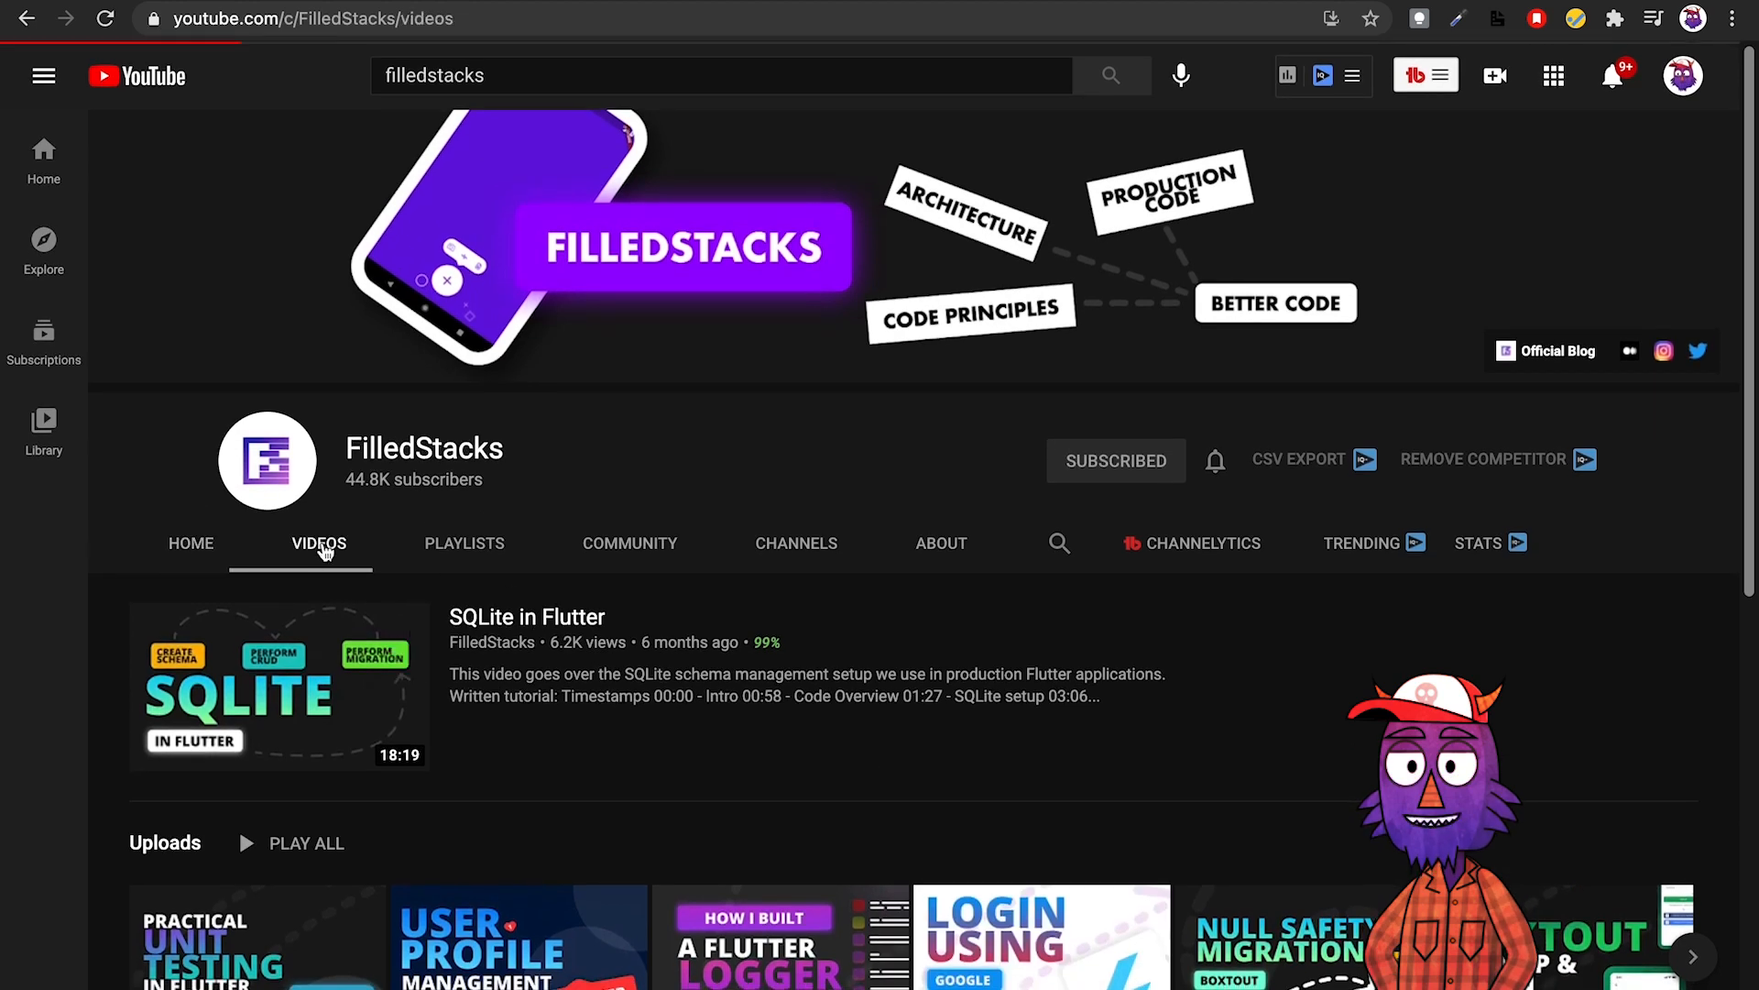
{"action": "scroll", "scroll_direction": "down", "scroll_amount": 3}
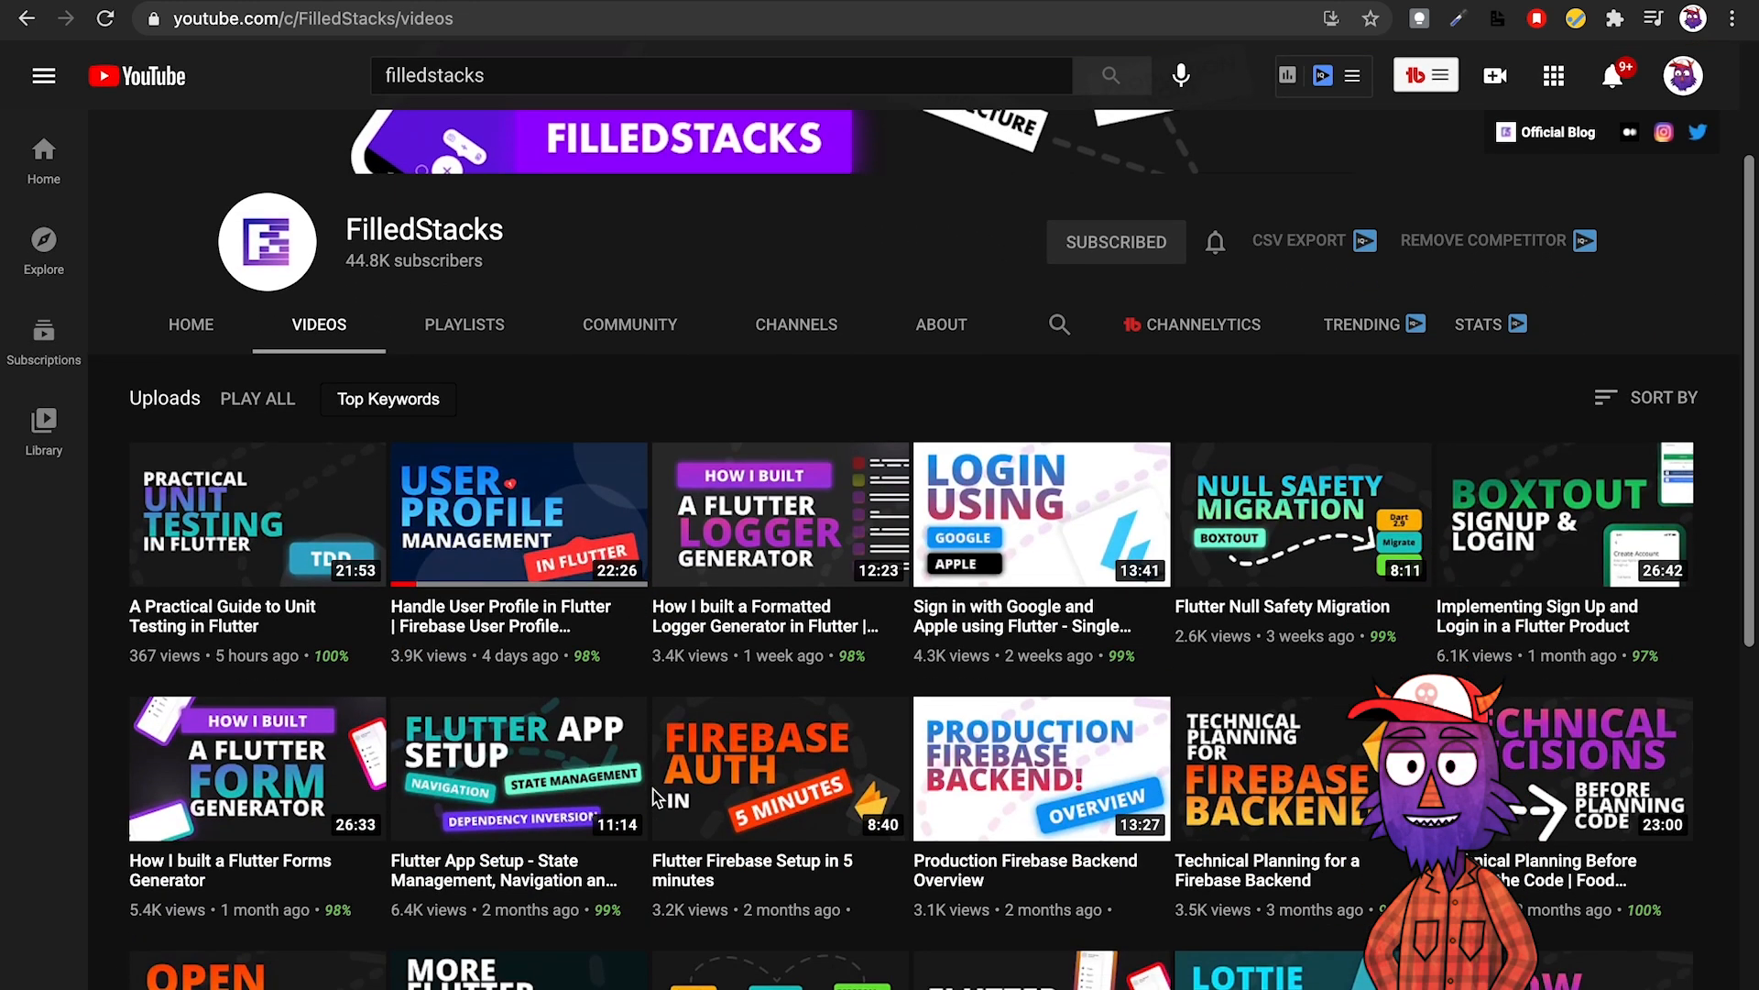
{"action": "scroll", "scroll_direction": "down", "scroll_amount": 3}
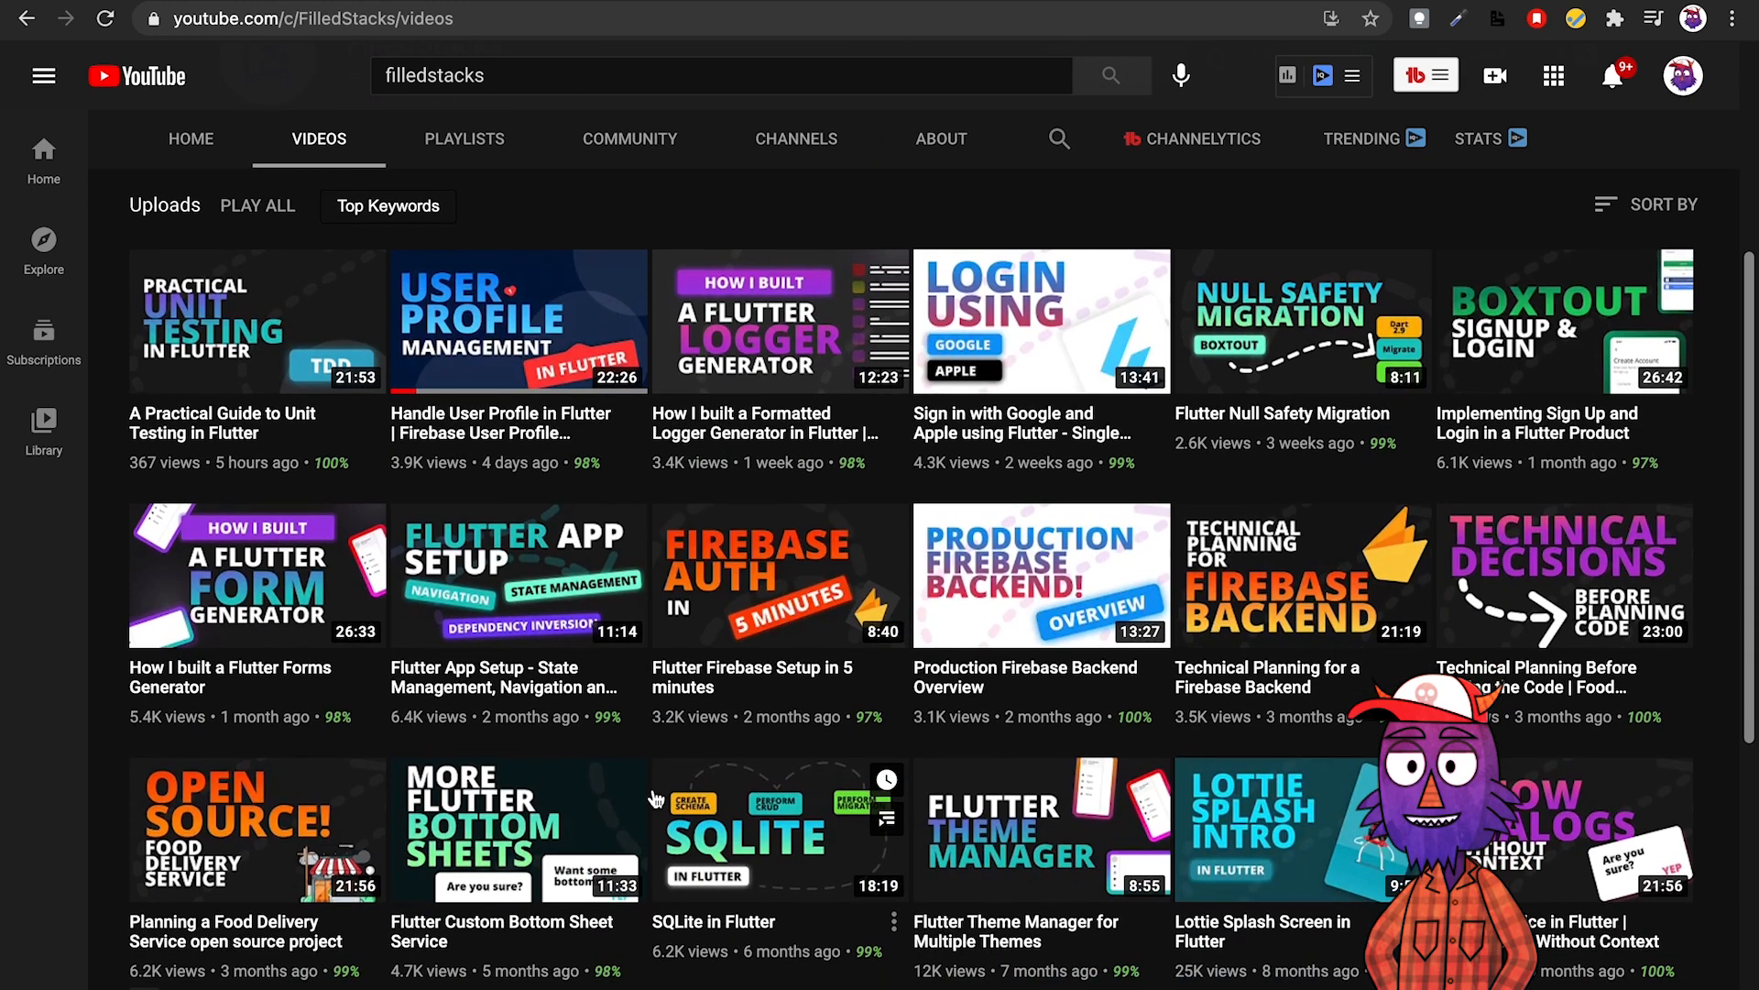
{"action": "scroll", "scroll_direction": "down", "scroll_amount": 3}
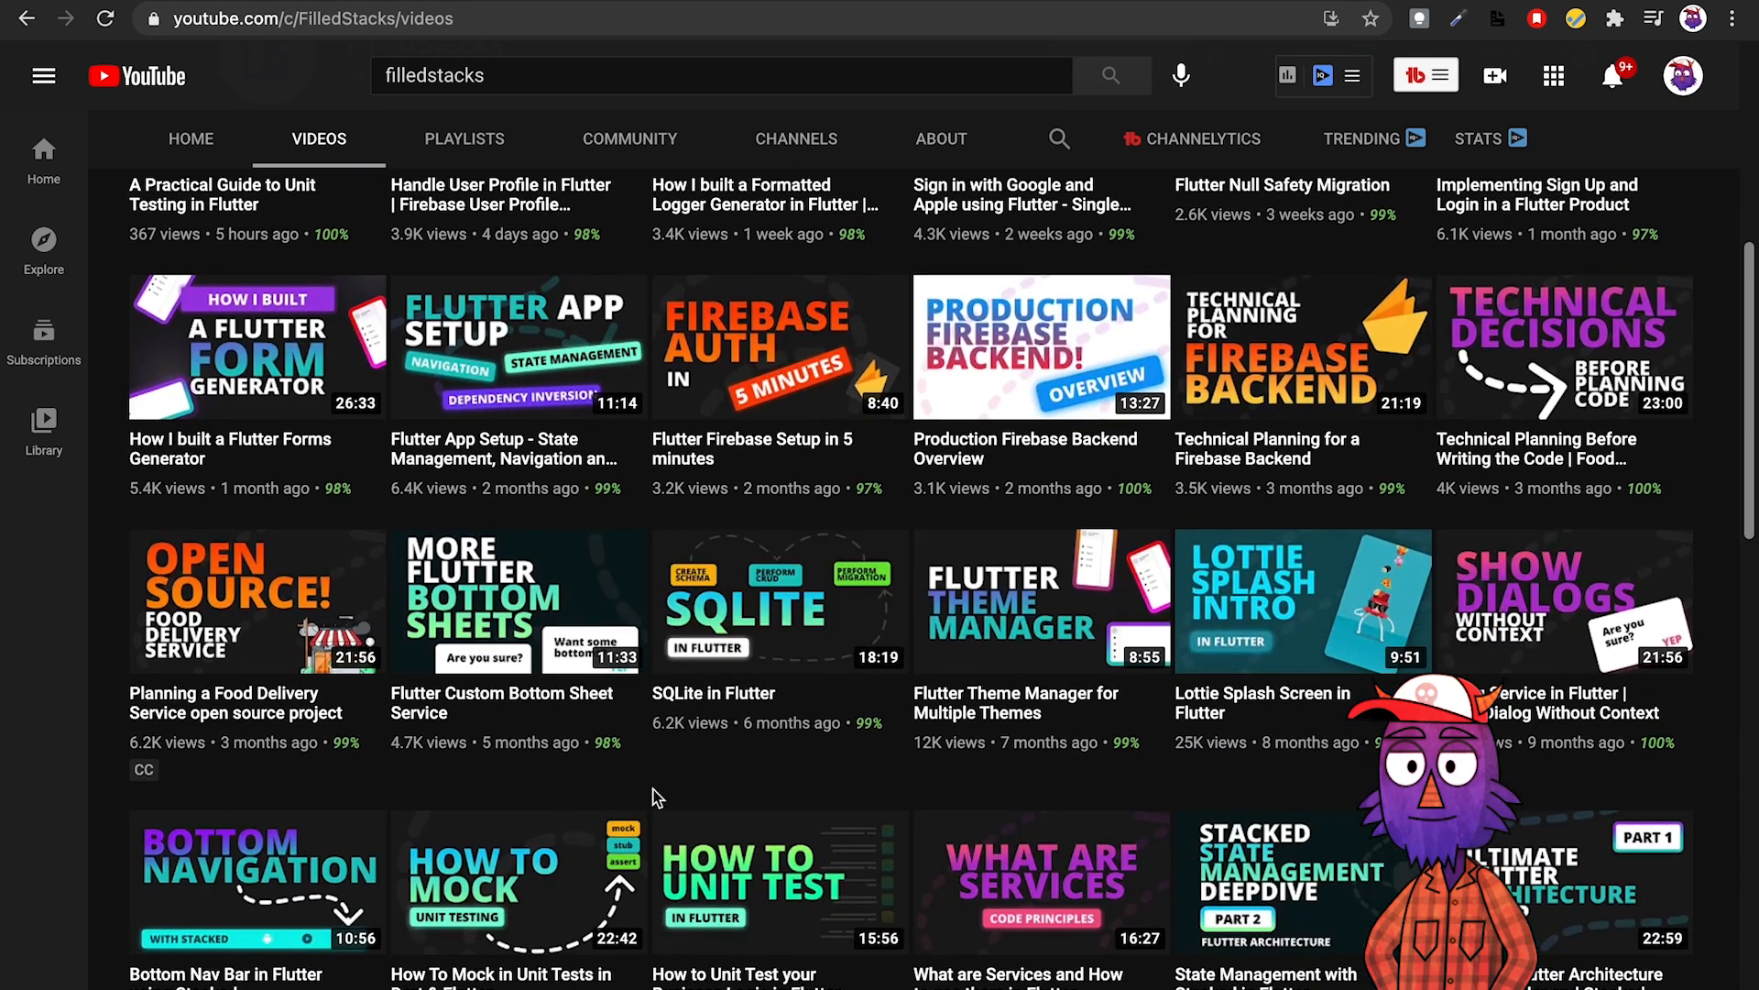
{"action": "scroll", "scroll_direction": "down", "scroll_amount": 3}
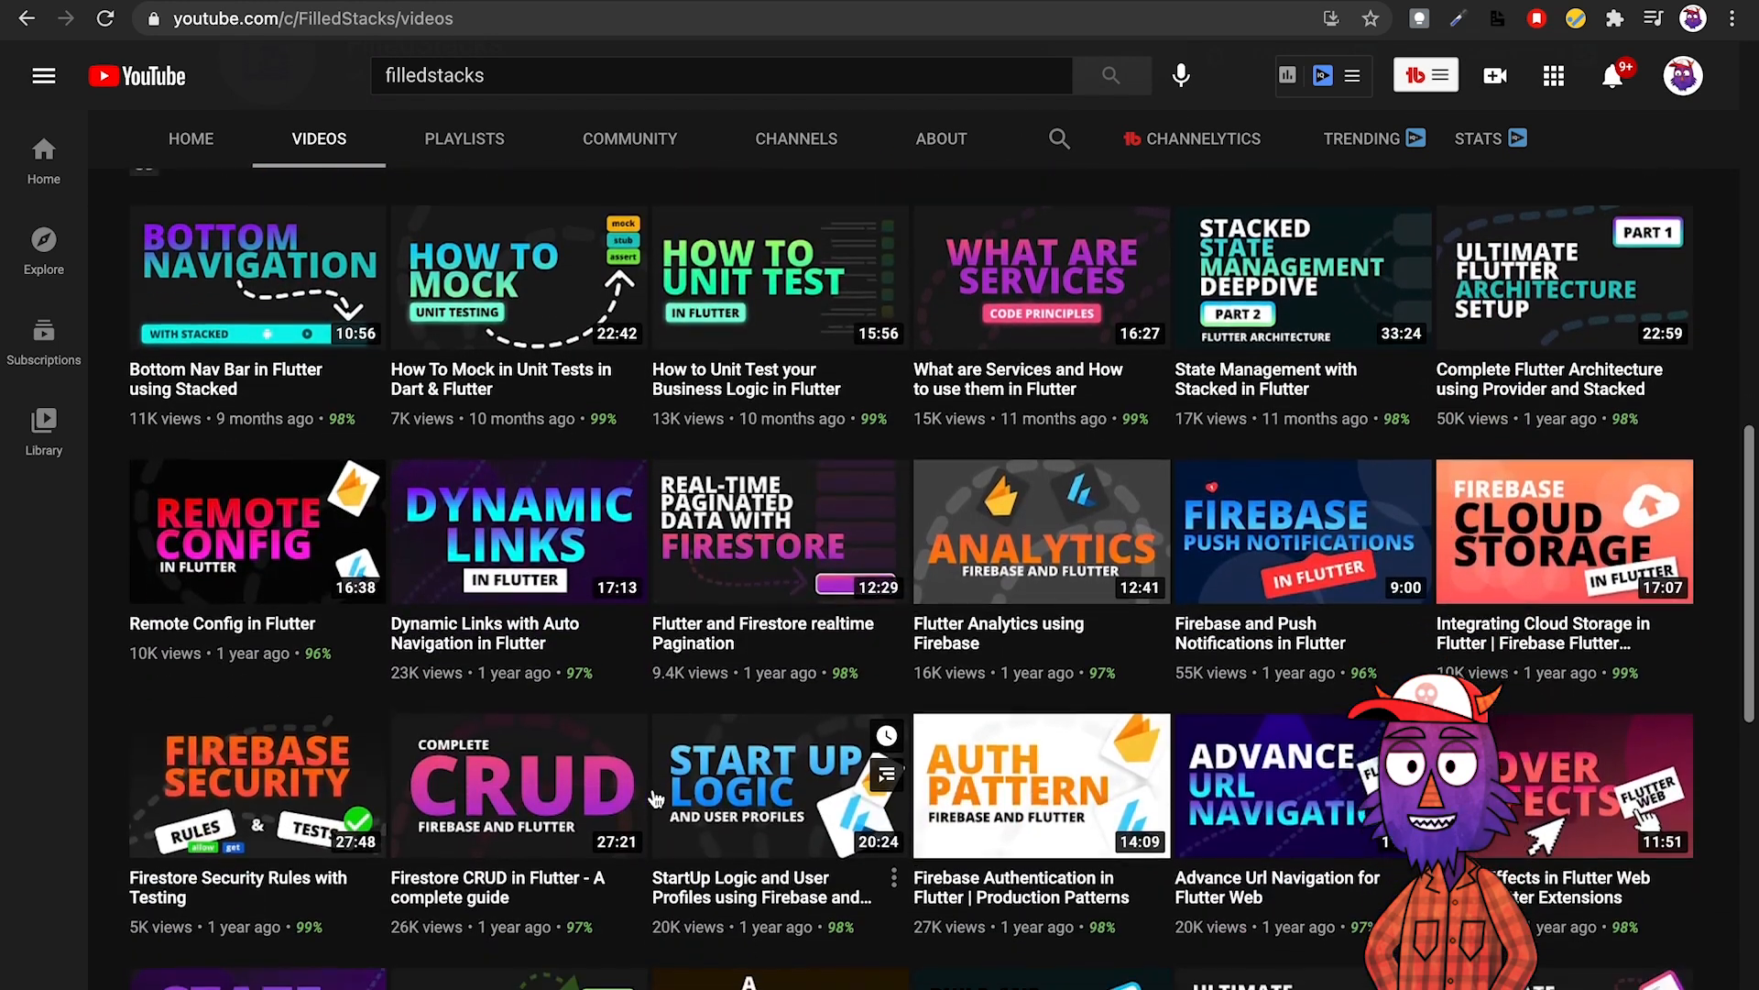
{"action": "scroll", "scroll_direction": "down", "scroll_amount": 3}
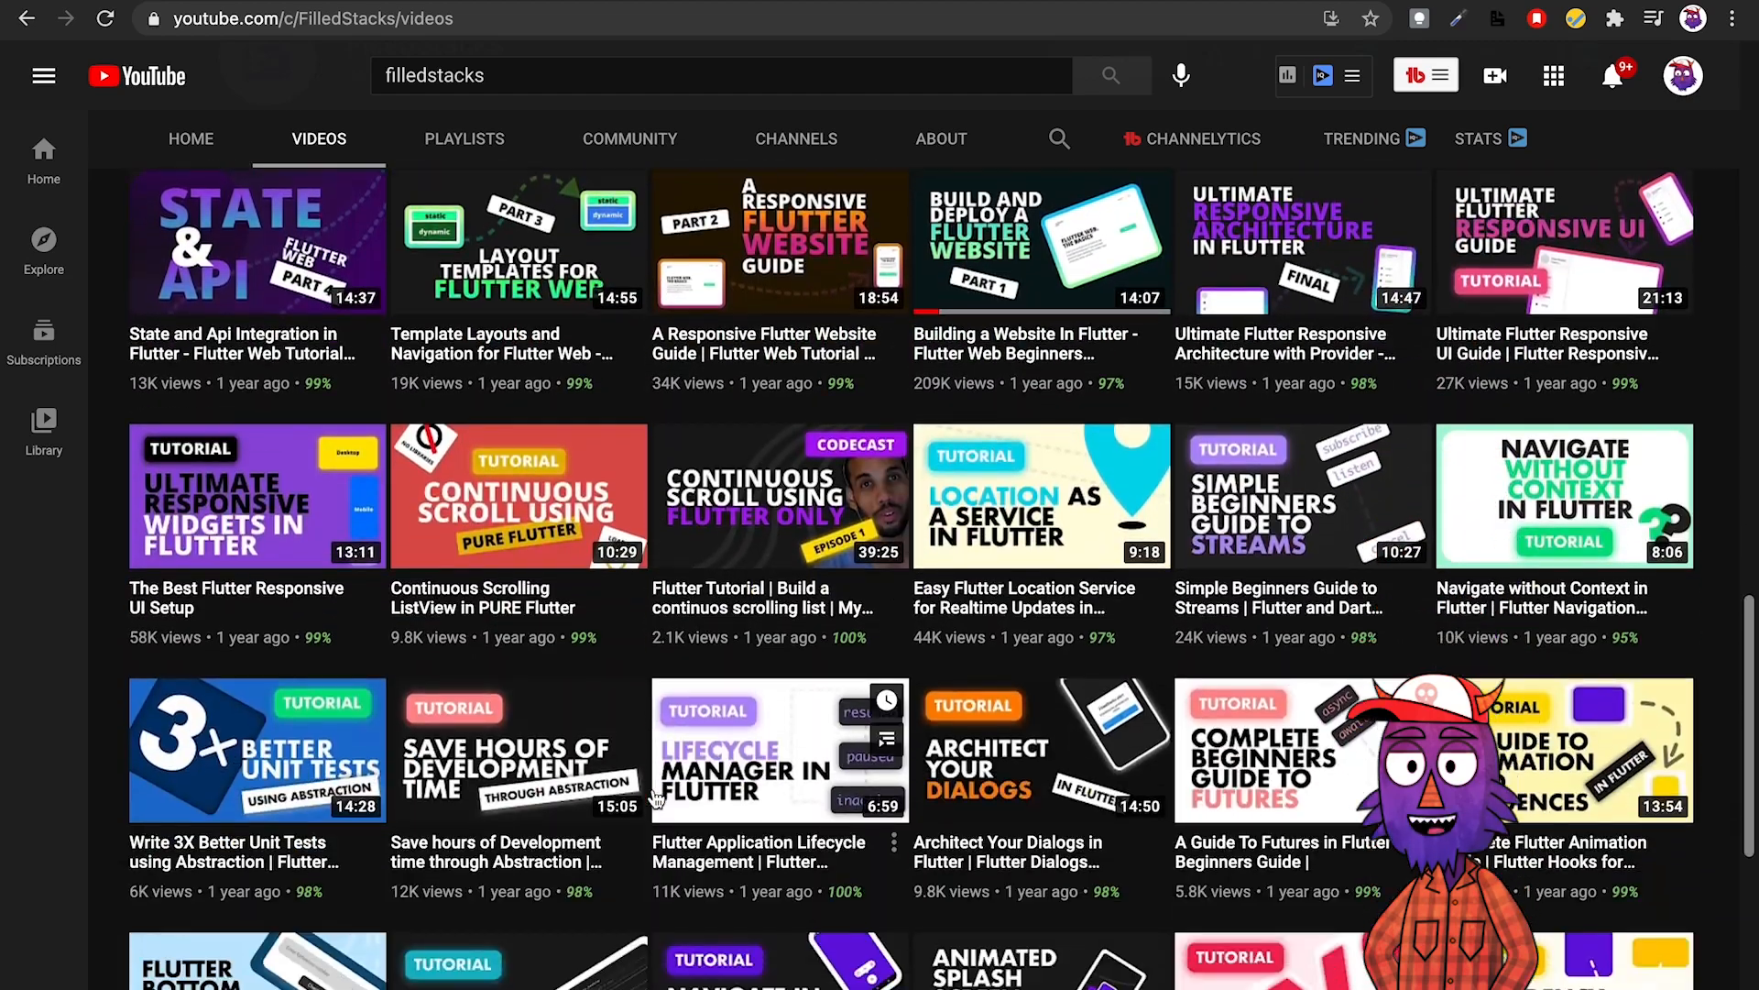
{"action": "scroll", "scroll_direction": "down", "scroll_amount": 3}
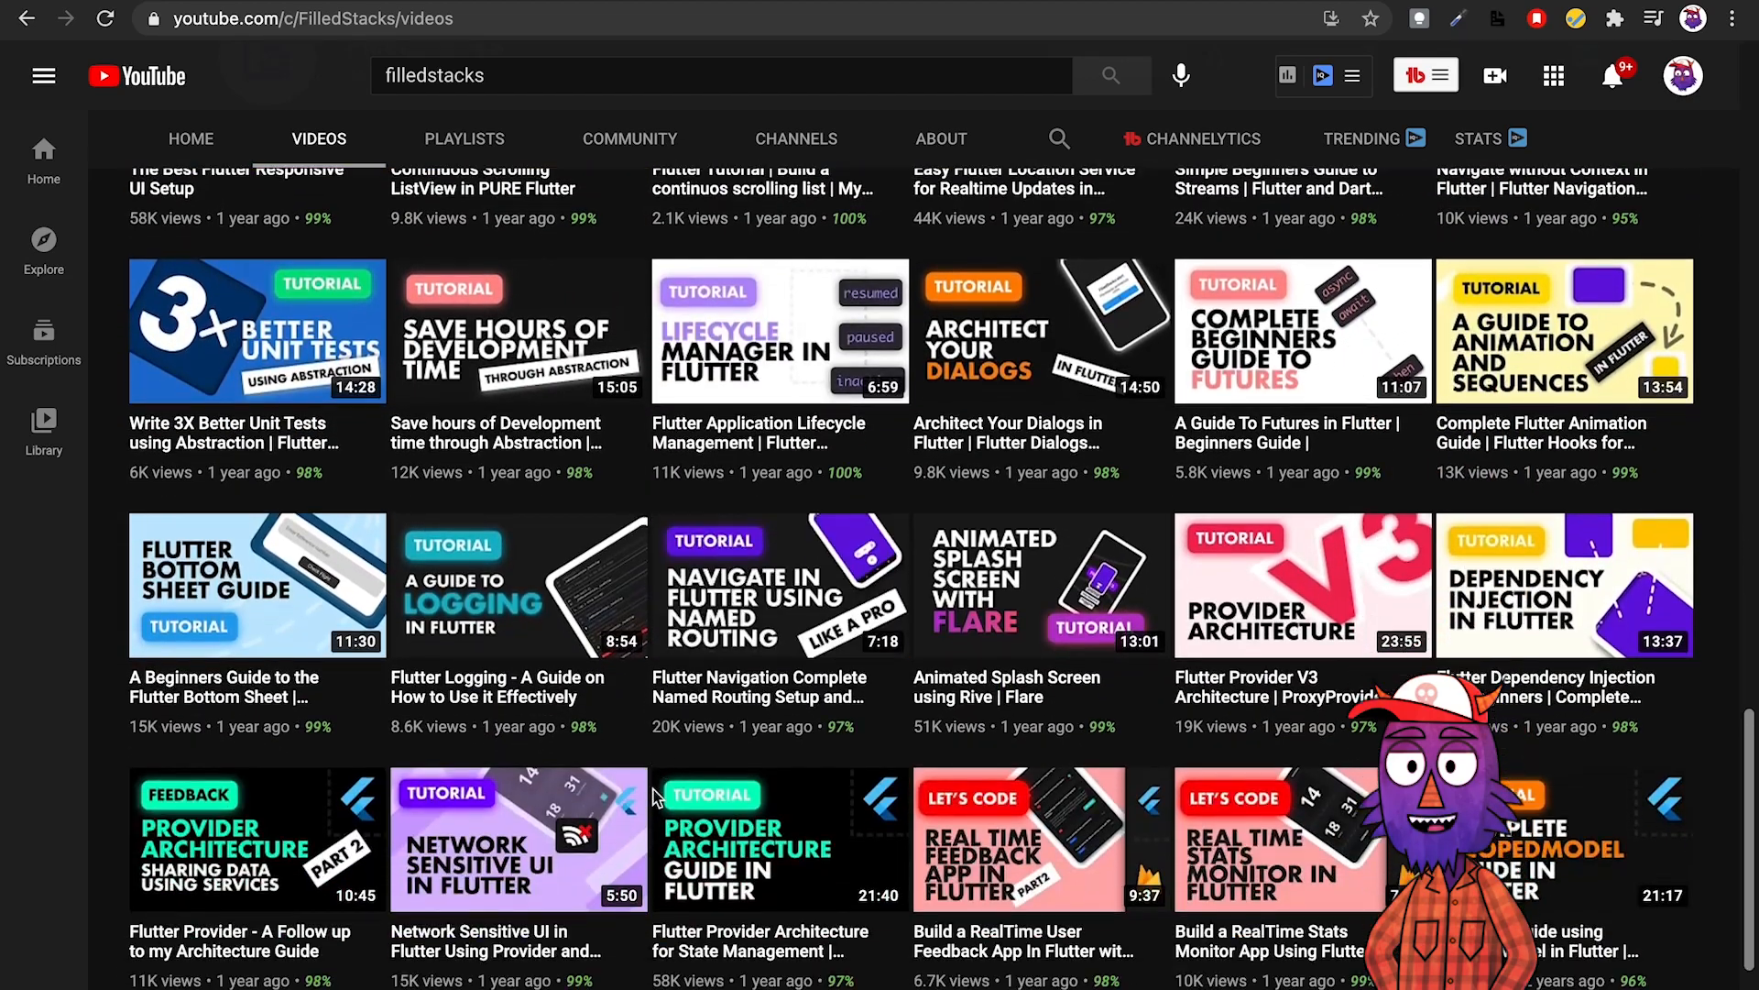
{"action": "scroll", "scroll_direction": "down", "scroll_amount": 3}
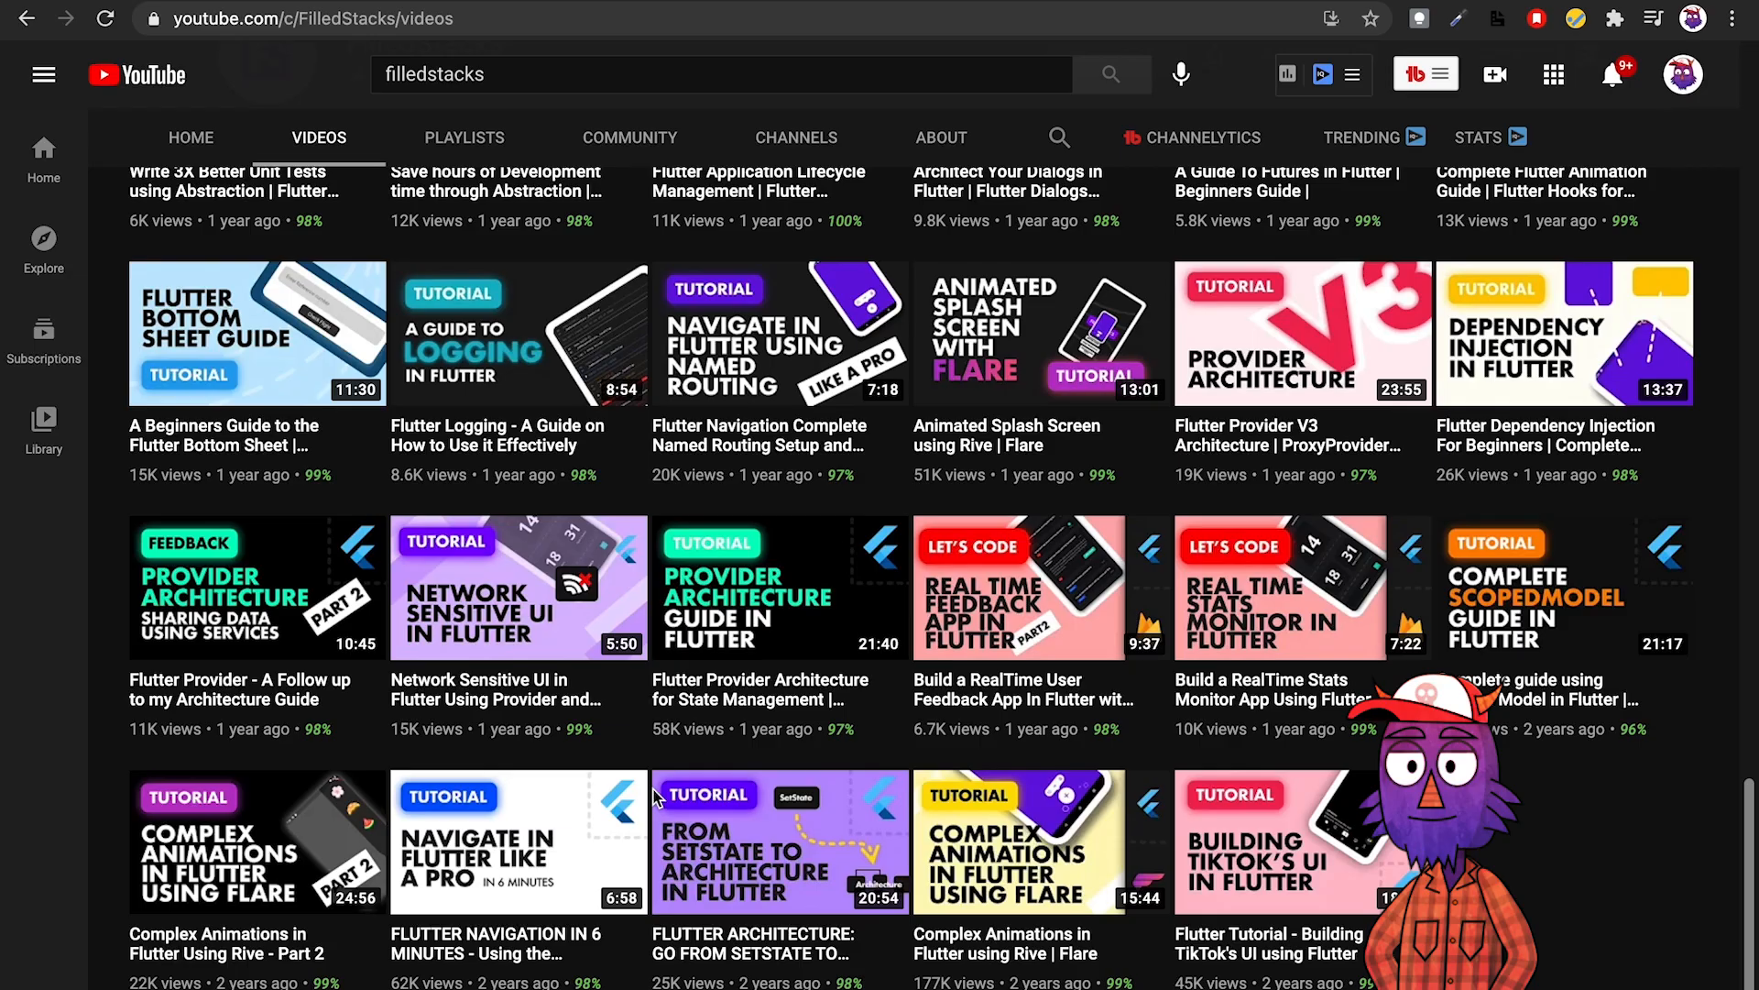
{"action": "scroll", "scroll_direction": "up", "scroll_amount": 3}
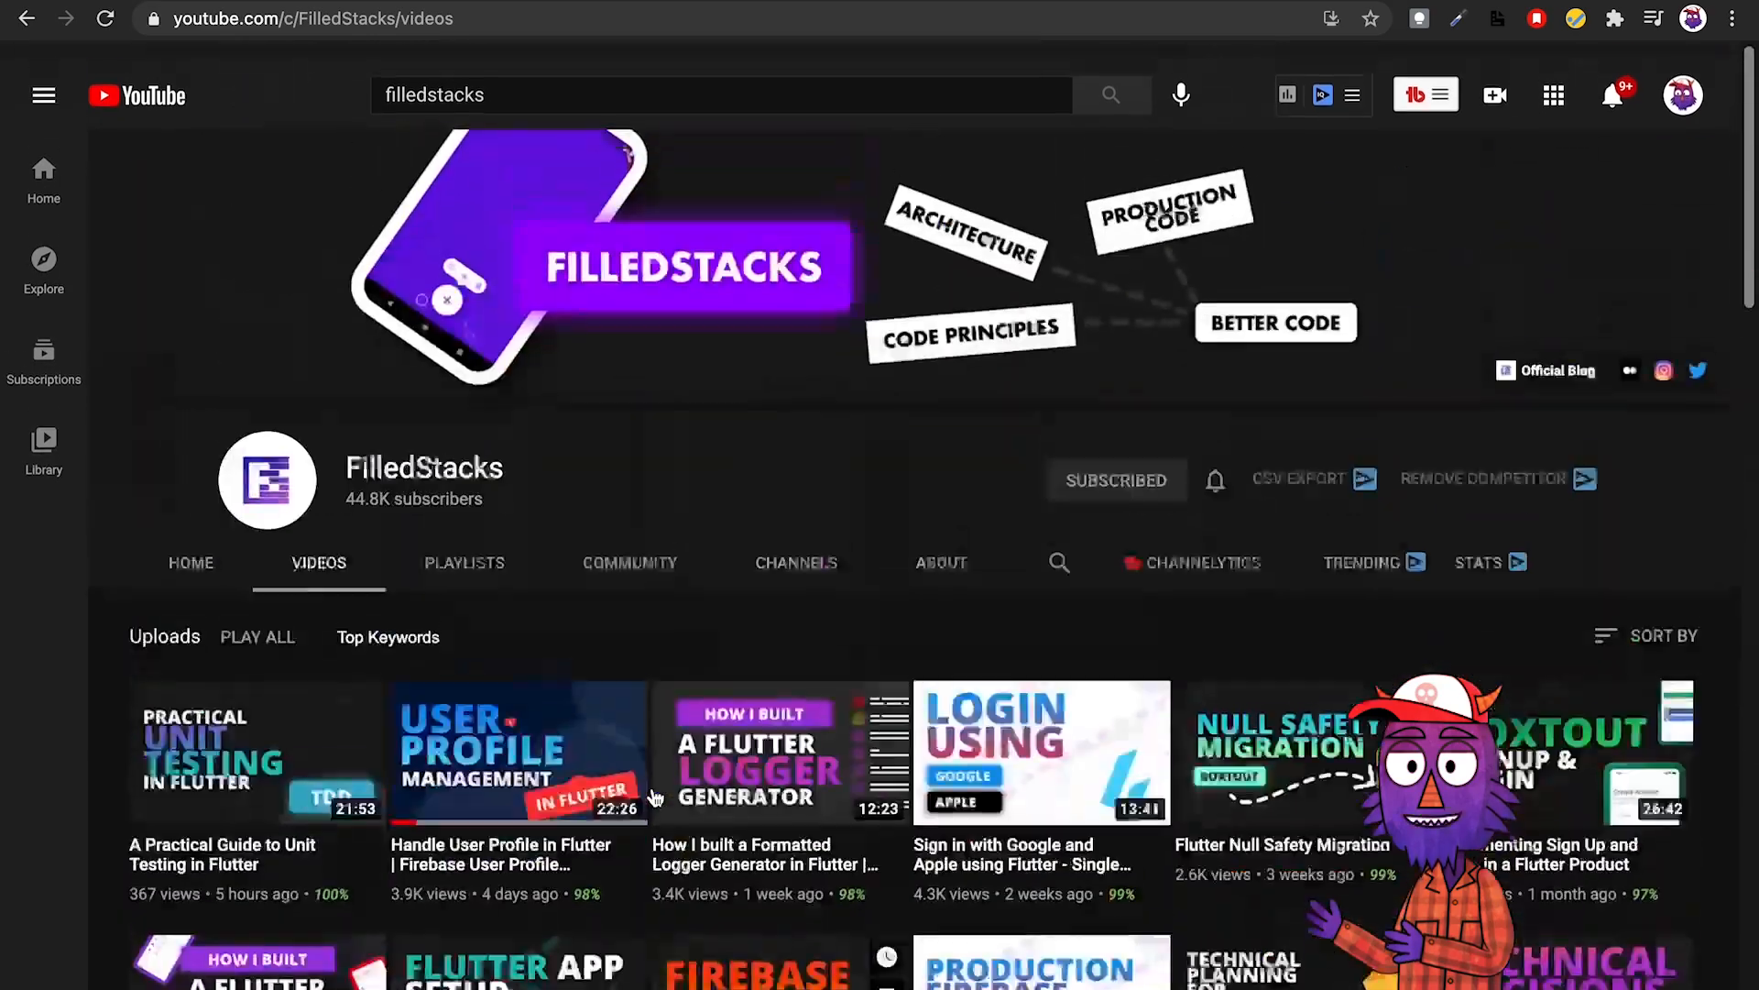
Open FilledStacks' created playlists and scroll to the last ones and back.
{"action": "left_click", "coordinate": [464, 562]}
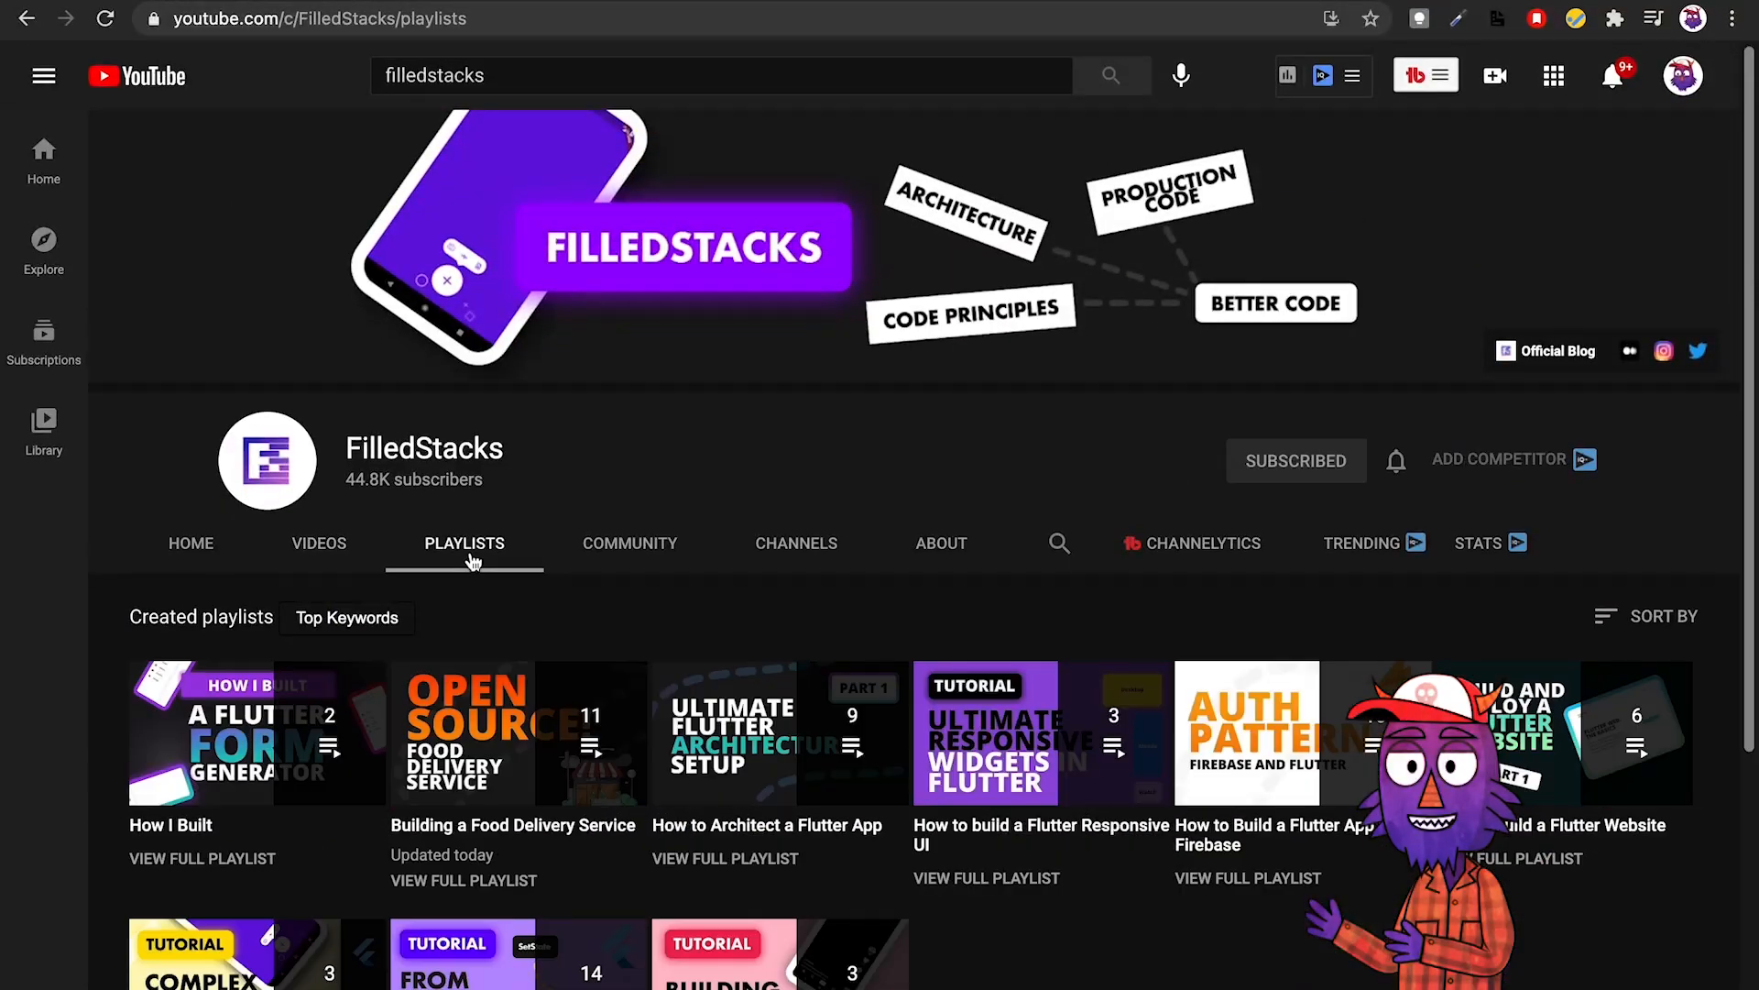
{"action": "scroll", "scroll_direction": "down", "scroll_amount": 3}
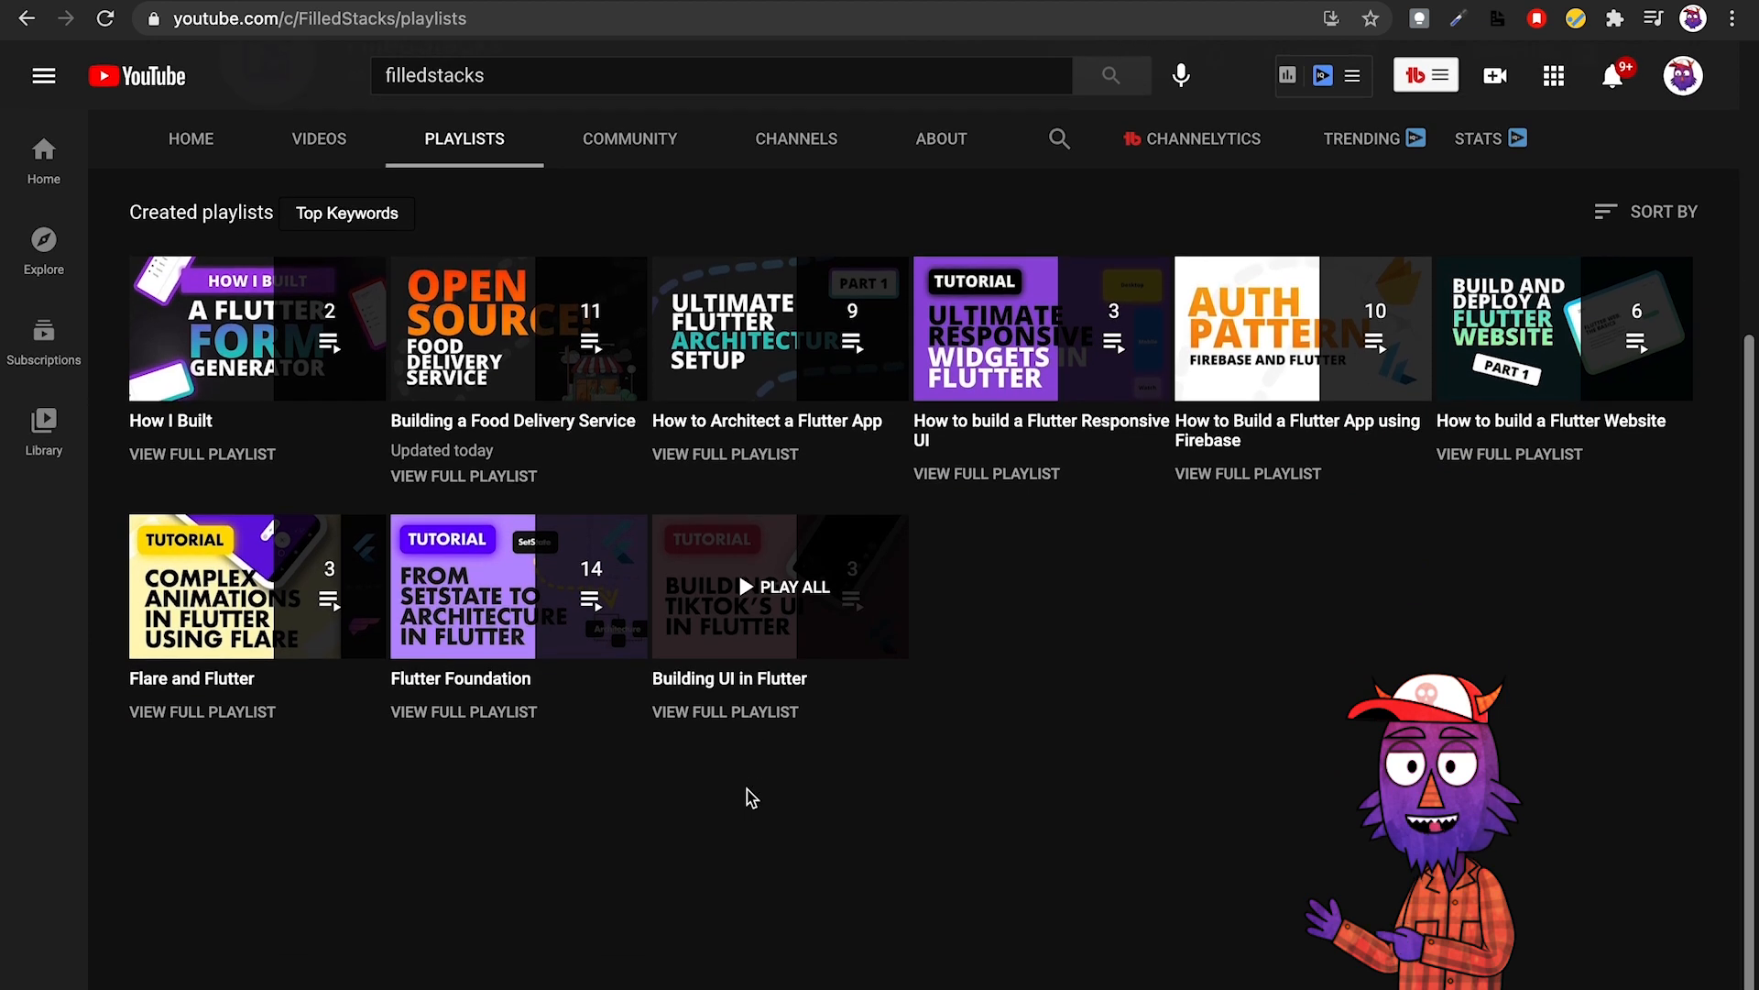
{"action": "scroll", "scroll_direction": "up", "scroll_amount": 3}
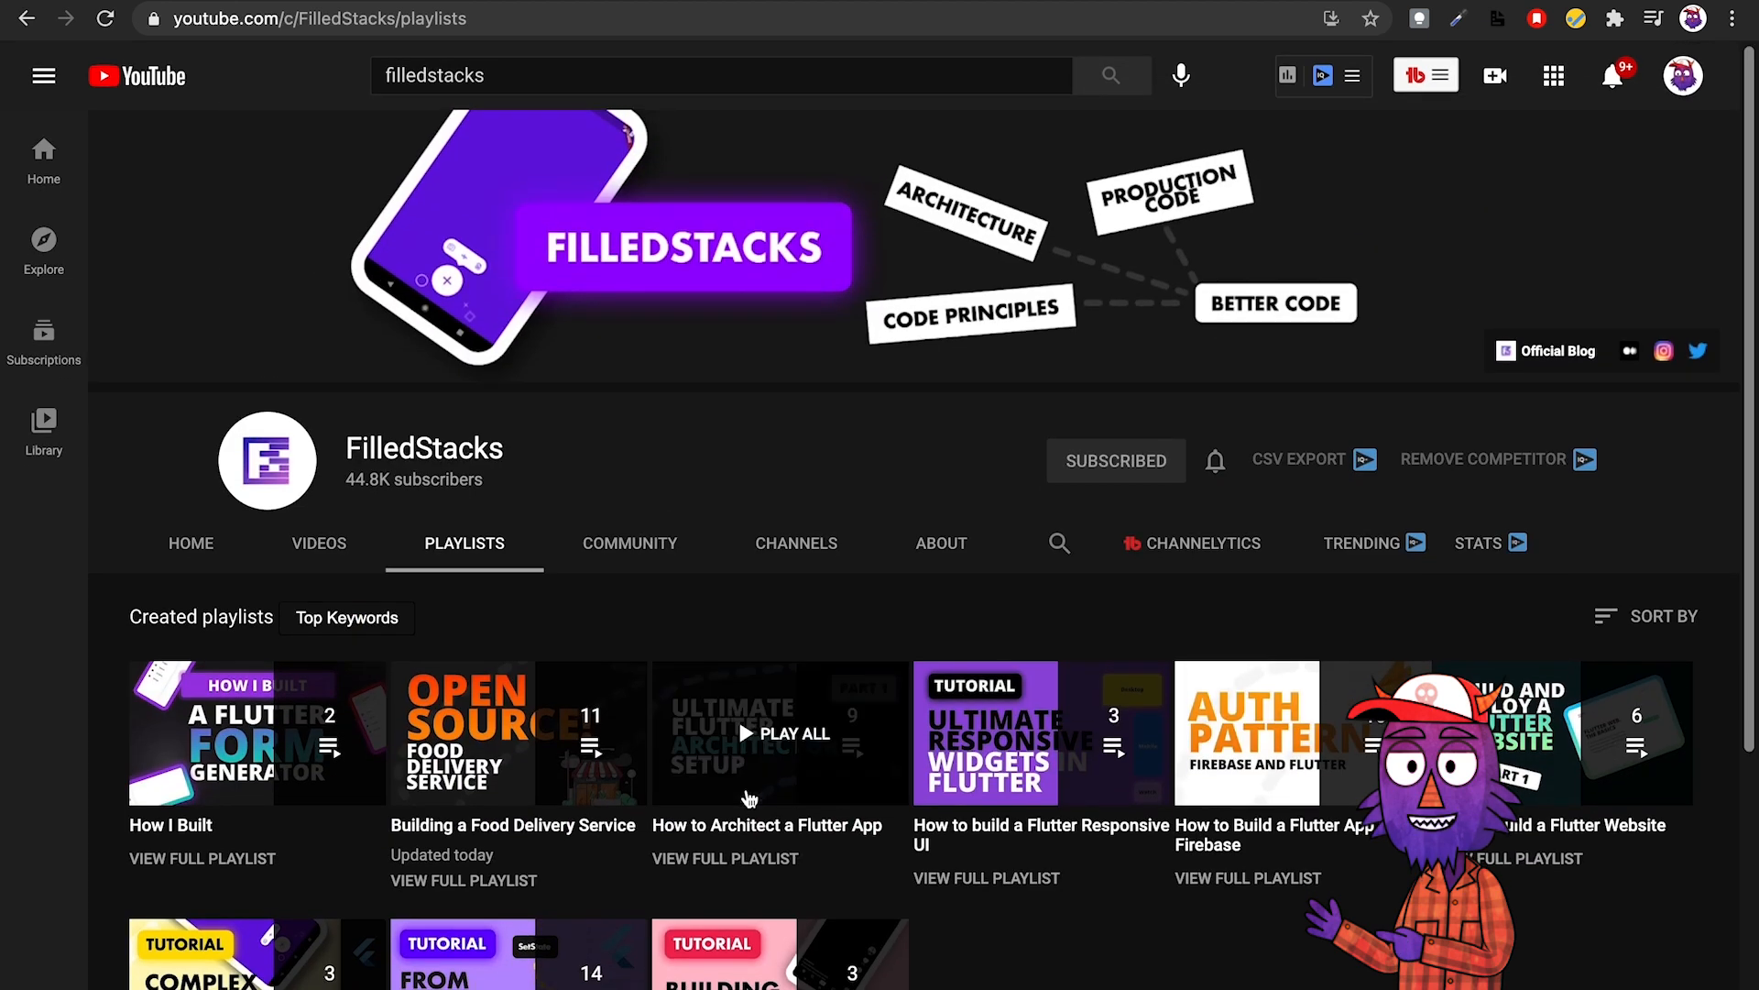
{"action": "mouse_move", "coordinate": [572, 749]}
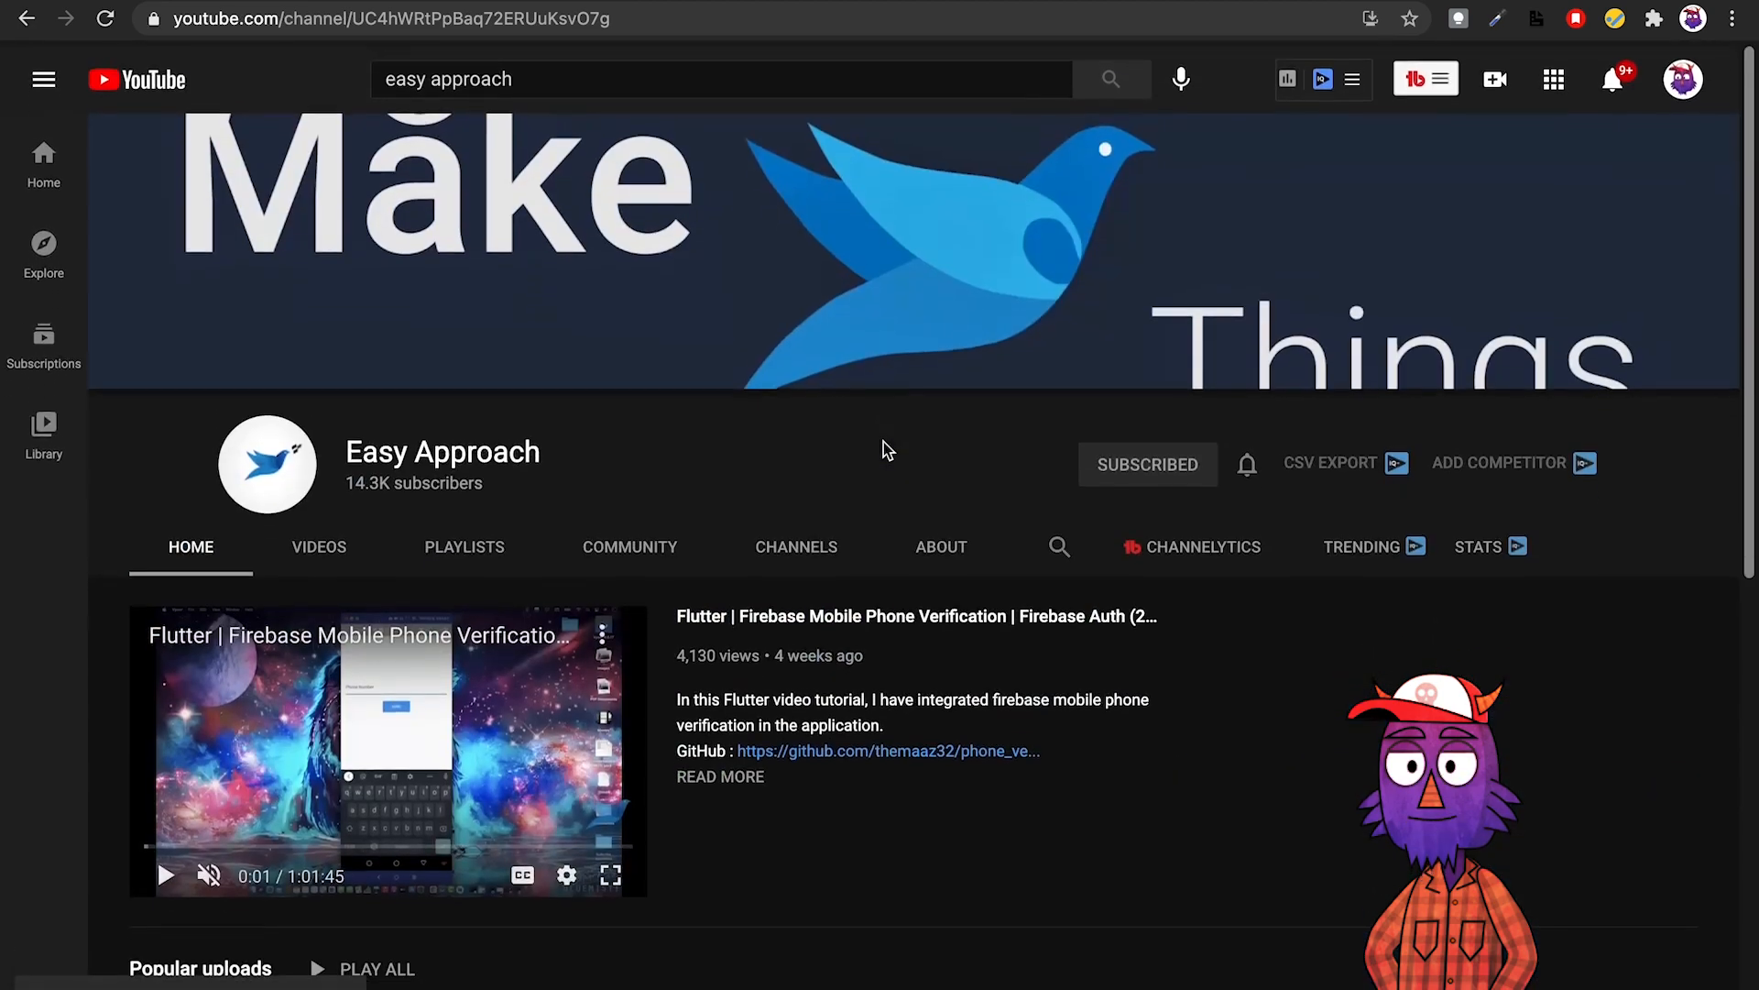
Open Easy Approach's VIDEOS tab and scroll down through its uploaded videos.
{"action": "left_click", "coordinate": [318, 546]}
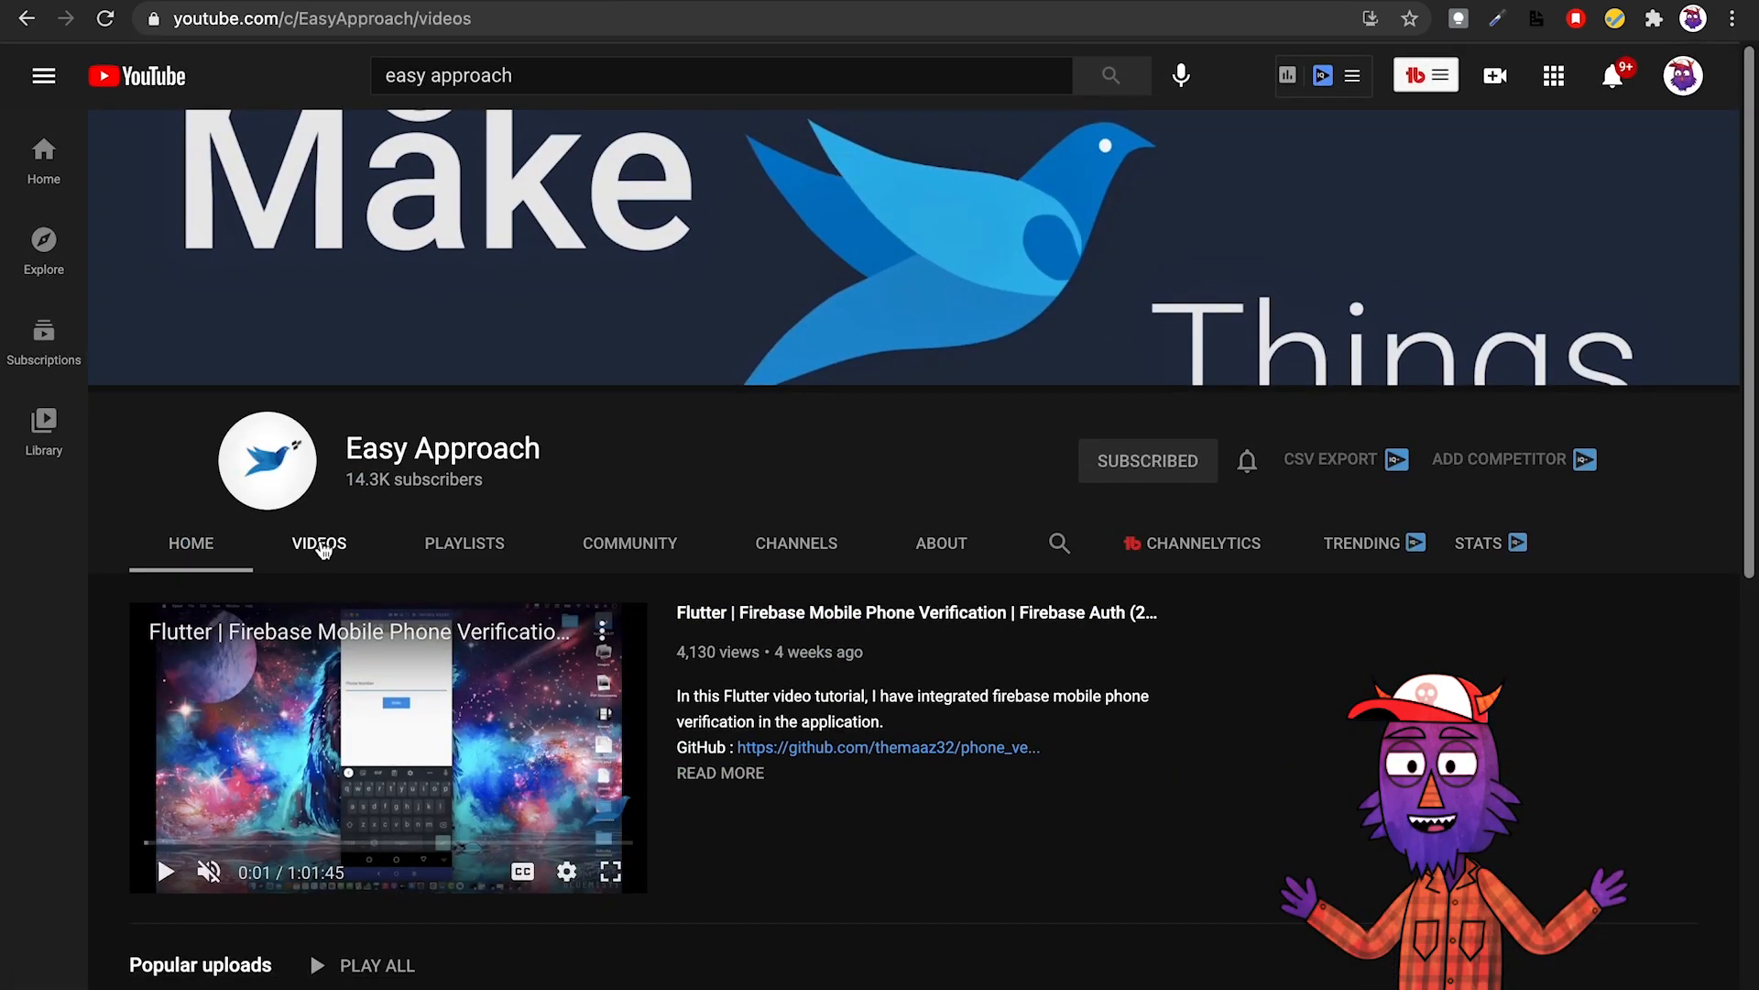
{"action": "left_click", "coordinate": [318, 541]}
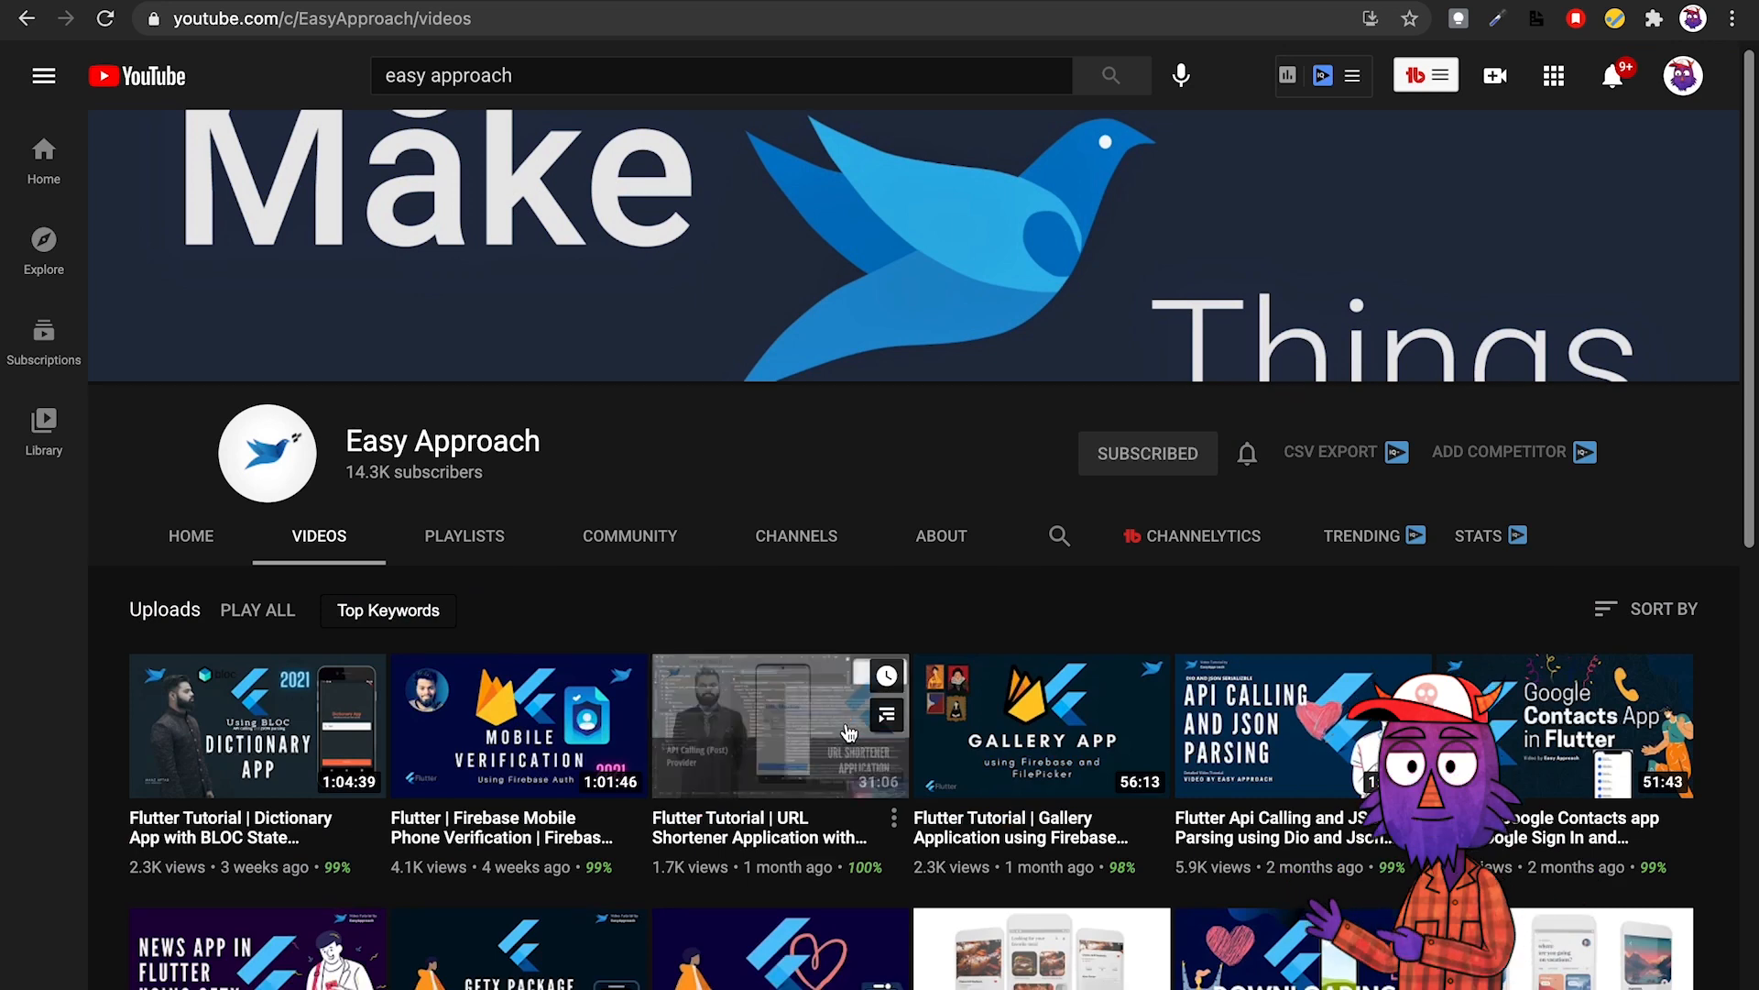
{"action": "scroll", "scroll_direction": "down", "scroll_amount": 3}
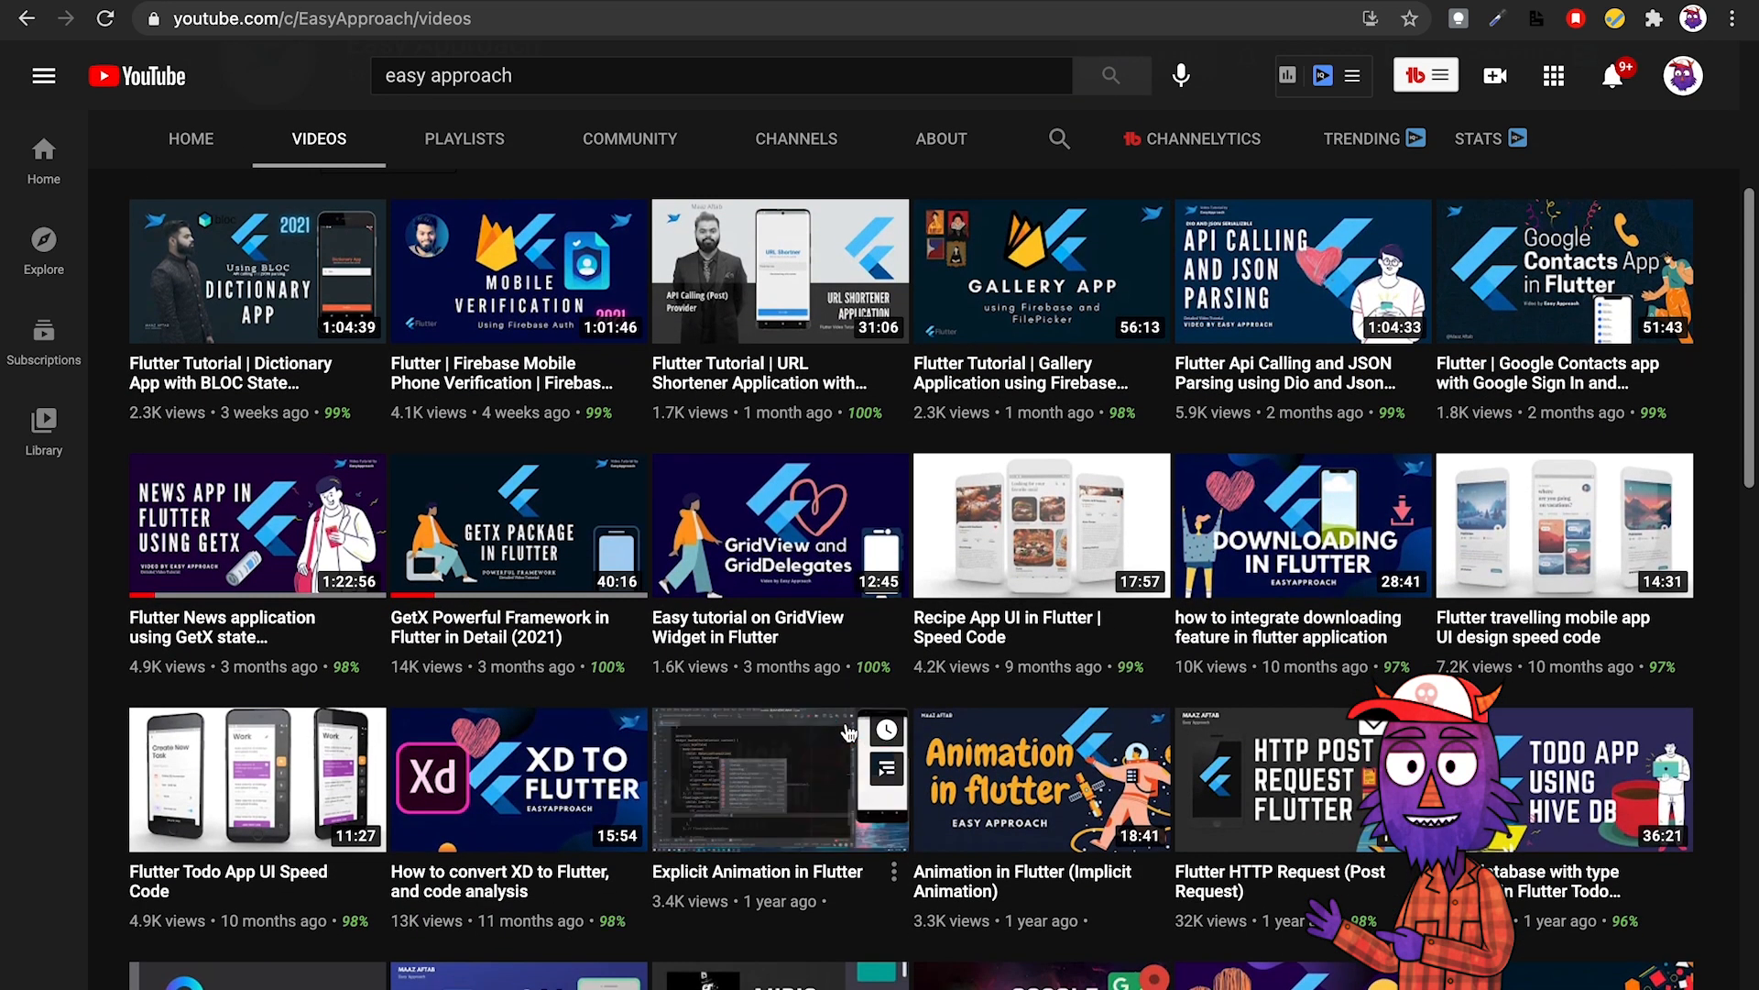
{"action": "scroll", "scroll_direction": "down", "scroll_amount": 3}
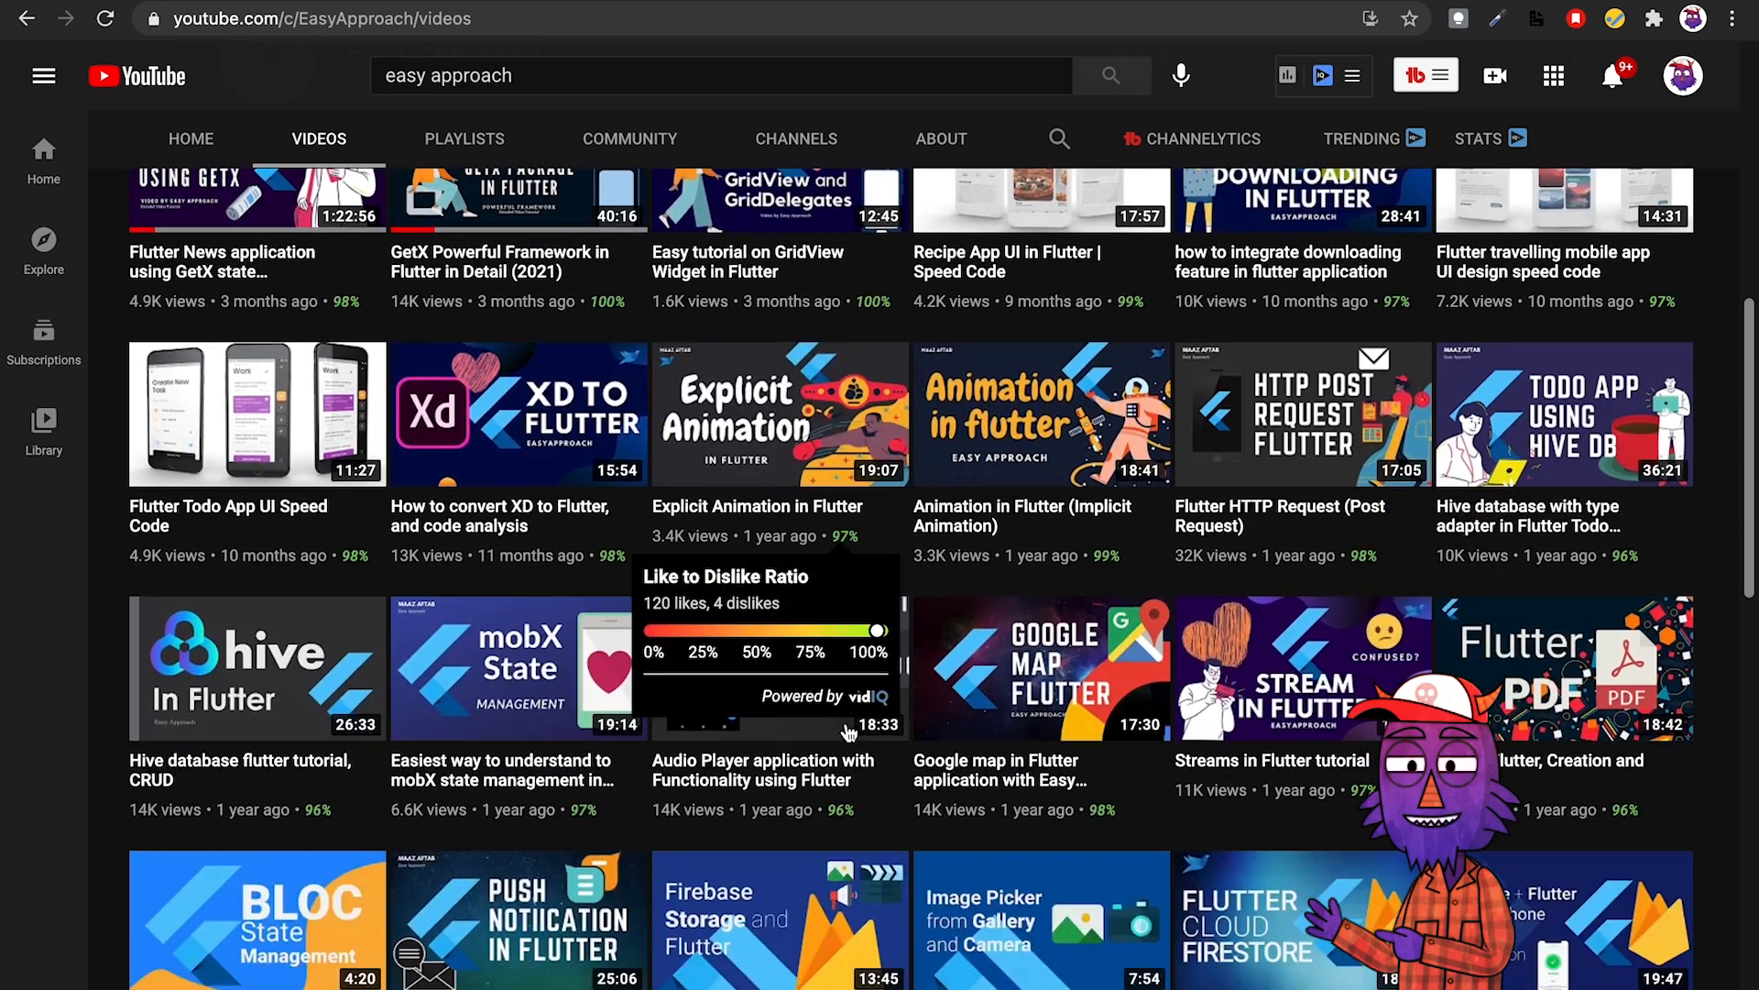
{"action": "scroll", "scroll_direction": "down", "scroll_amount": 3}
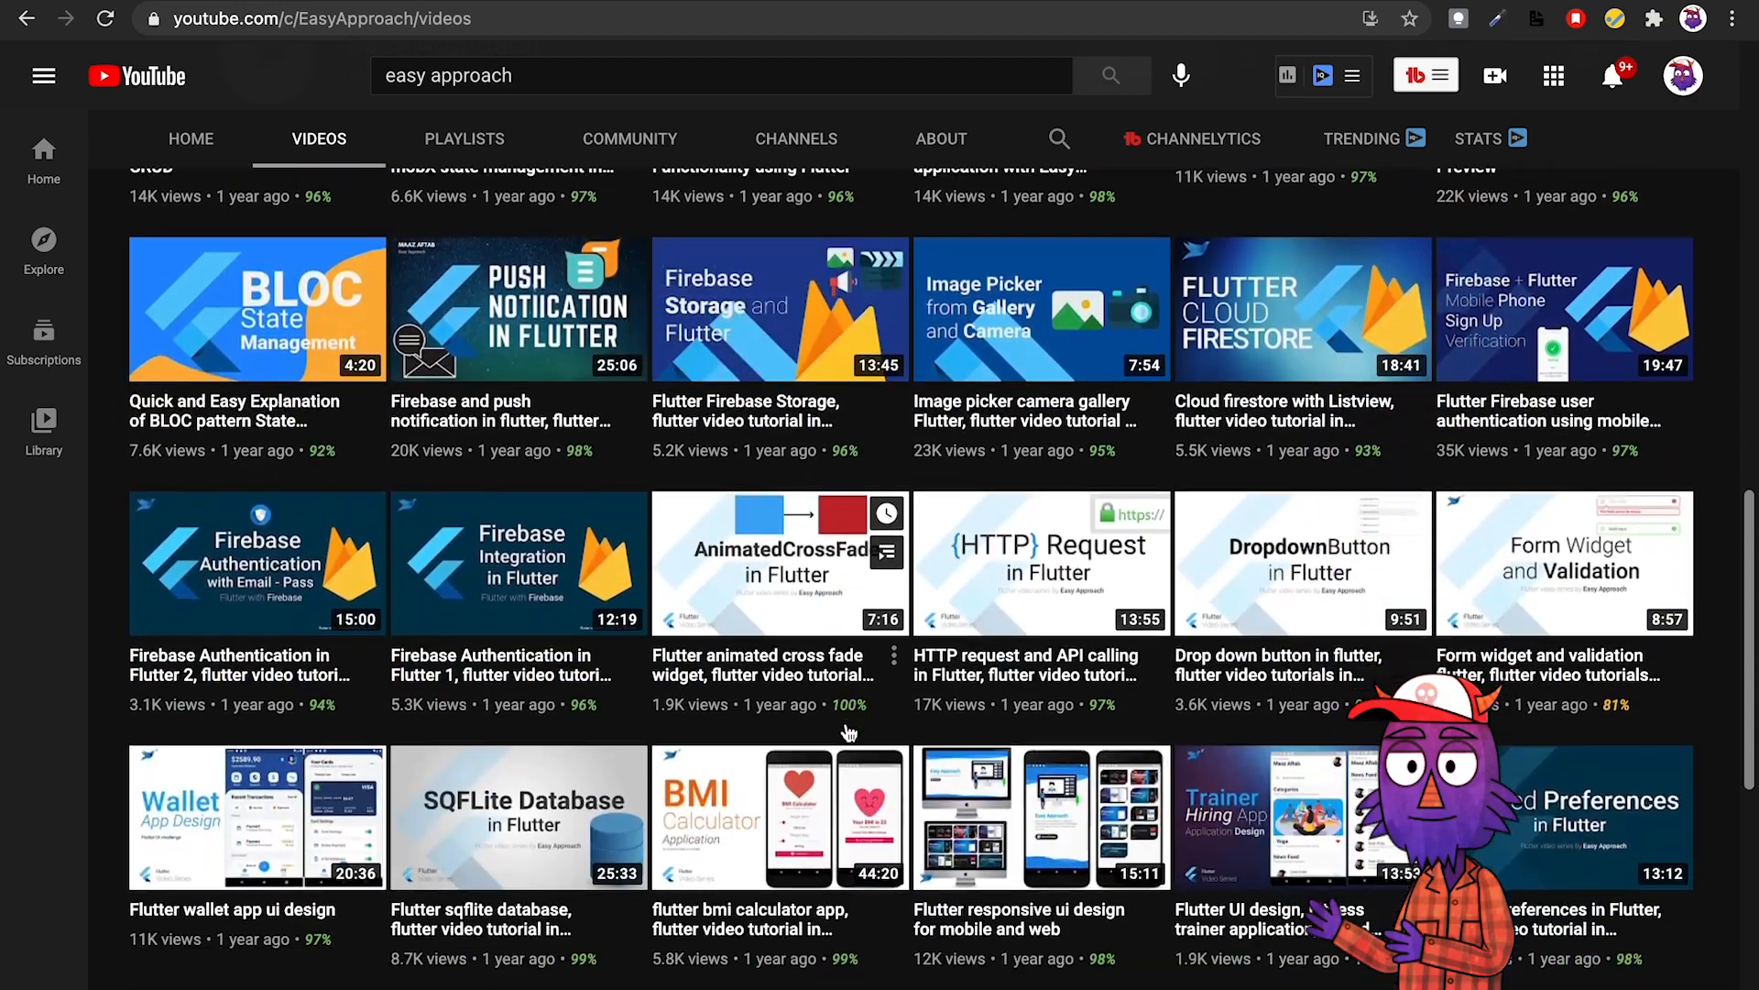
{"action": "scroll", "scroll_direction": "down", "scroll_amount": 3}
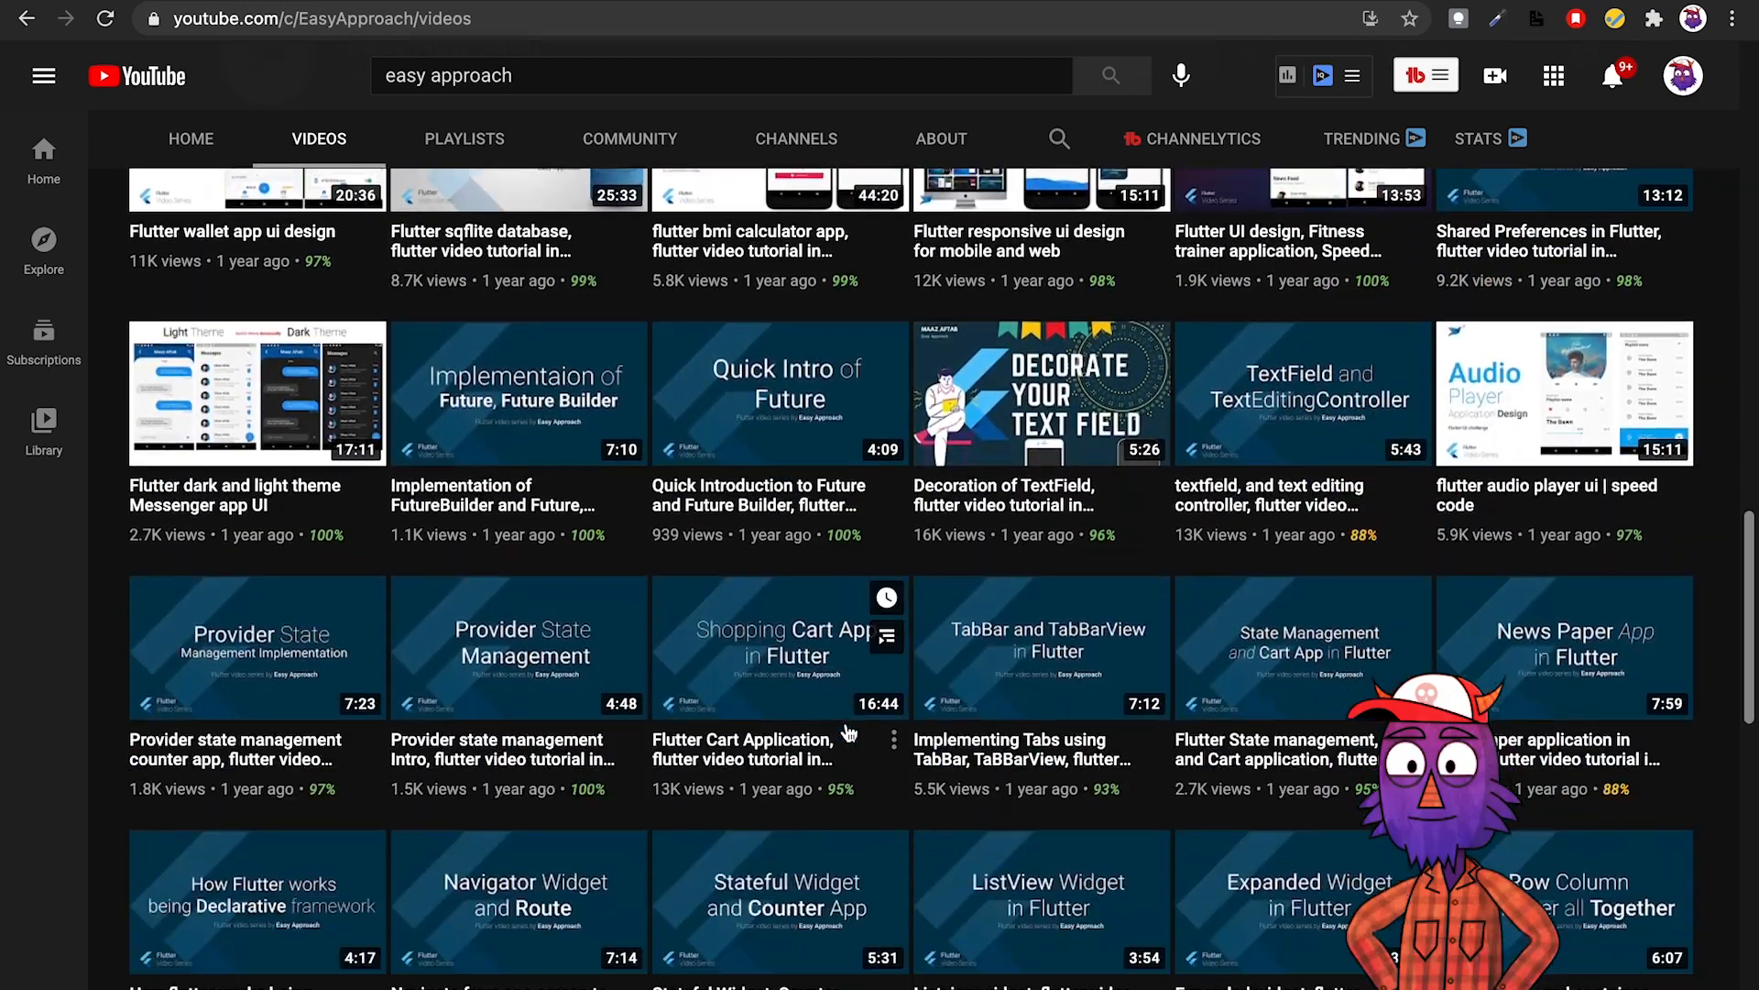
{"action": "scroll", "scroll_direction": "down", "scroll_amount": 3}
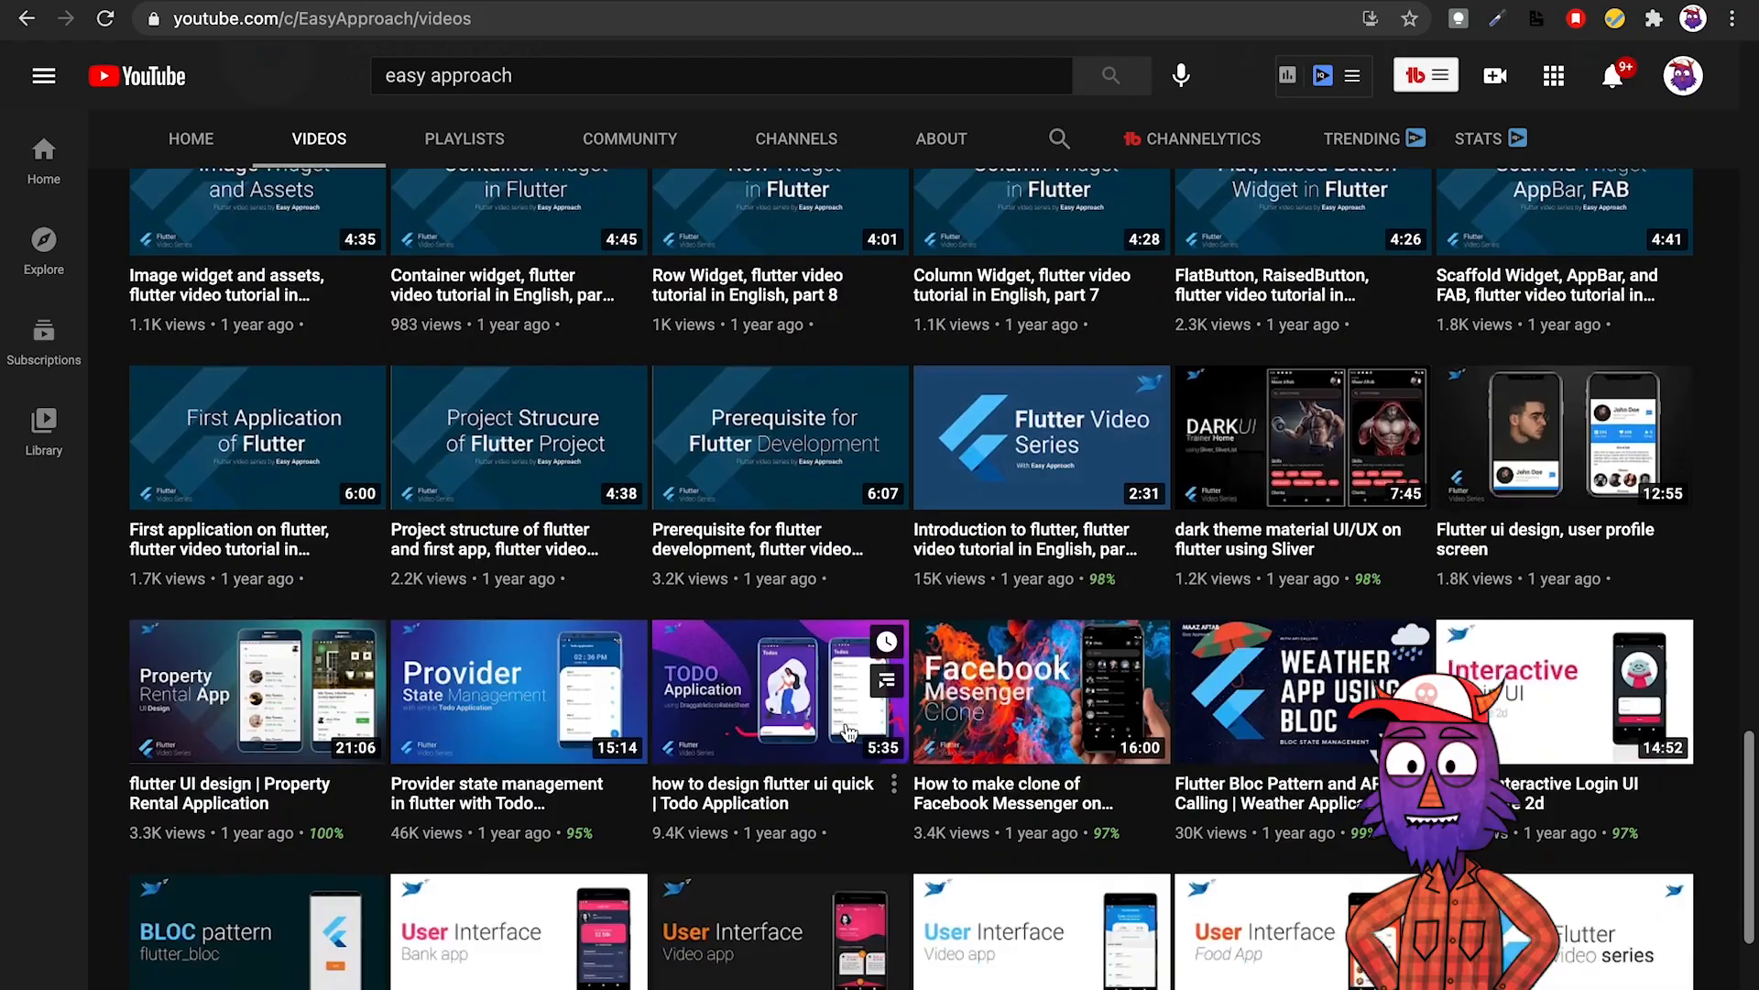
{"action": "scroll", "scroll_direction": "down", "scroll_amount": 3}
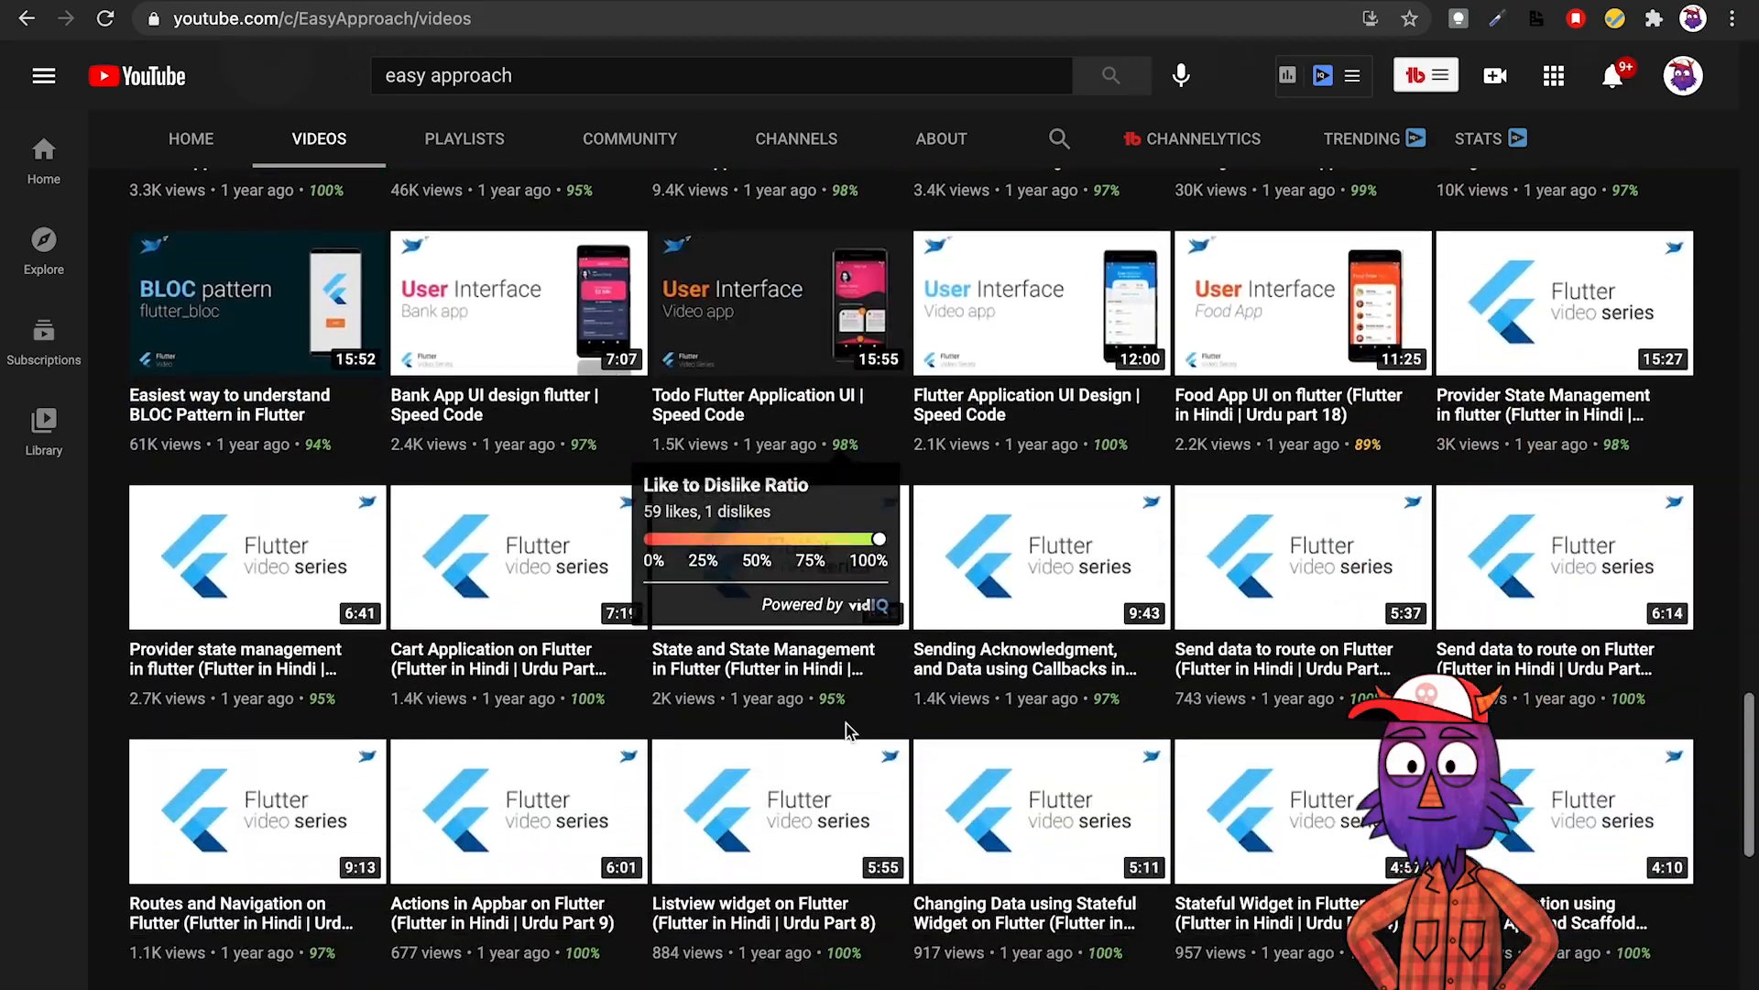
{"action": "scroll", "scroll_direction": "down", "scroll_amount": 3}
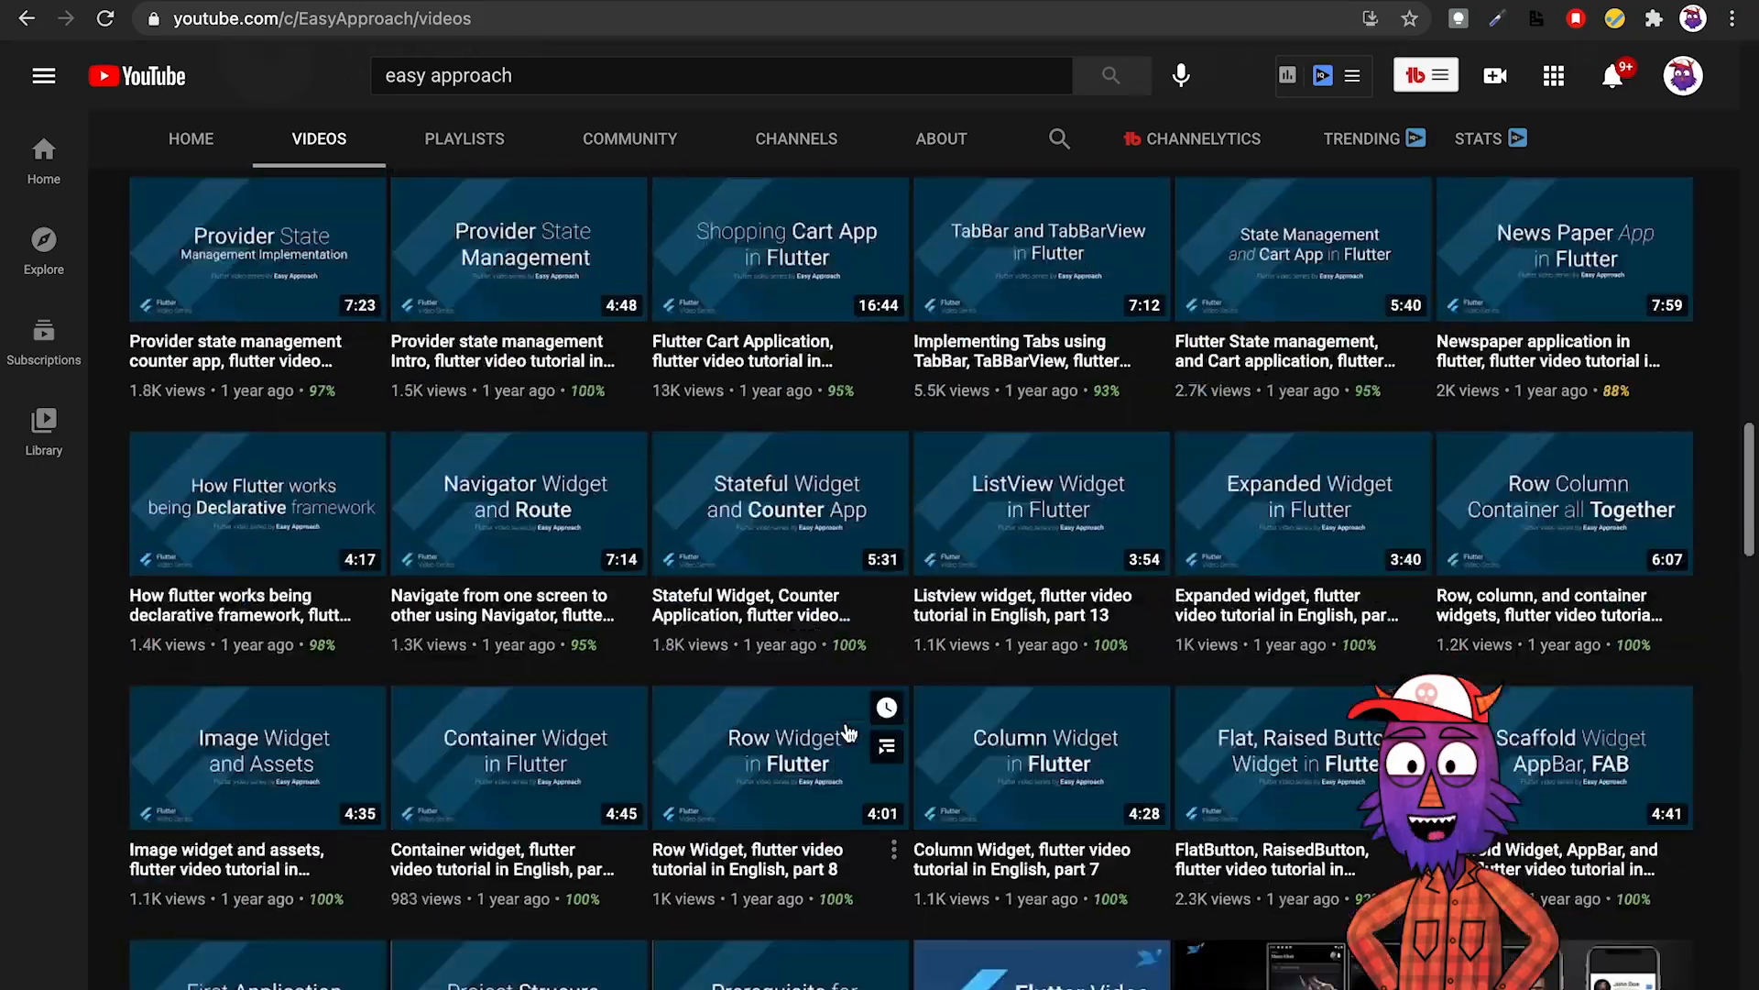
{"action": "scroll", "scroll_direction": "up", "scroll_amount": 3}
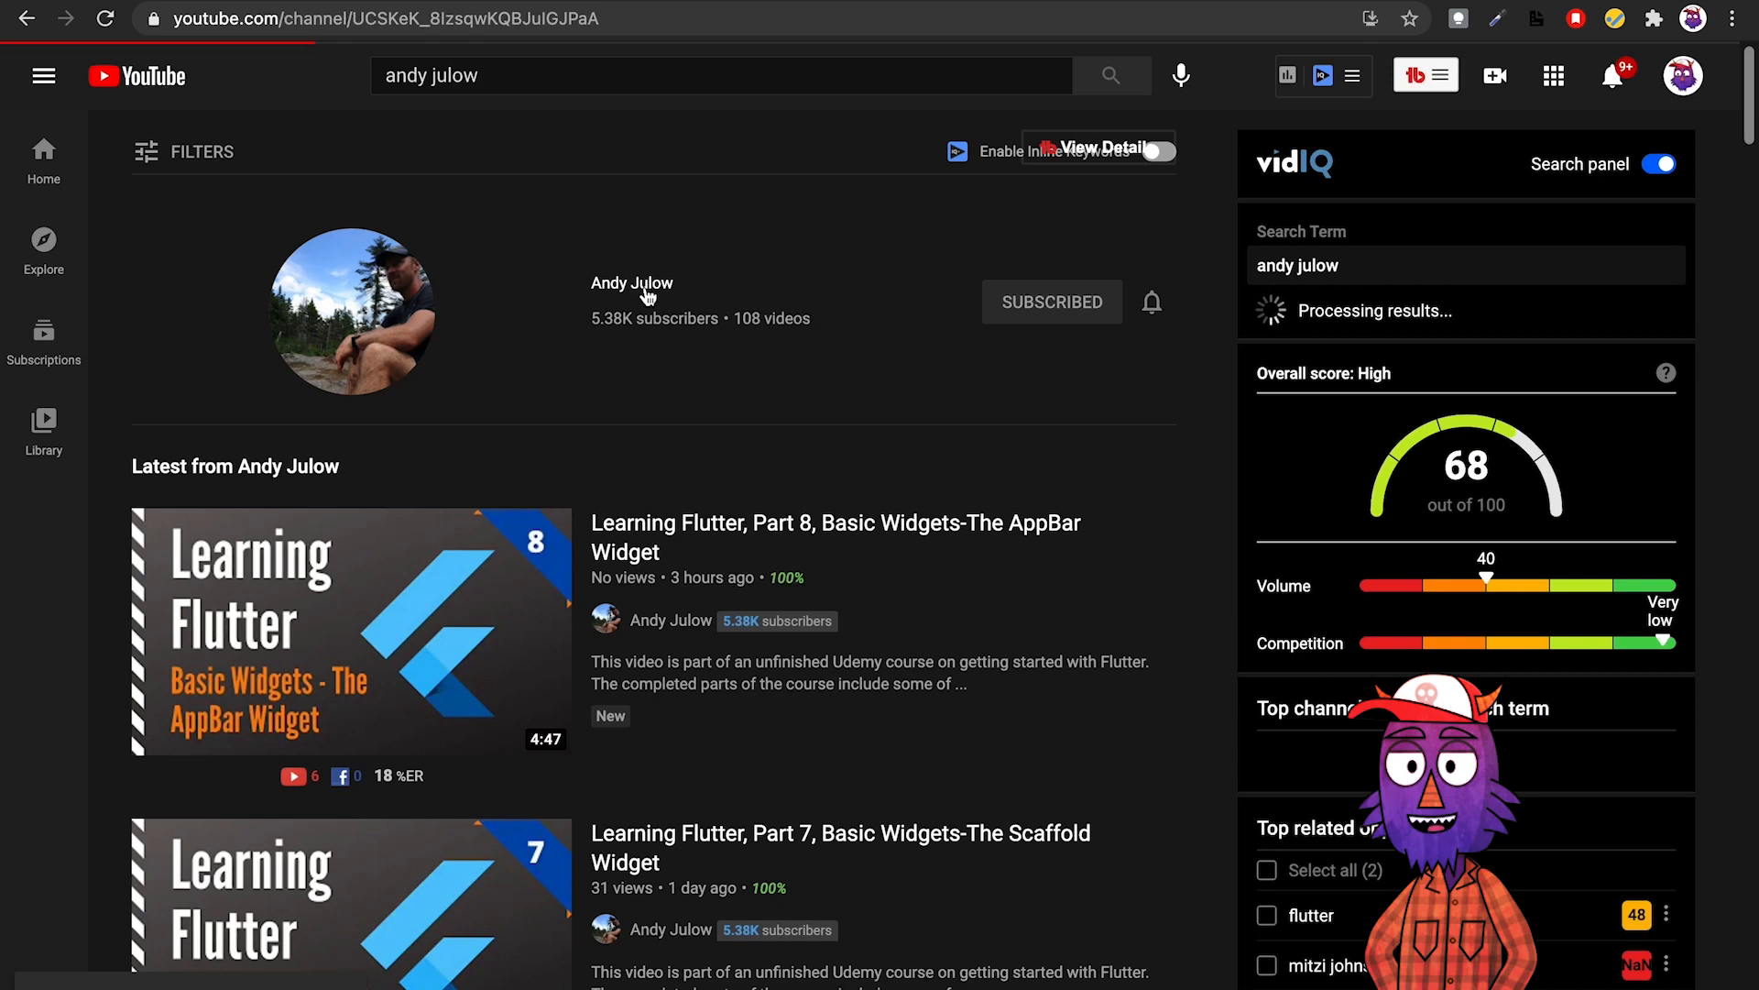
{"action": "left_click", "coordinate": [632, 283]}
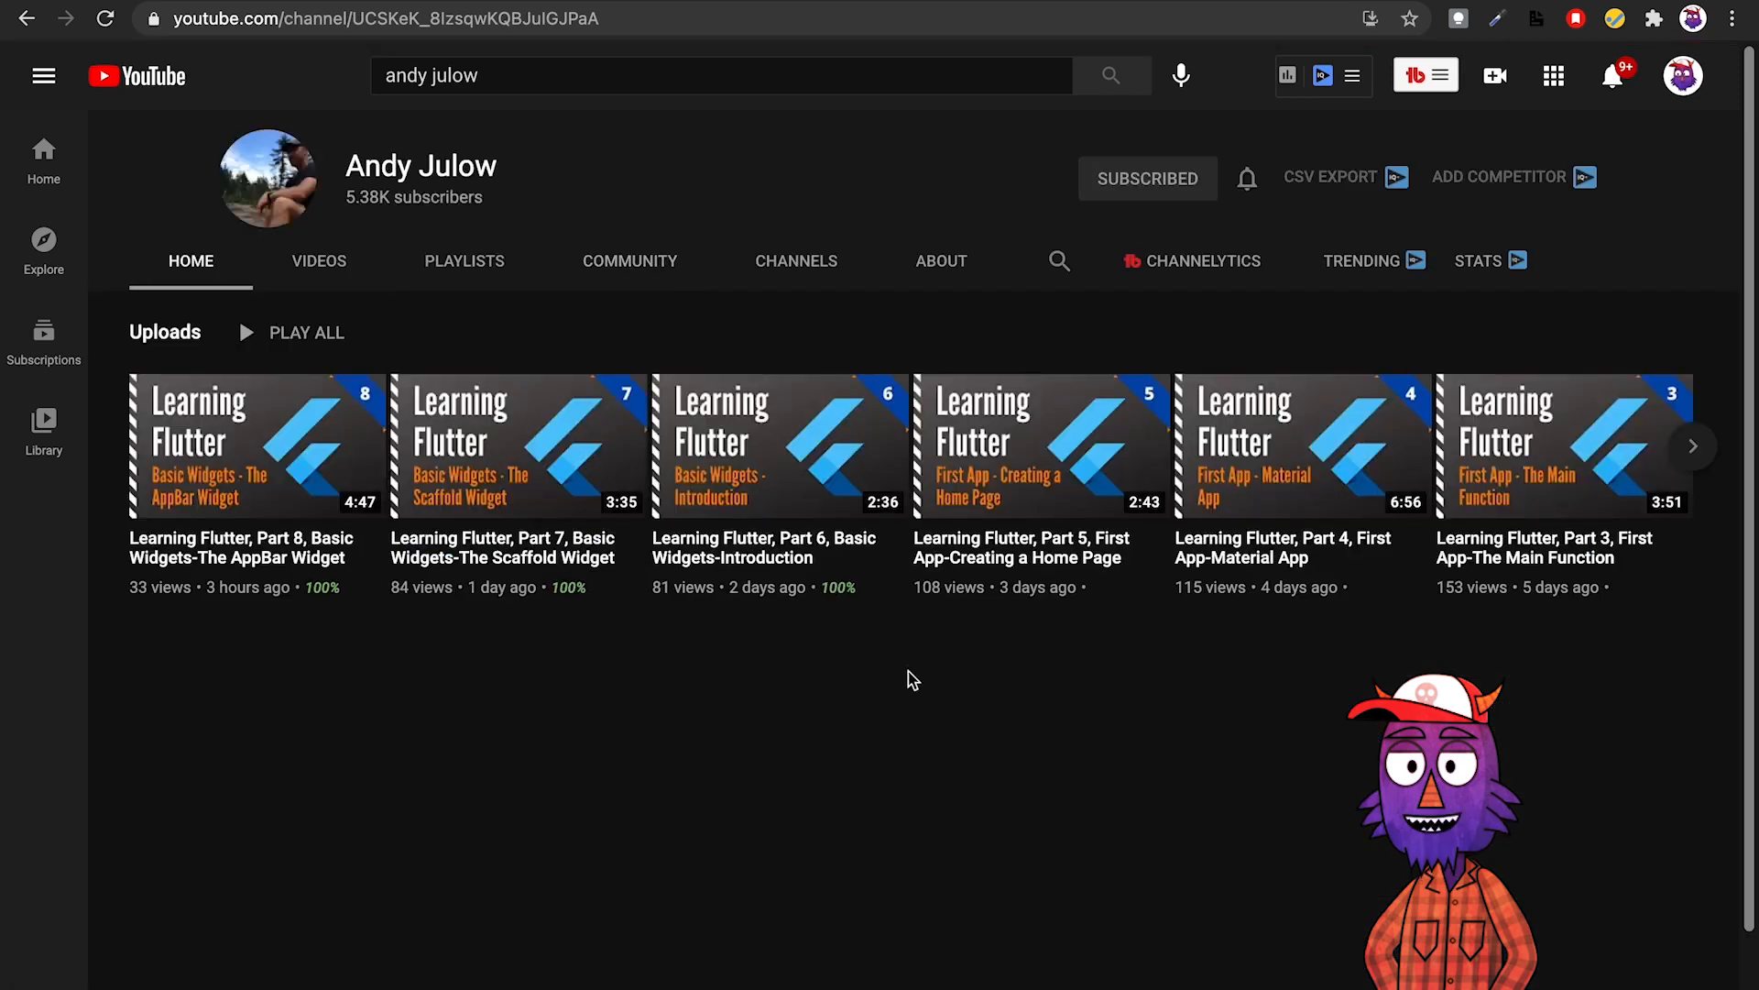
{"action": "left_click", "coordinate": [319, 260]}
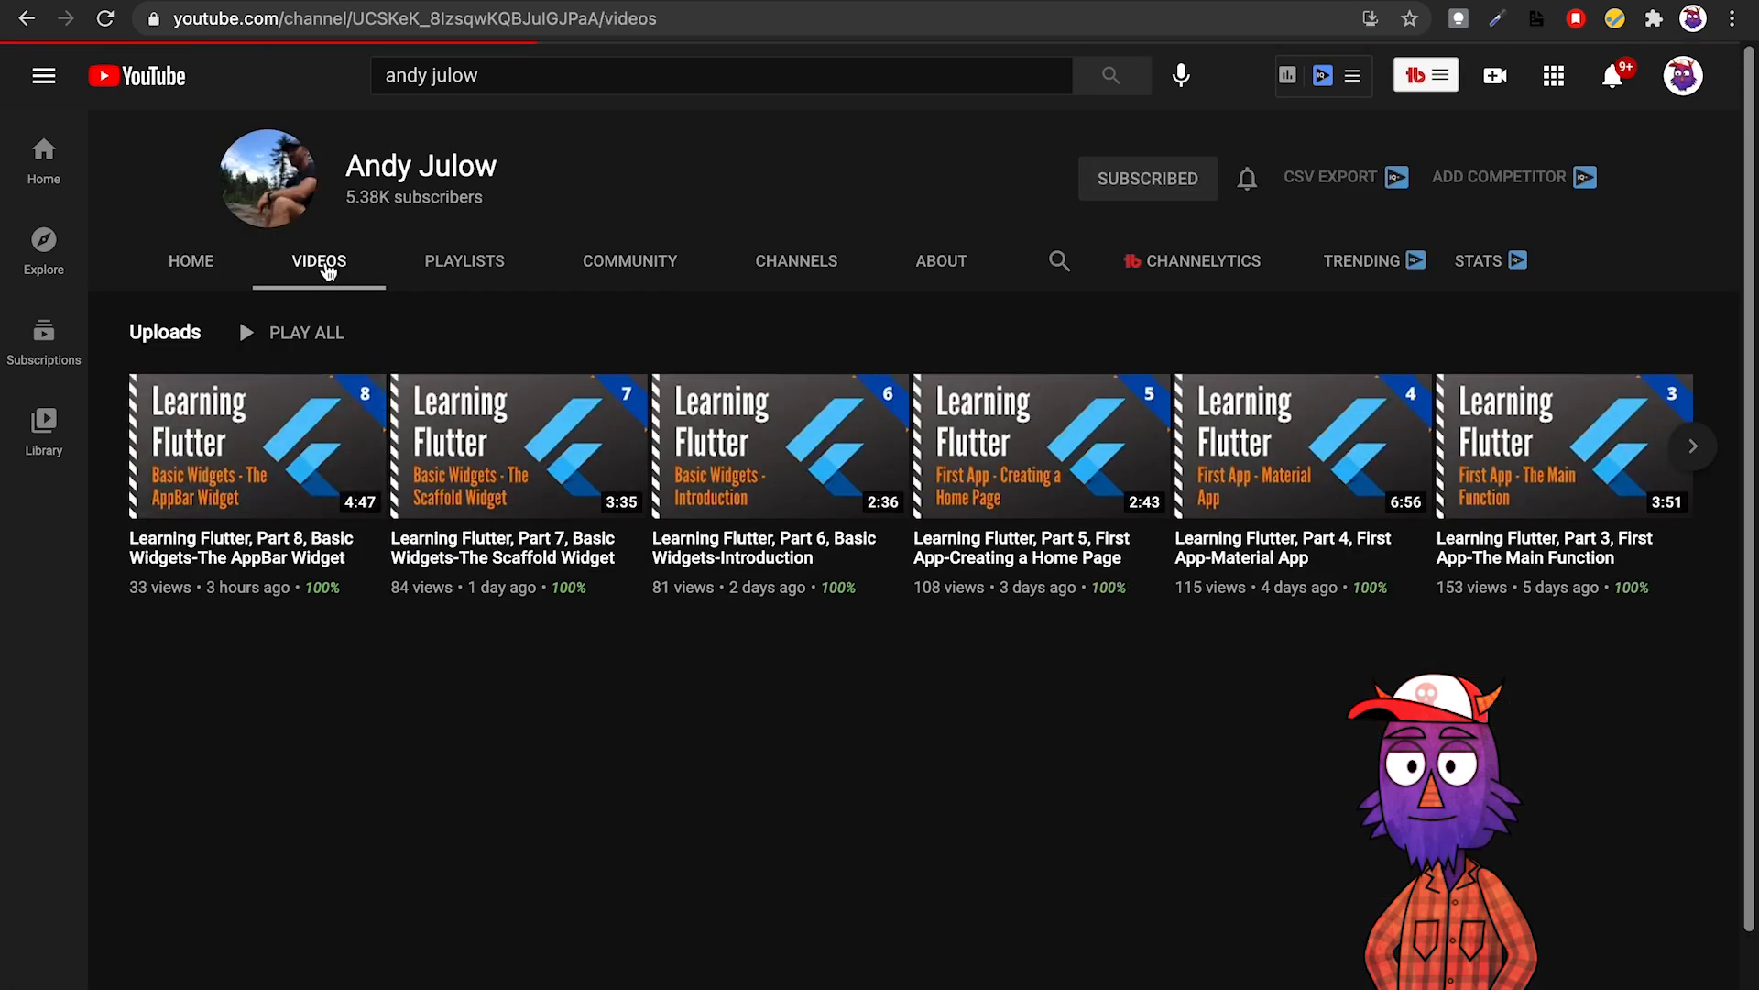
{"action": "scroll", "scroll_direction": "down", "scroll_amount": 3}
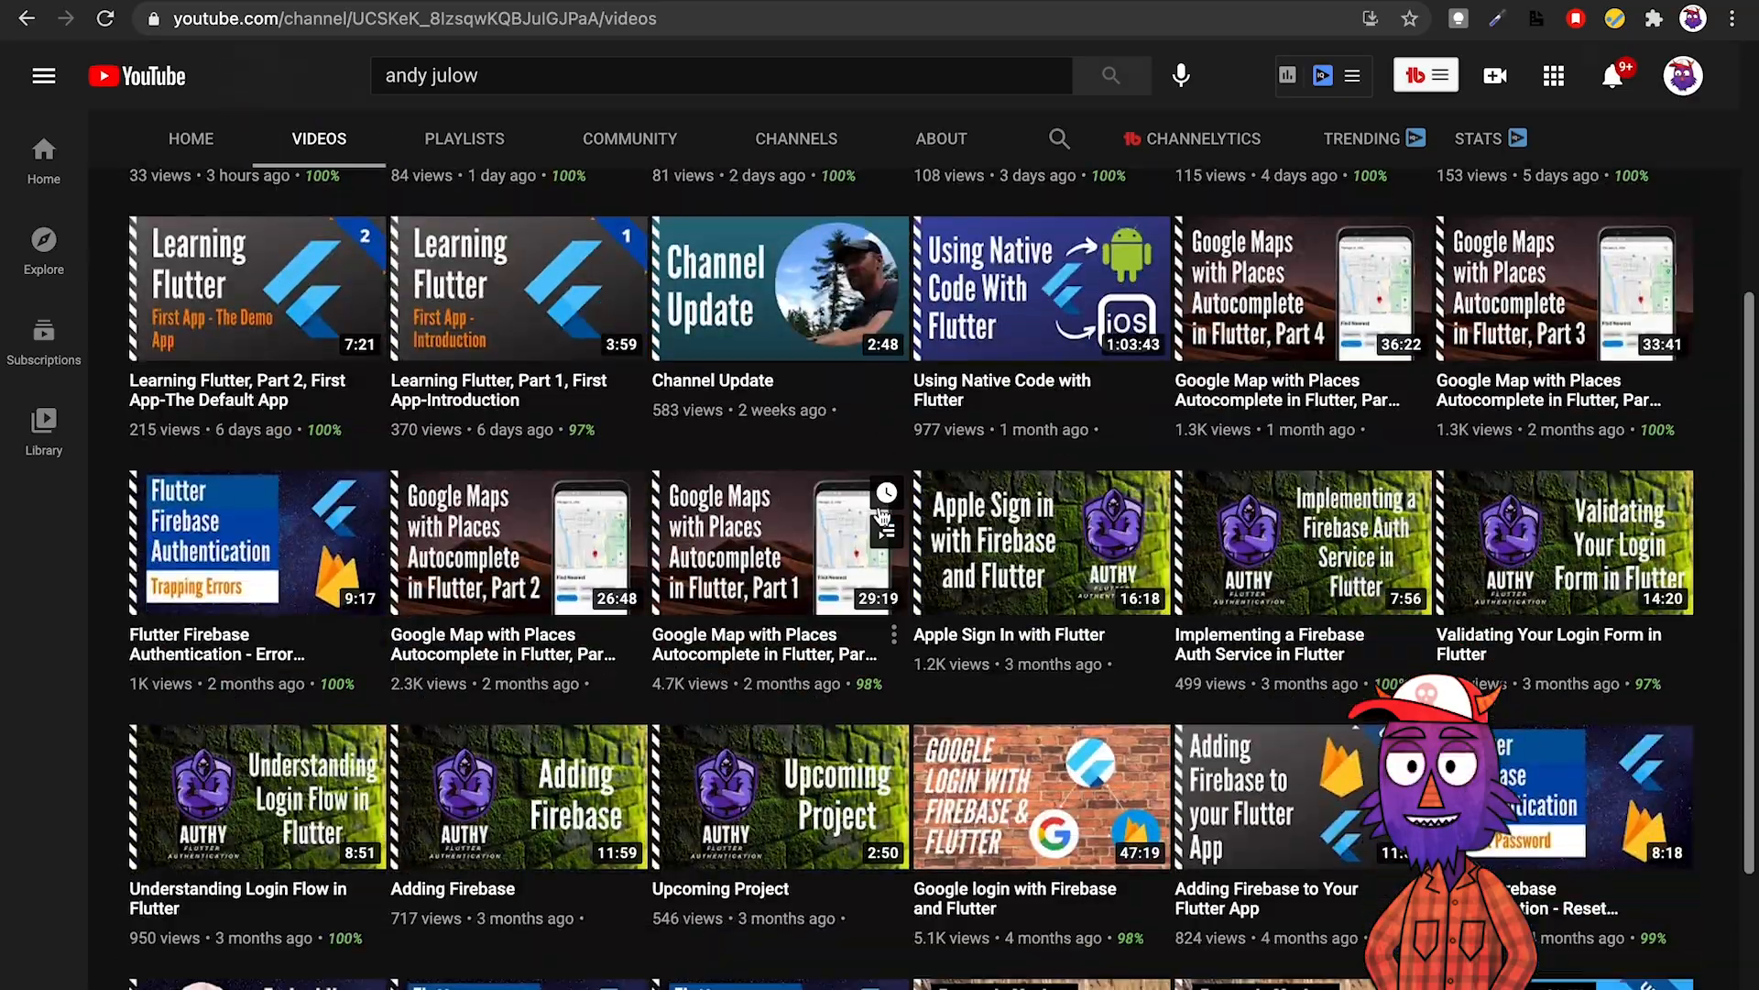
{"action": "scroll", "scroll_direction": "down", "scroll_amount": 3}
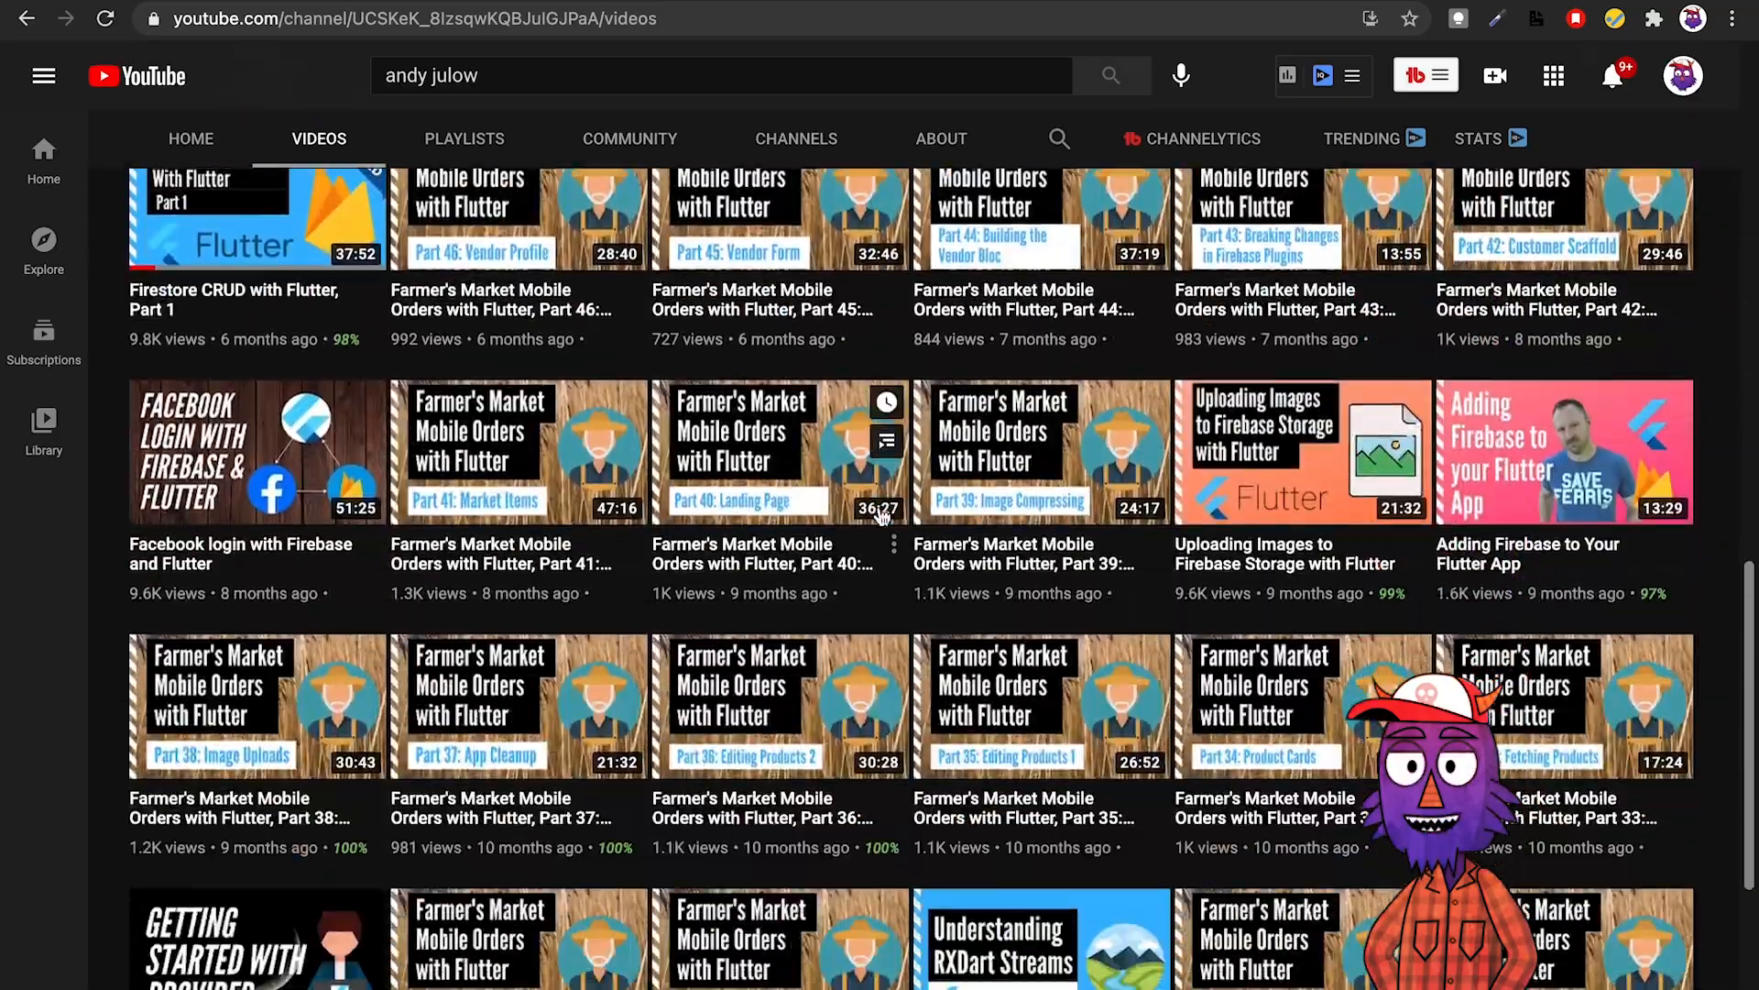
{"action": "scroll", "scroll_direction": "down", "scroll_amount": 3}
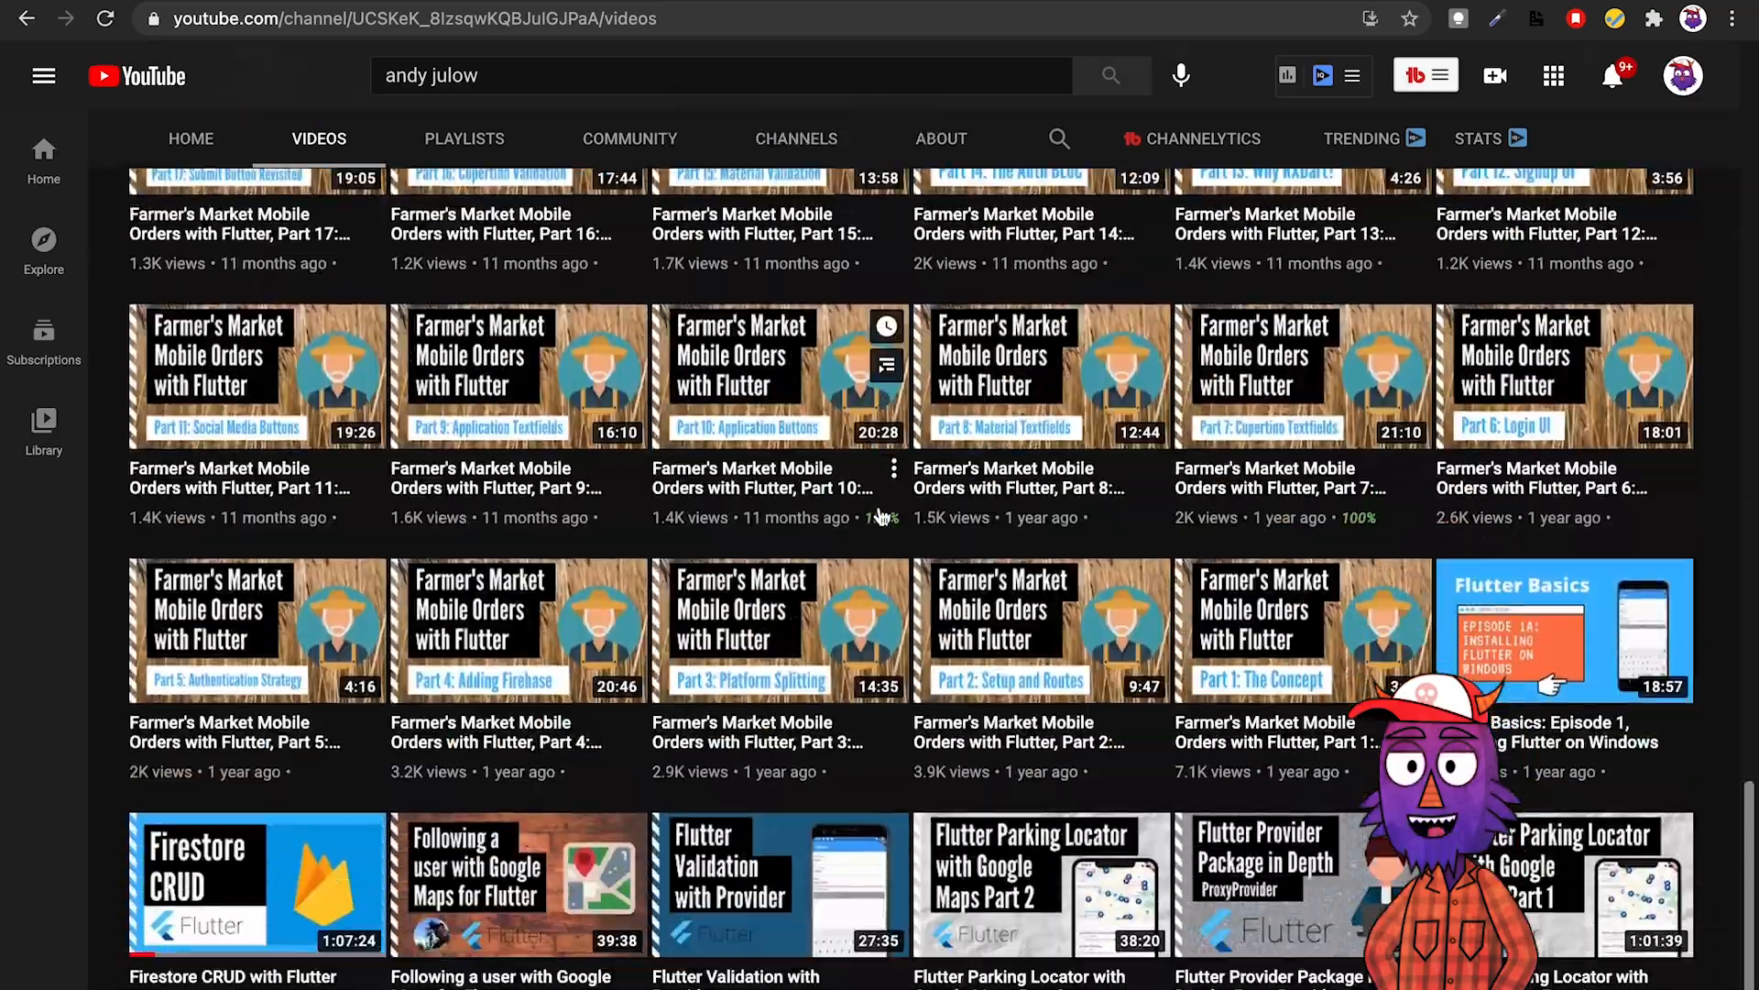
{"action": "scroll", "scroll_direction": "down", "scroll_amount": 3}
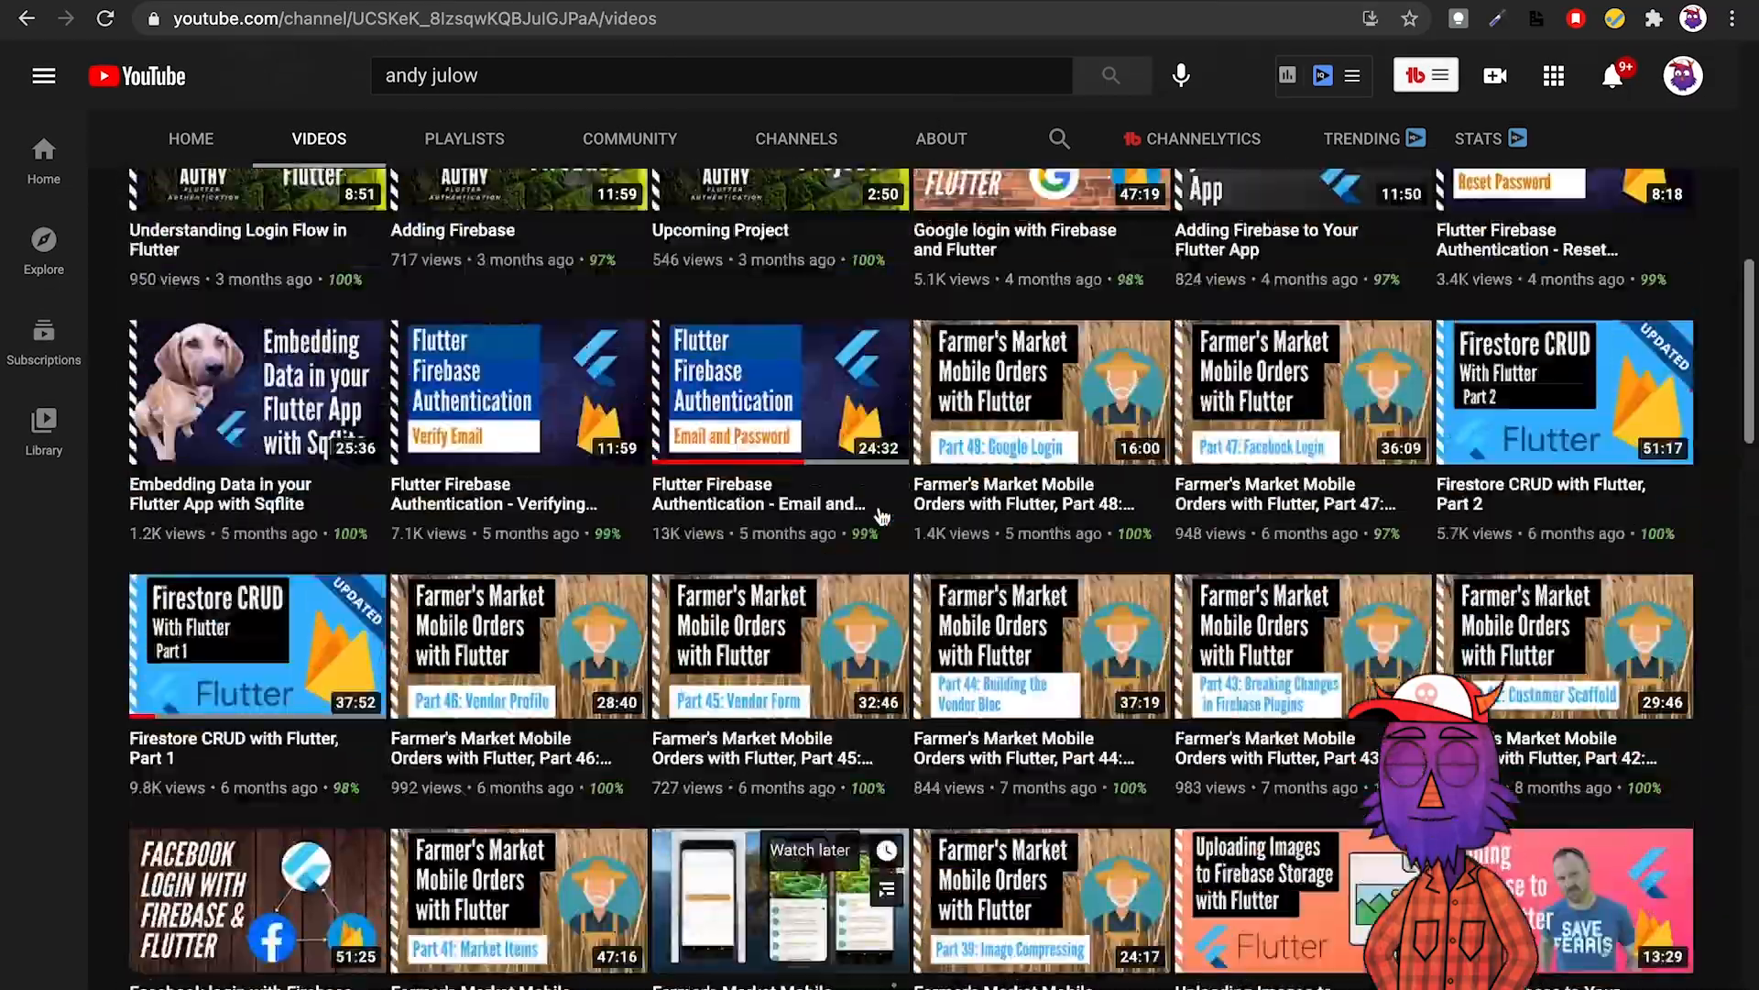
{"action": "scroll", "scroll_direction": "up", "scroll_amount": 3}
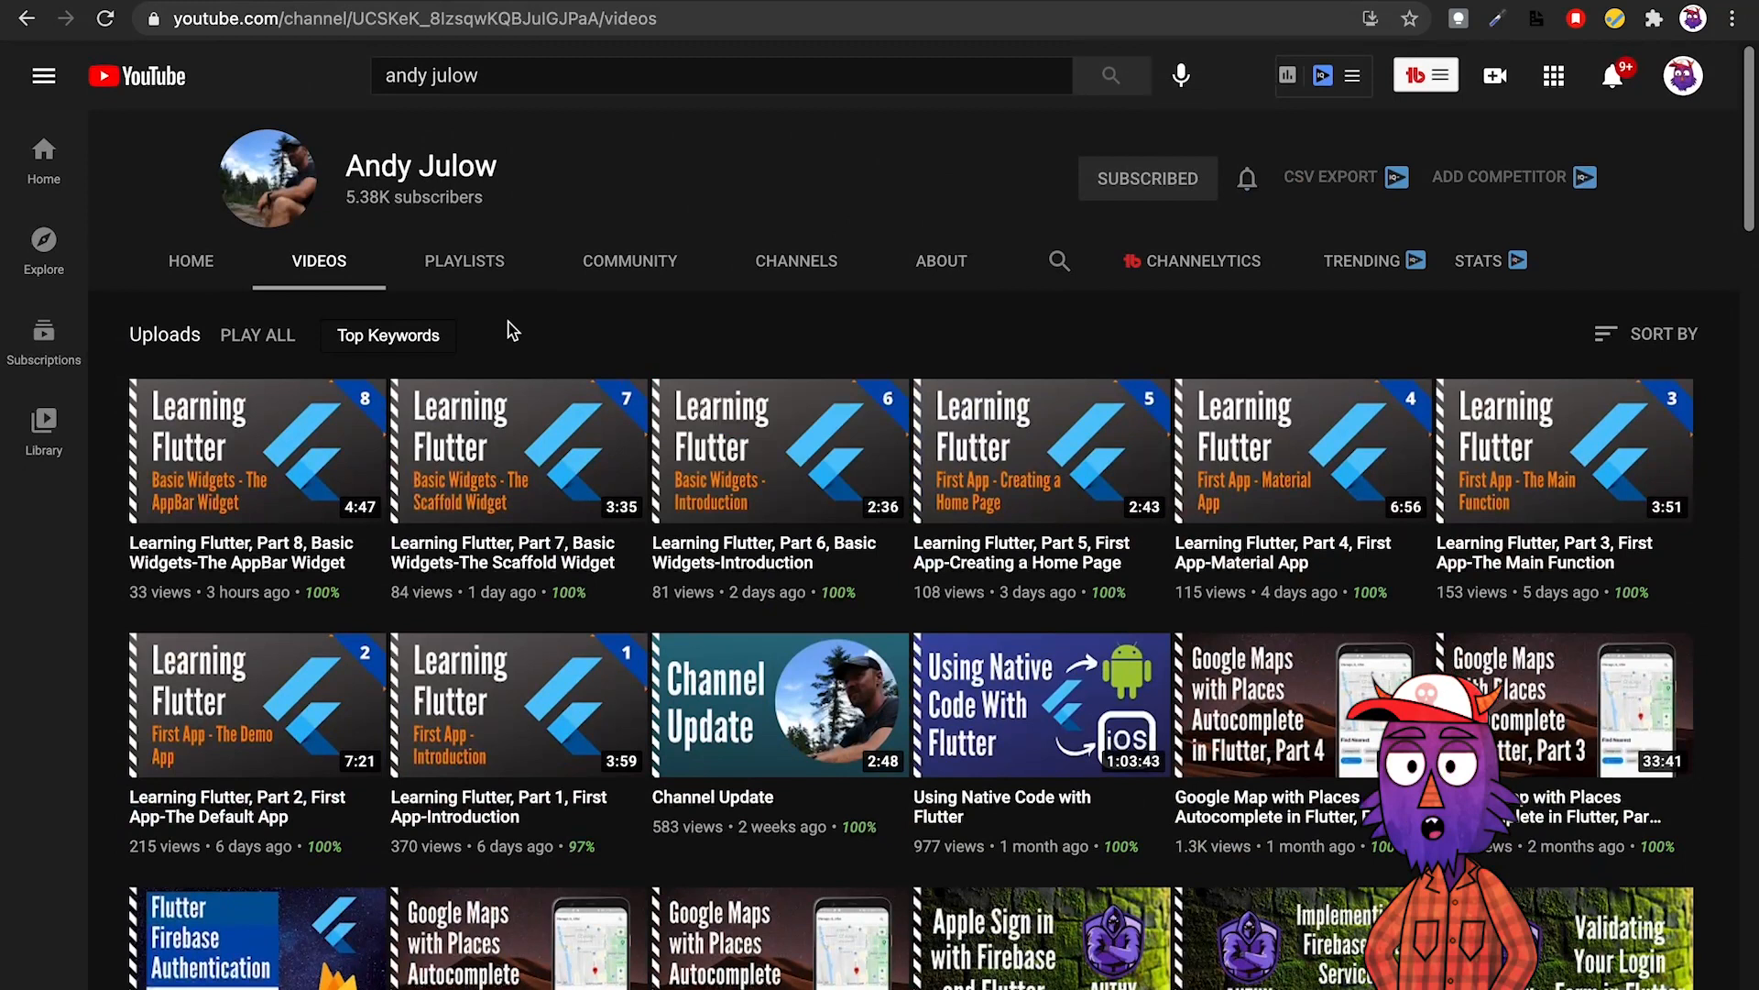
Look over Andy Julow's created playlists, then go back to his channel home page.
{"action": "left_click", "coordinate": [464, 260]}
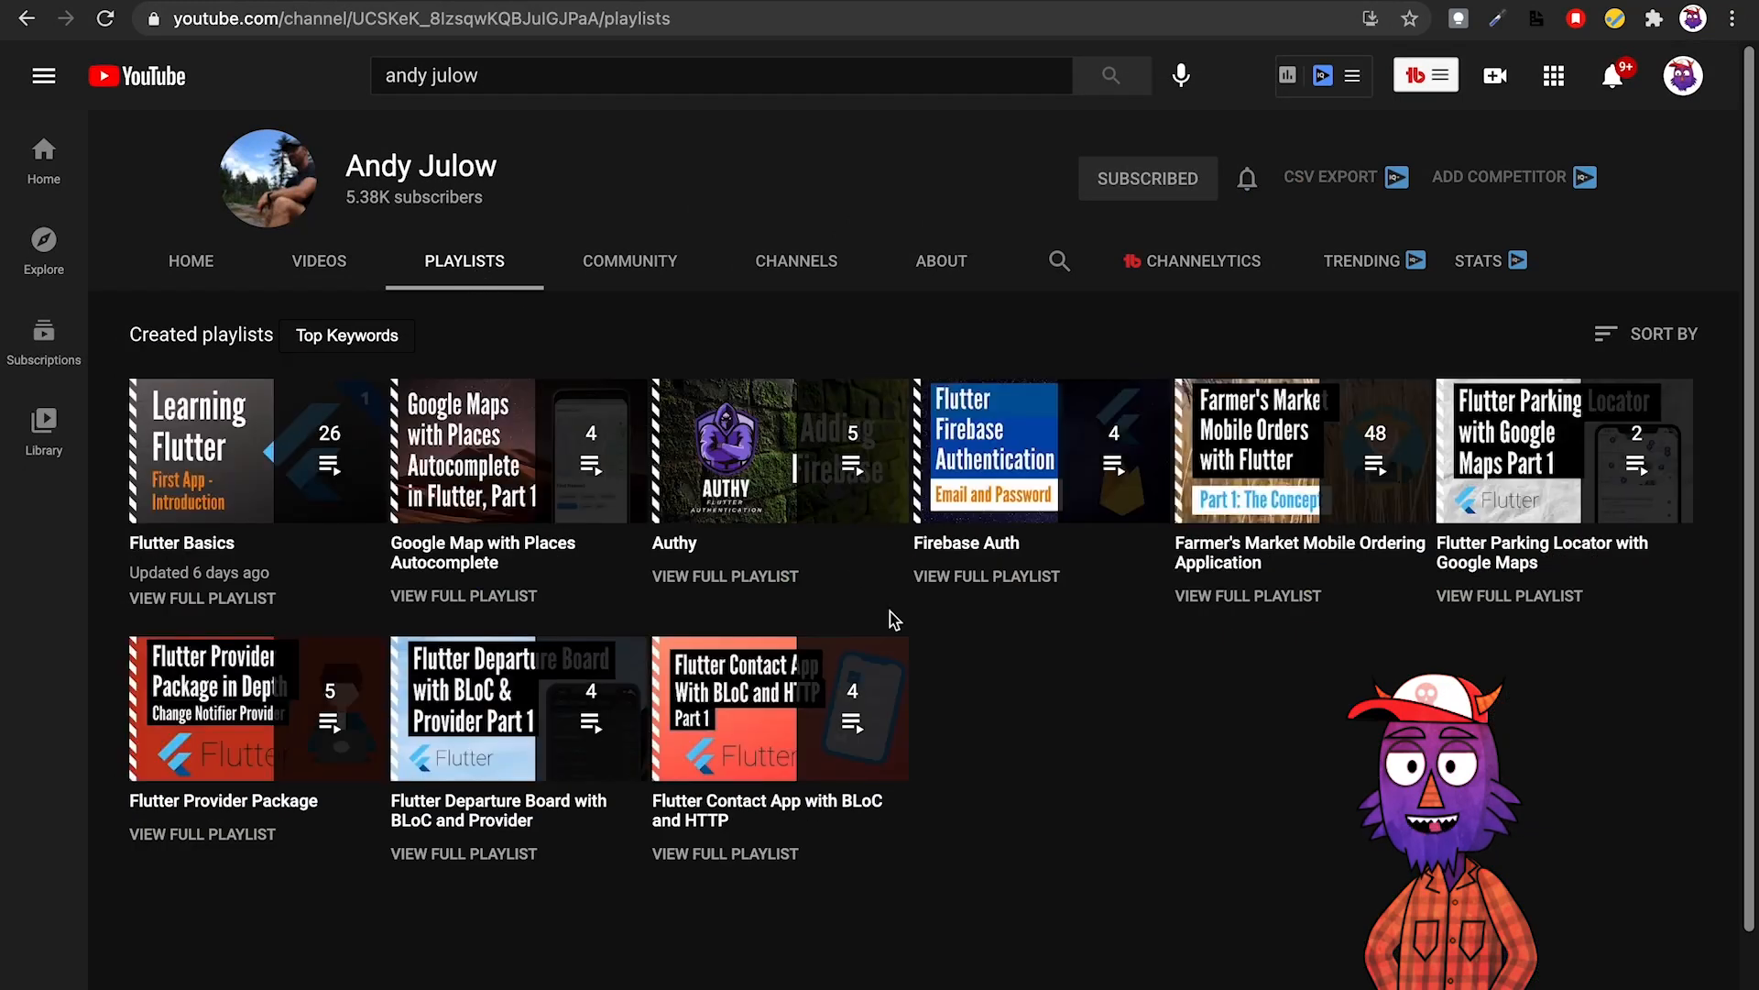
{"action": "scroll", "scroll_direction": "down", "scroll_amount": 3}
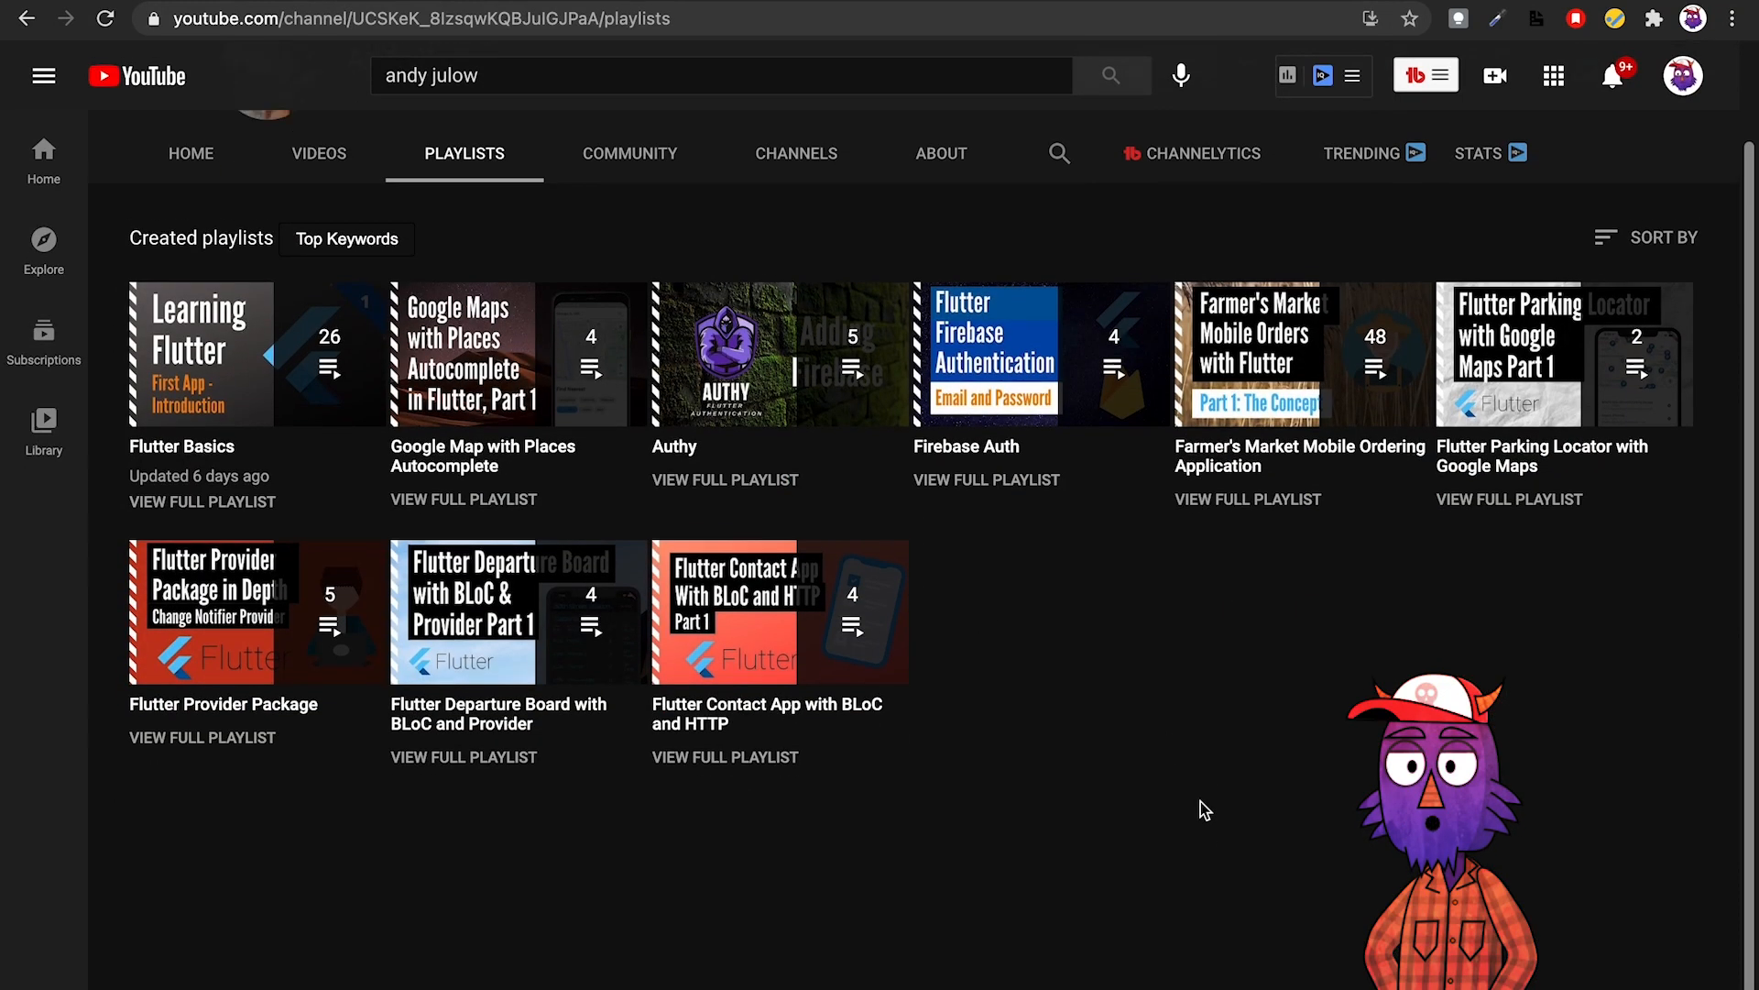
{"action": "scroll", "scroll_direction": "up", "scroll_amount": 3}
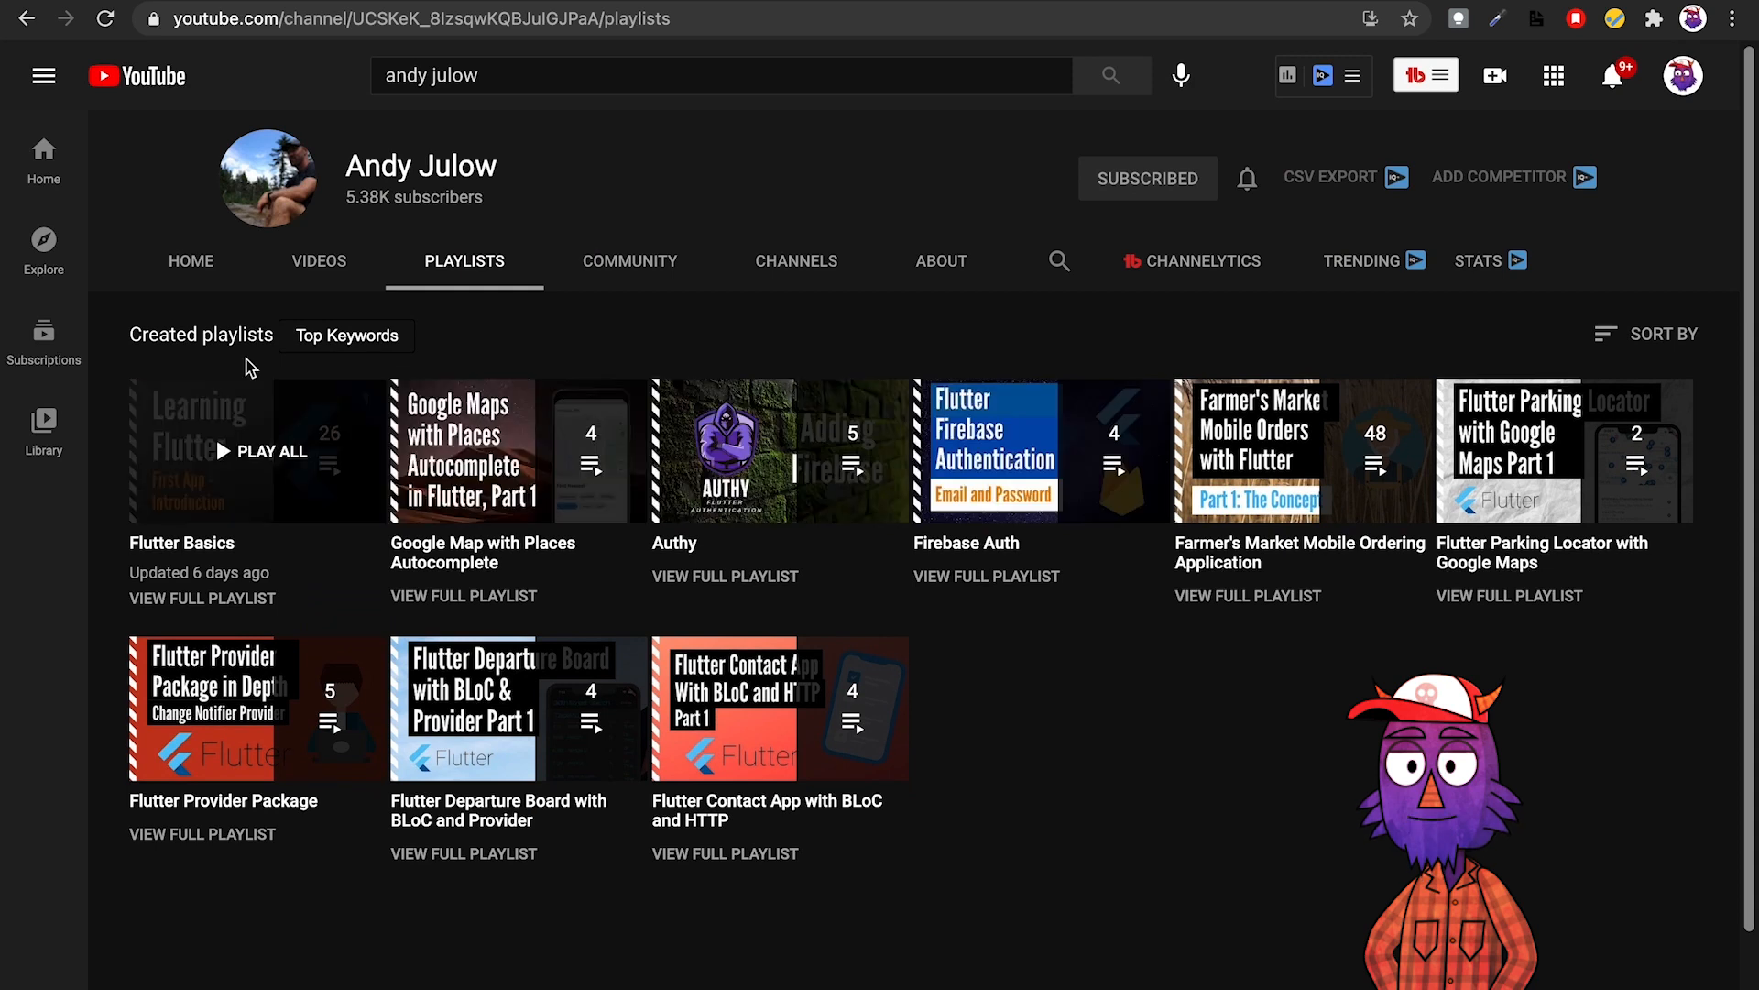
{"action": "left_click", "coordinate": [191, 260]}
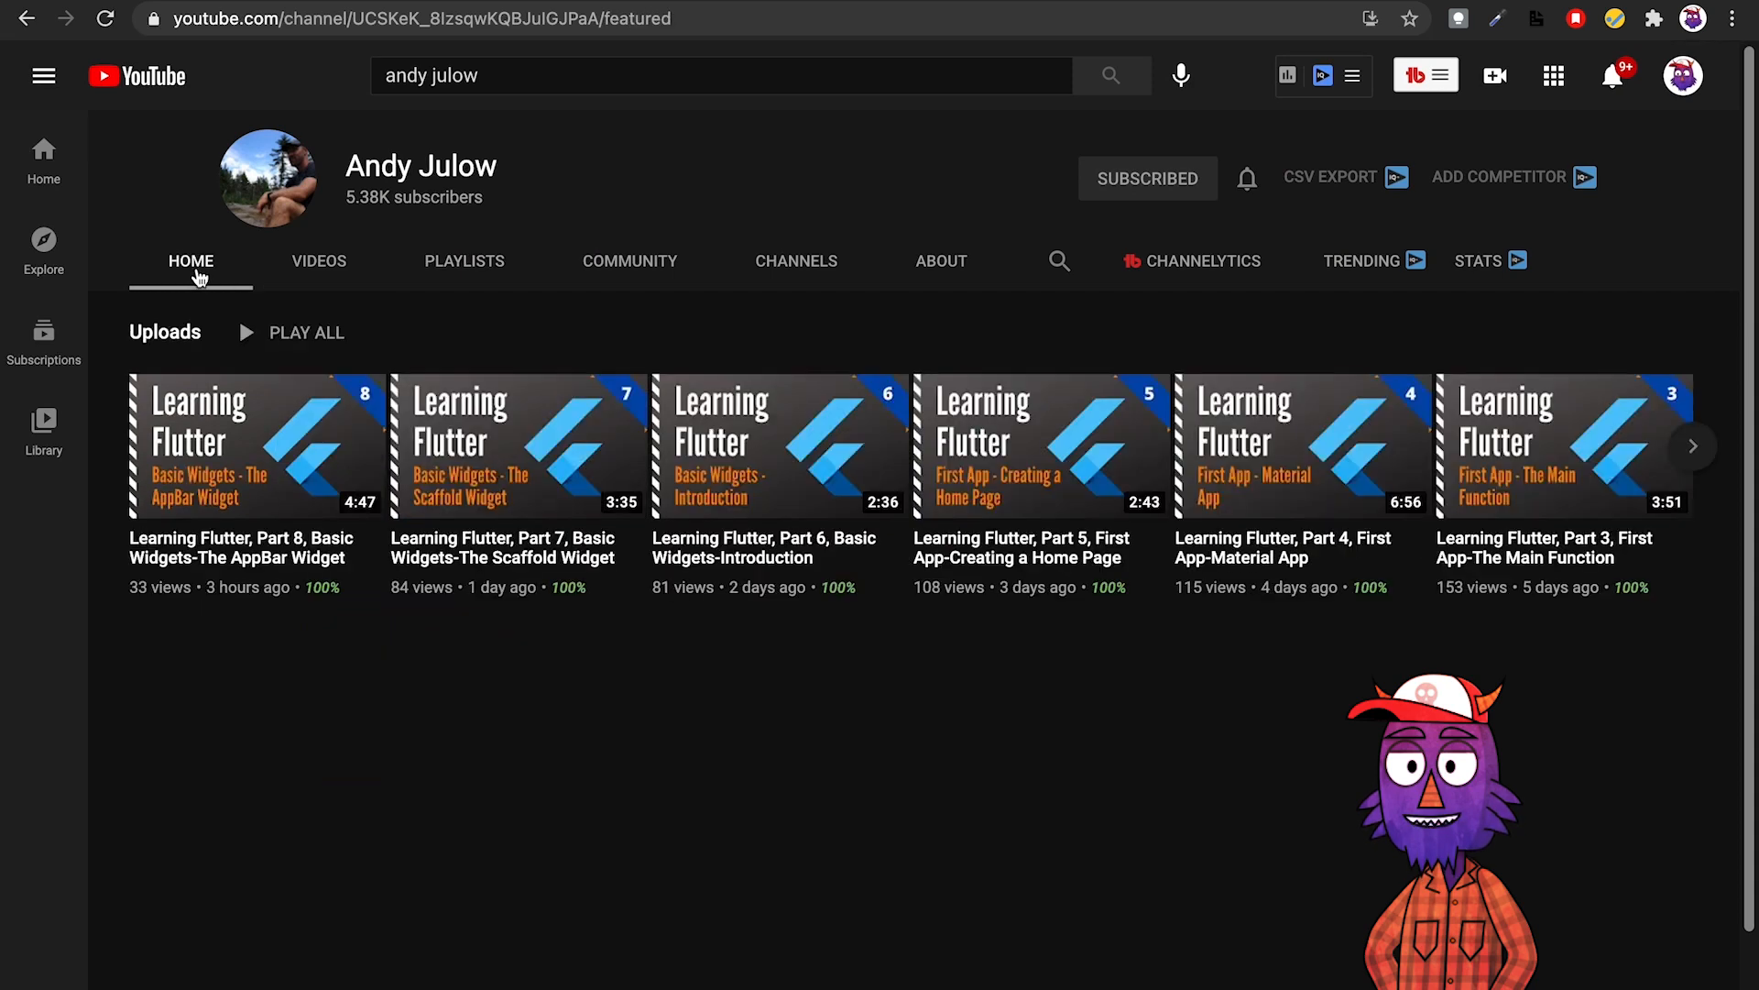
{"action": "mouse_move", "coordinate": [593, 215]}
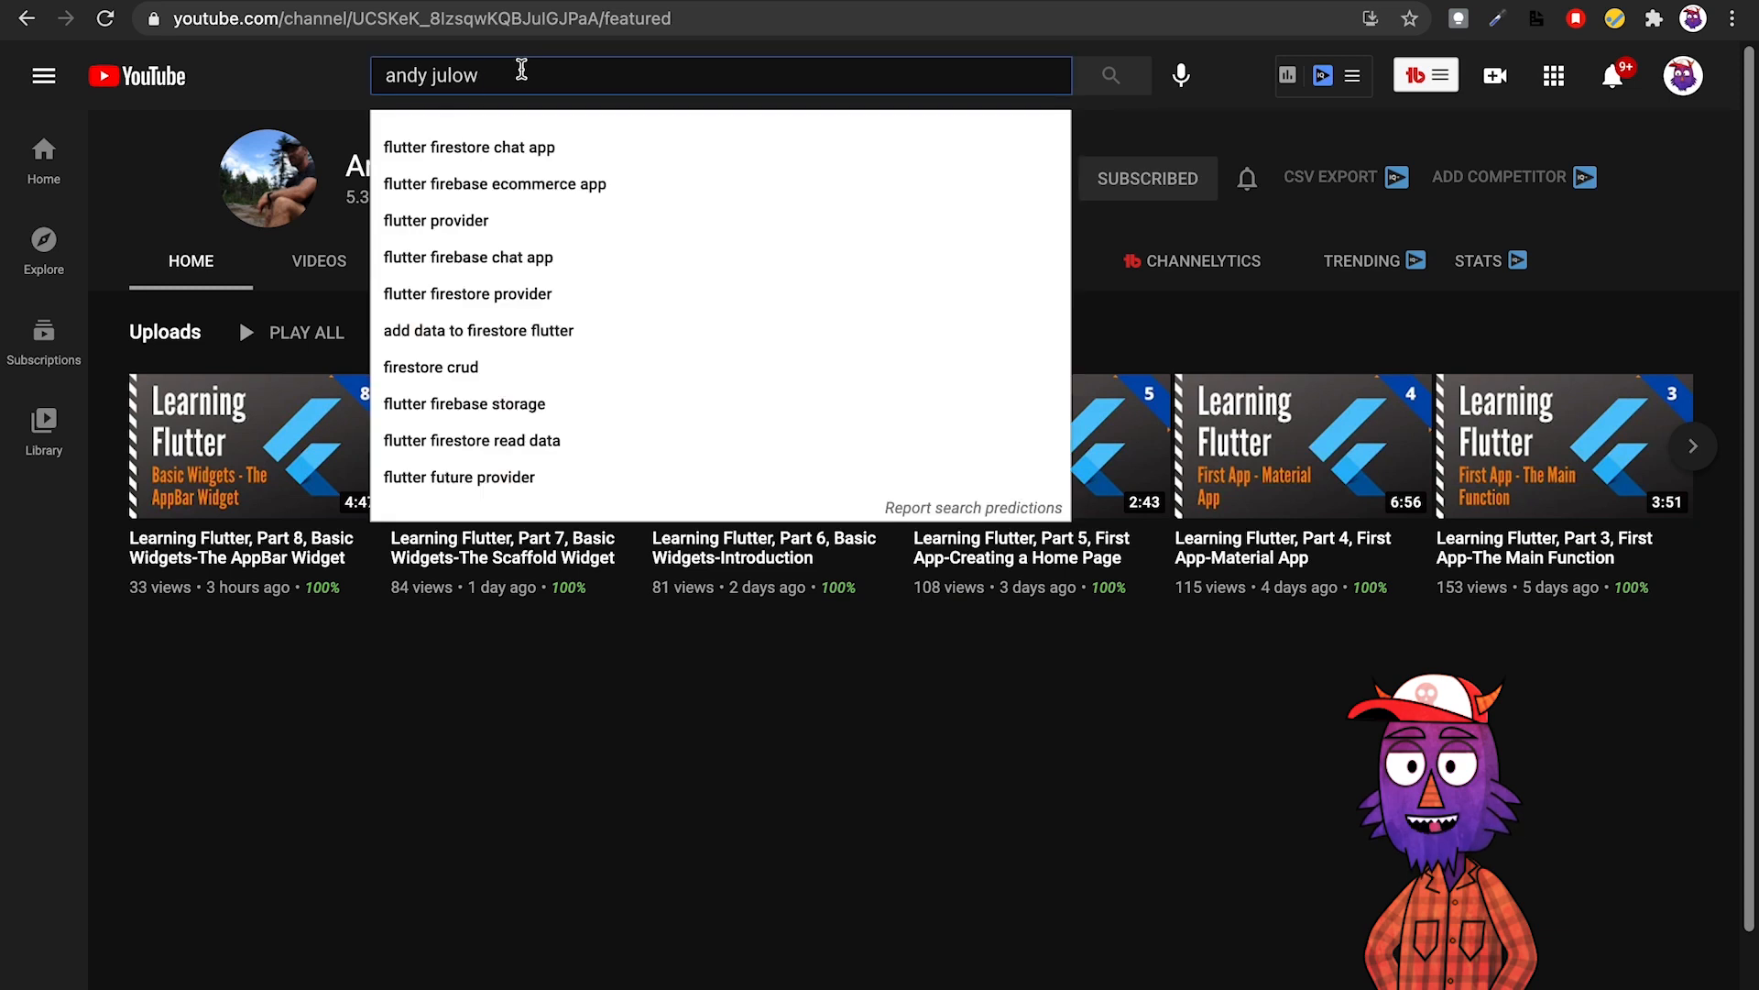
Search for Flutter Explained and scroll through its channel home sections like Popular uploads.
{"action": "type", "text": "flutter ex"}
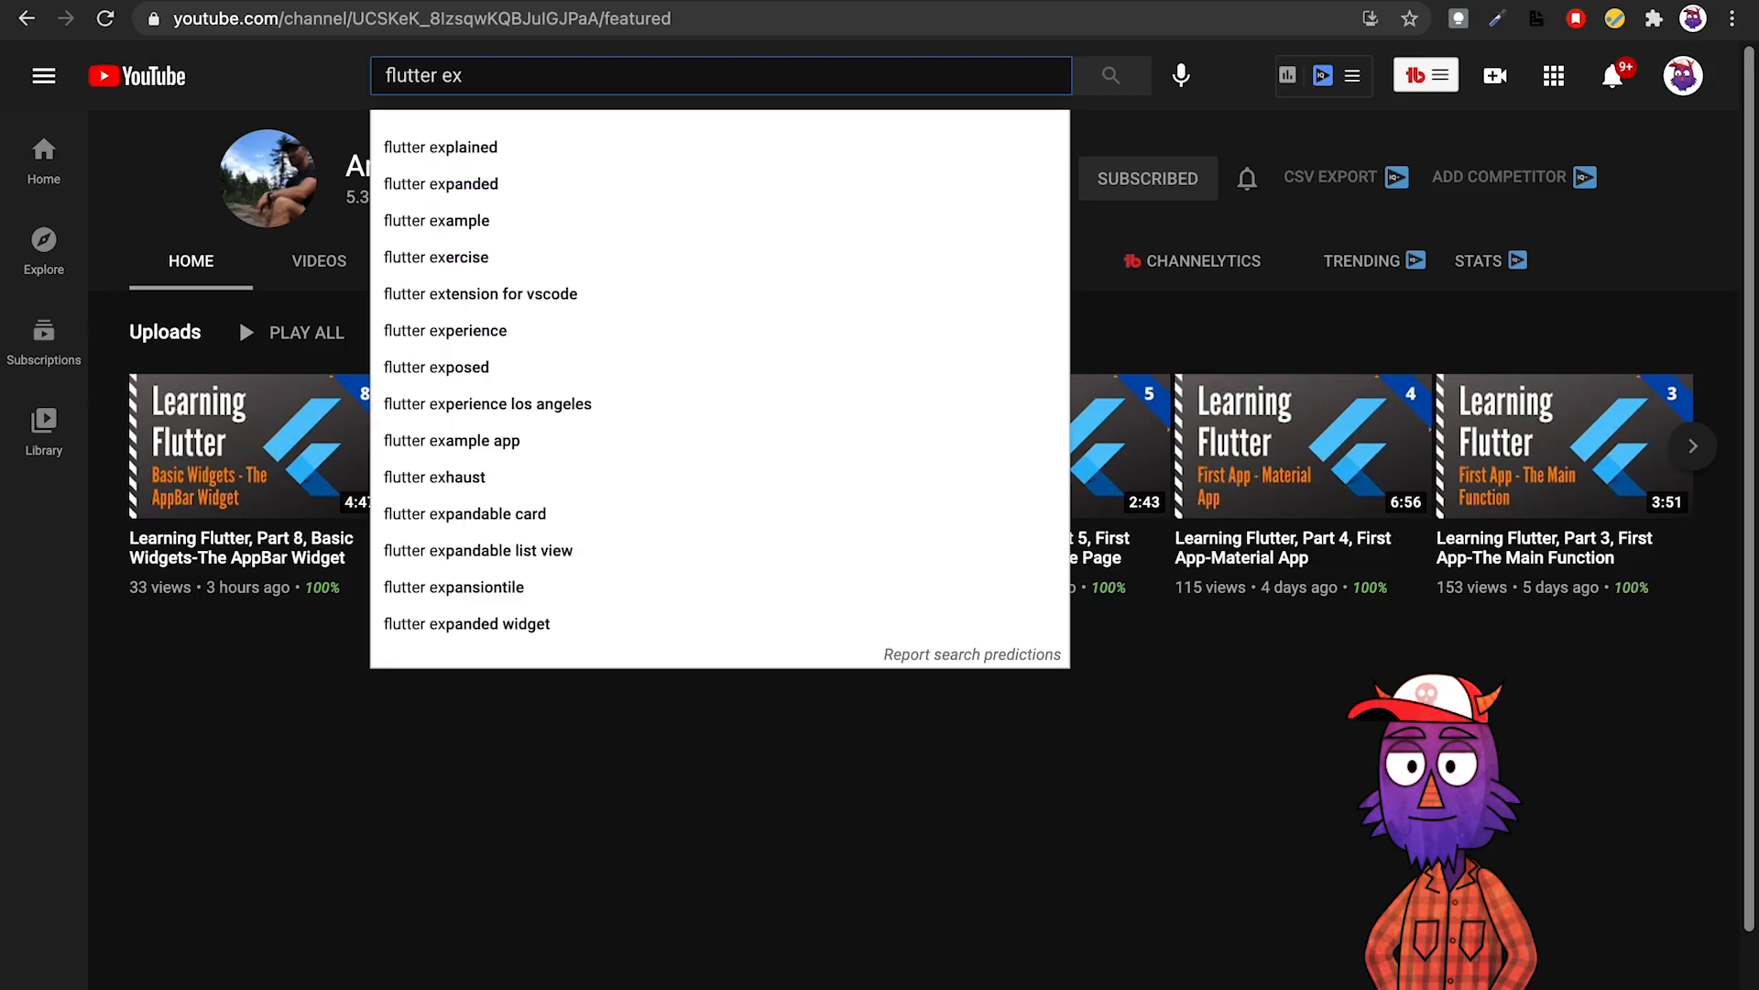
{"action": "left_click", "coordinate": [440, 147]}
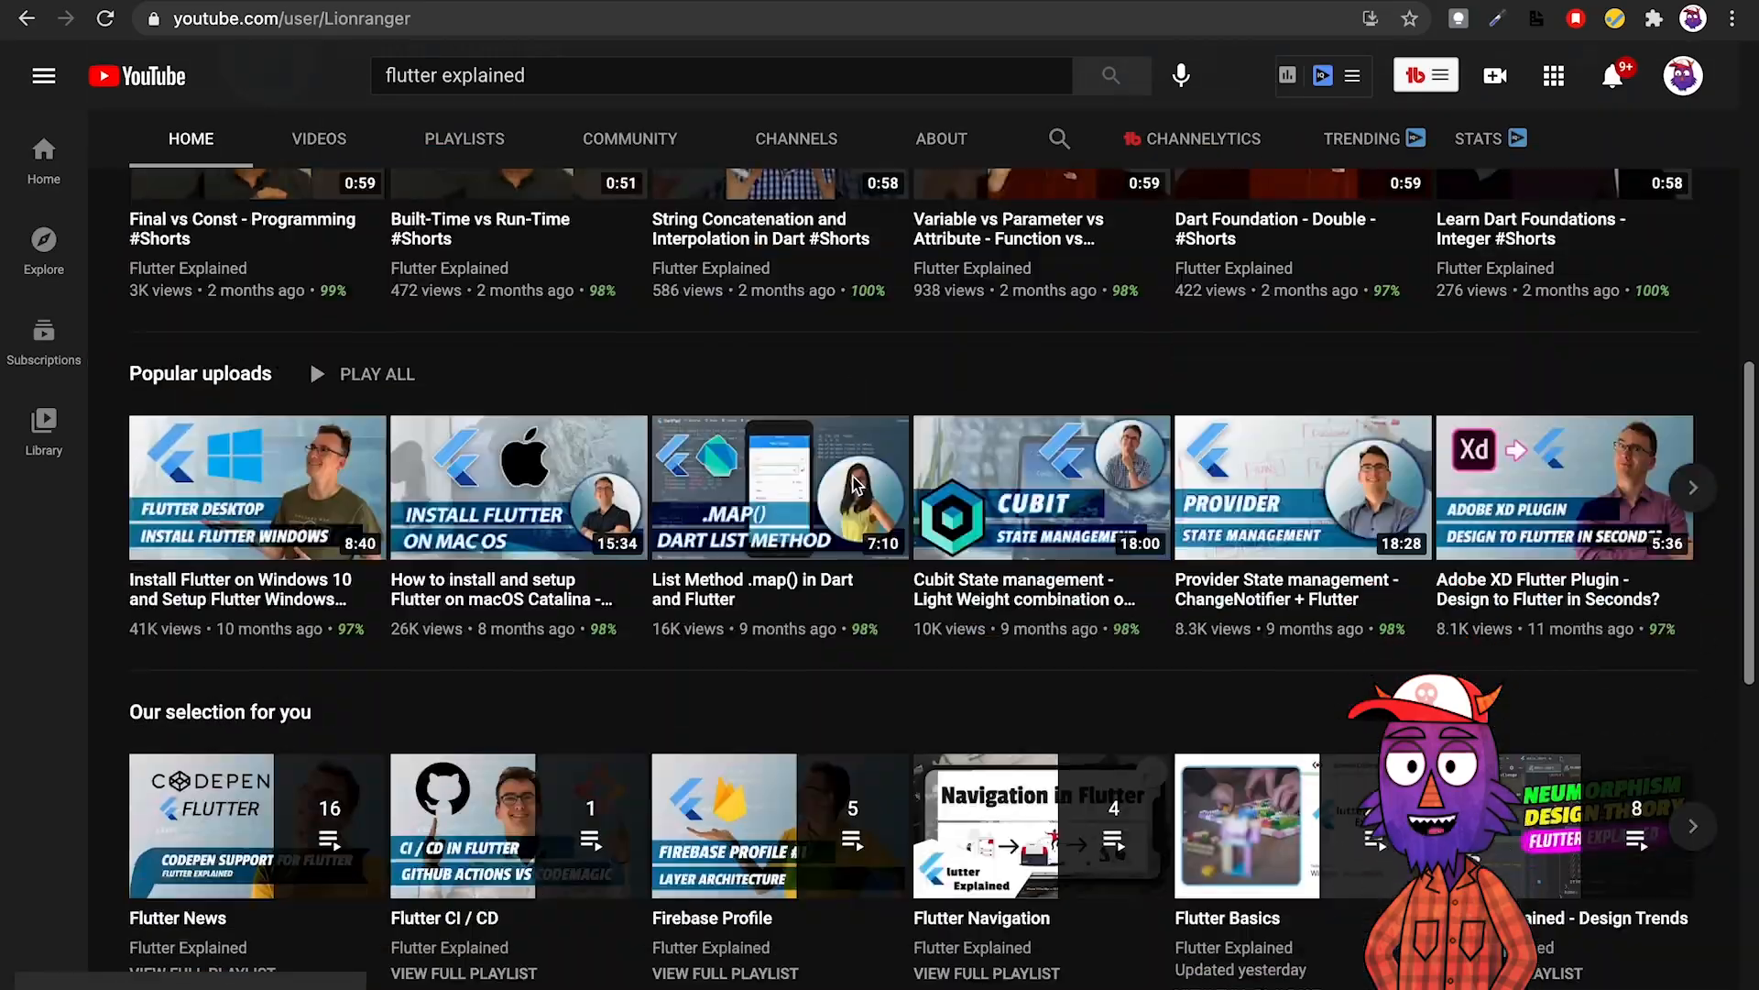
{"action": "scroll", "scroll_direction": "down", "scroll_amount": 3}
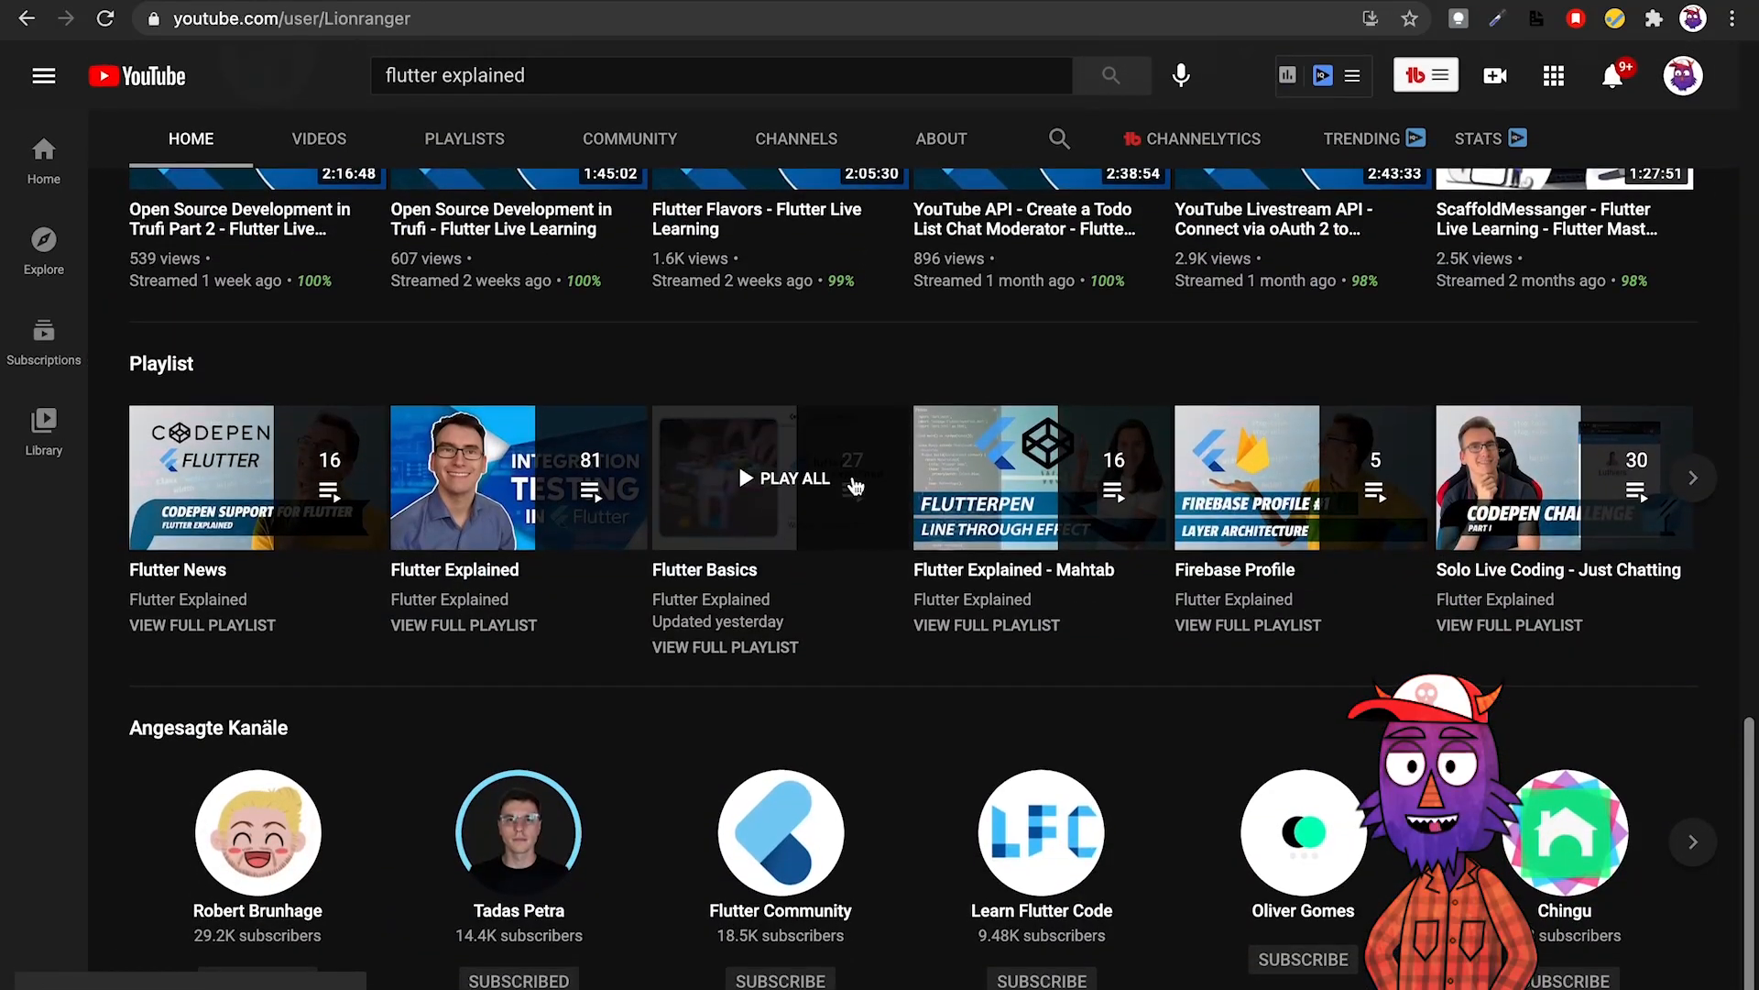
{"action": "scroll", "scroll_direction": "up", "scroll_amount": 3}
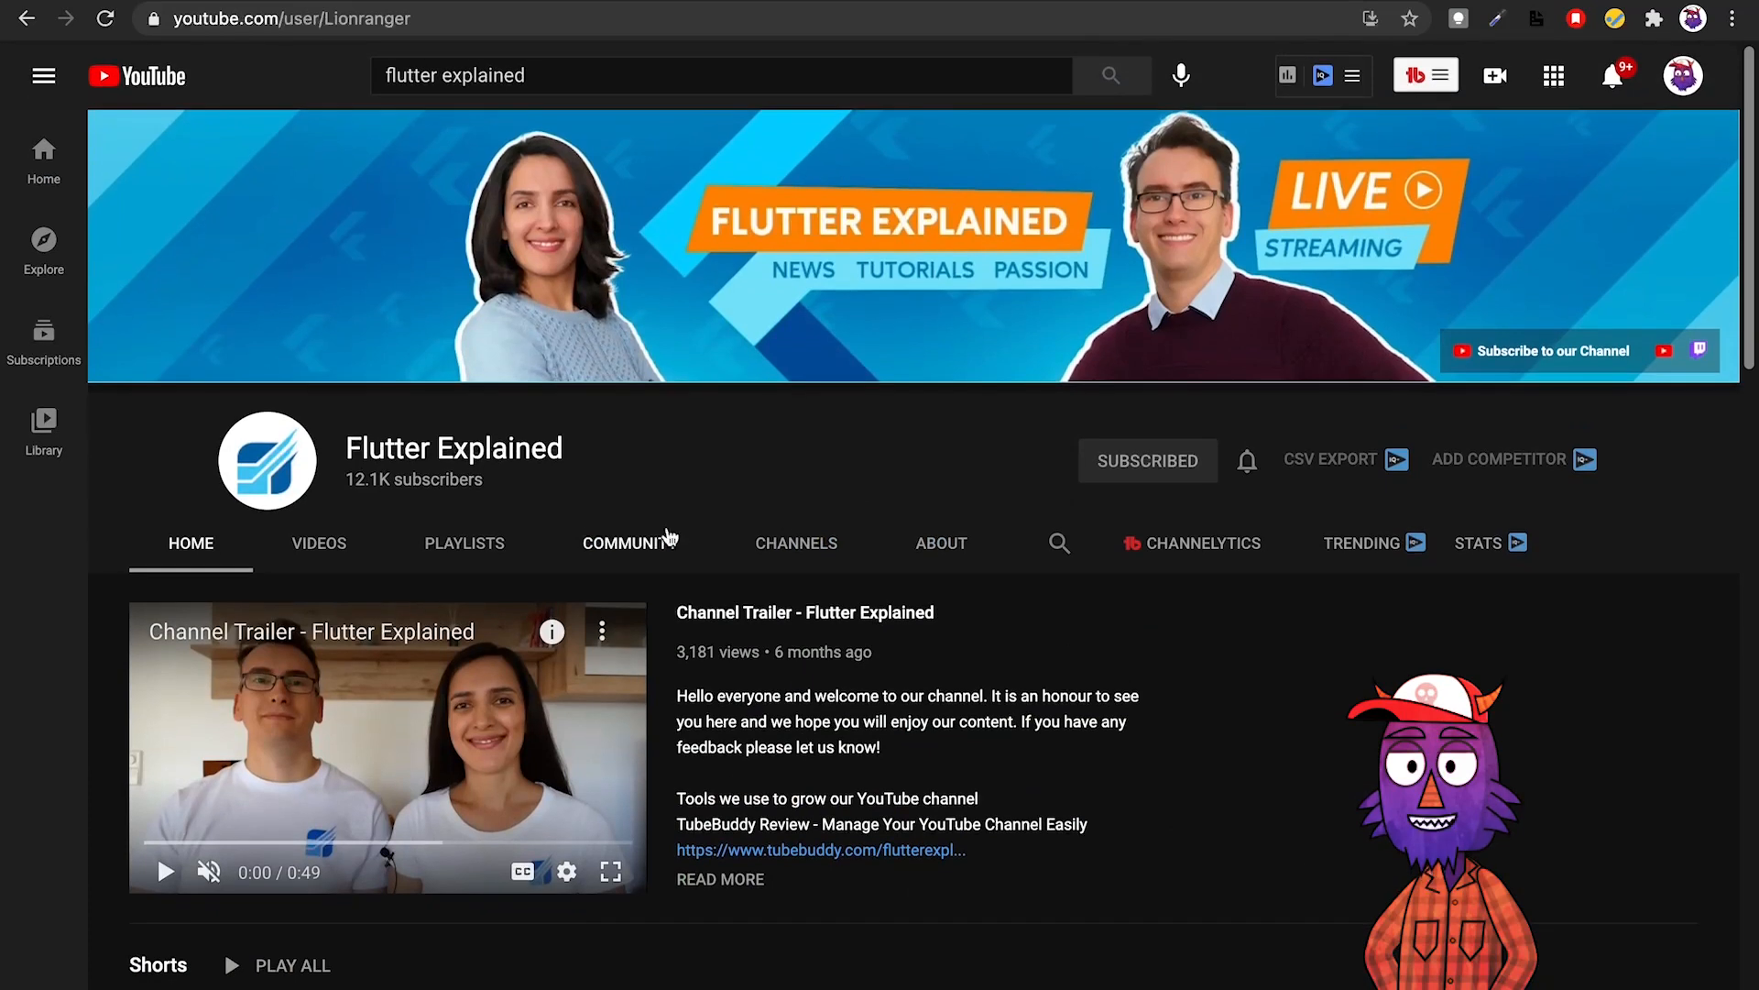
Open Flutter Explained's VIDEOS tab and scroll down through the uploads grid.
{"action": "left_click", "coordinate": [319, 543]}
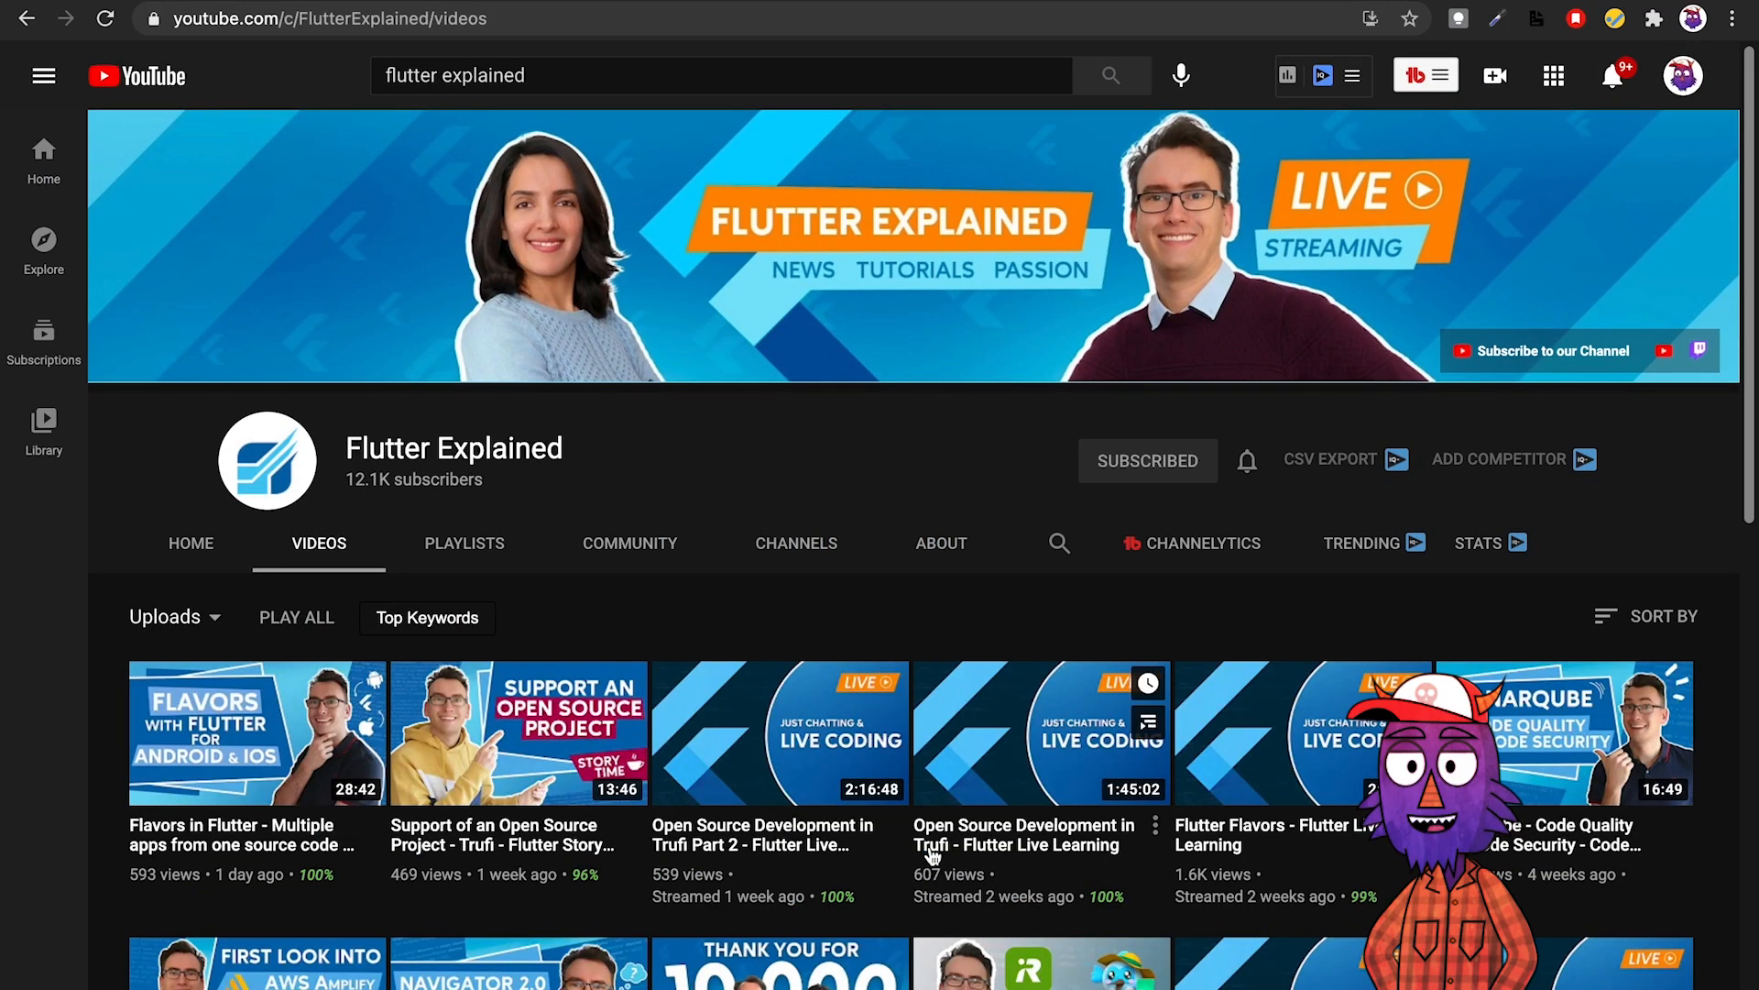
{"action": "scroll", "scroll_direction": "down", "scroll_amount": 3}
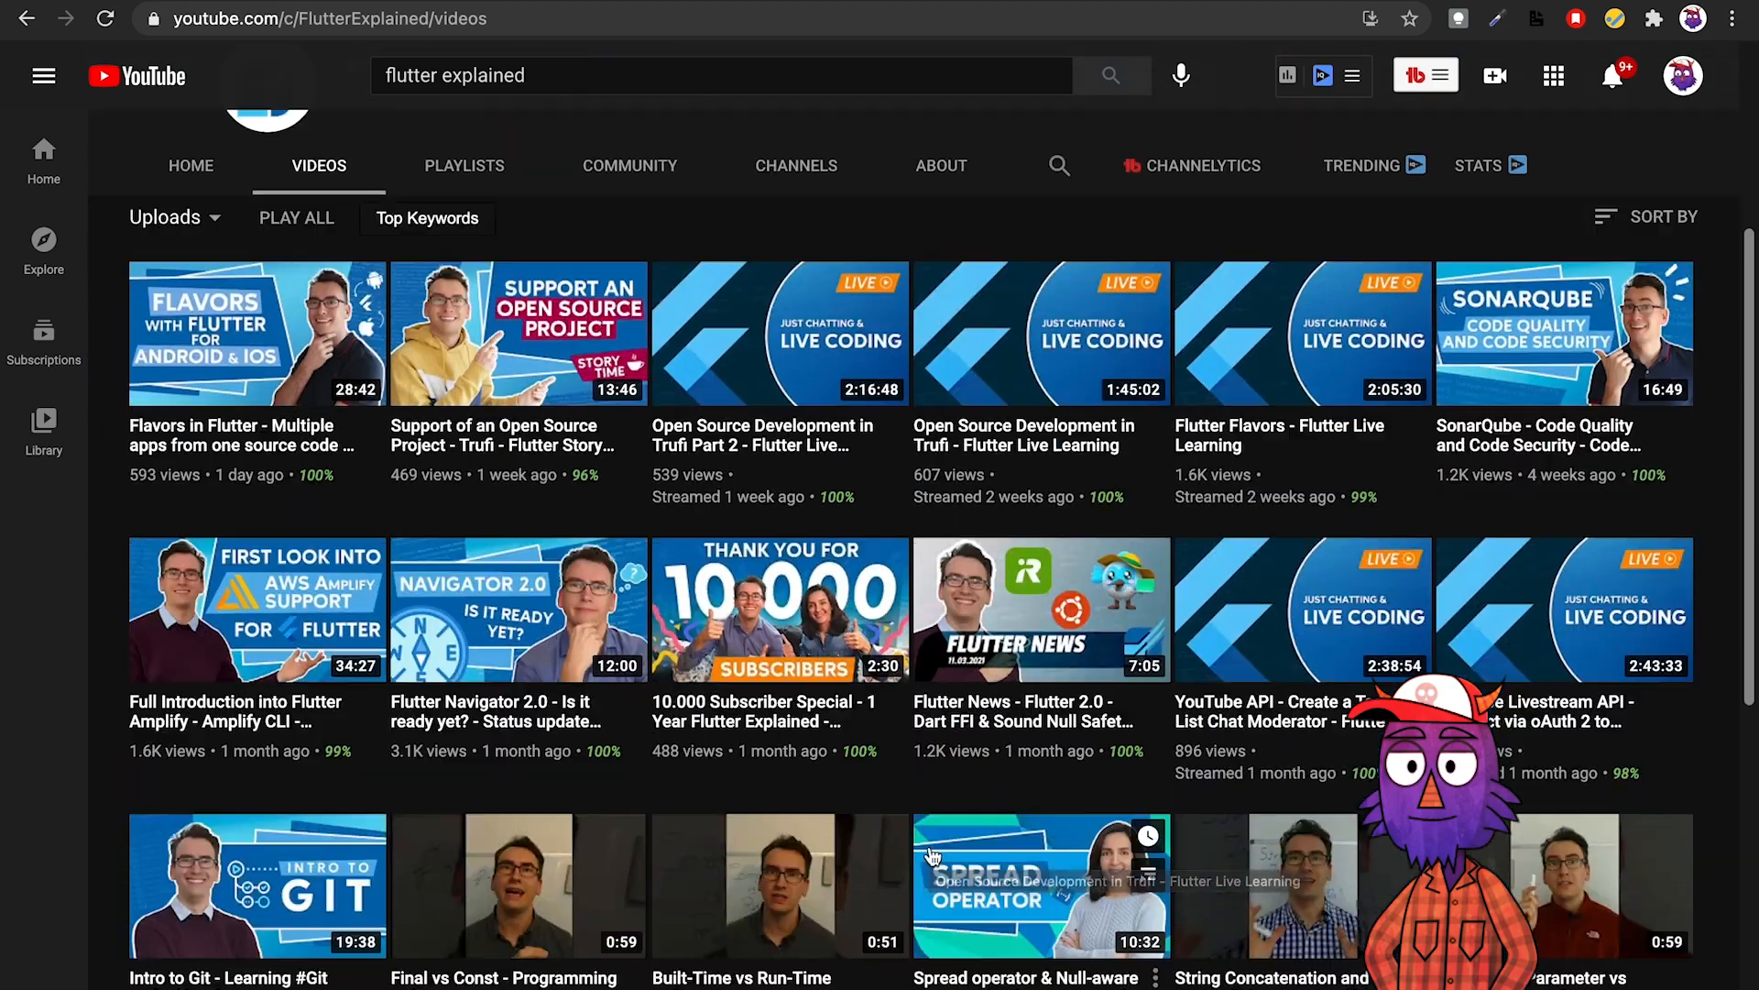
{"action": "scroll", "scroll_direction": "down", "scroll_amount": 3}
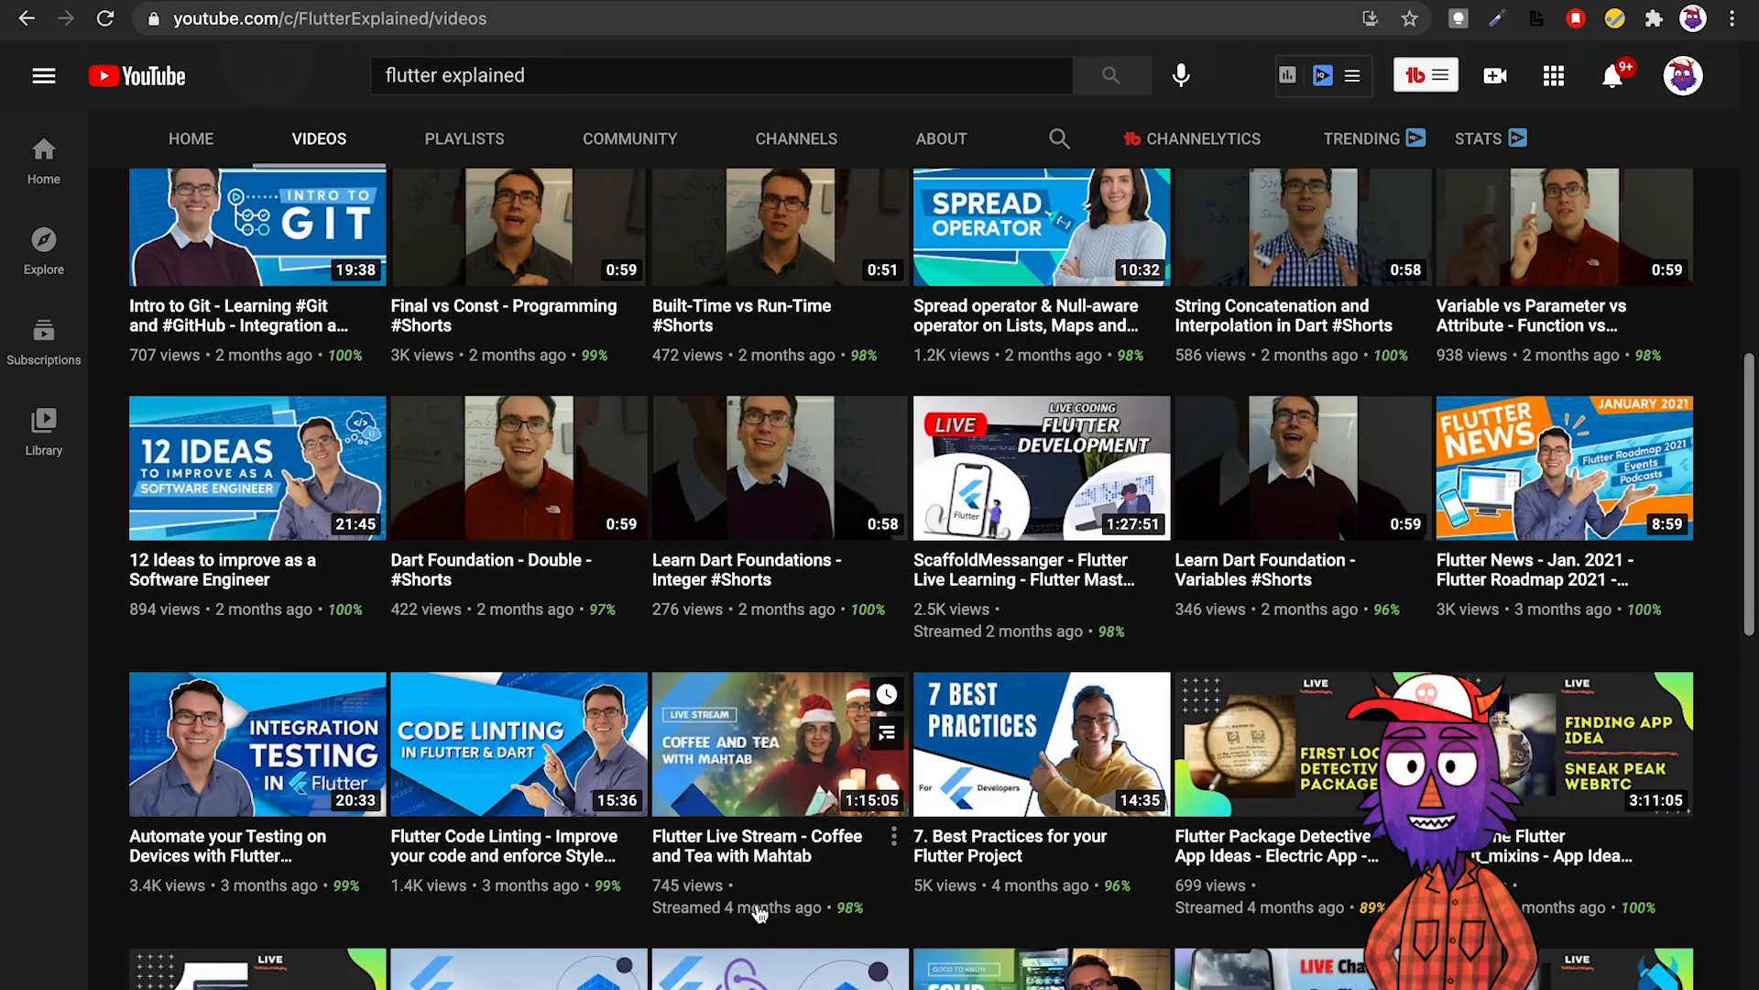
{"action": "scroll", "scroll_direction": "down", "scroll_amount": 3}
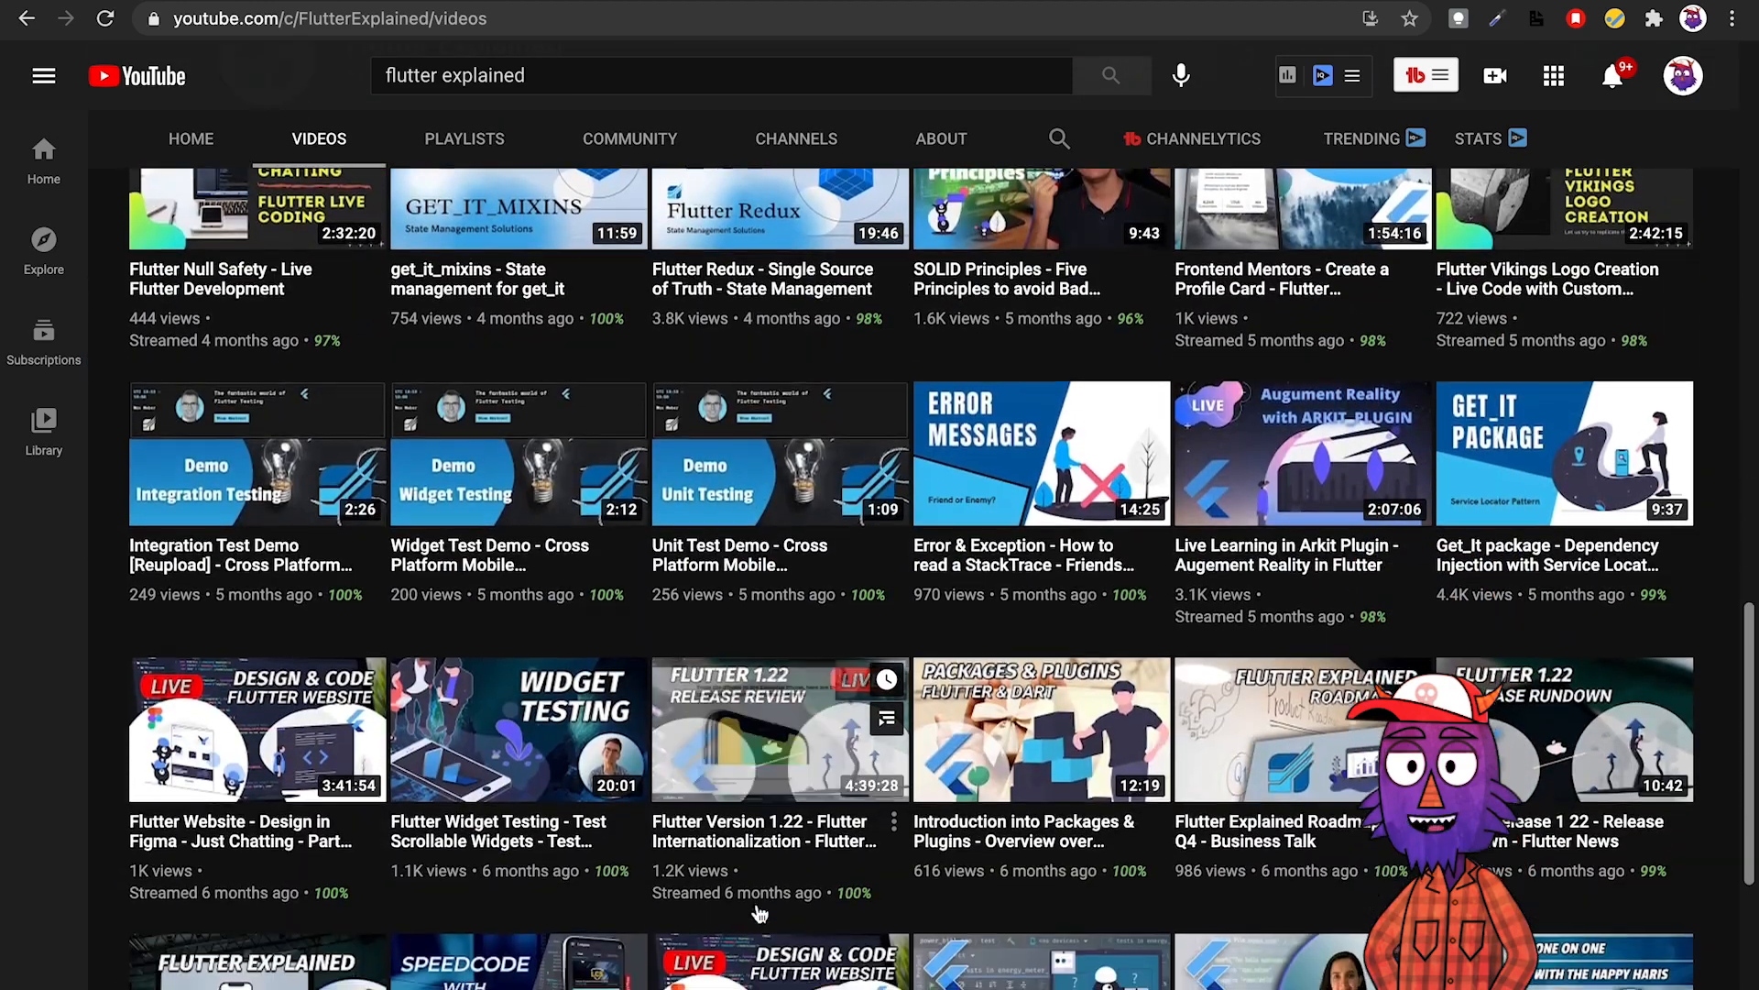
{"action": "scroll", "scroll_direction": "down", "scroll_amount": 3}
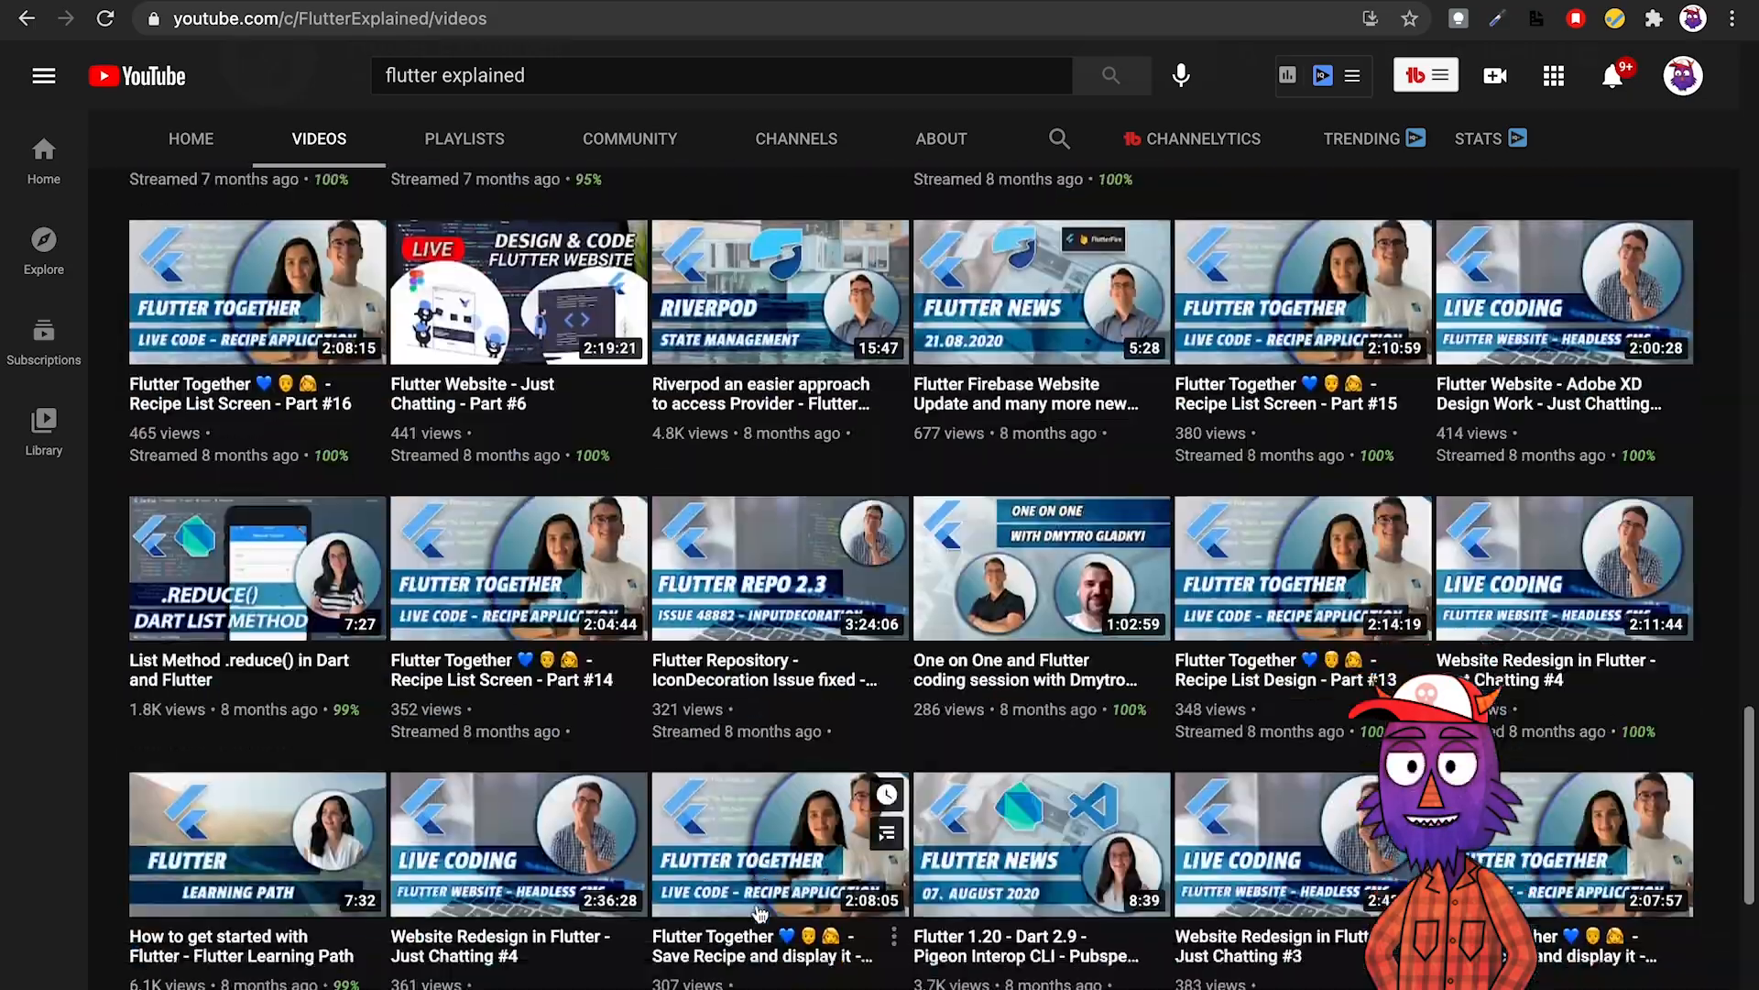
{"action": "scroll", "scroll_direction": "down", "scroll_amount": 3}
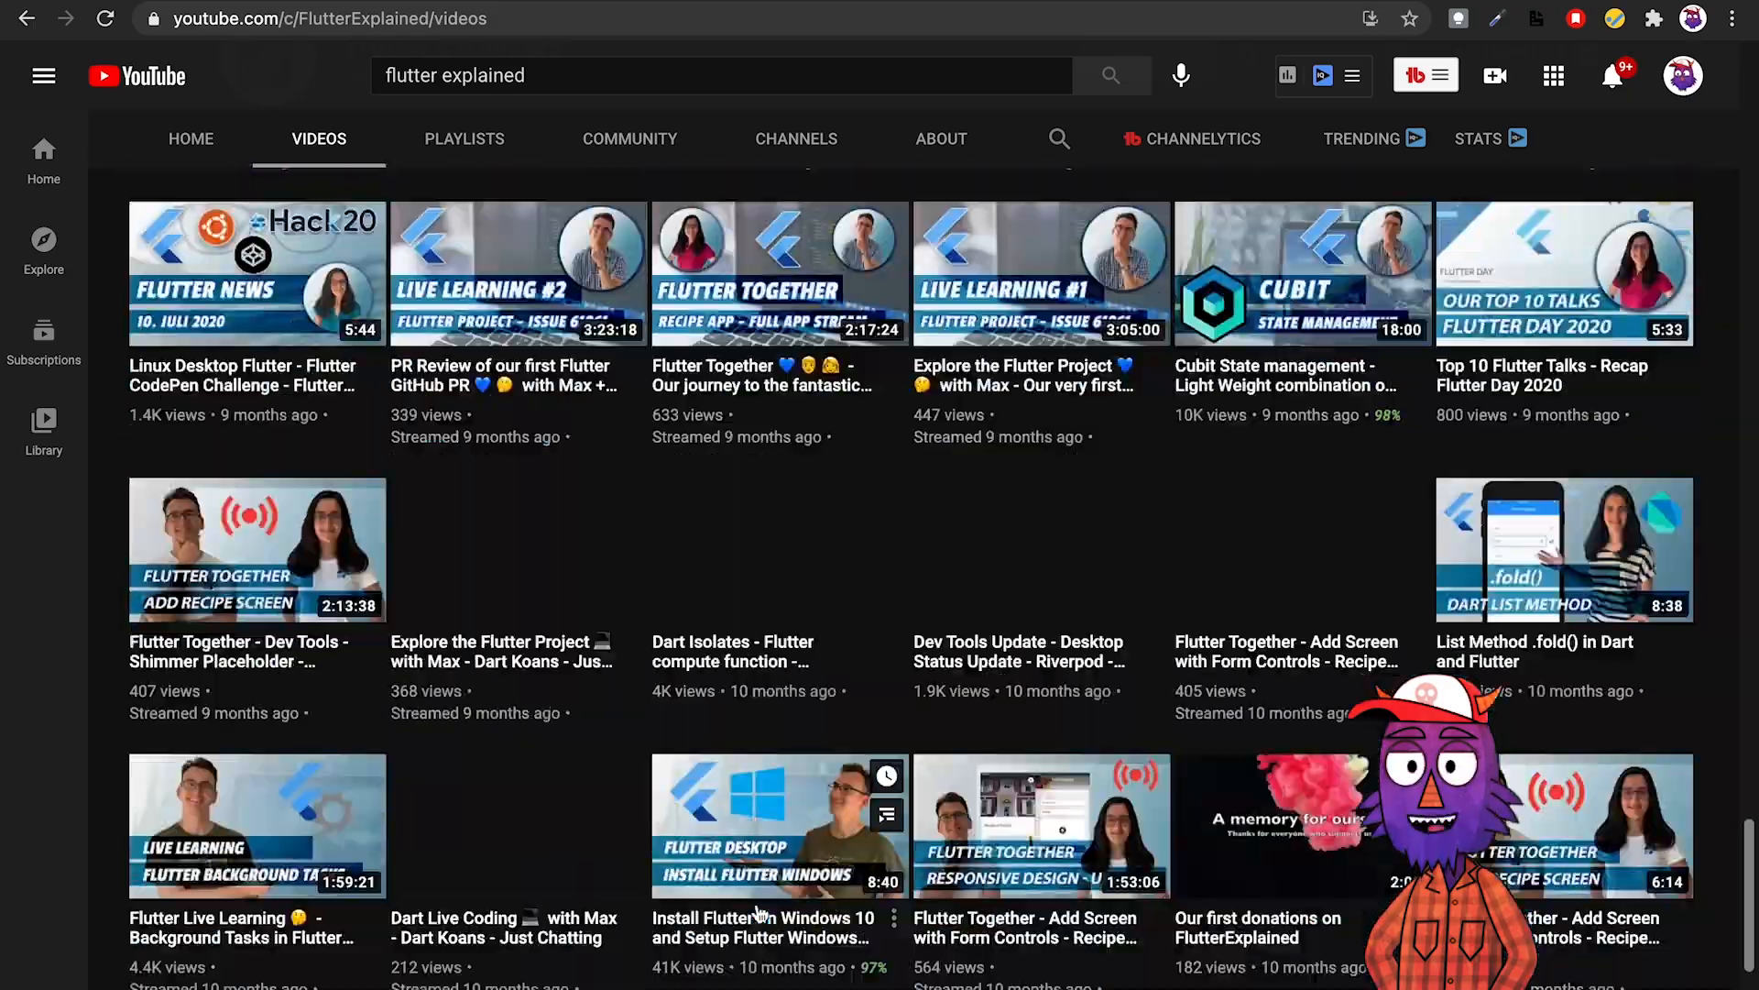
{"action": "scroll", "scroll_direction": "down", "scroll_amount": 3}
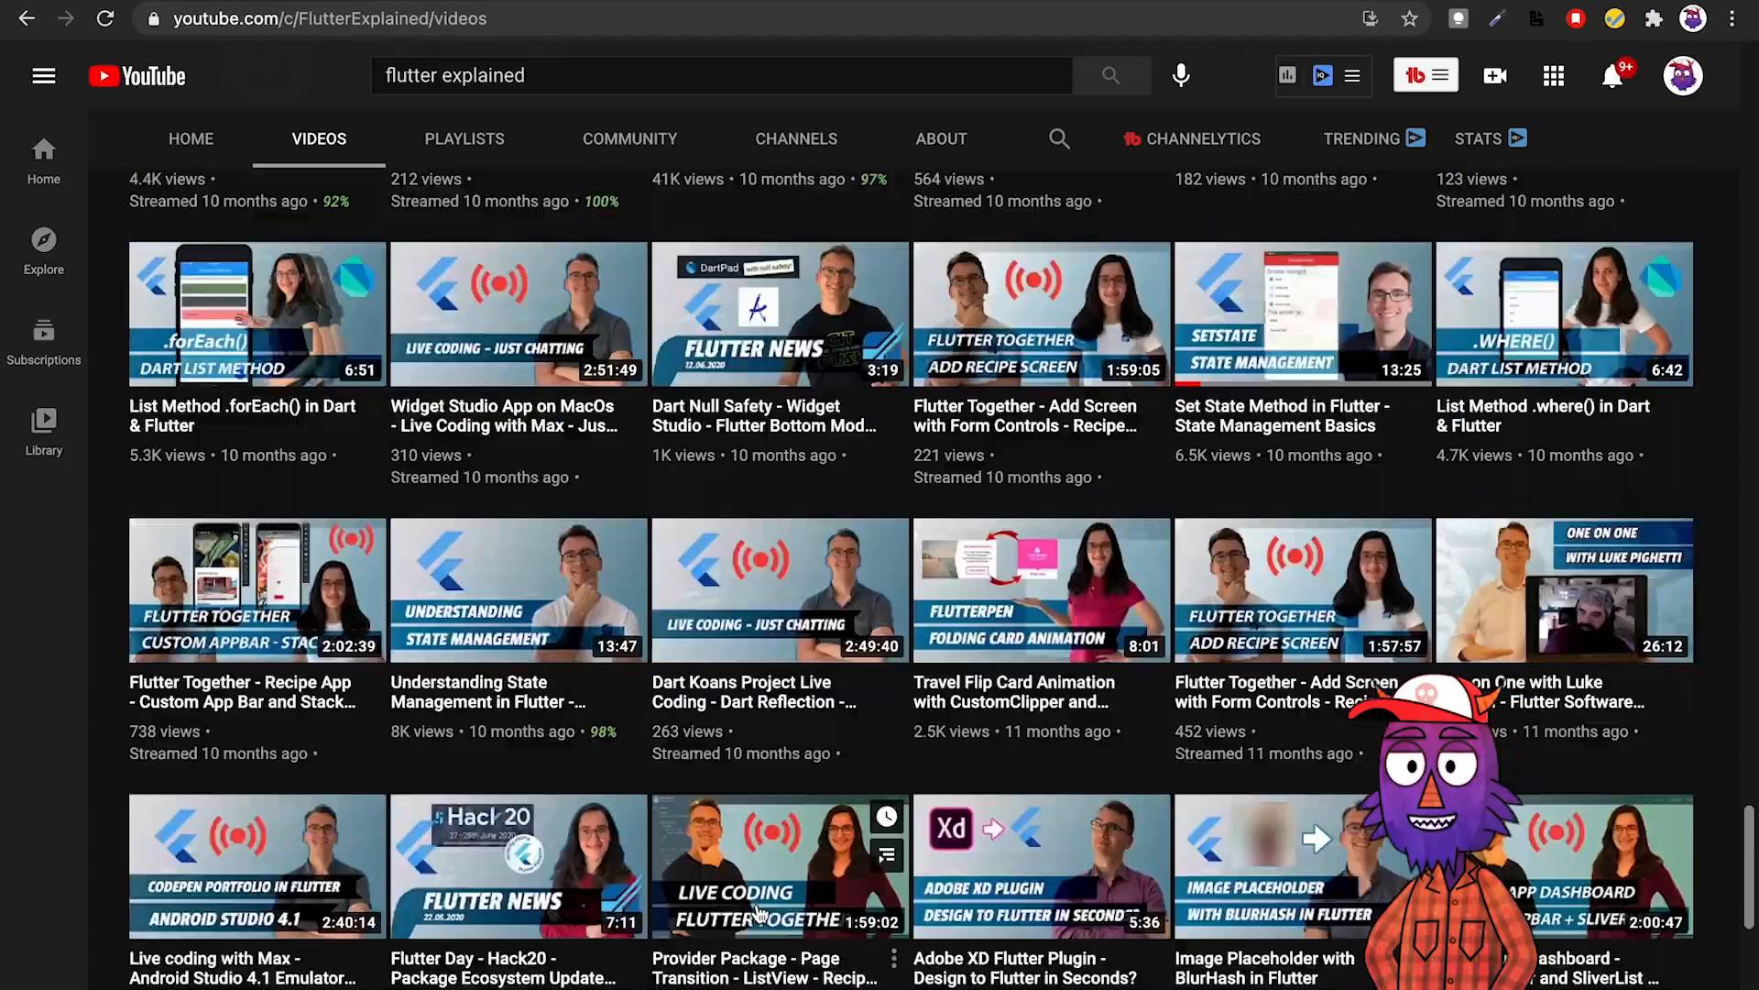
{"action": "scroll", "scroll_direction": "up", "scroll_amount": 3}
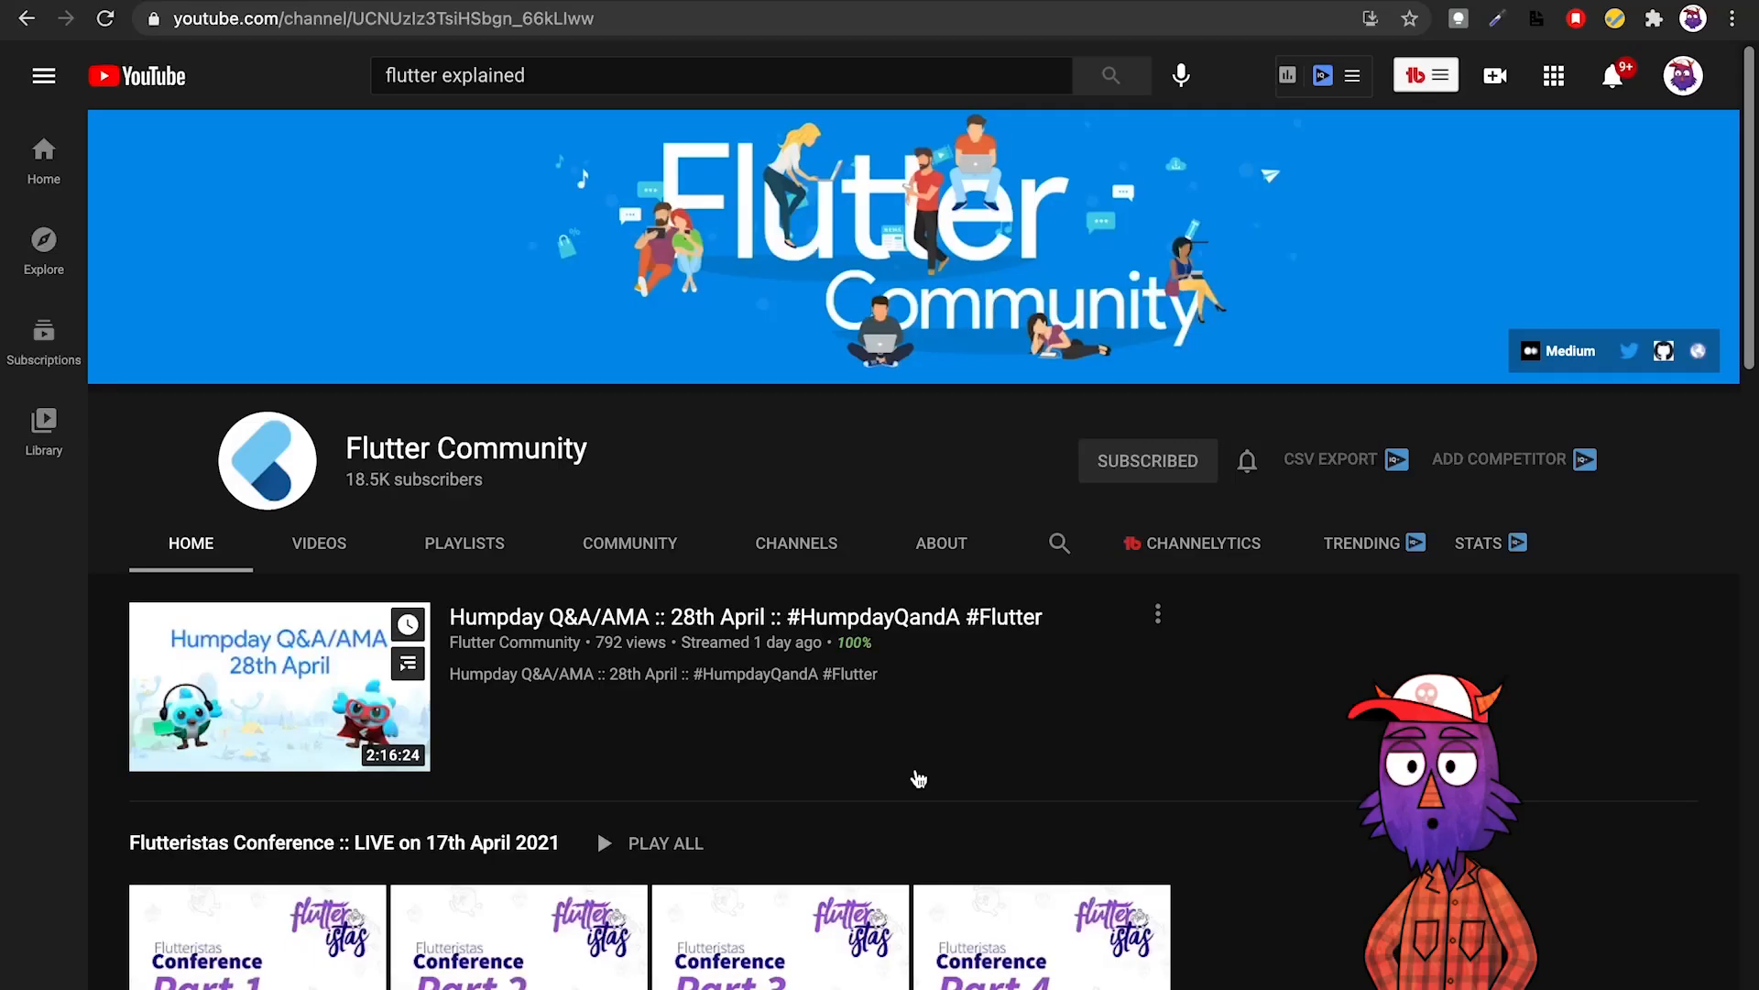
Scroll through the Flutter Community channel's home page sections.
{"action": "scroll", "scroll_direction": "down", "scroll_amount": 3}
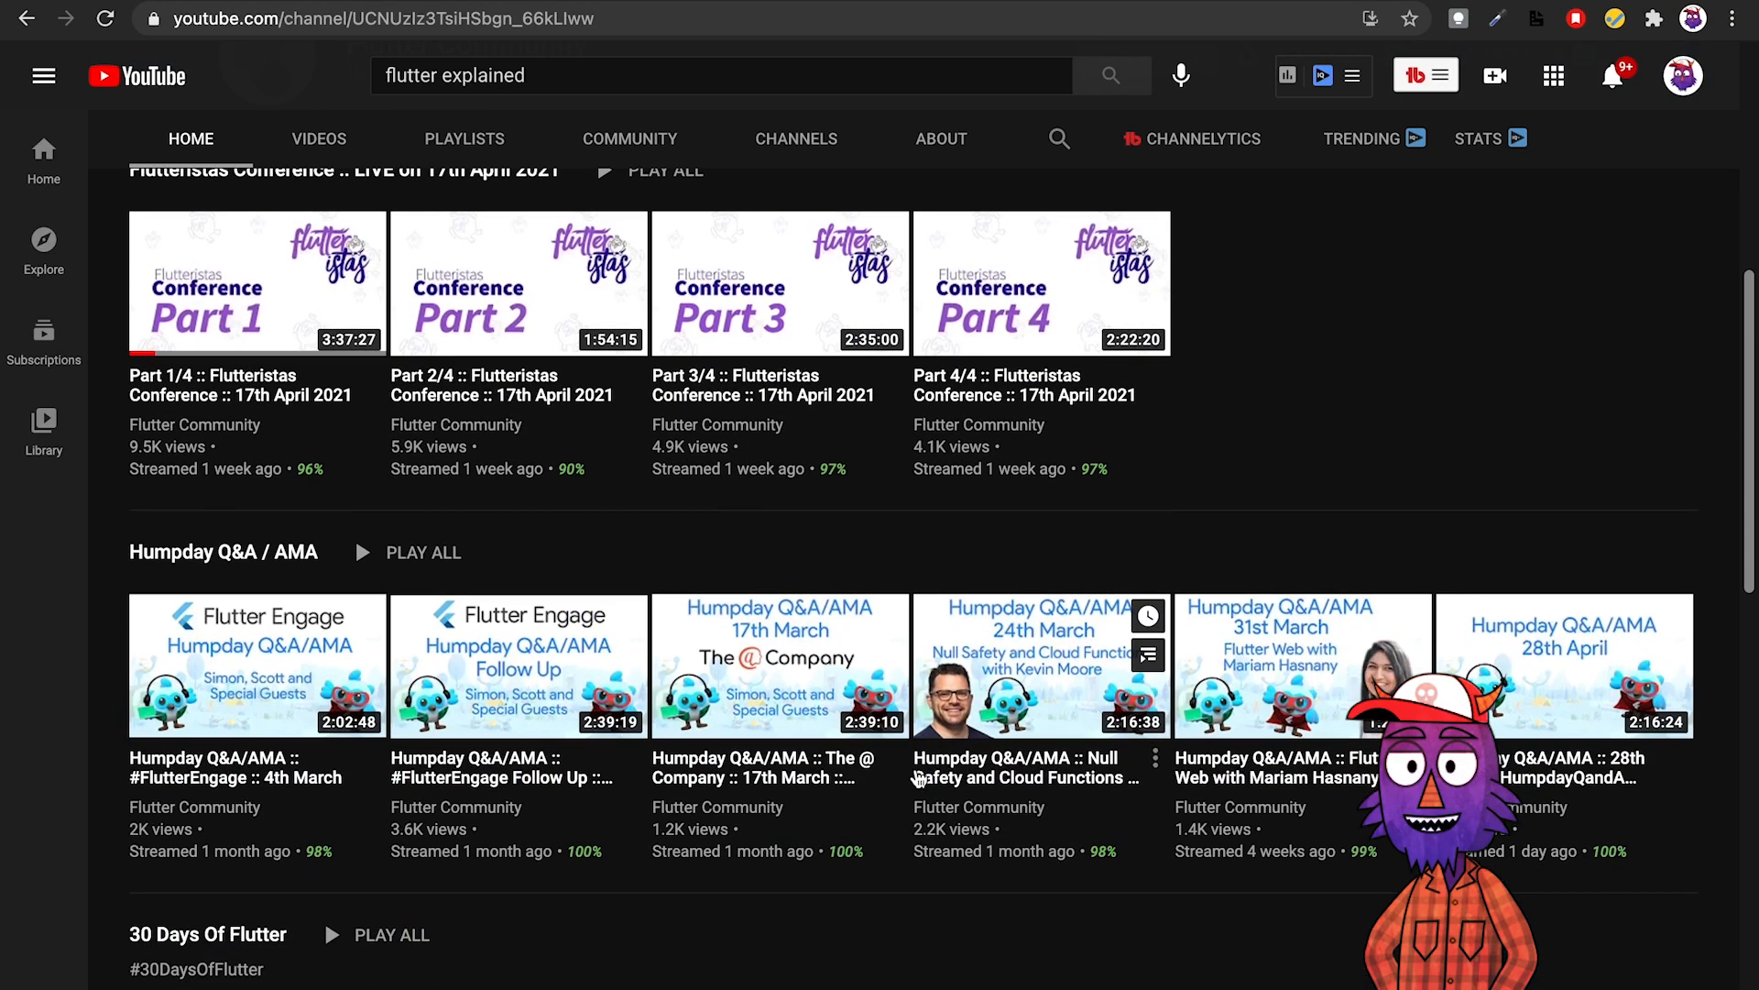
{"action": "scroll", "scroll_direction": "down", "scroll_amount": 3}
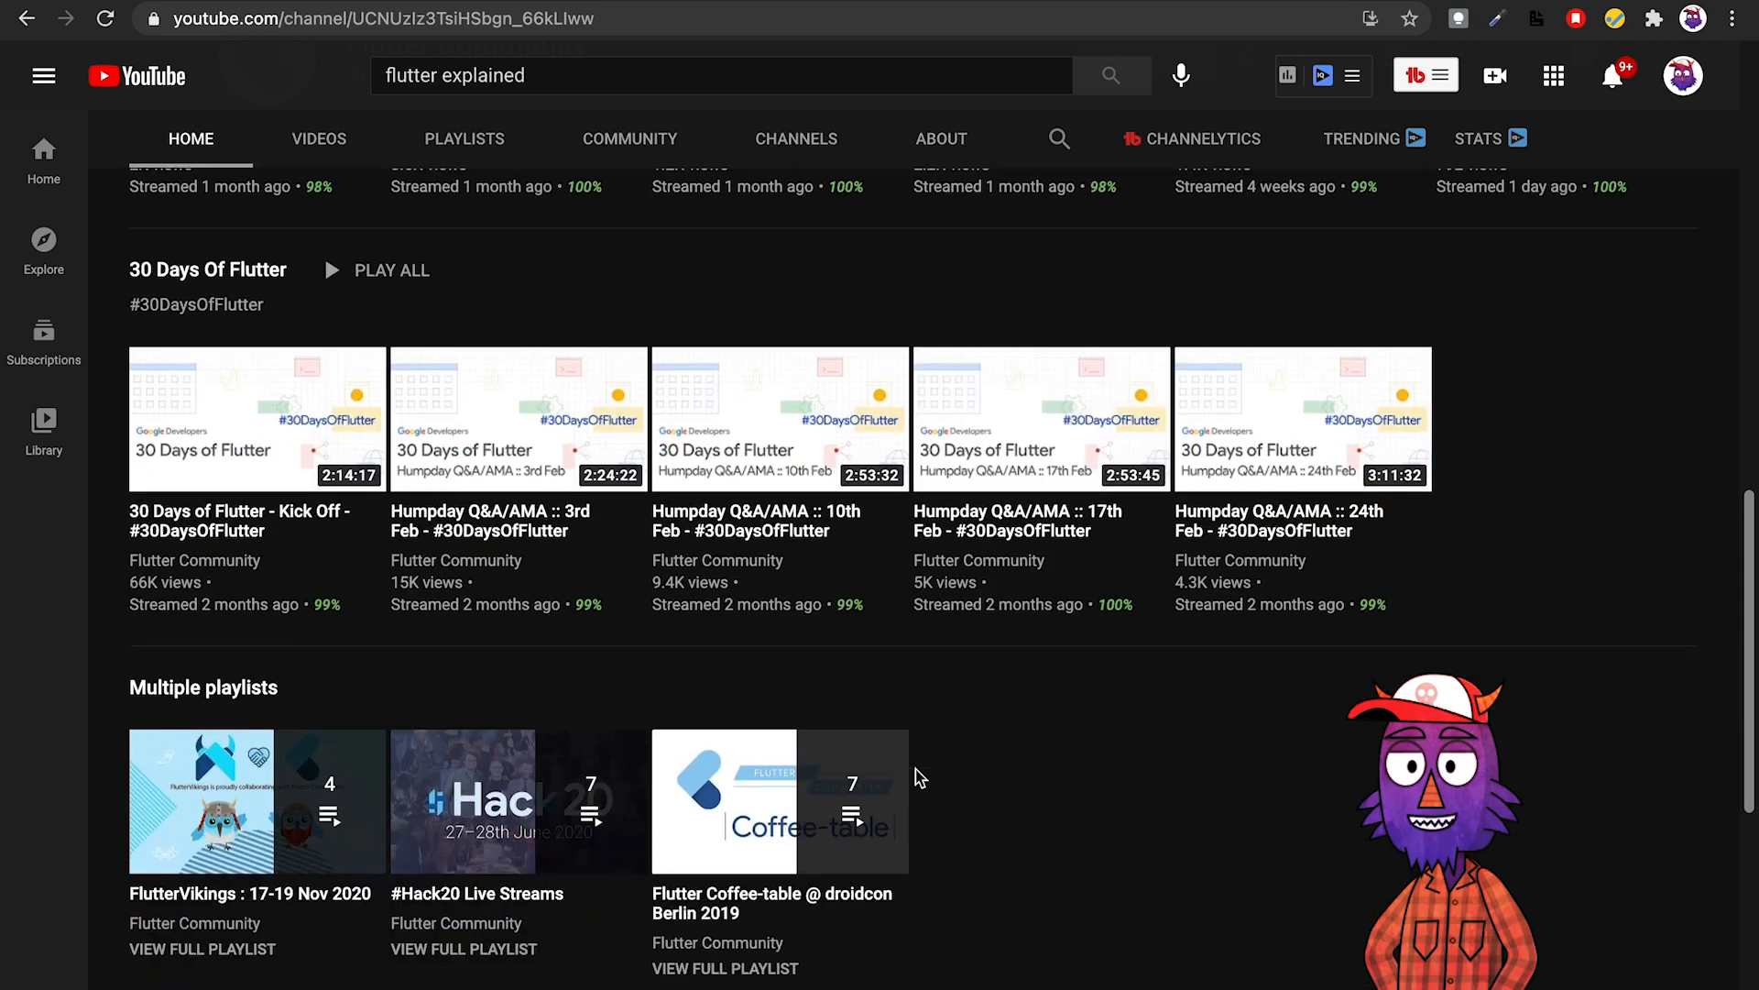
{"action": "scroll", "scroll_direction": "up", "scroll_amount": 3}
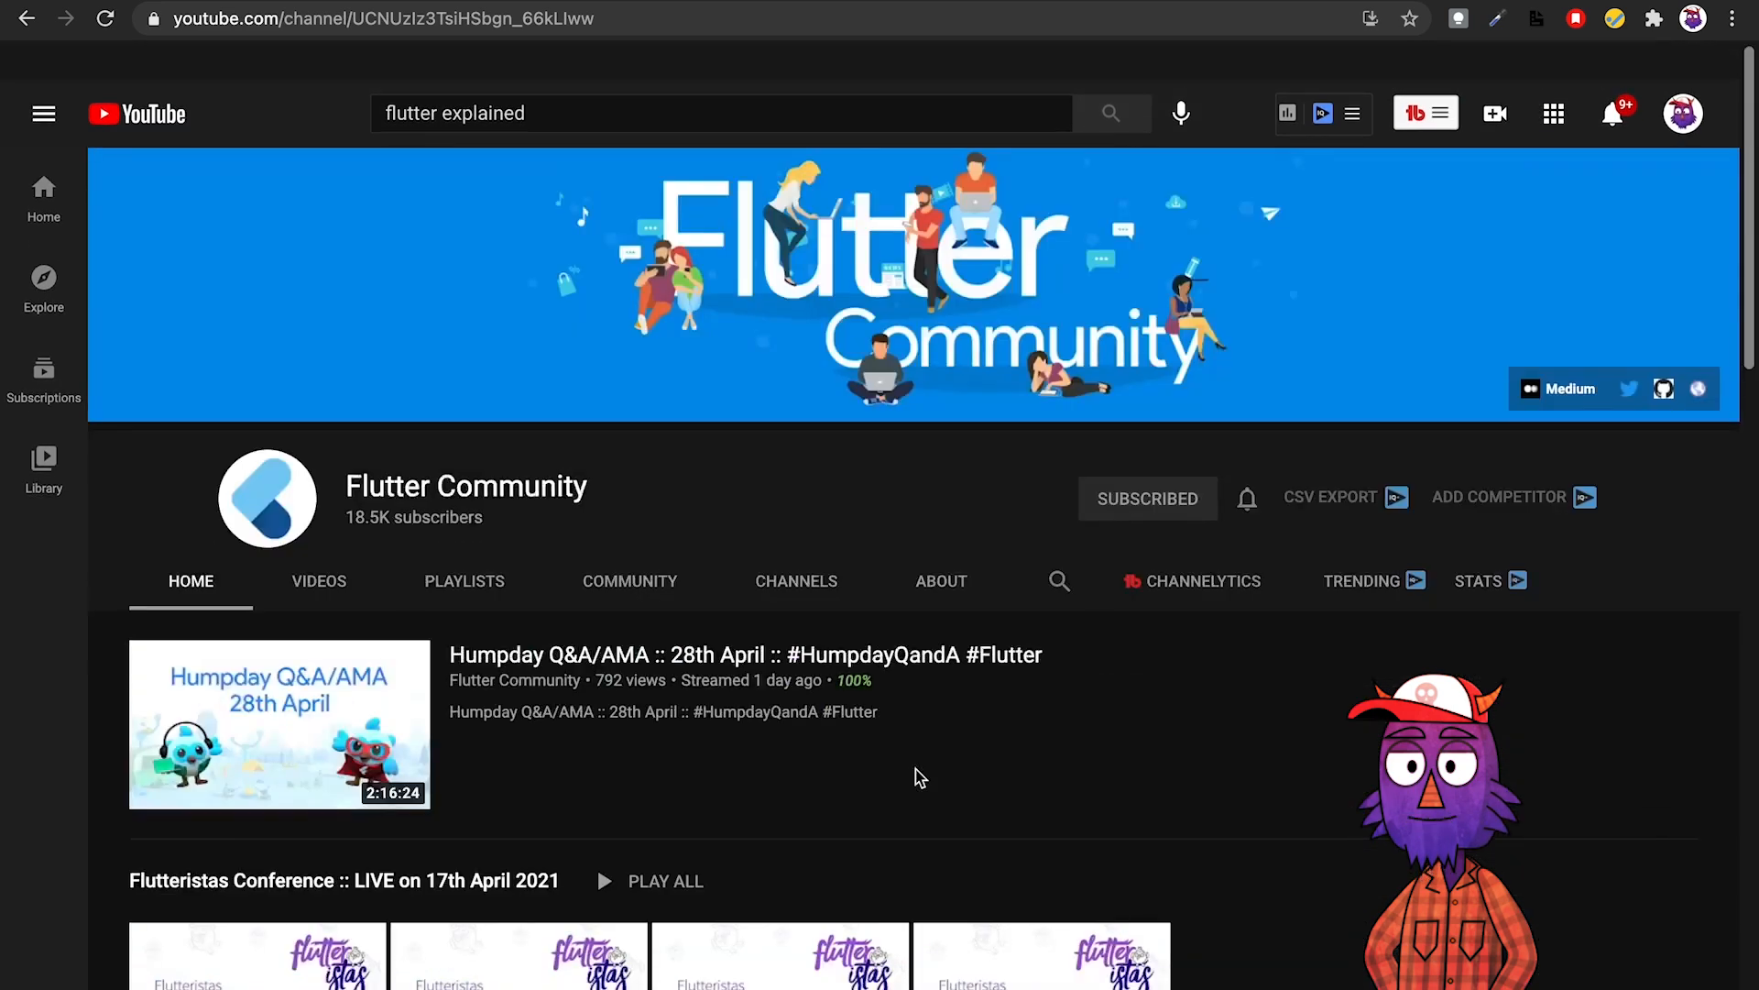
Review Flutter Community's created playlists, then return to its home page.
{"action": "left_click", "coordinate": [464, 544]}
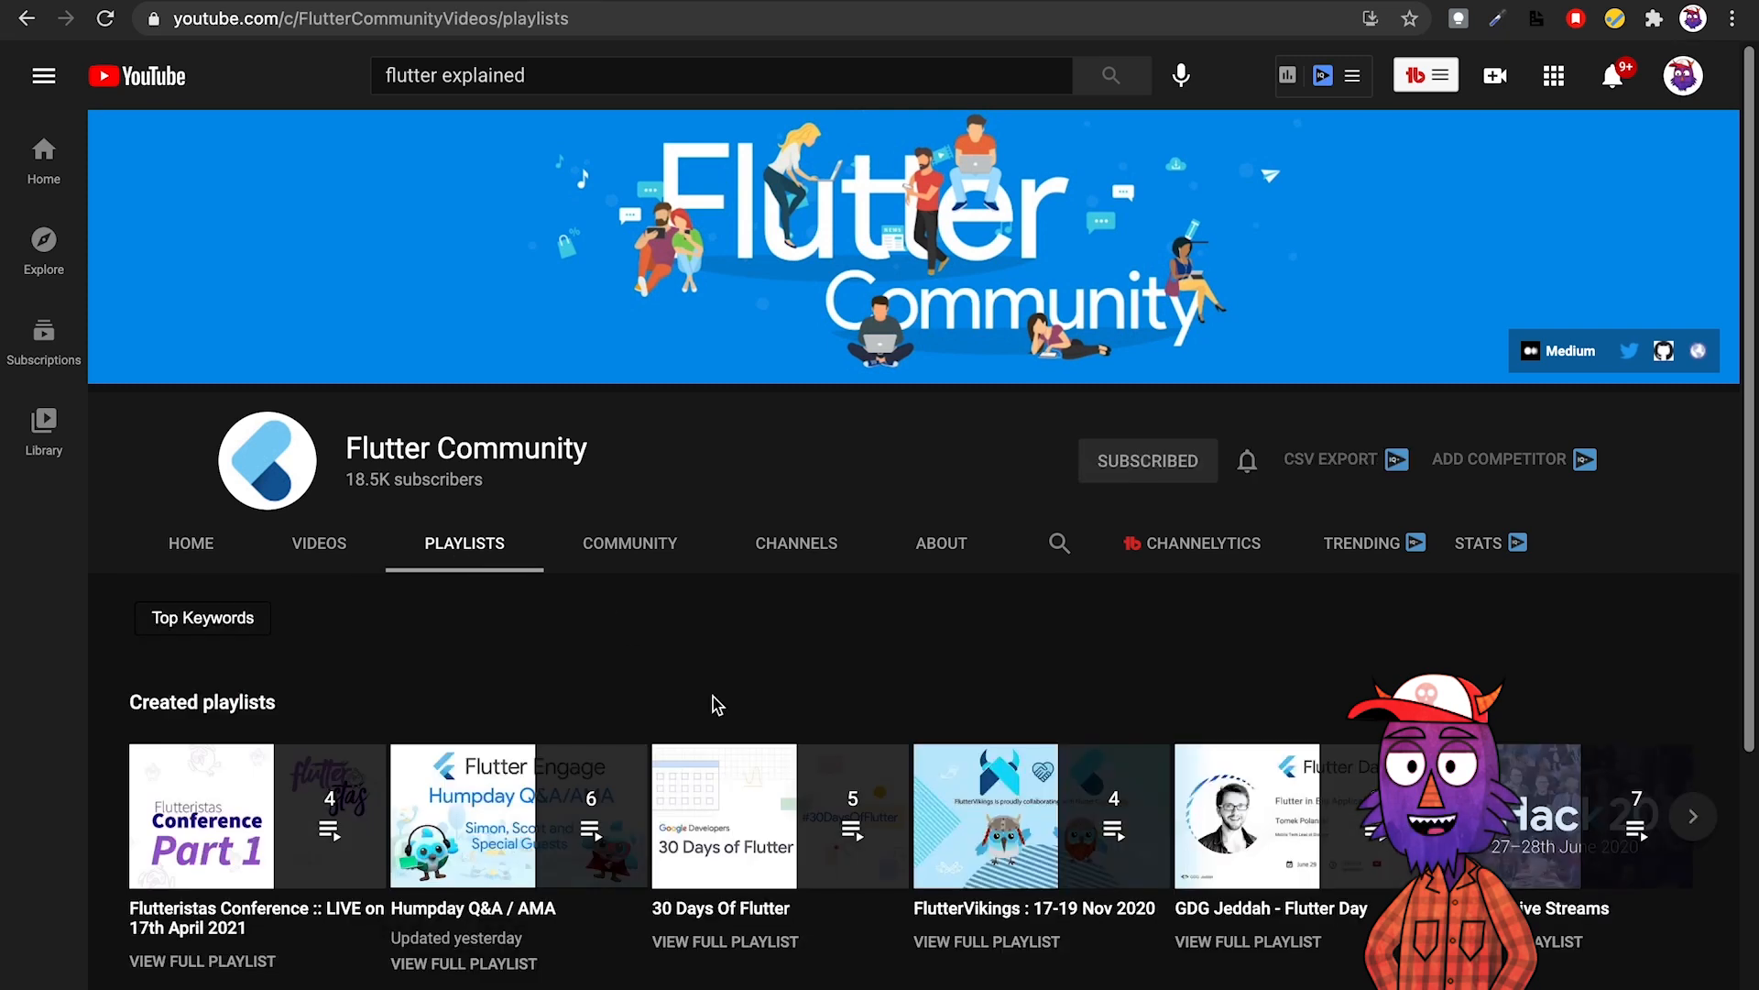
{"action": "scroll", "scroll_direction": "down", "scroll_amount": 3}
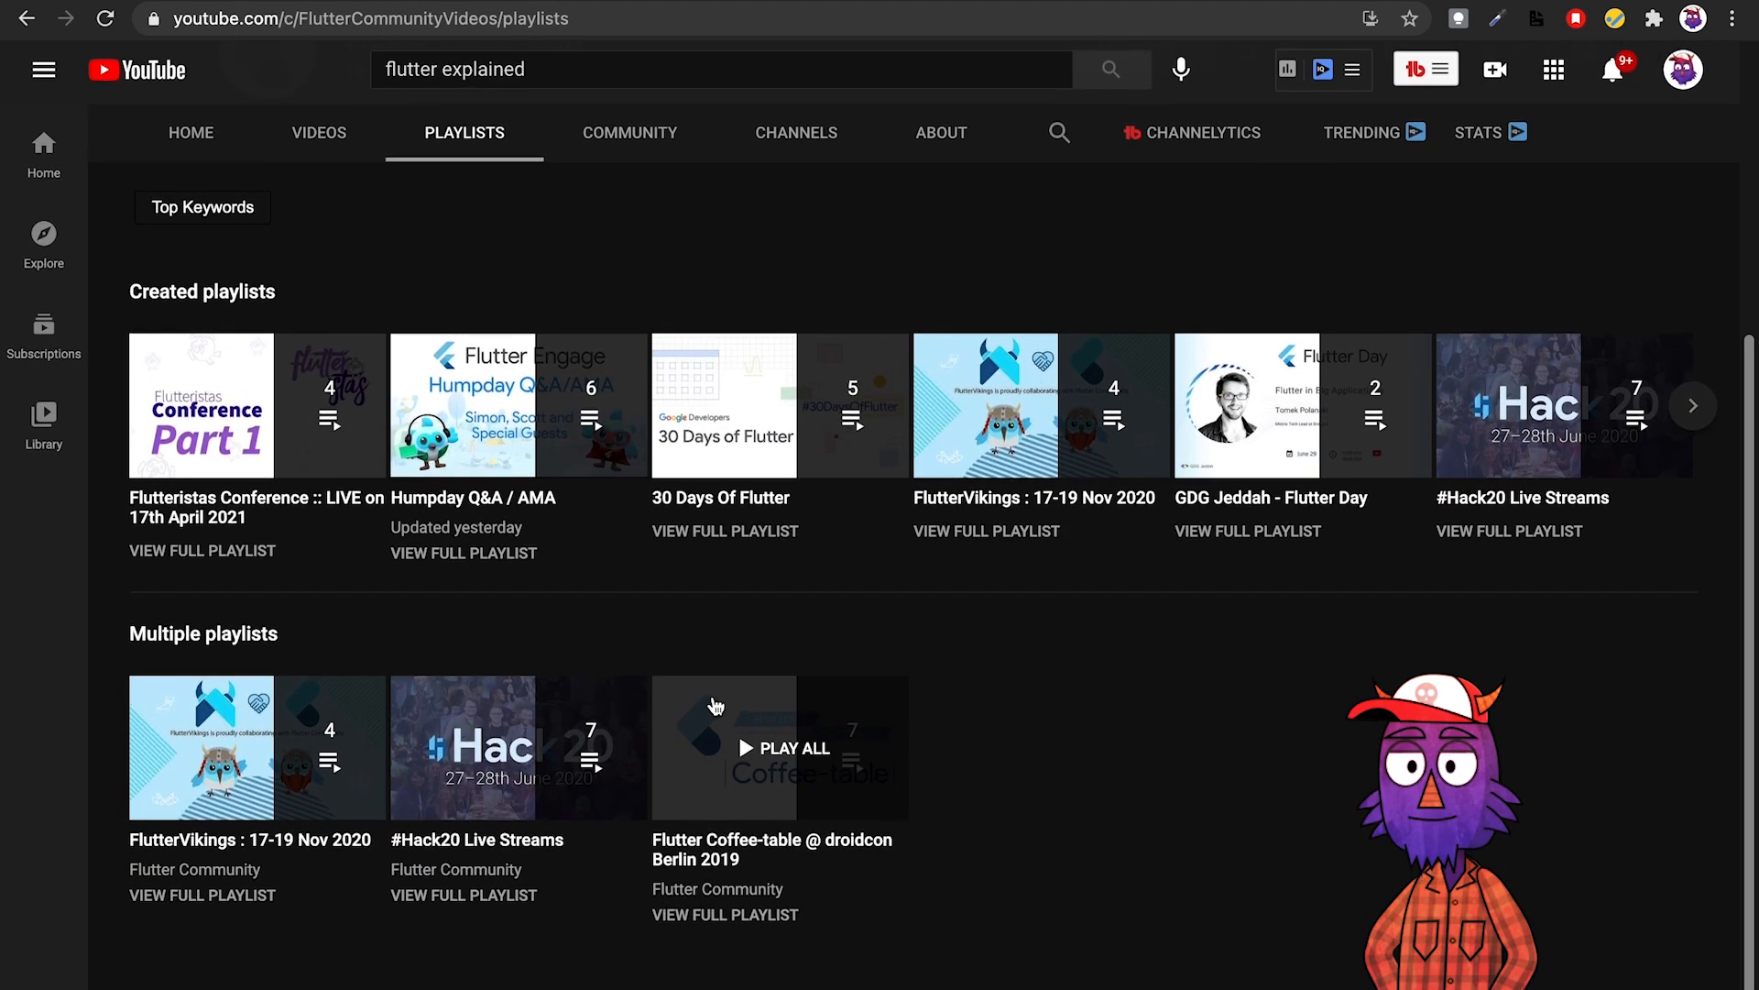
{"action": "scroll", "scroll_direction": "up", "scroll_amount": 3}
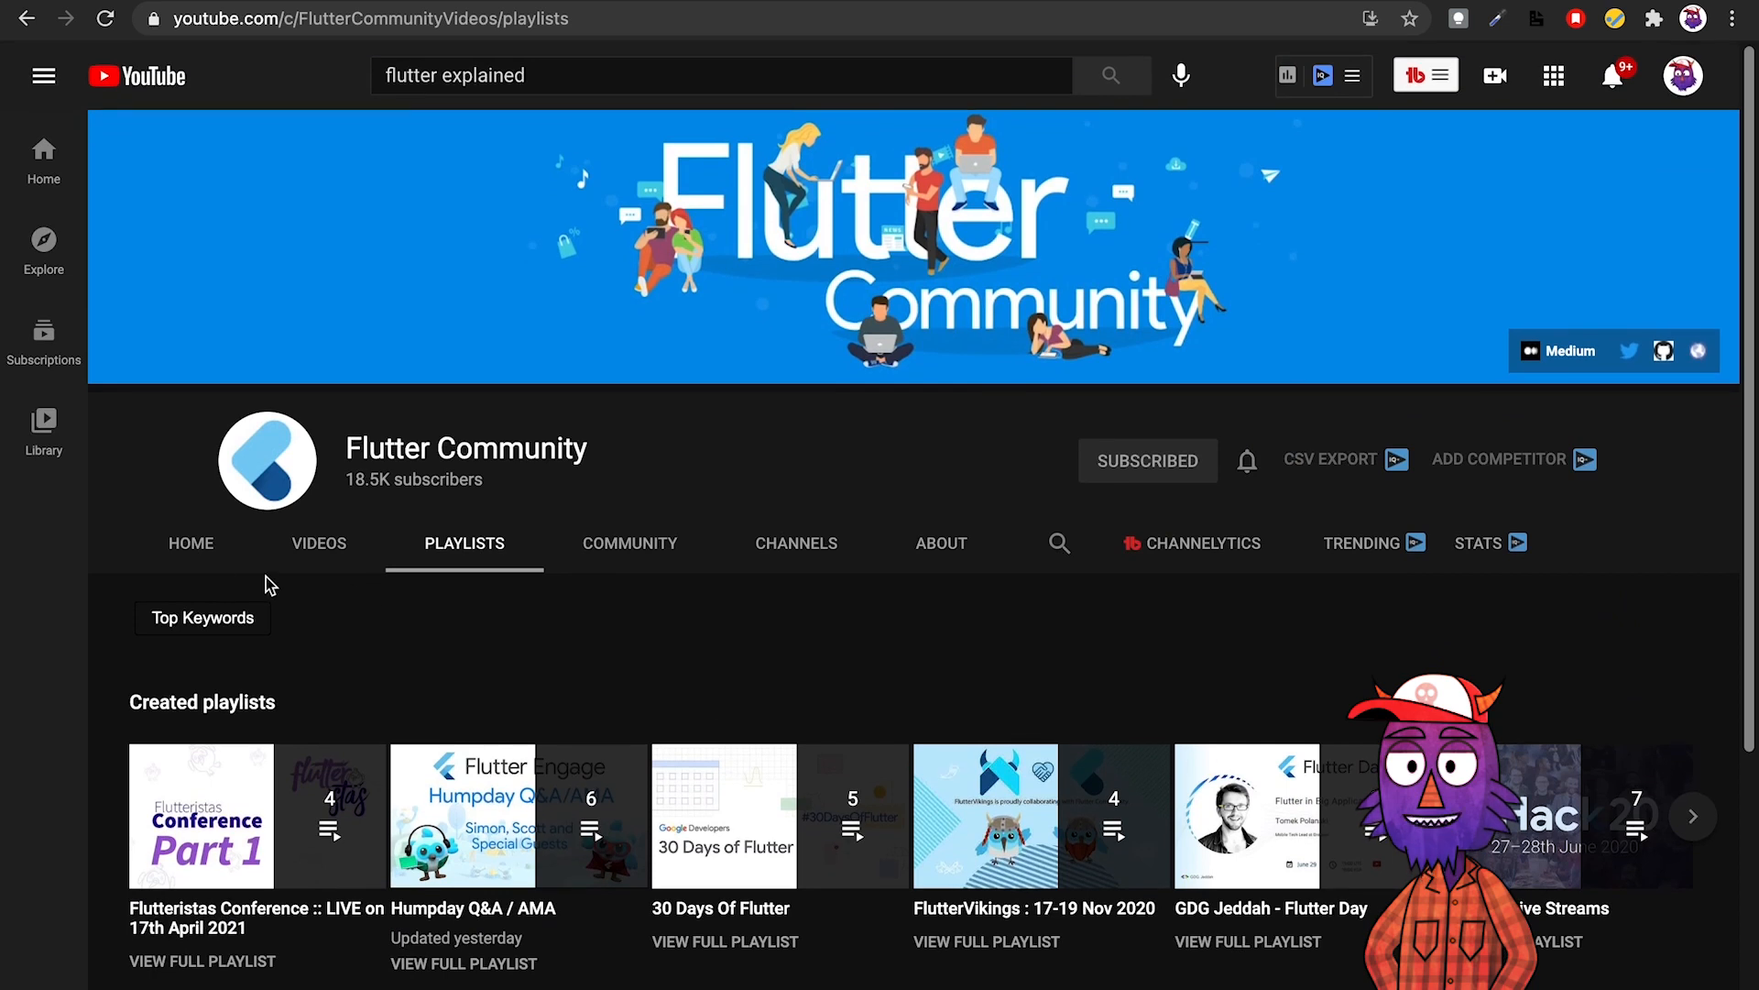
{"action": "left_click", "coordinate": [190, 544]}
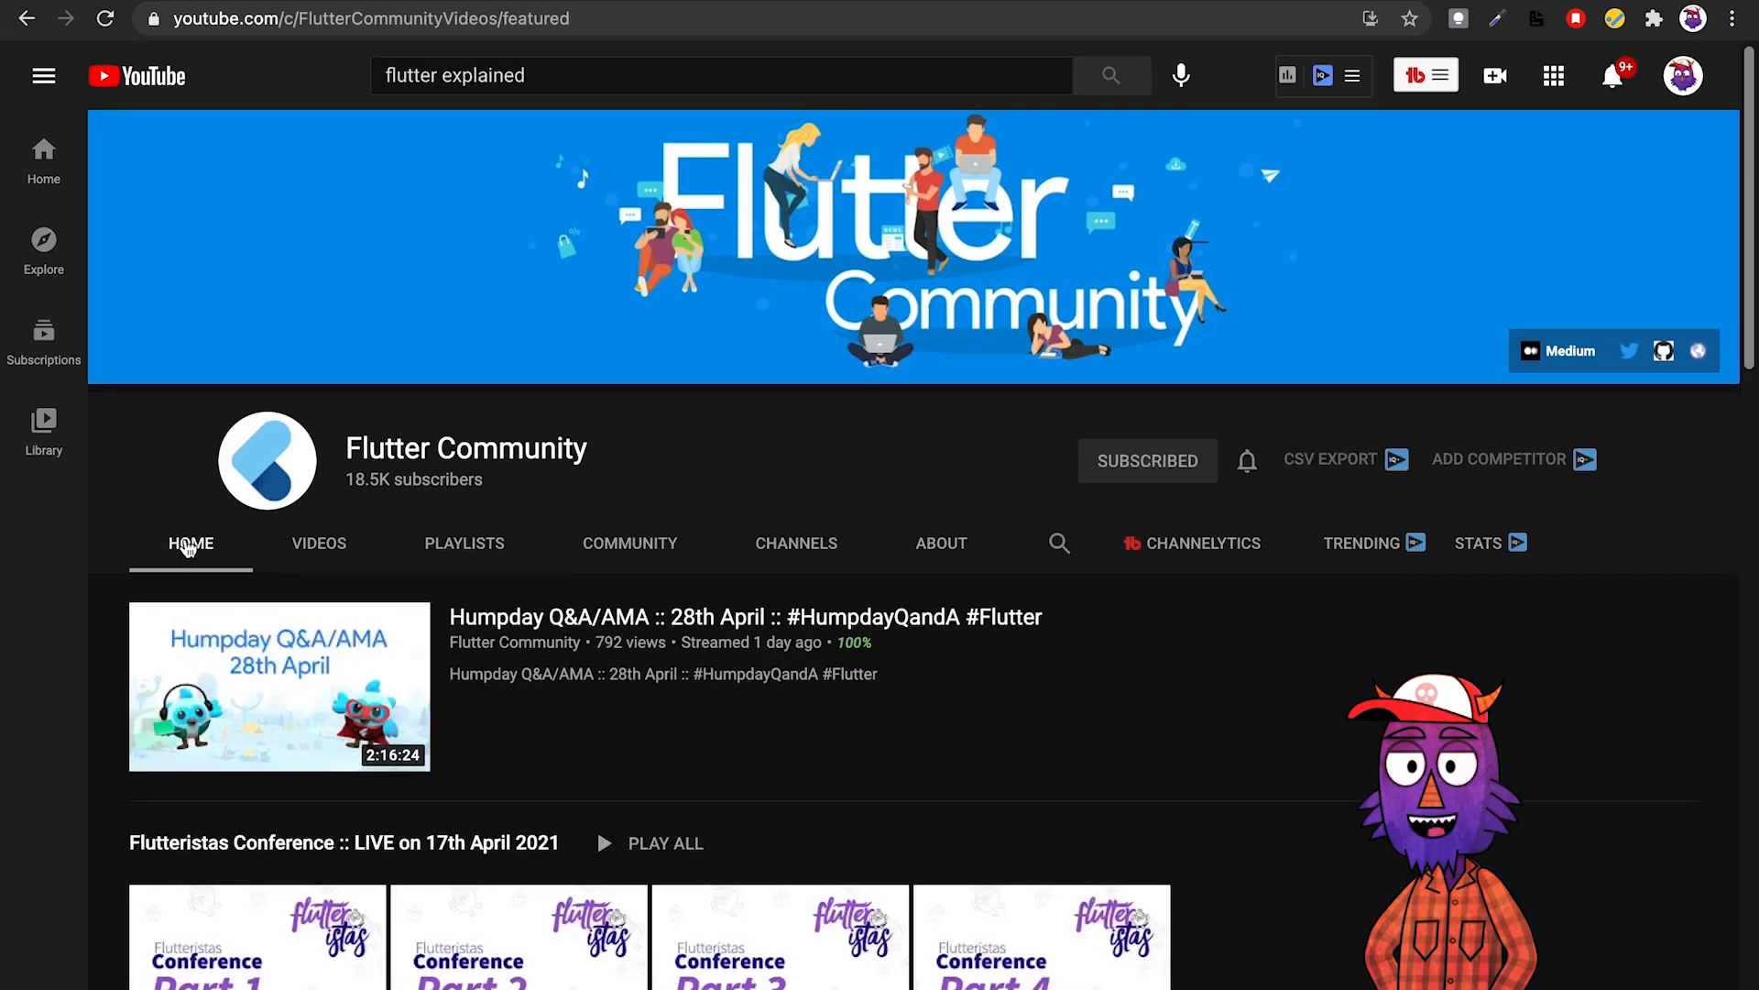
{"action": "mouse_move", "coordinate": [530, 275]}
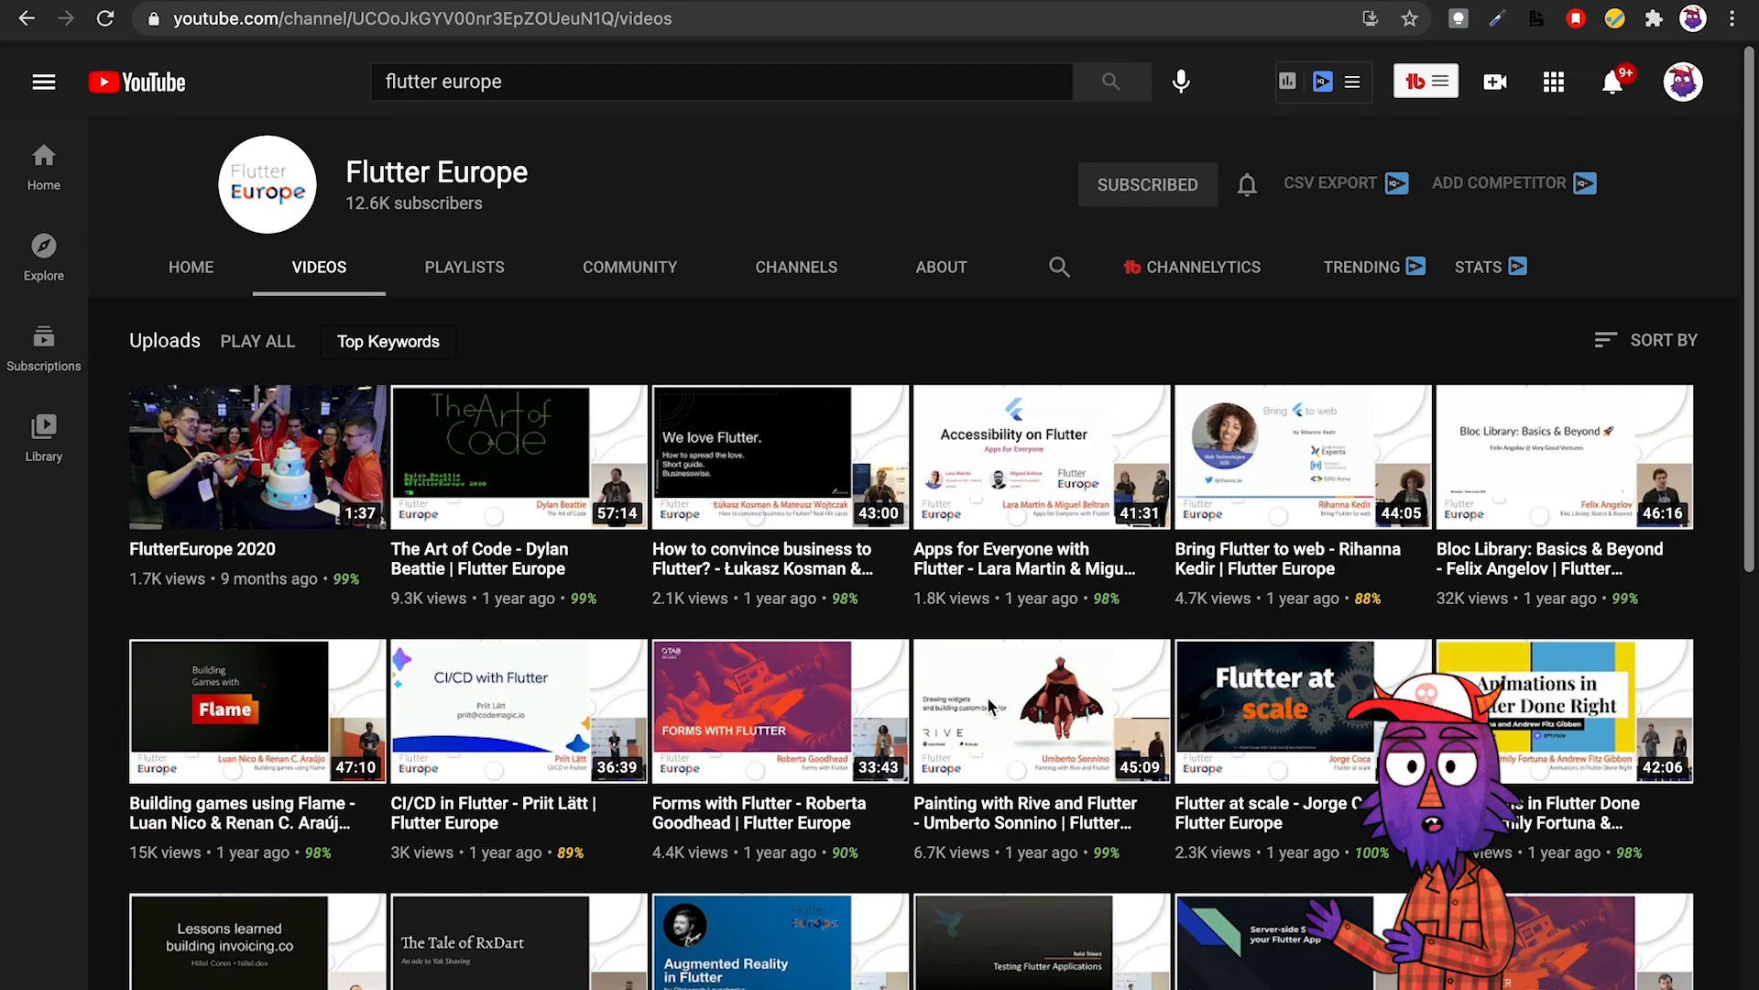
Scroll Flutter Europe's uploads to the oldest talks, visit HOME, then reopen VIDEOS.
{"action": "scroll", "scroll_direction": "down", "scroll_amount": 3}
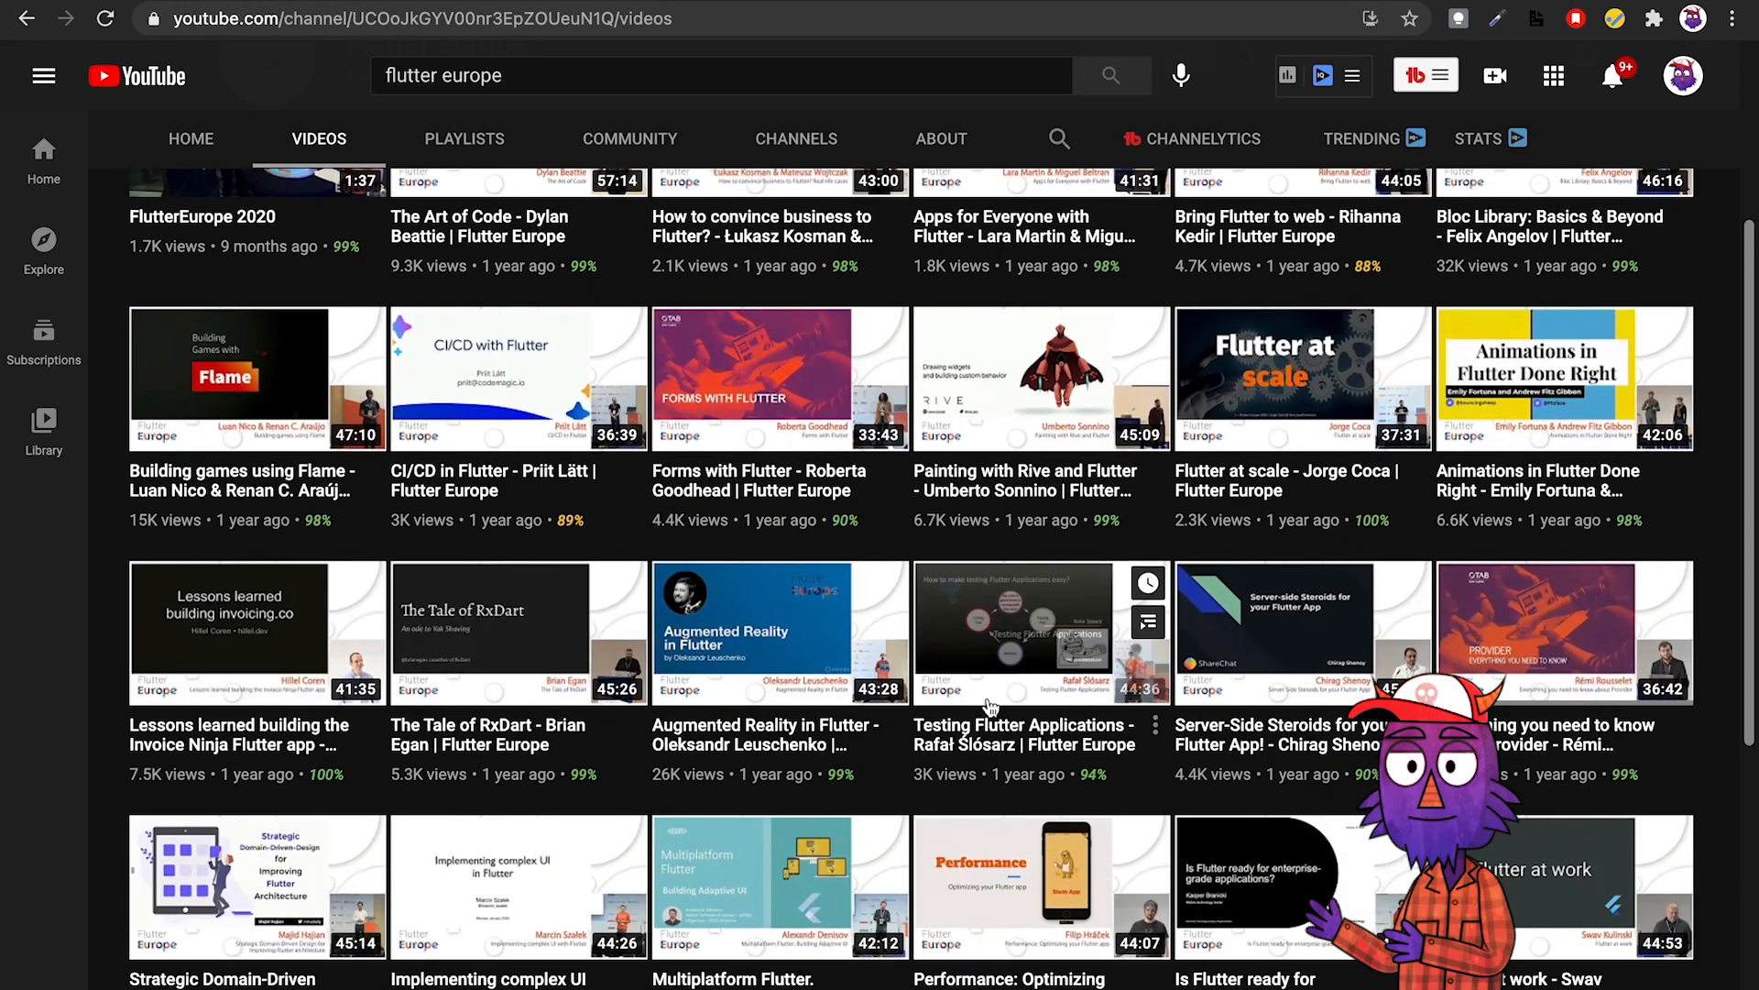
{"action": "scroll", "scroll_direction": "down", "scroll_amount": 3}
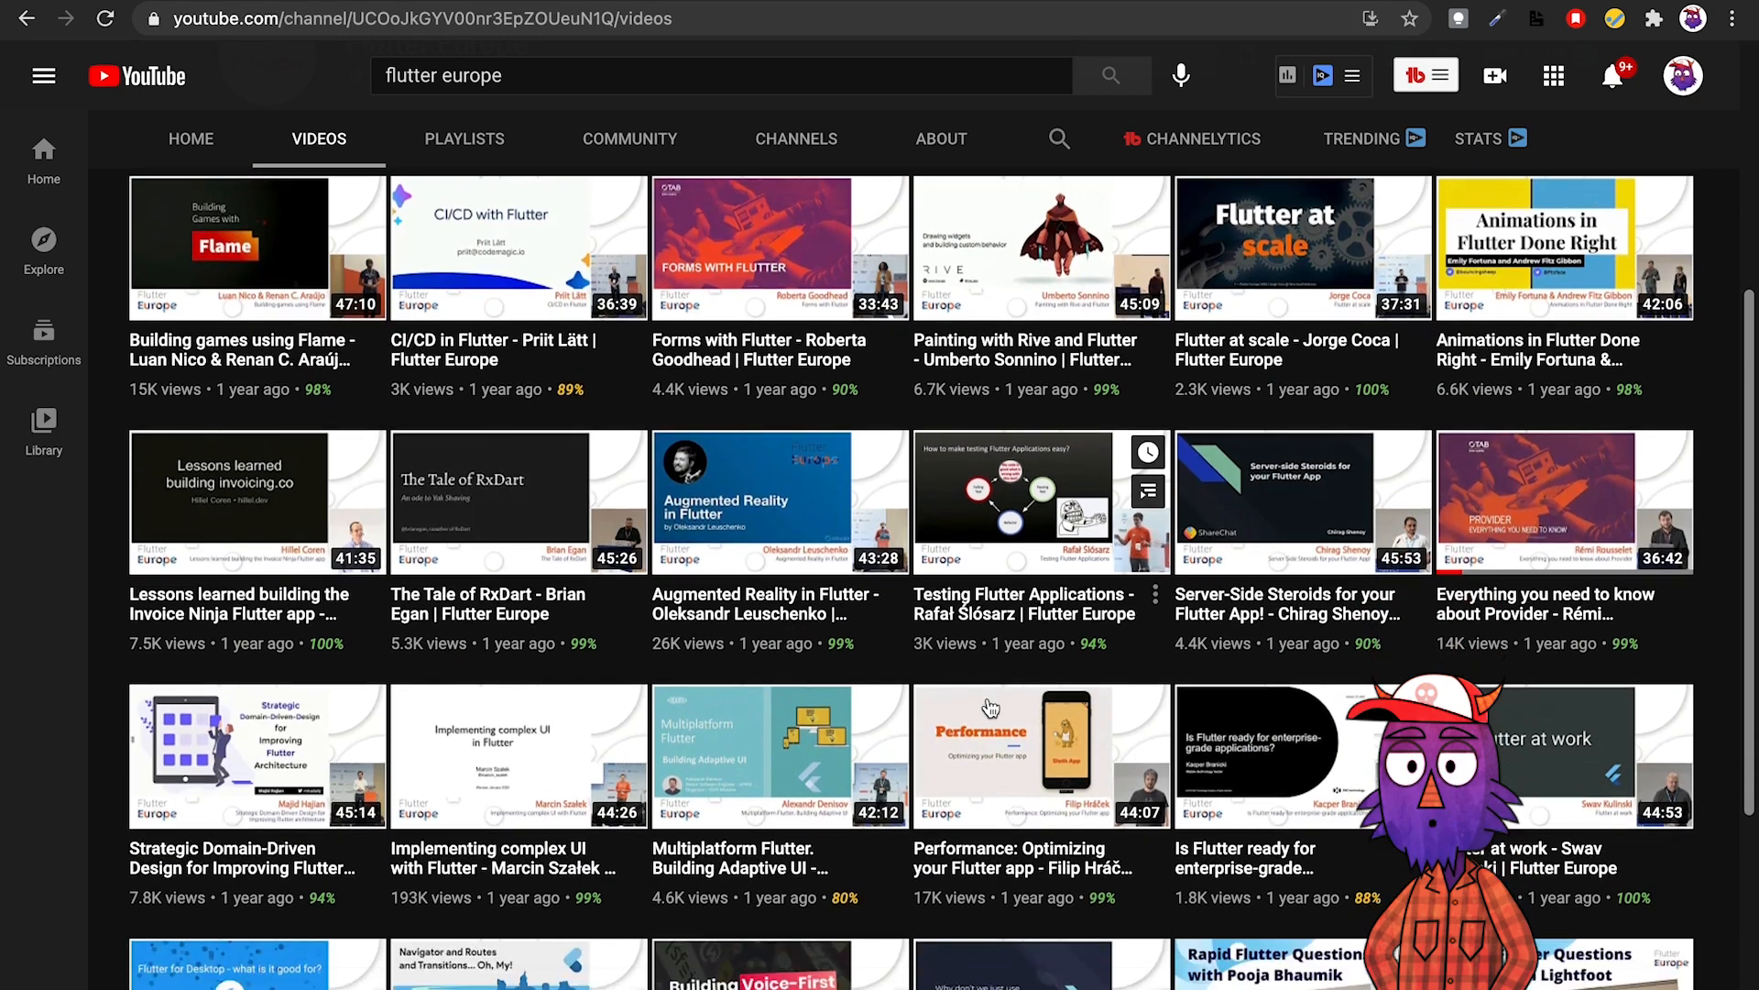
{"action": "scroll", "scroll_direction": "down", "scroll_amount": 3}
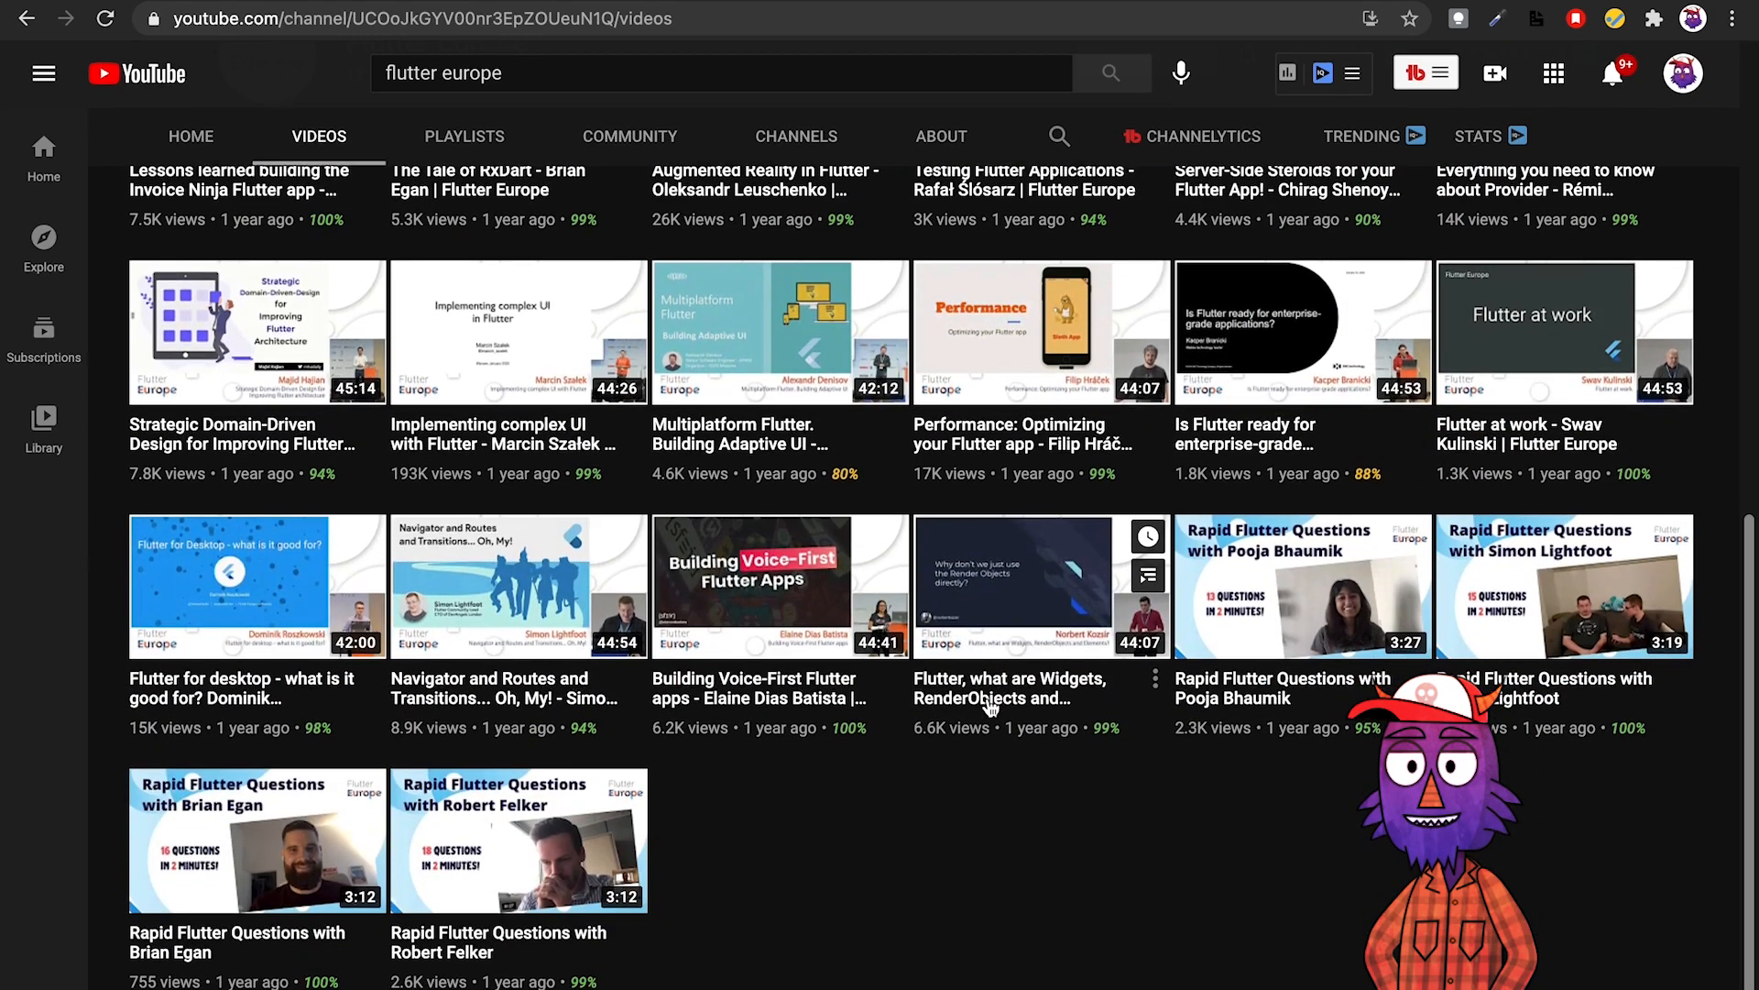
{"action": "scroll", "scroll_direction": "up", "scroll_amount": 3}
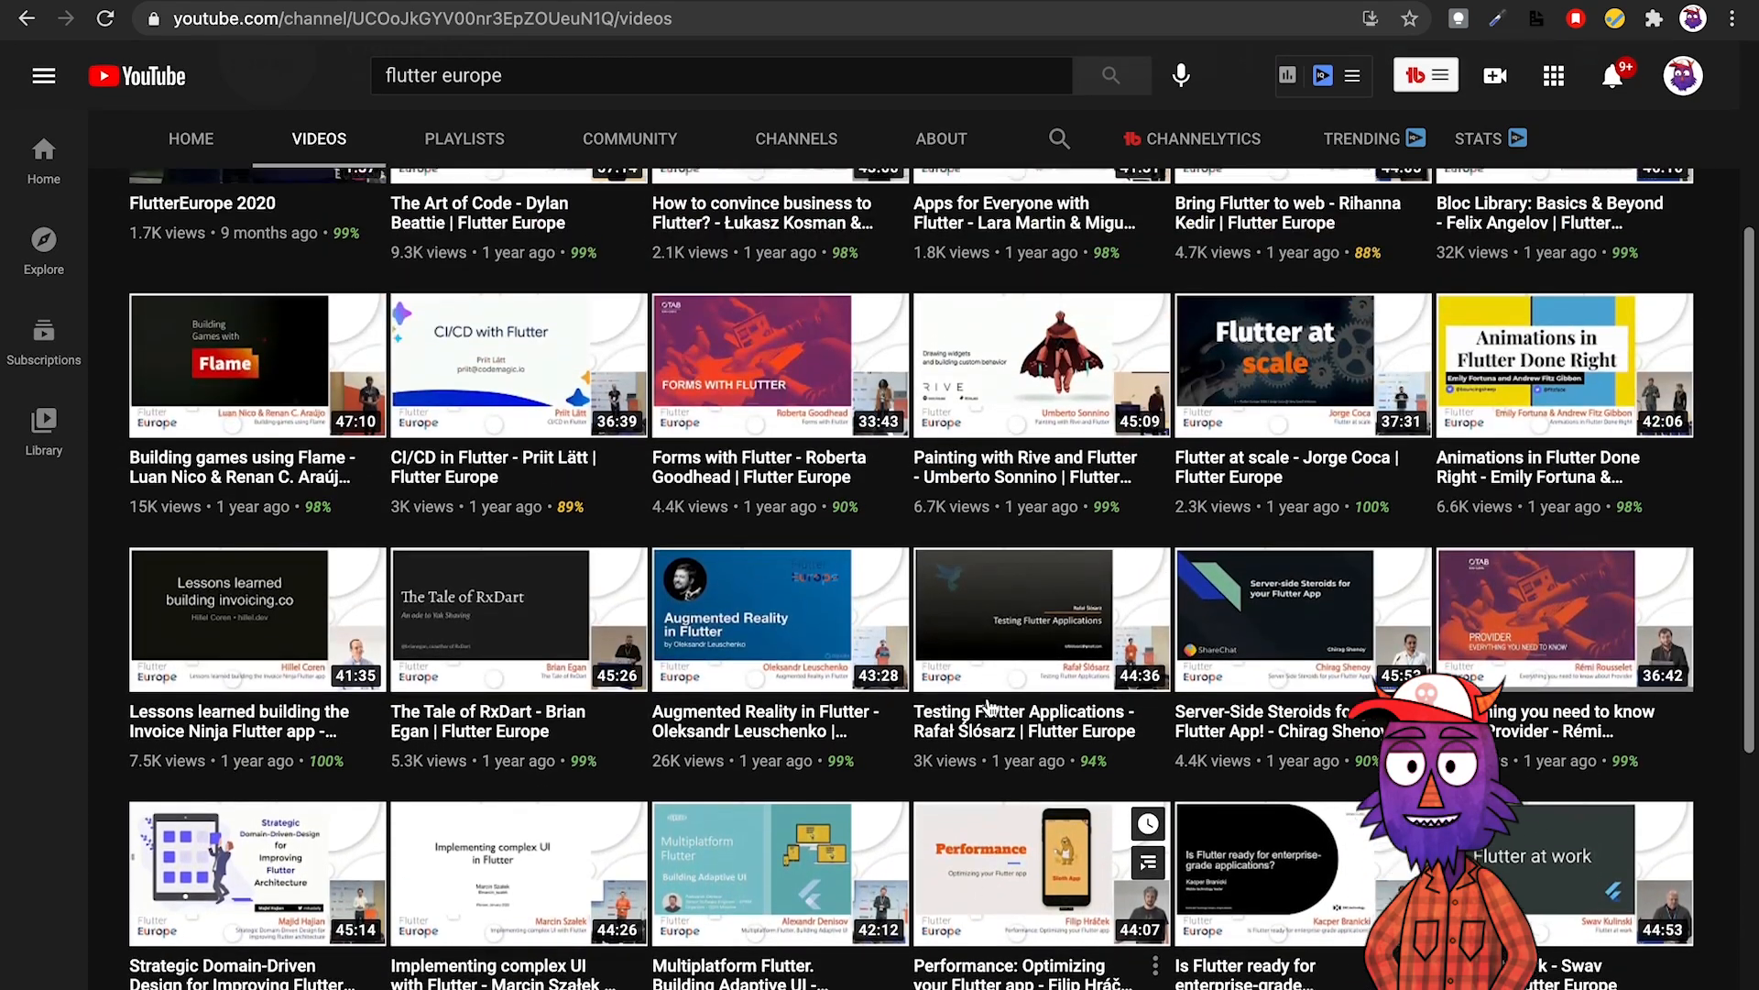
{"action": "scroll", "scroll_direction": "up", "scroll_amount": 3}
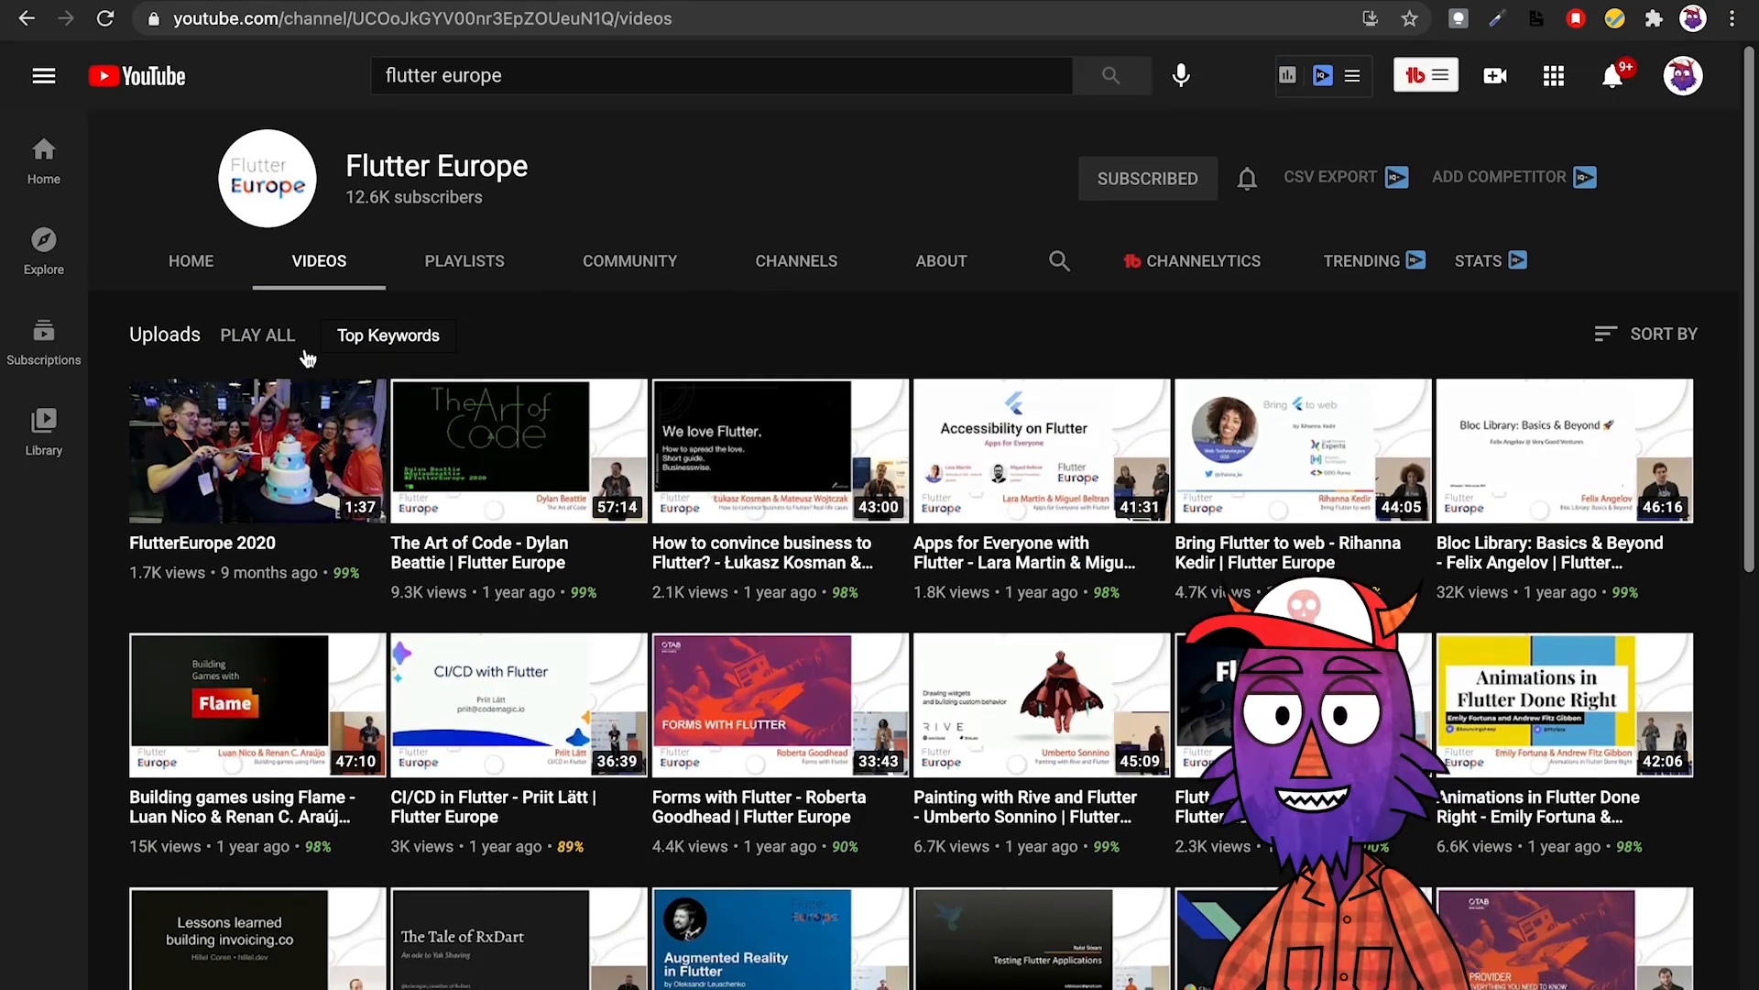
{"action": "left_click", "coordinate": [190, 260]}
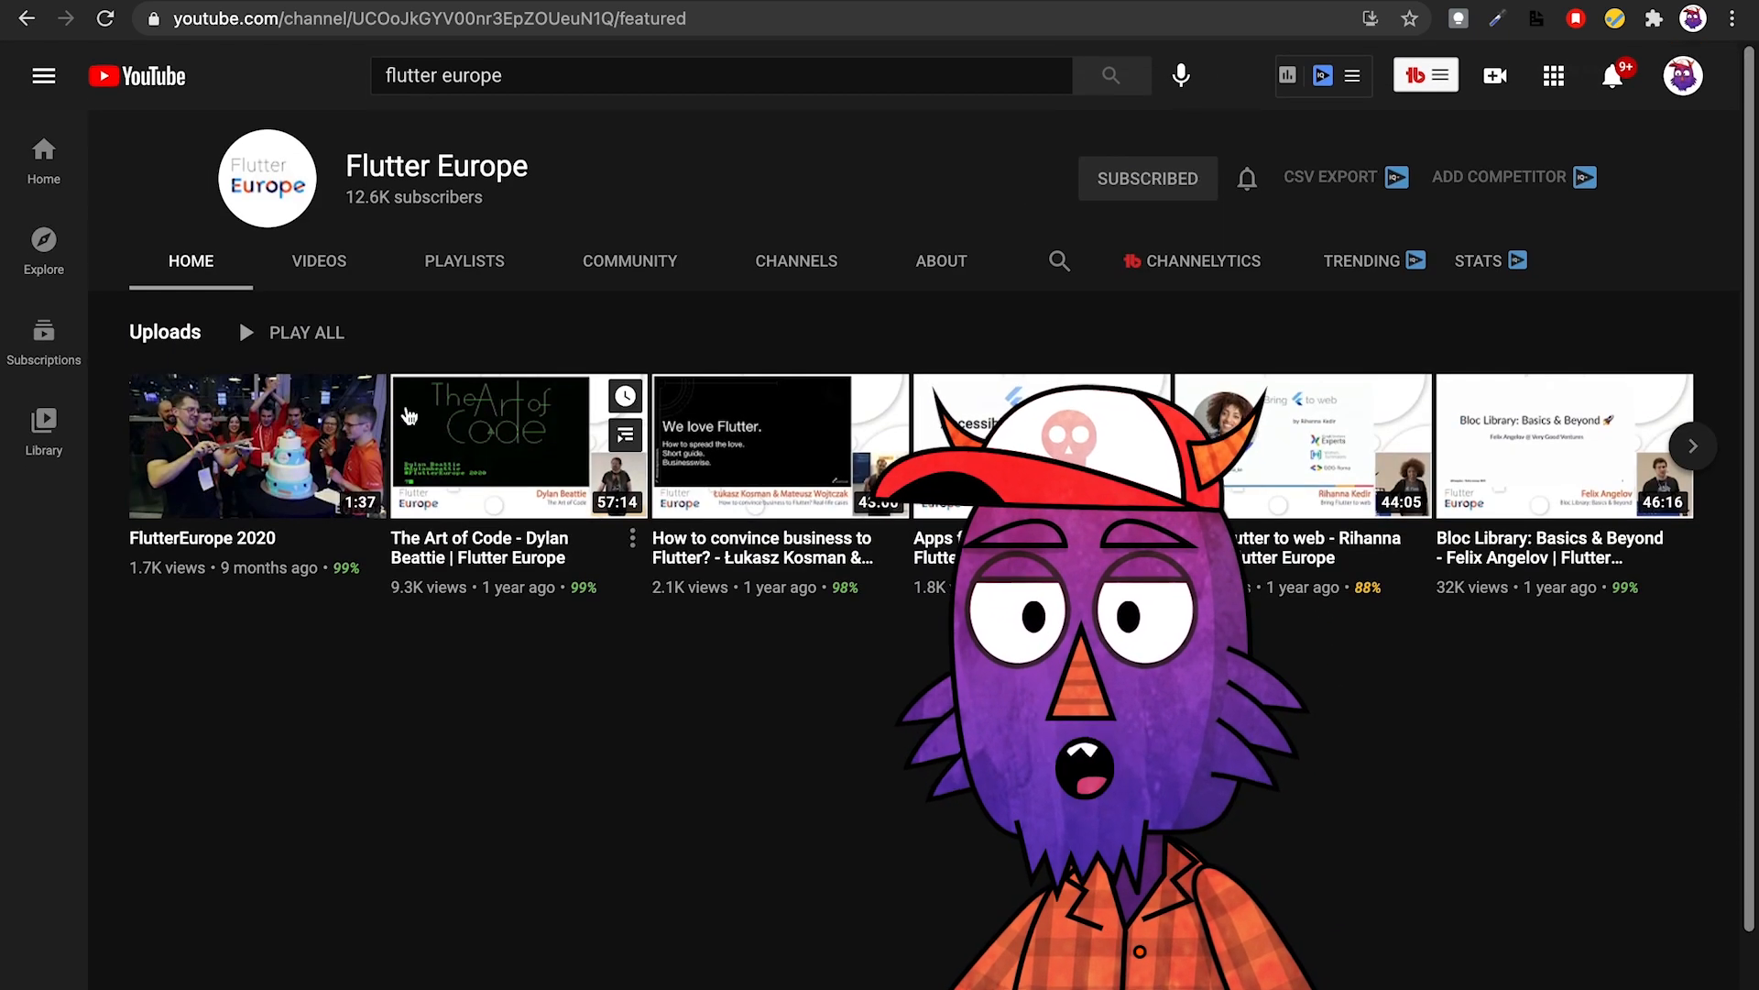
{"action": "left_click", "coordinate": [318, 260]}
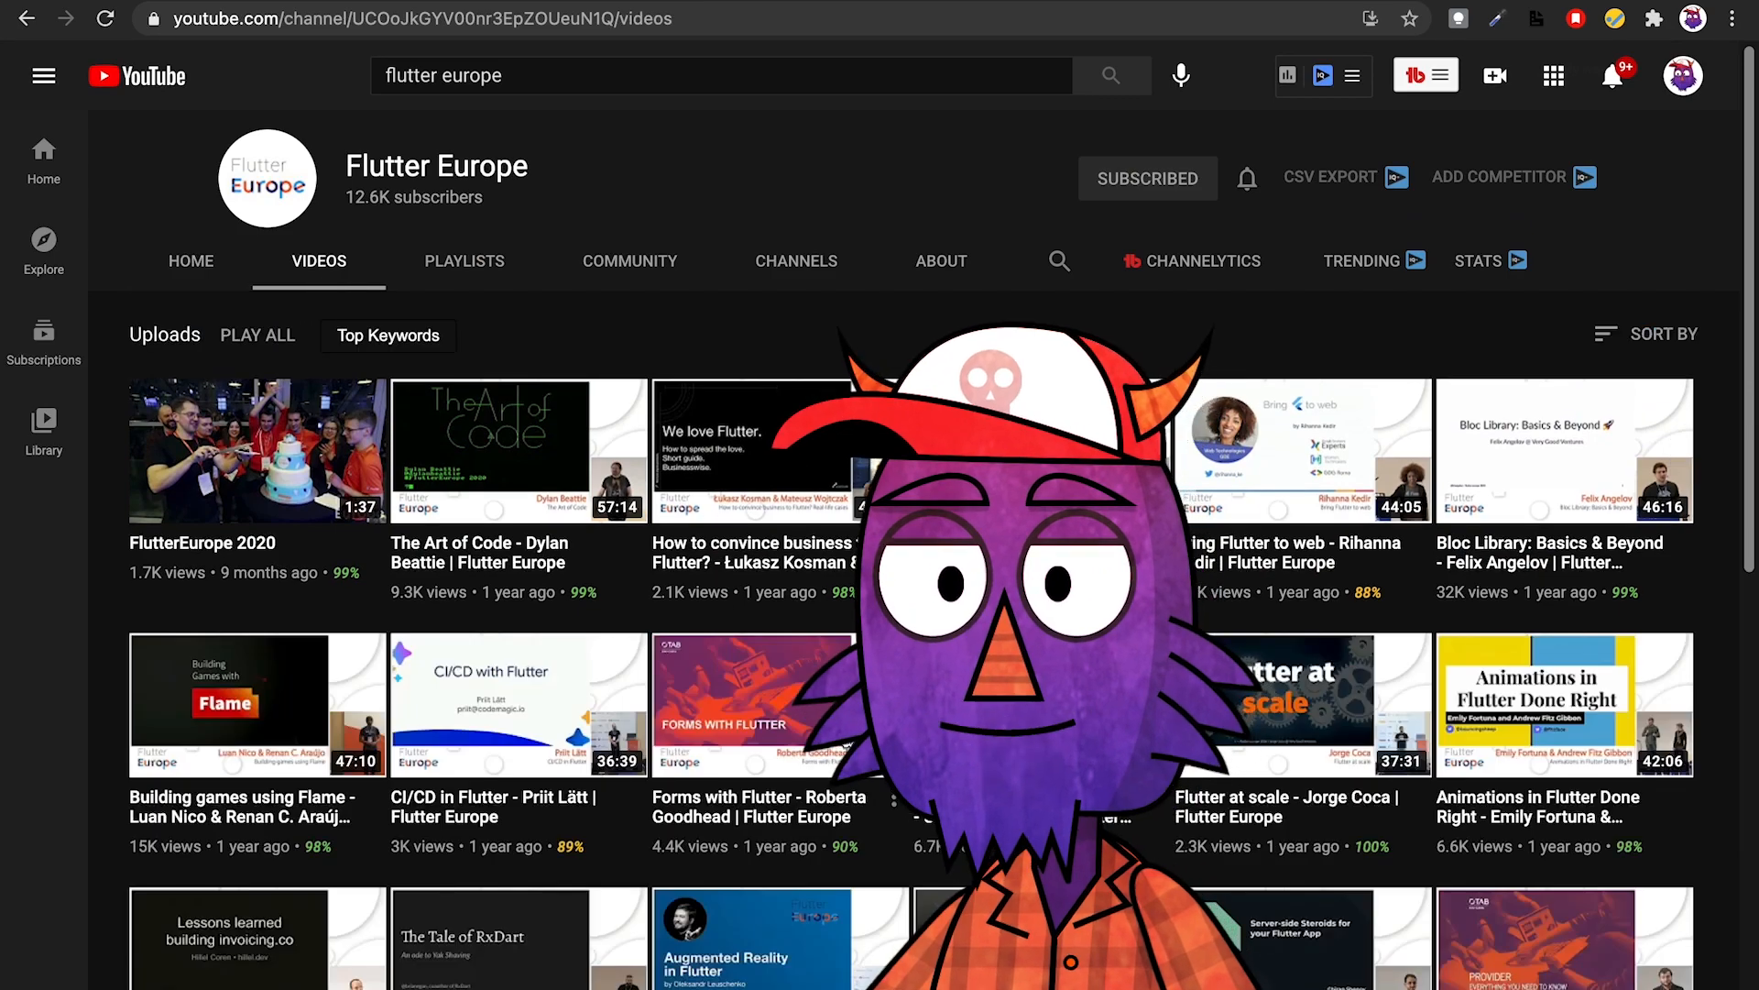